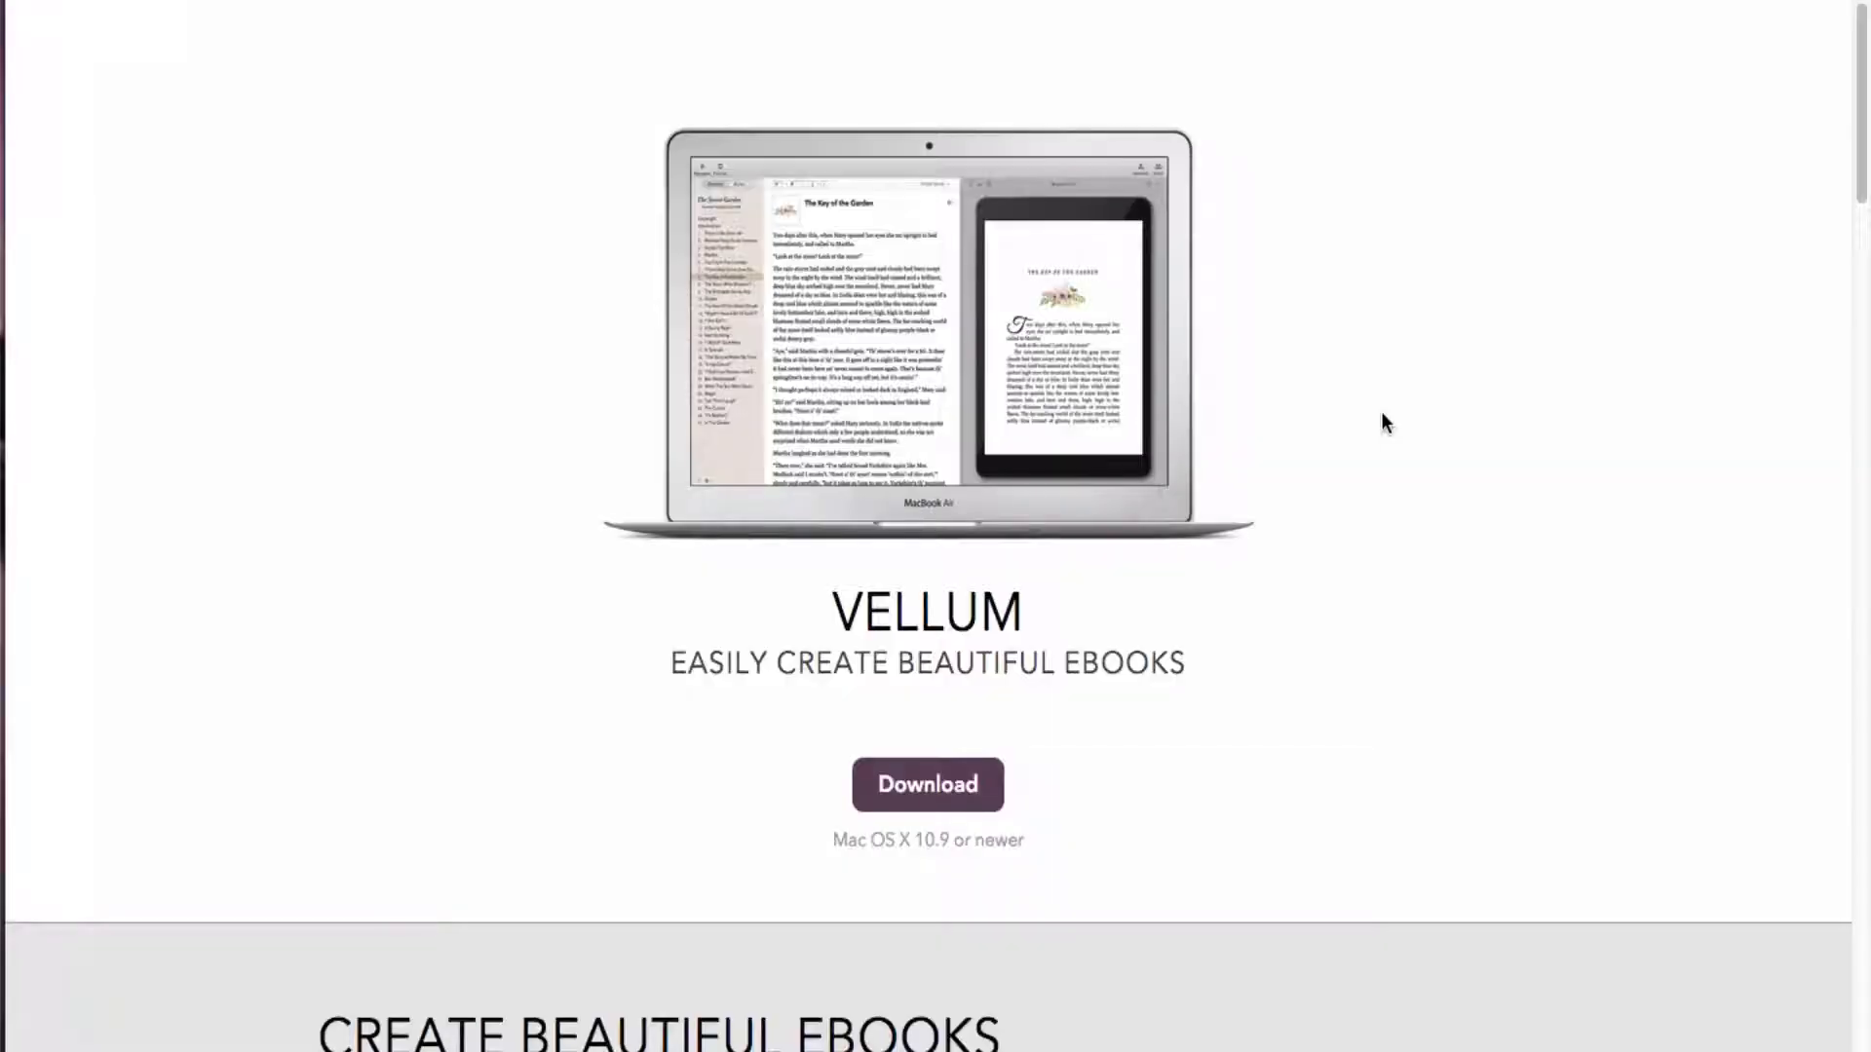
# - Scroll the Vellum homepage and view the second and third device showcase slides
pyautogui.scroll(-3)
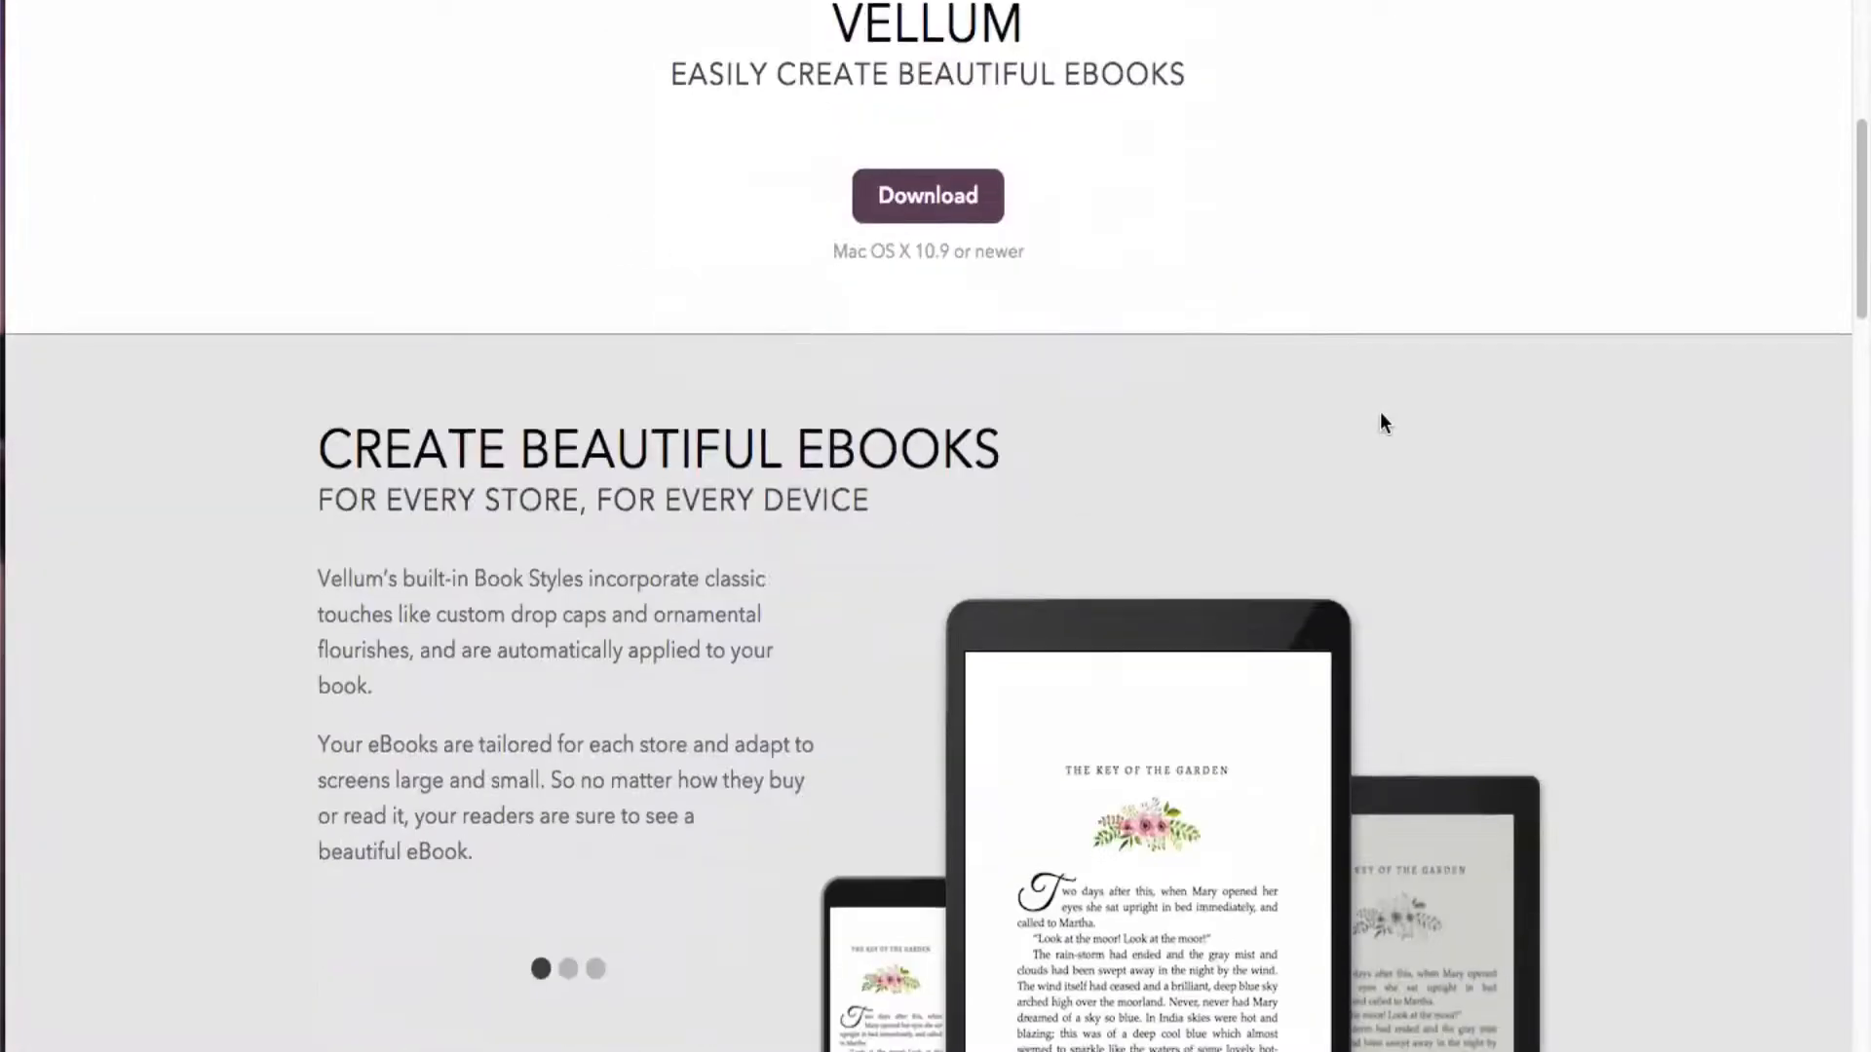
pyautogui.scroll(-3)
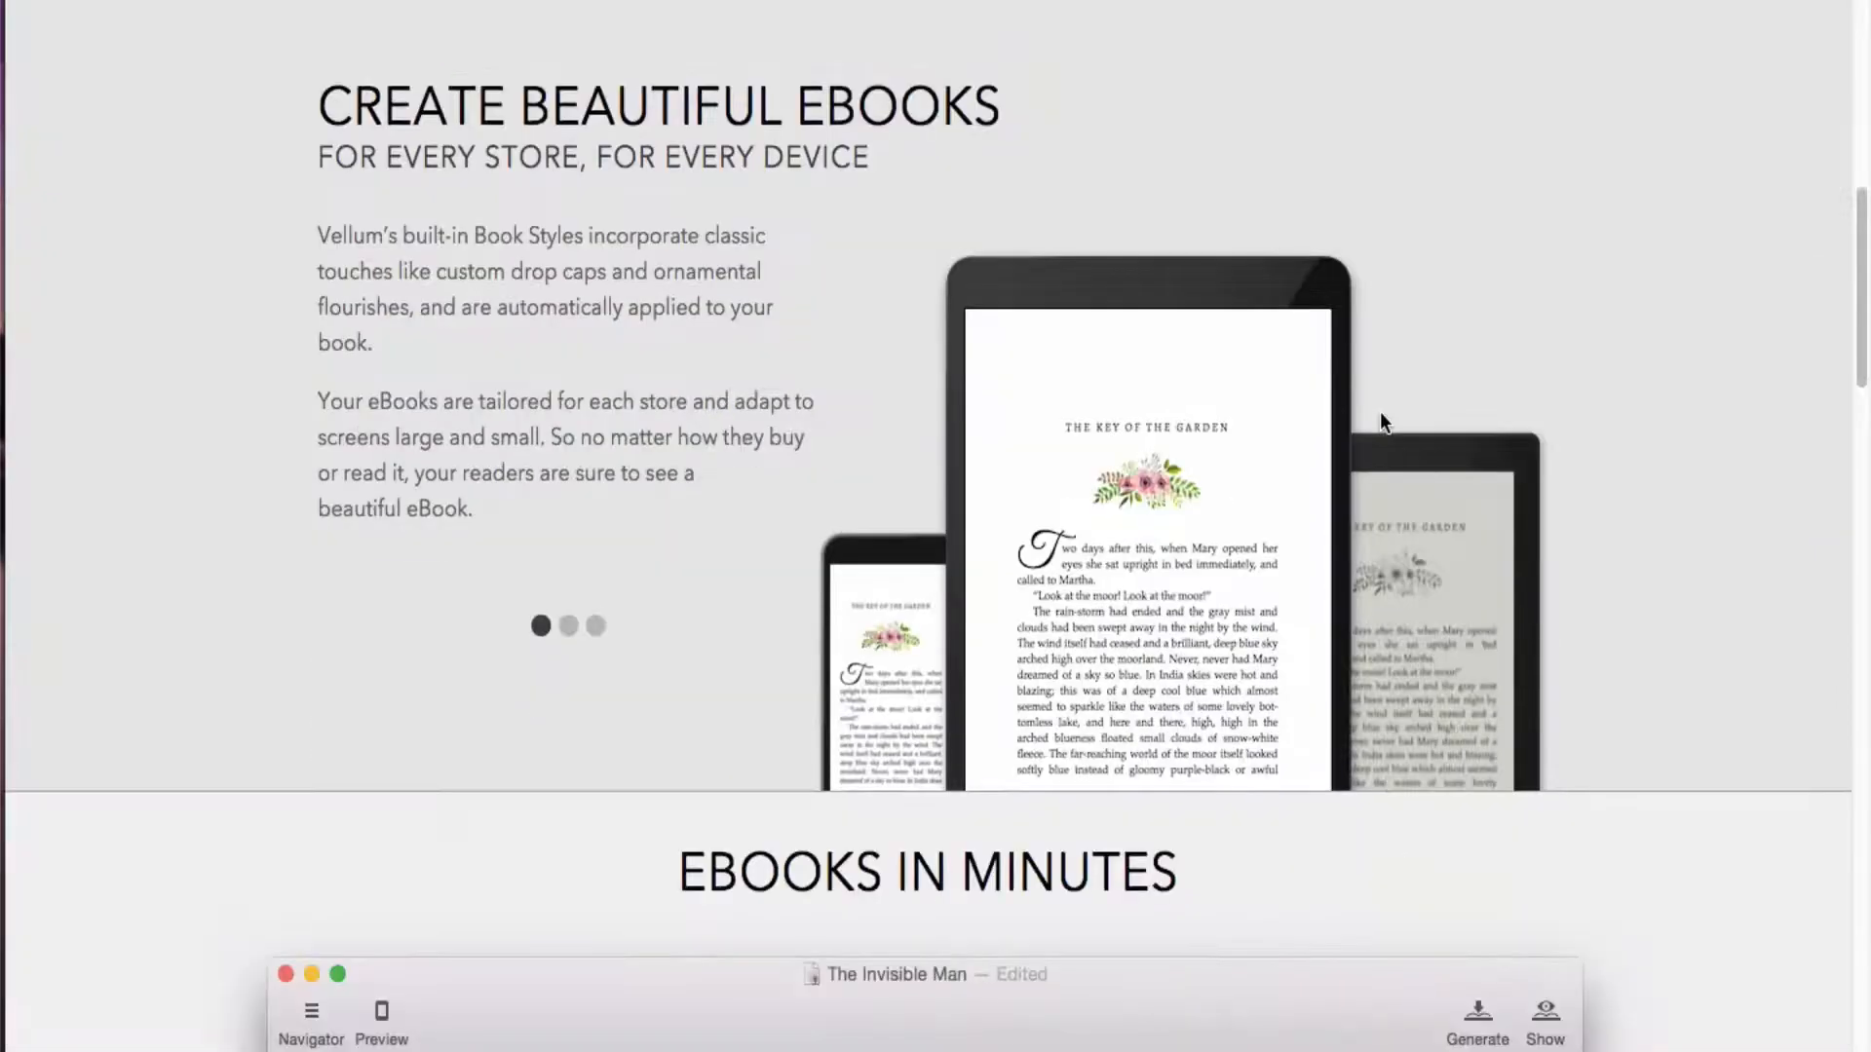
pyautogui.click(568, 626)
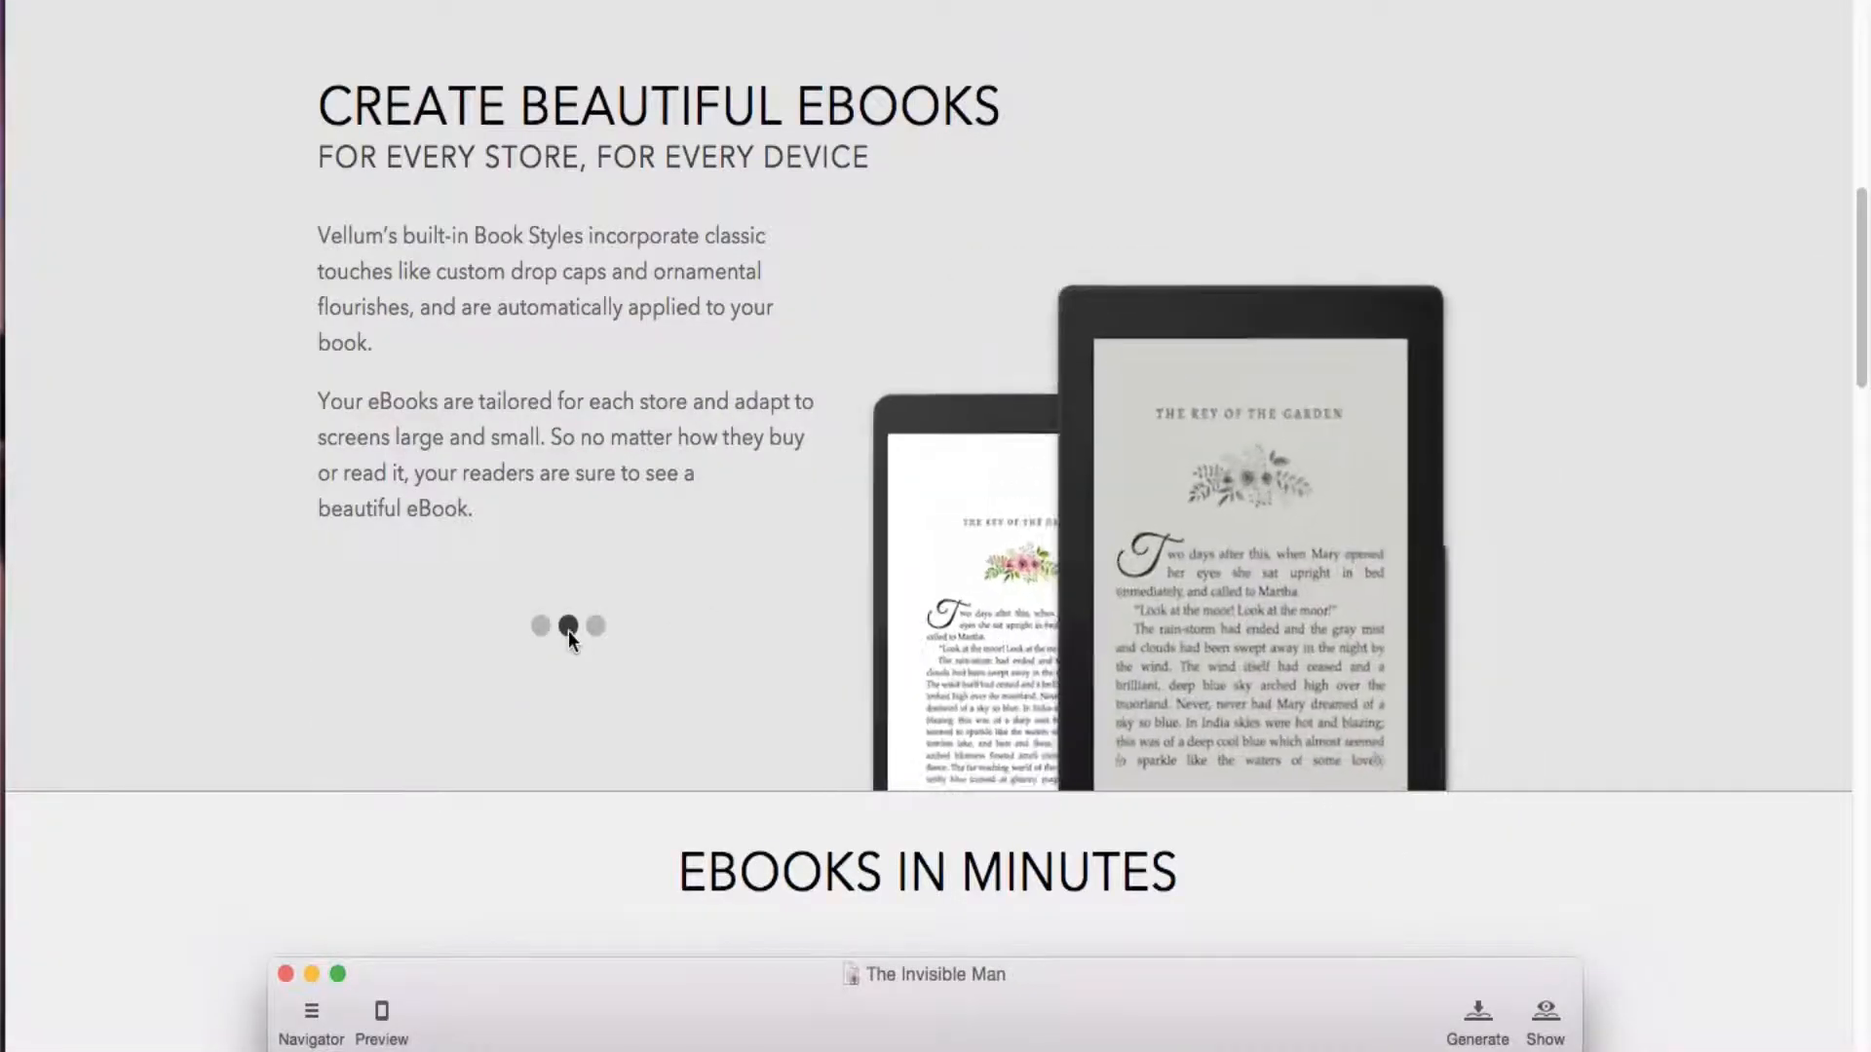
pyautogui.click(595, 625)
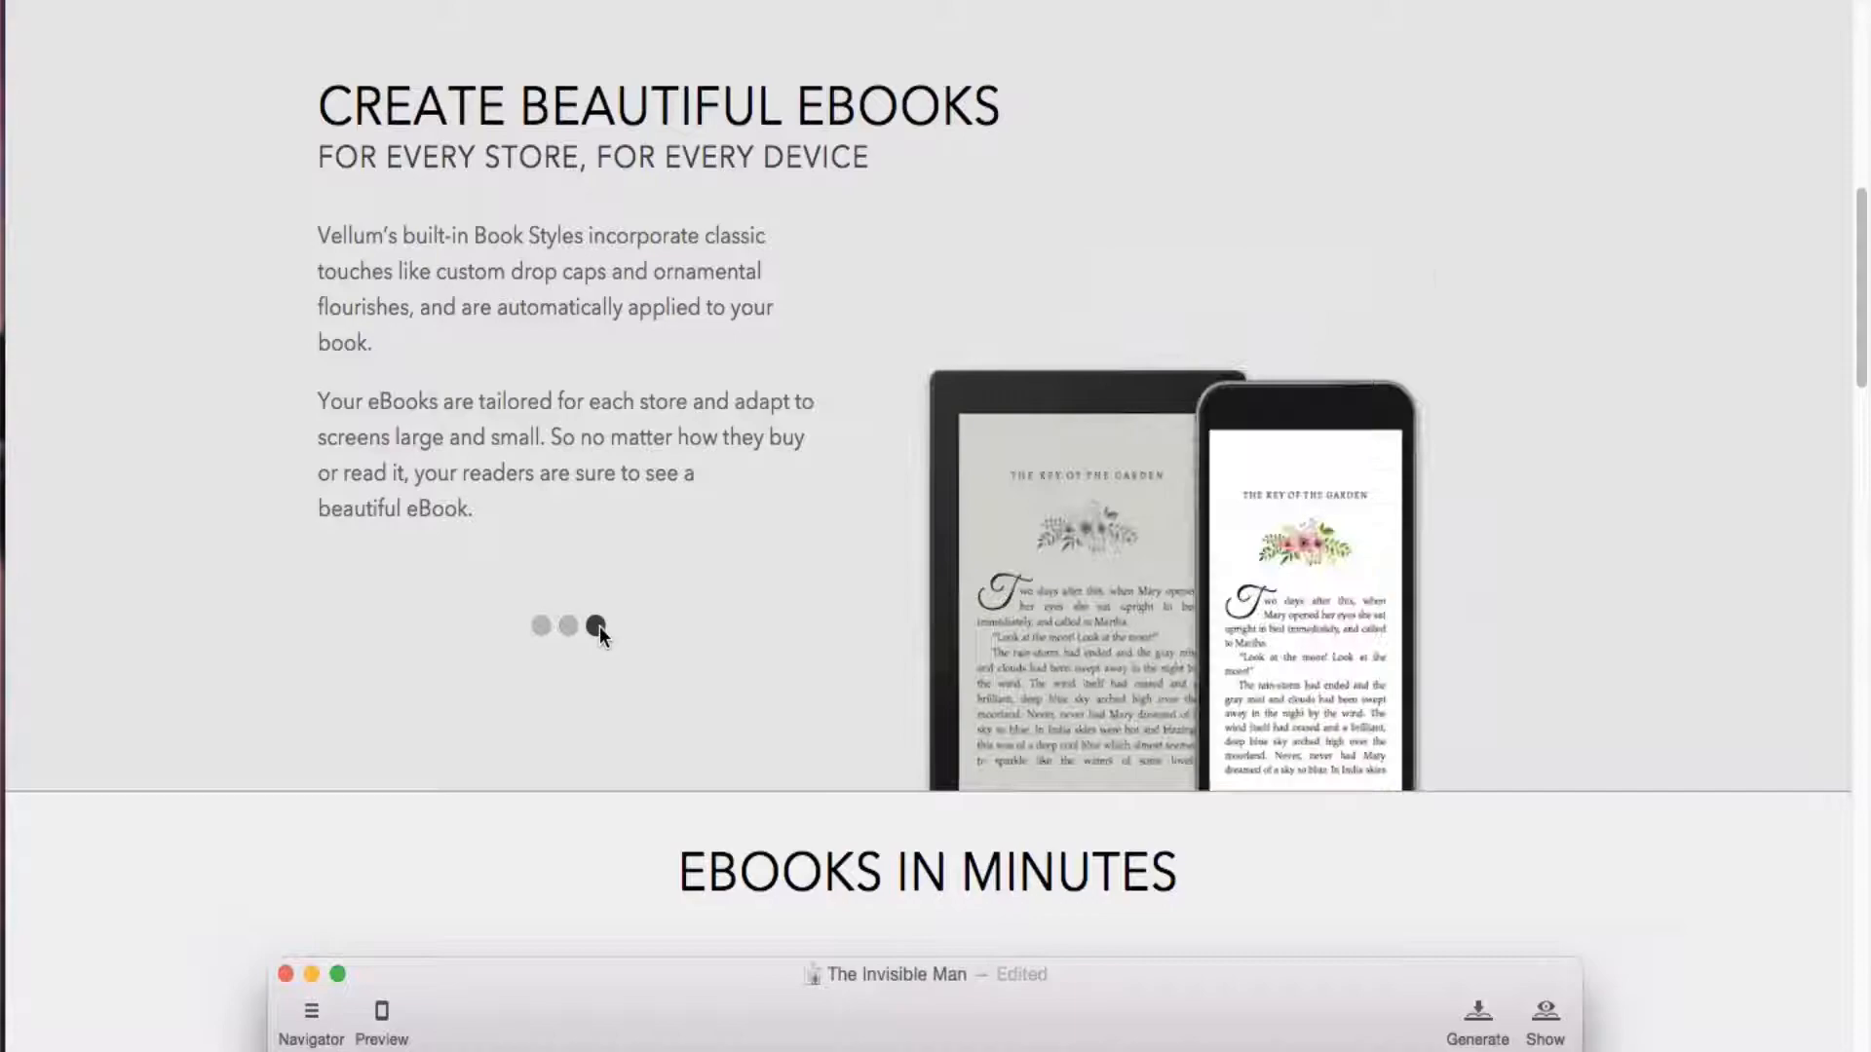
# - Keep reading down the page to the 'What will you create?' section
pyautogui.scroll(-3)
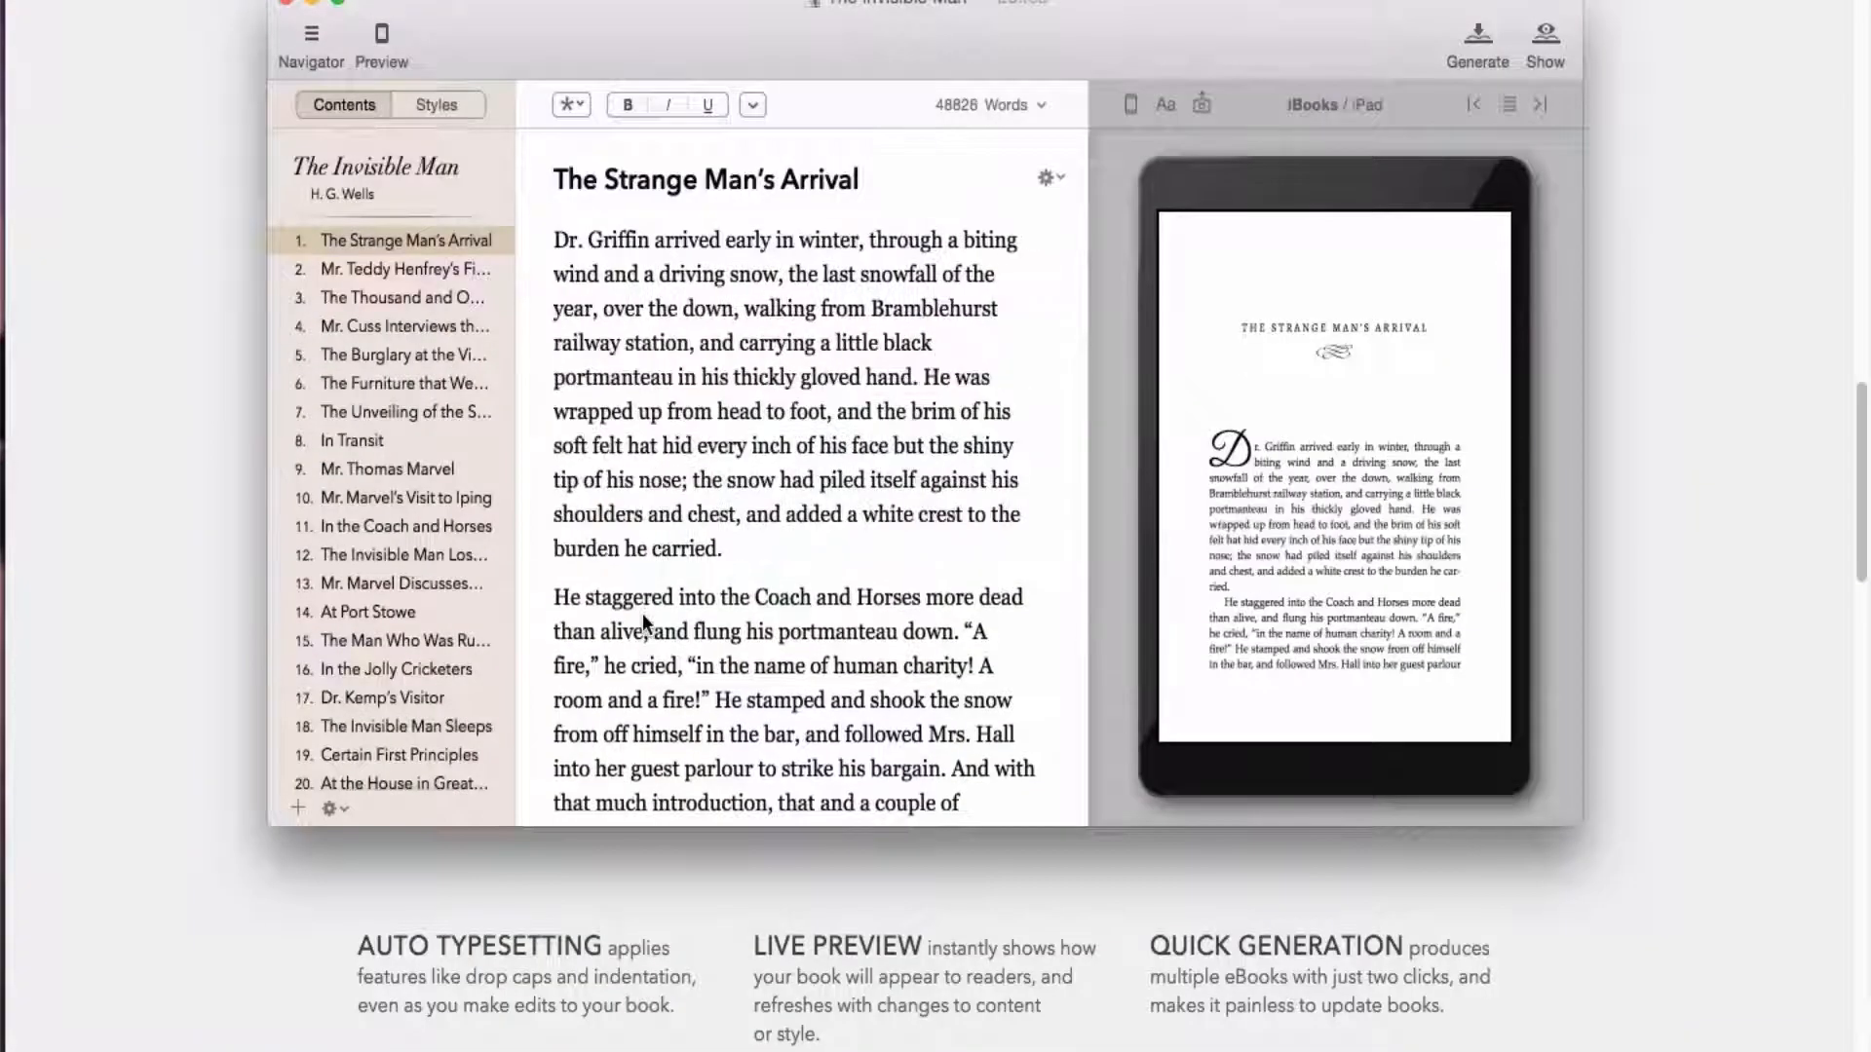
pyautogui.click(862, 239)
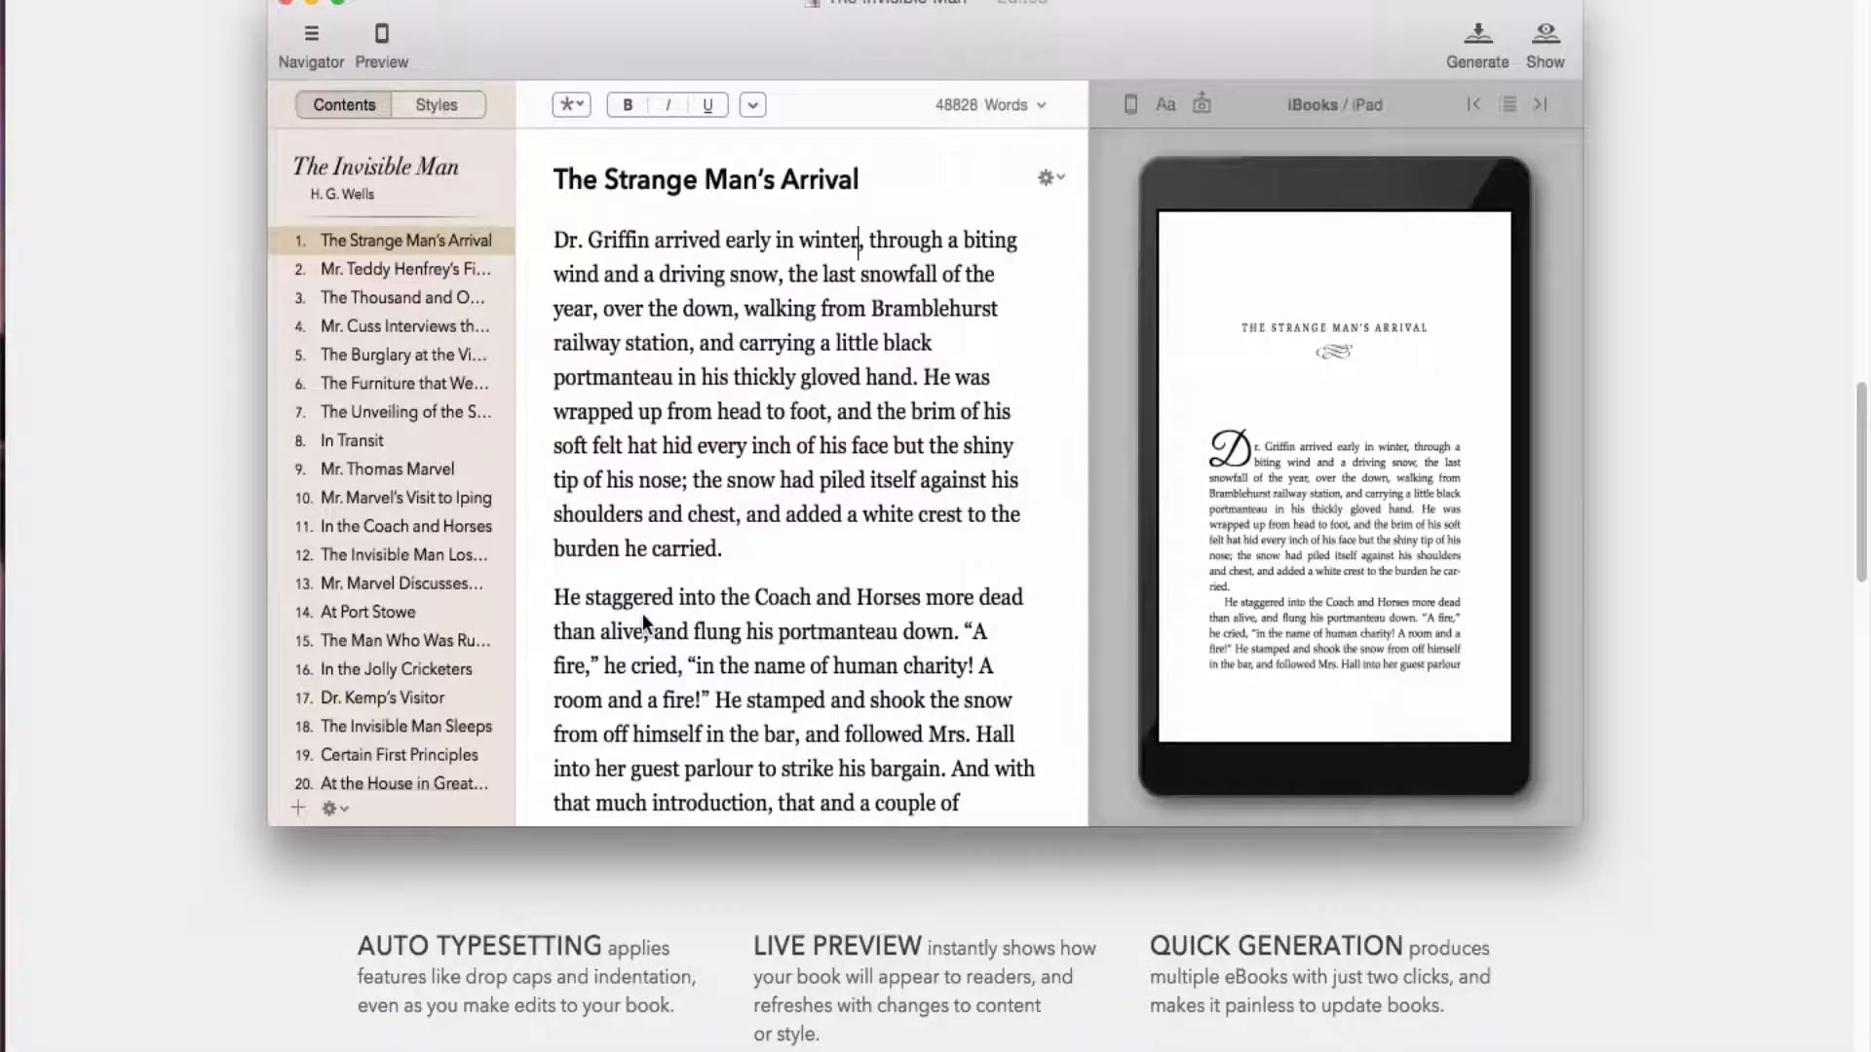
pyautogui.scroll(-3)
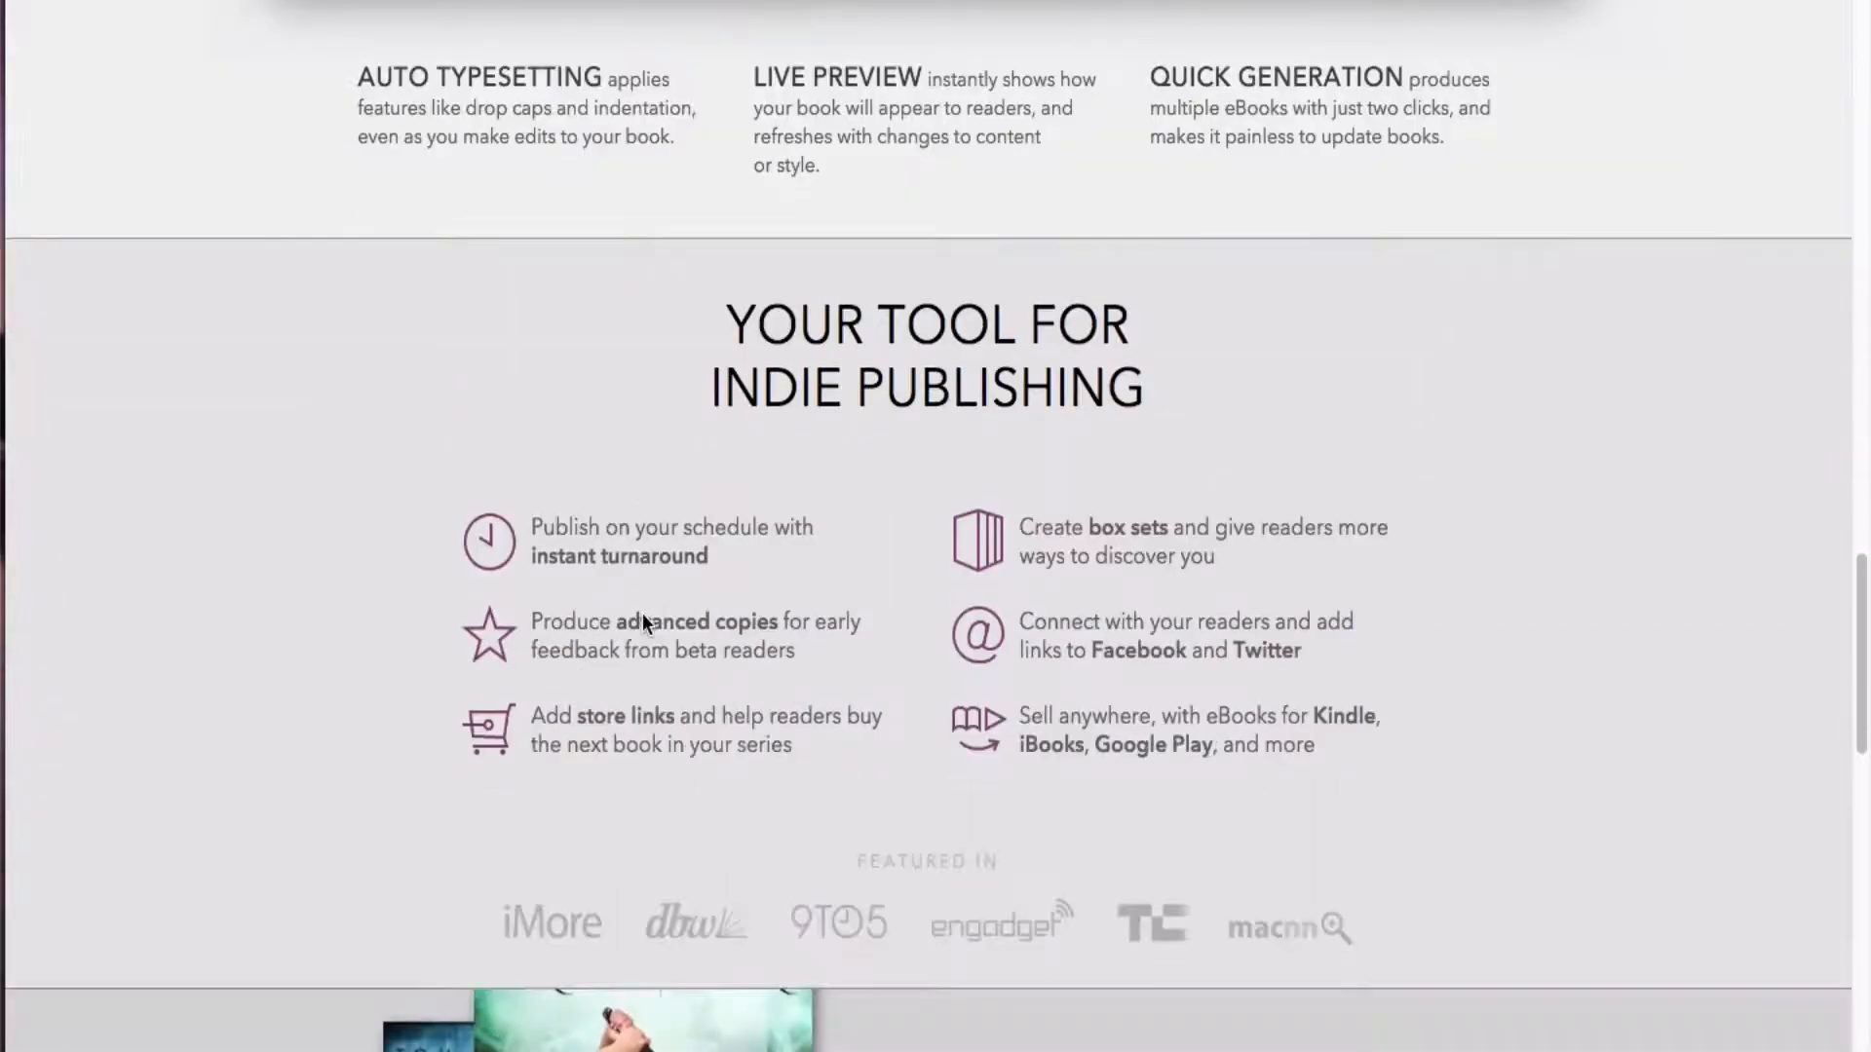
pyautogui.scroll(-3)
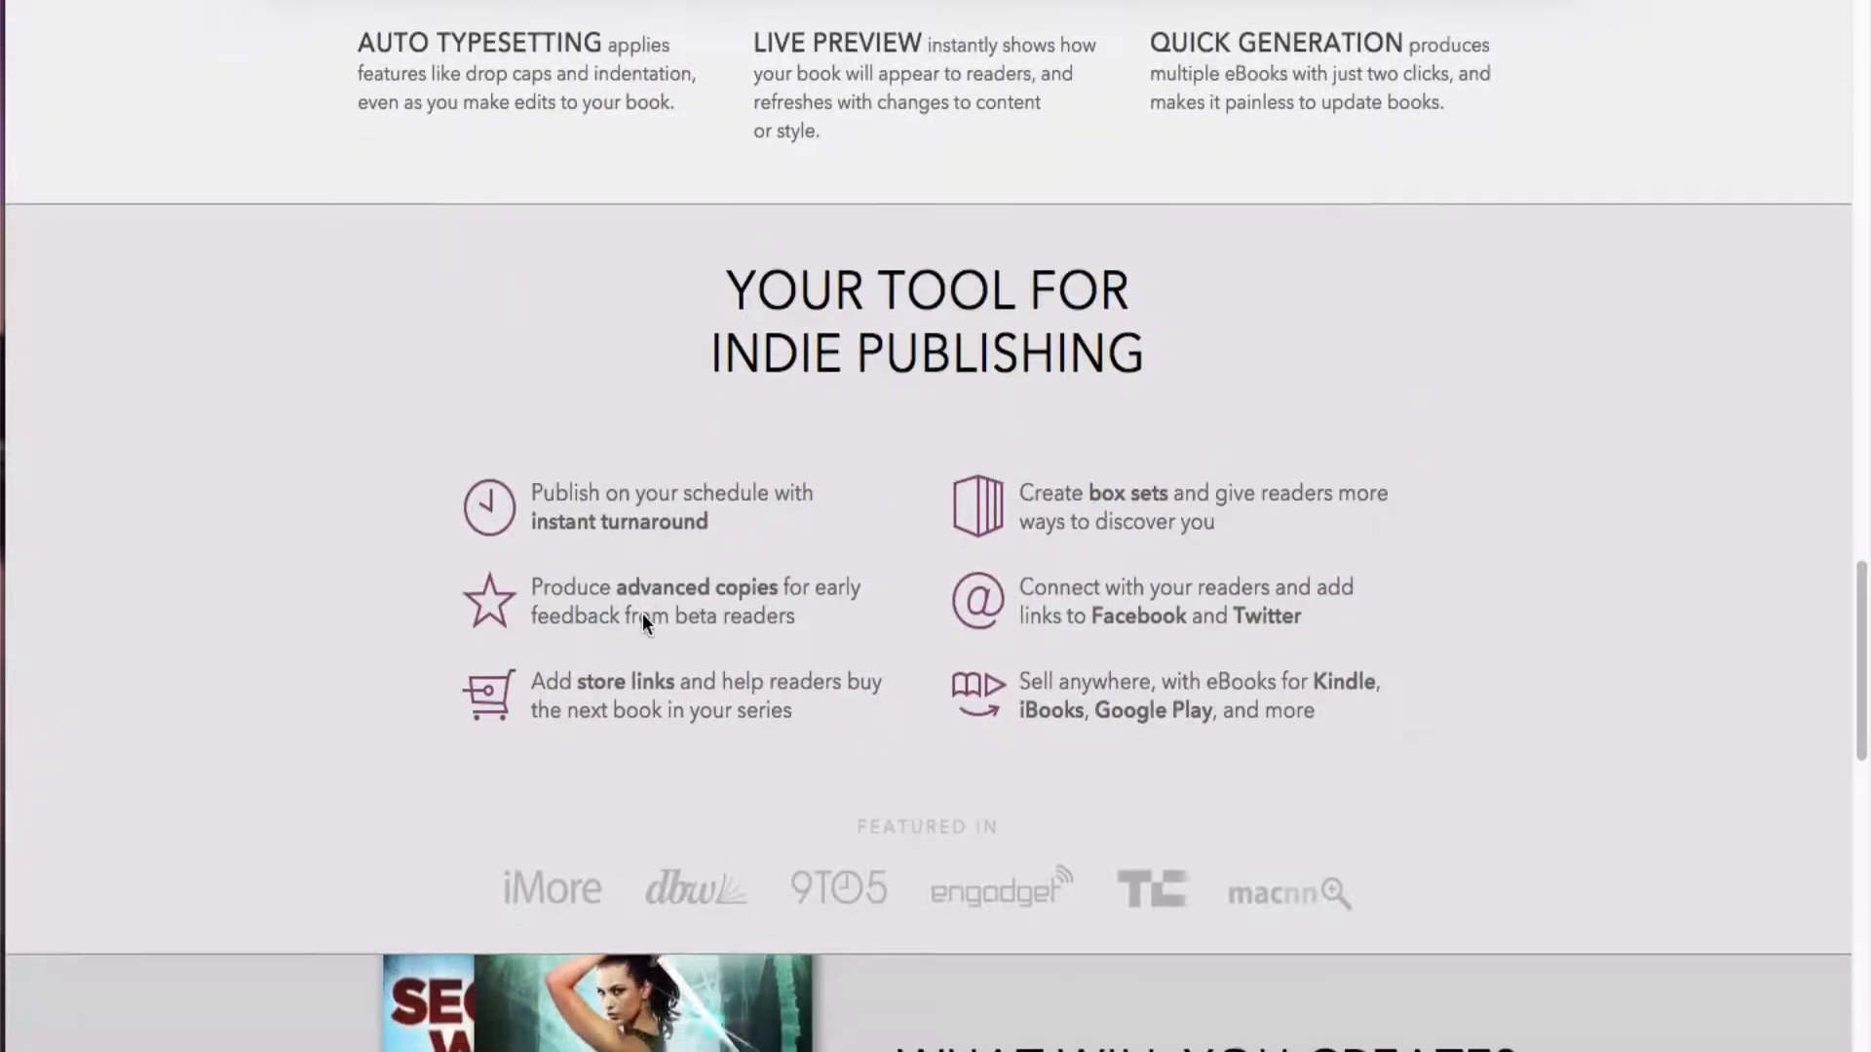
pyautogui.scroll(-3)
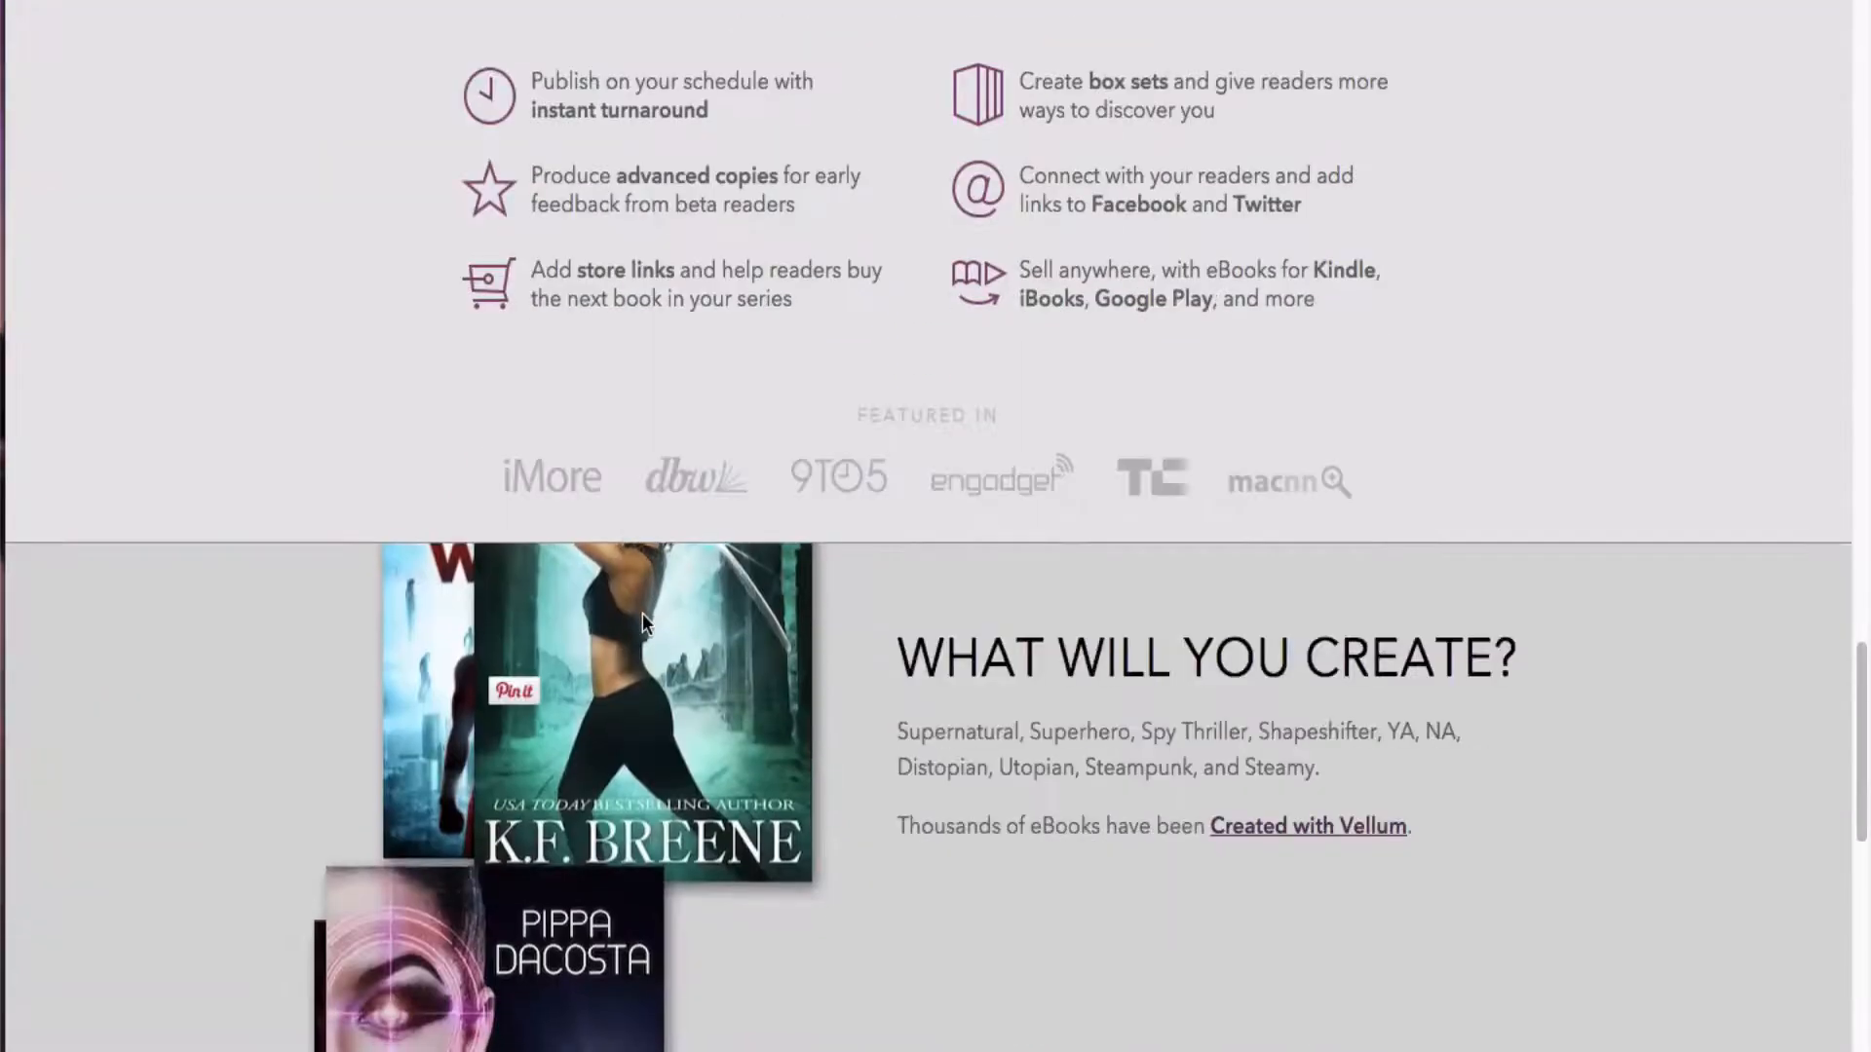
pyautogui.scroll(-3)
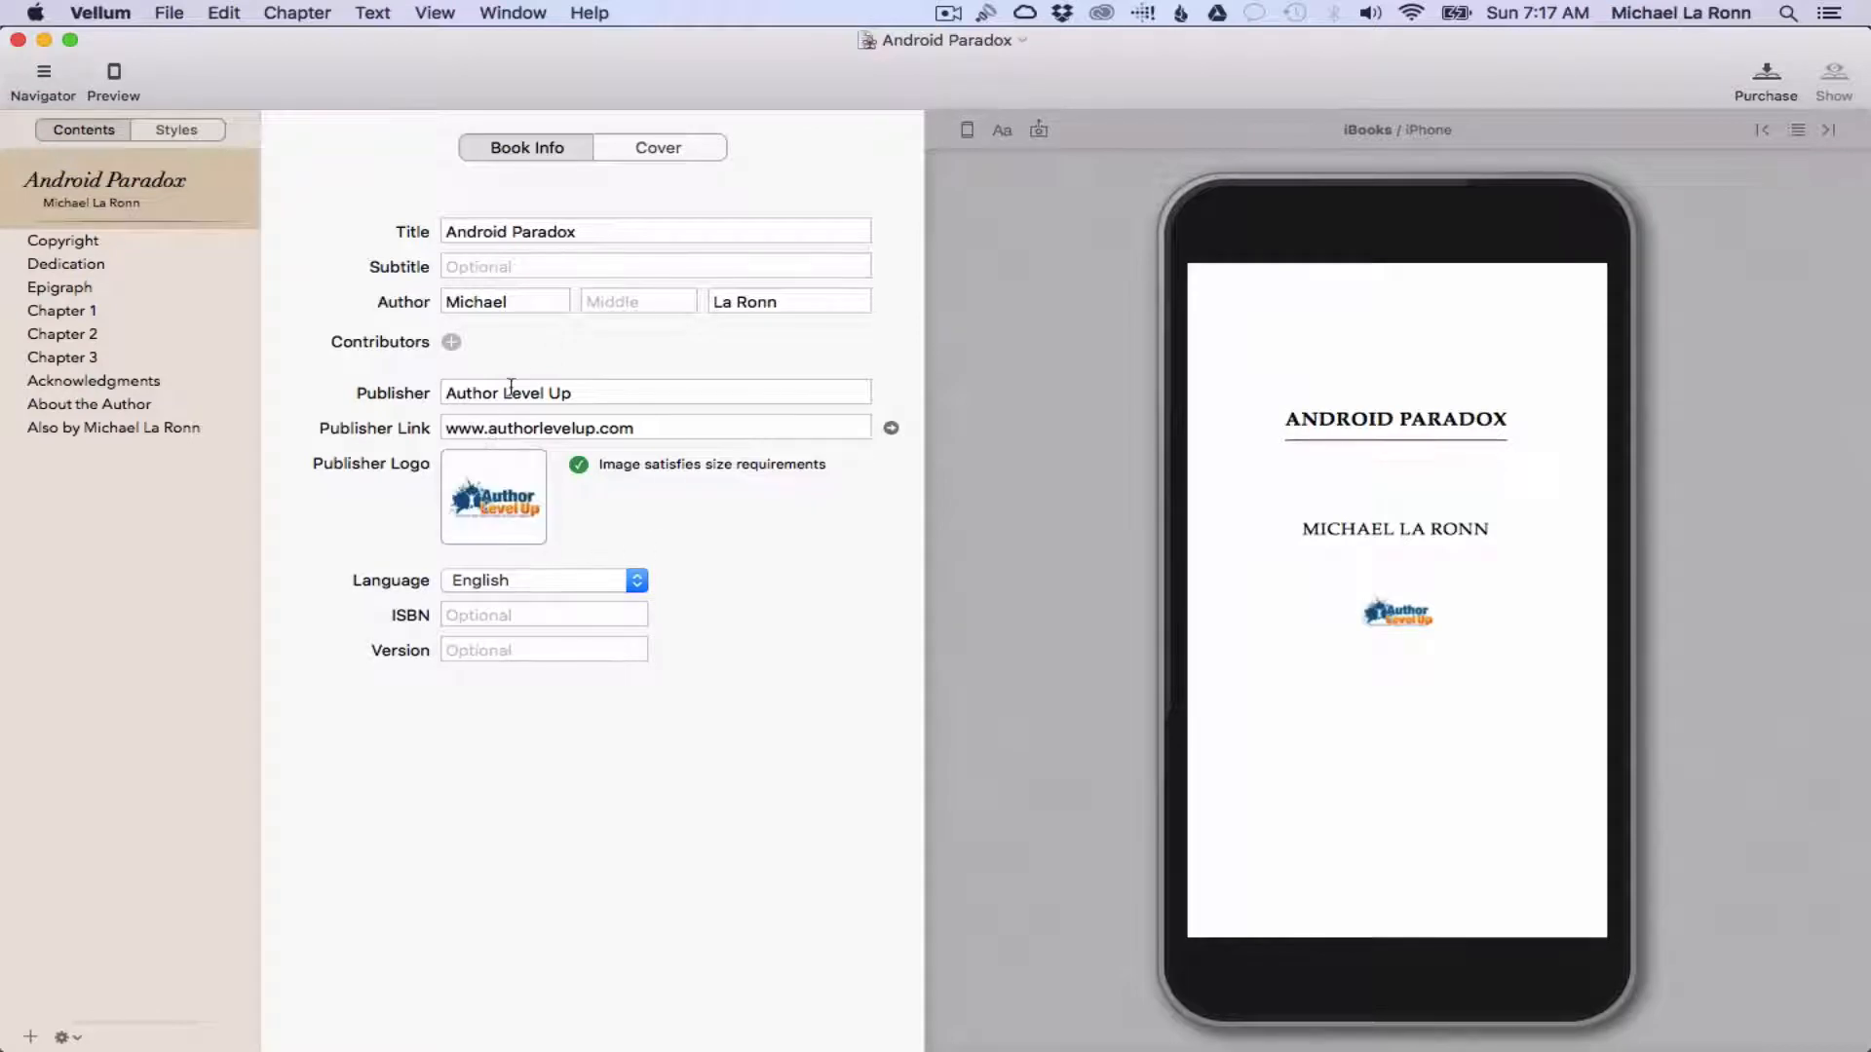
pyautogui.moveTo(1465, 503)
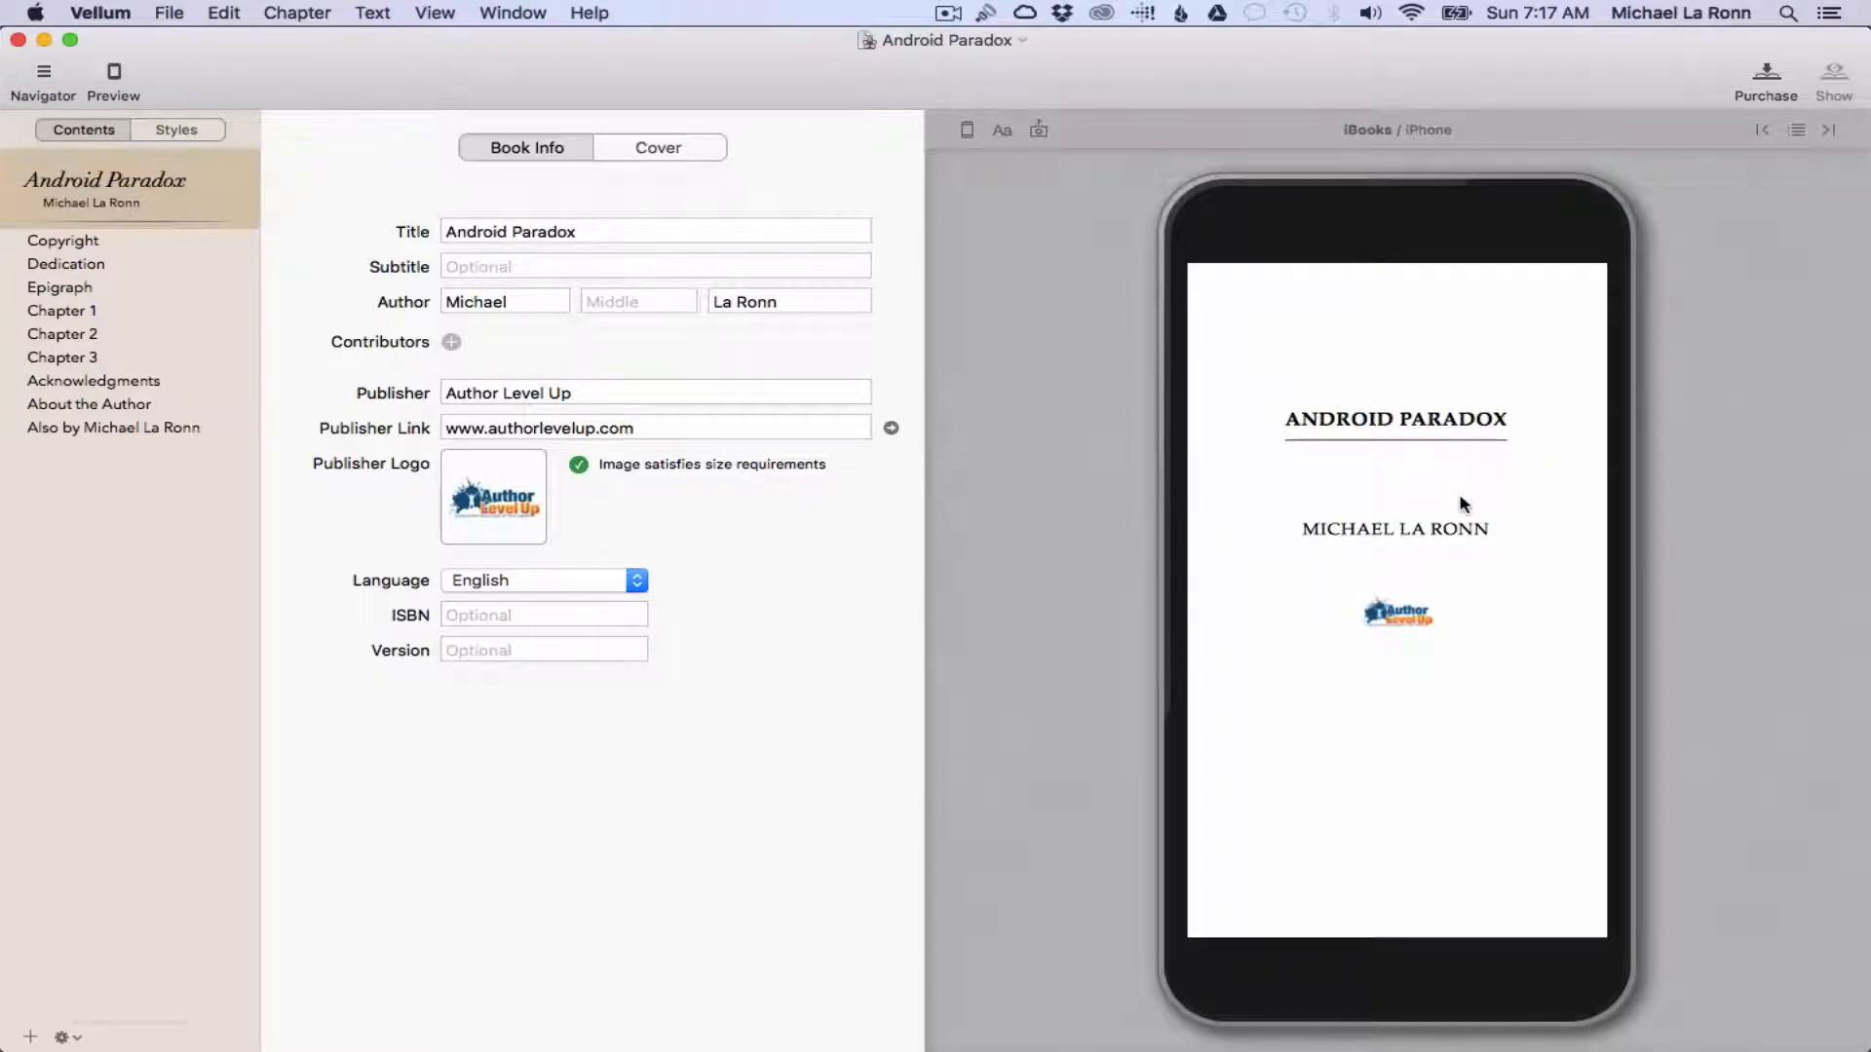
# - View the Android Paradox cover image, then bring up the Meridian style settings
pyautogui.click(657, 147)
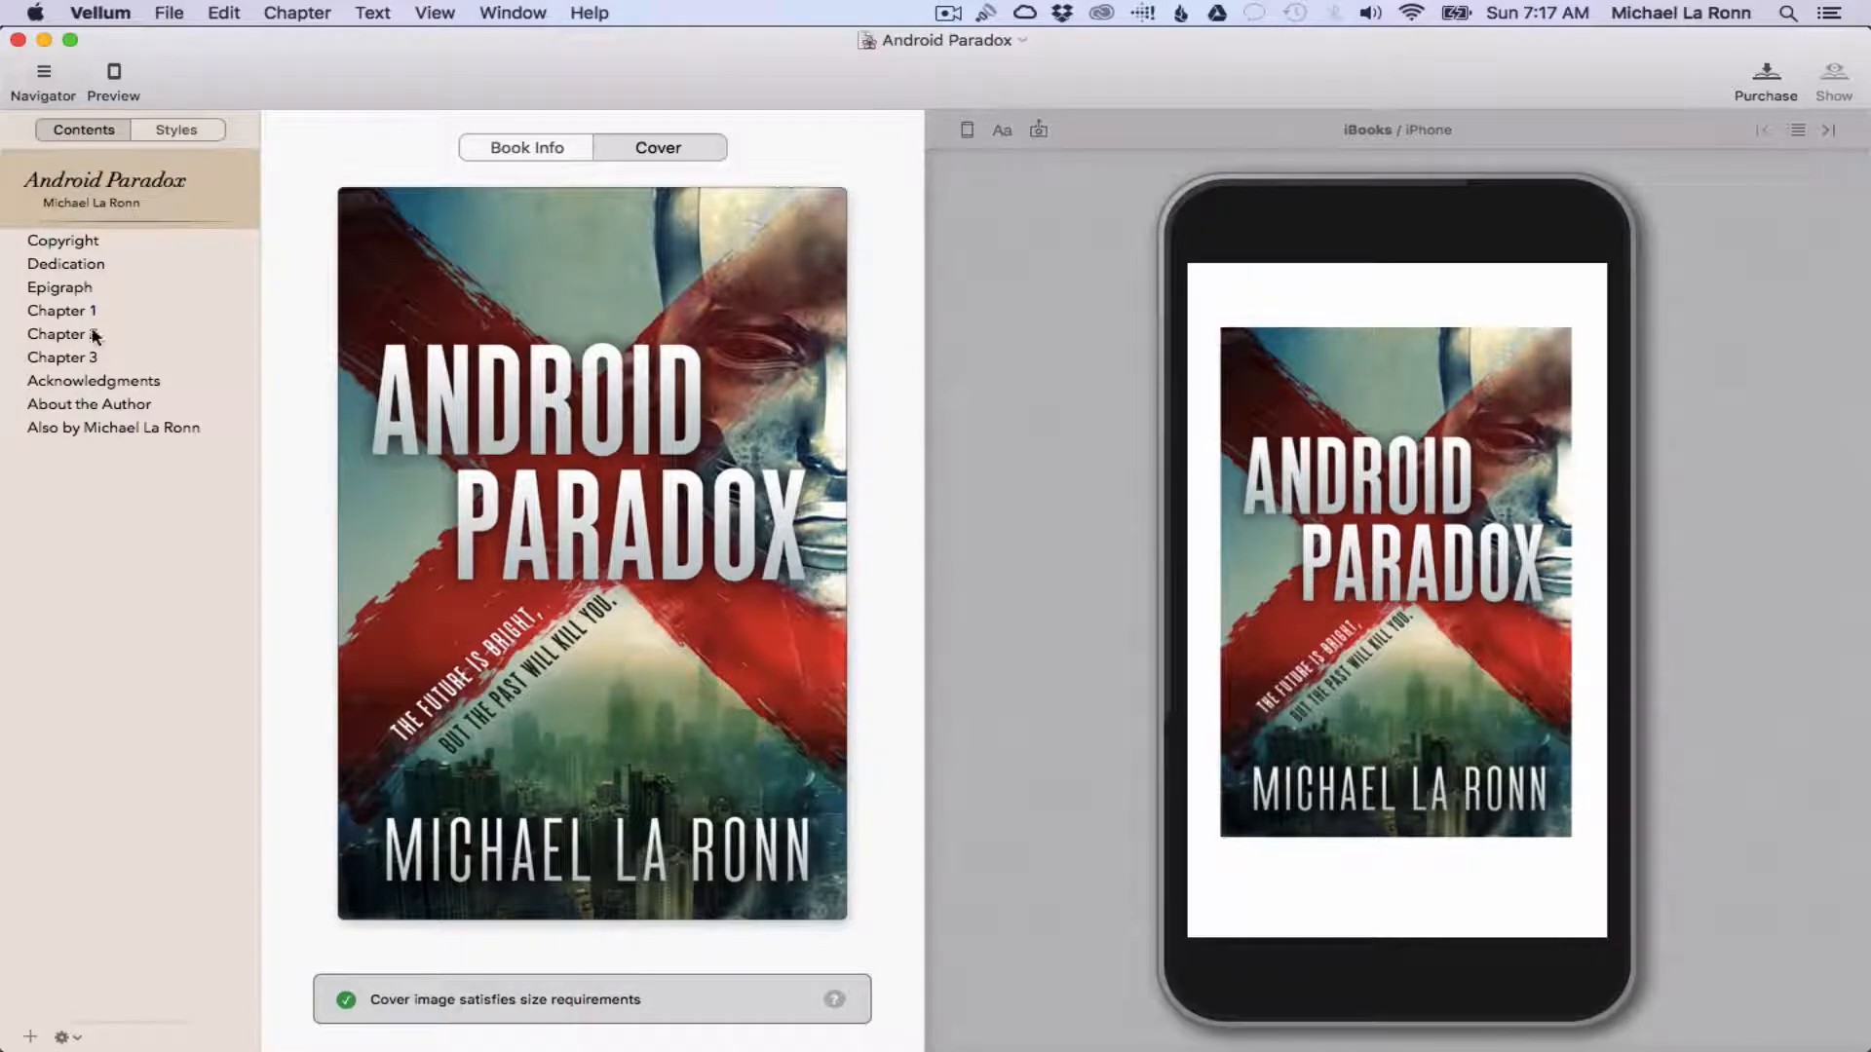
pyautogui.click(175, 129)
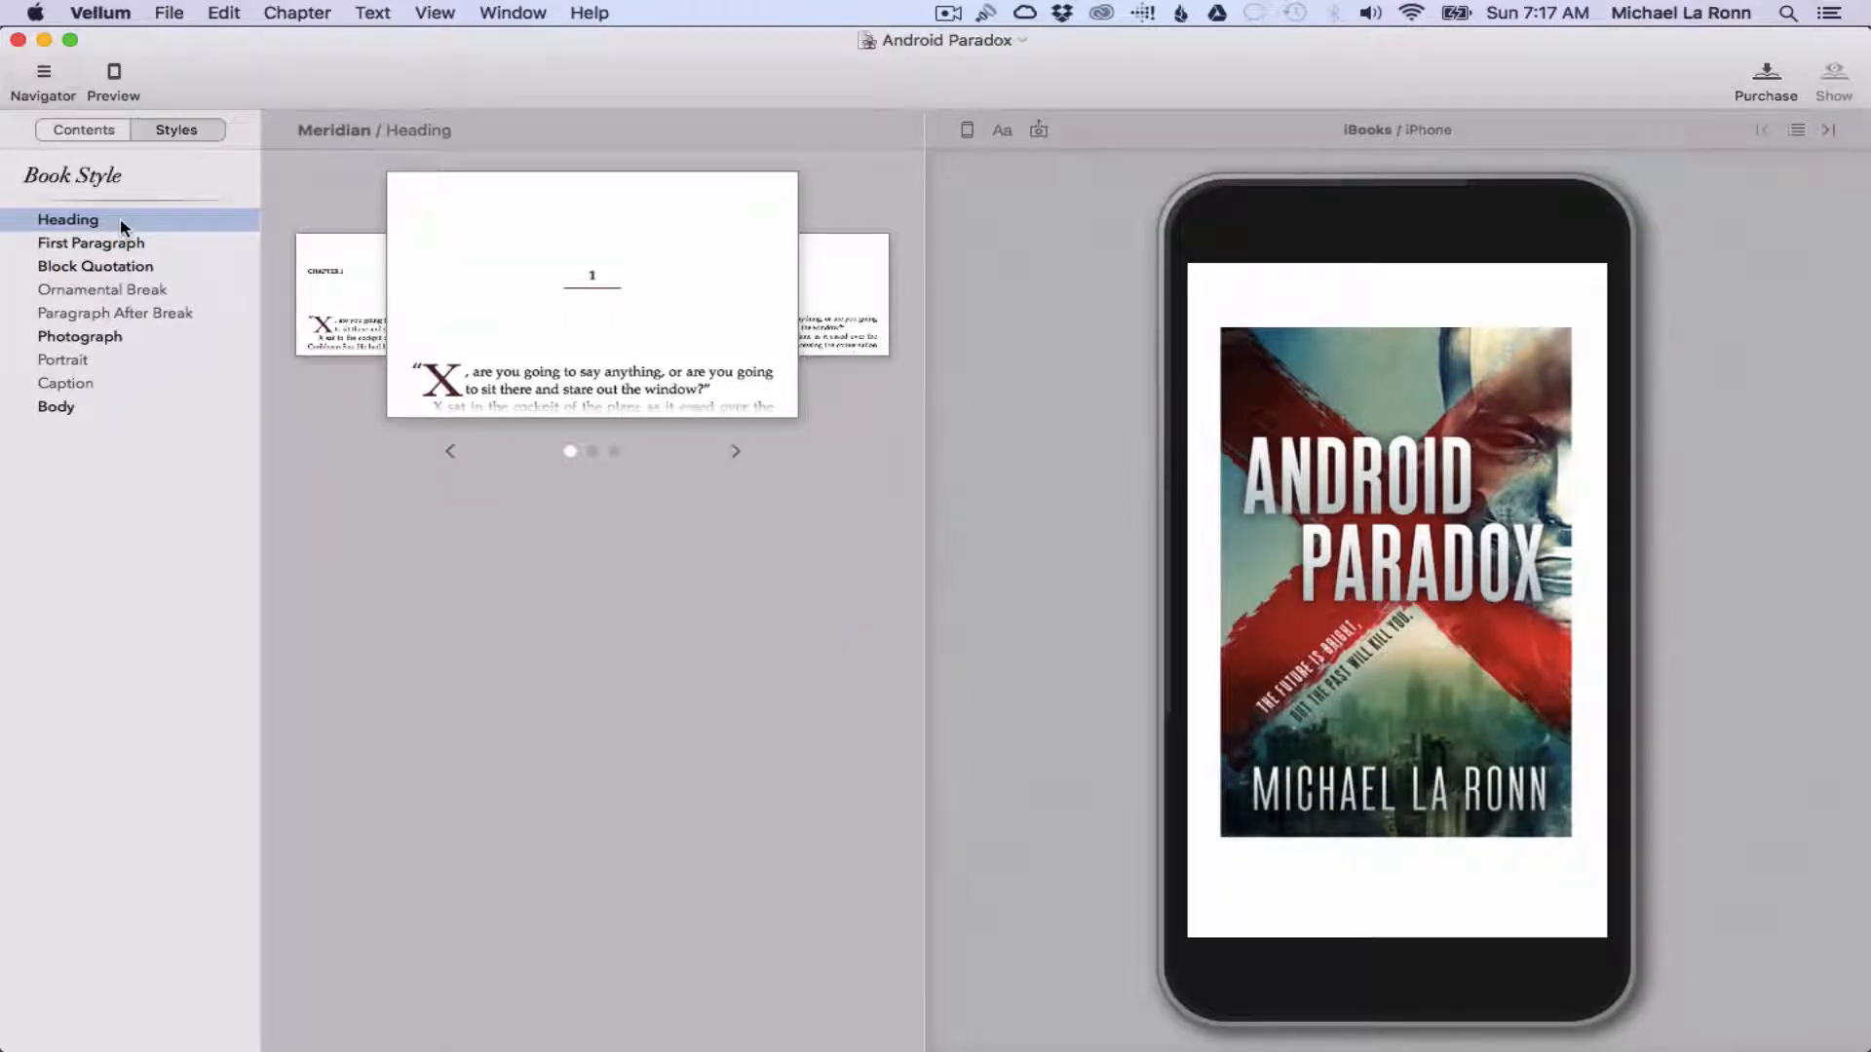
# - Preview Meridian's First Paragraph, Block Quotation and Body styles, then go back to Contents
pyautogui.click(90, 242)
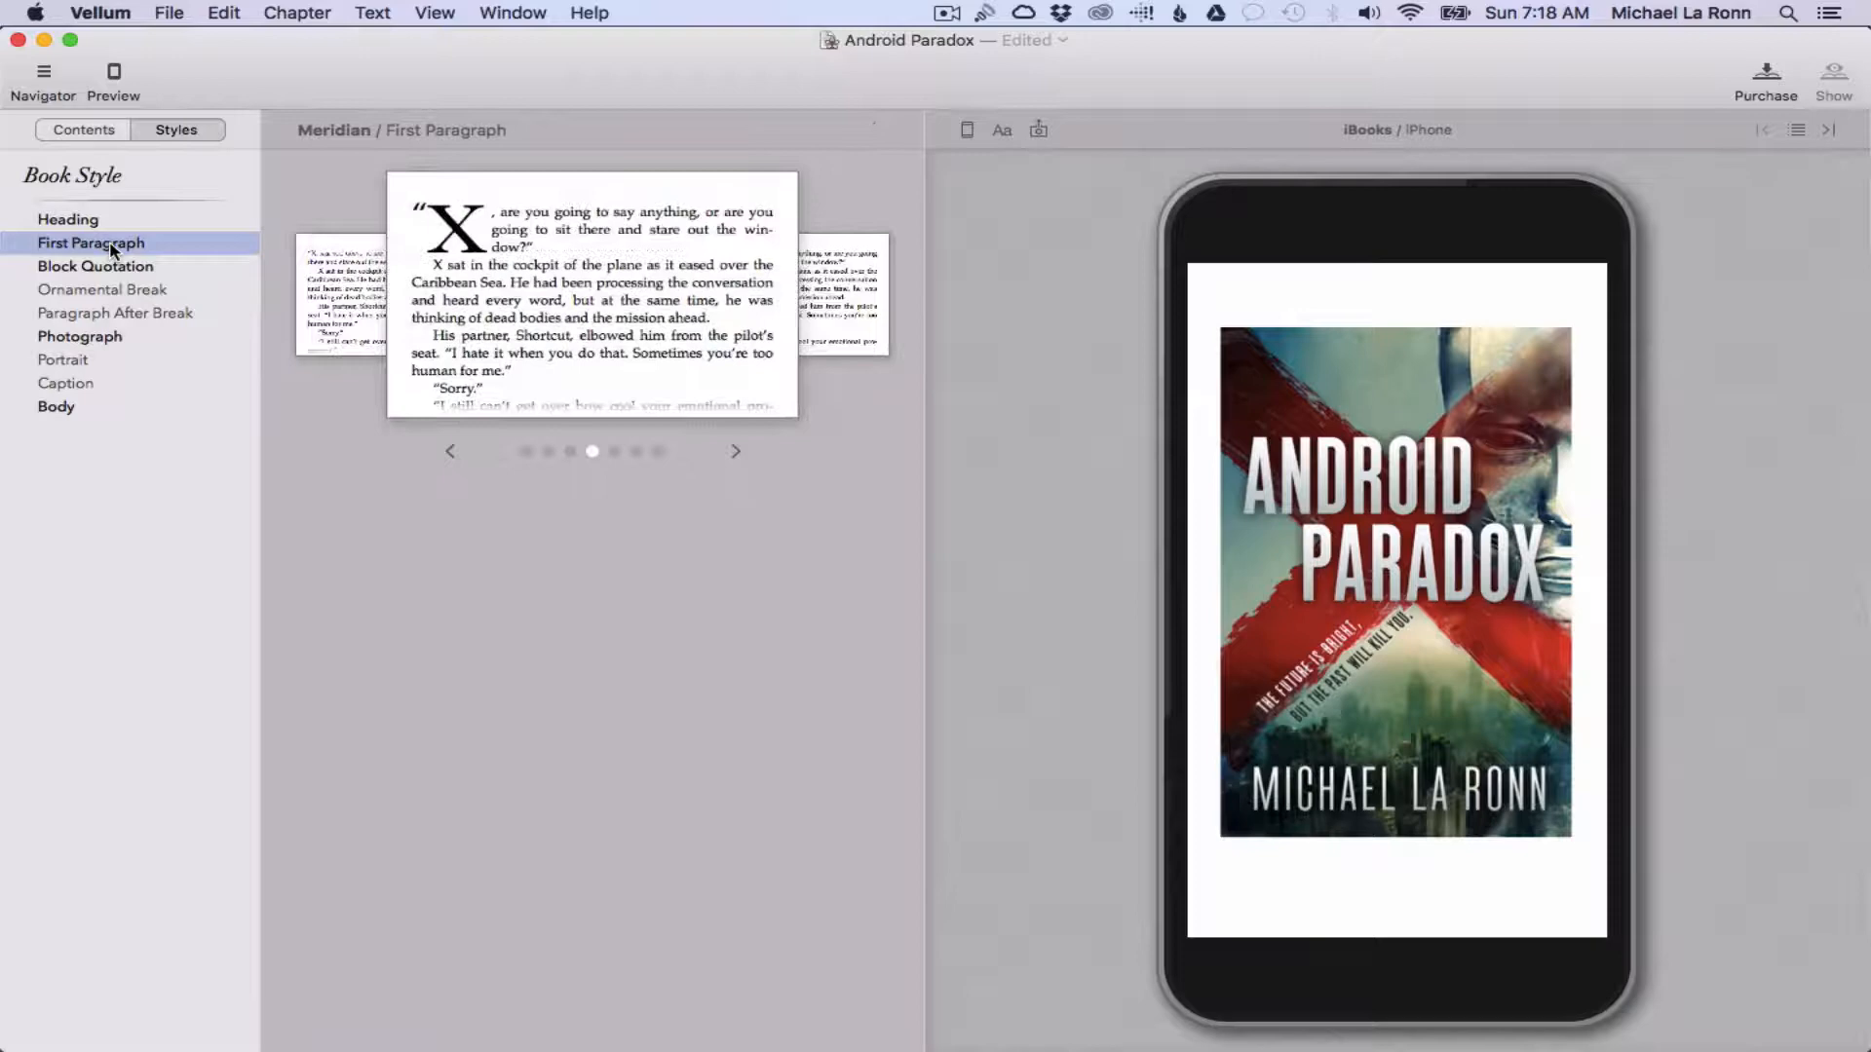
pyautogui.click(95, 266)
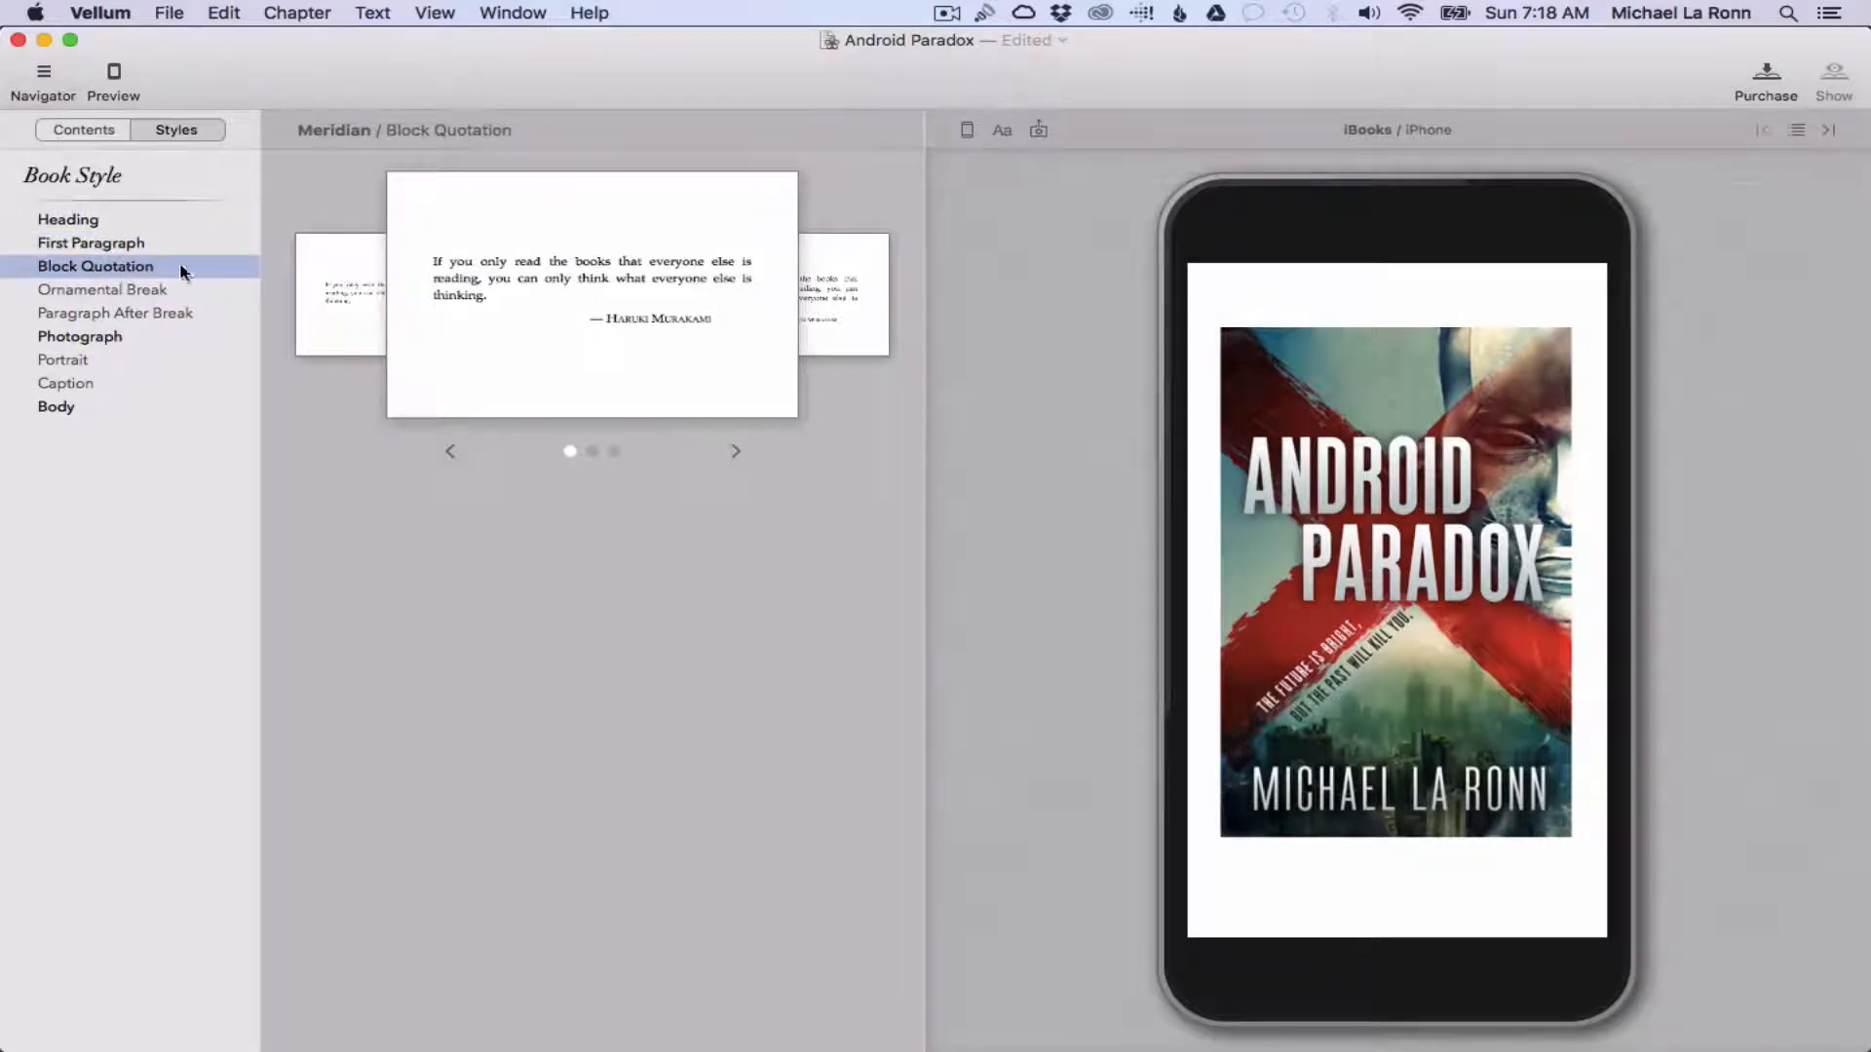
pyautogui.moveTo(134, 339)
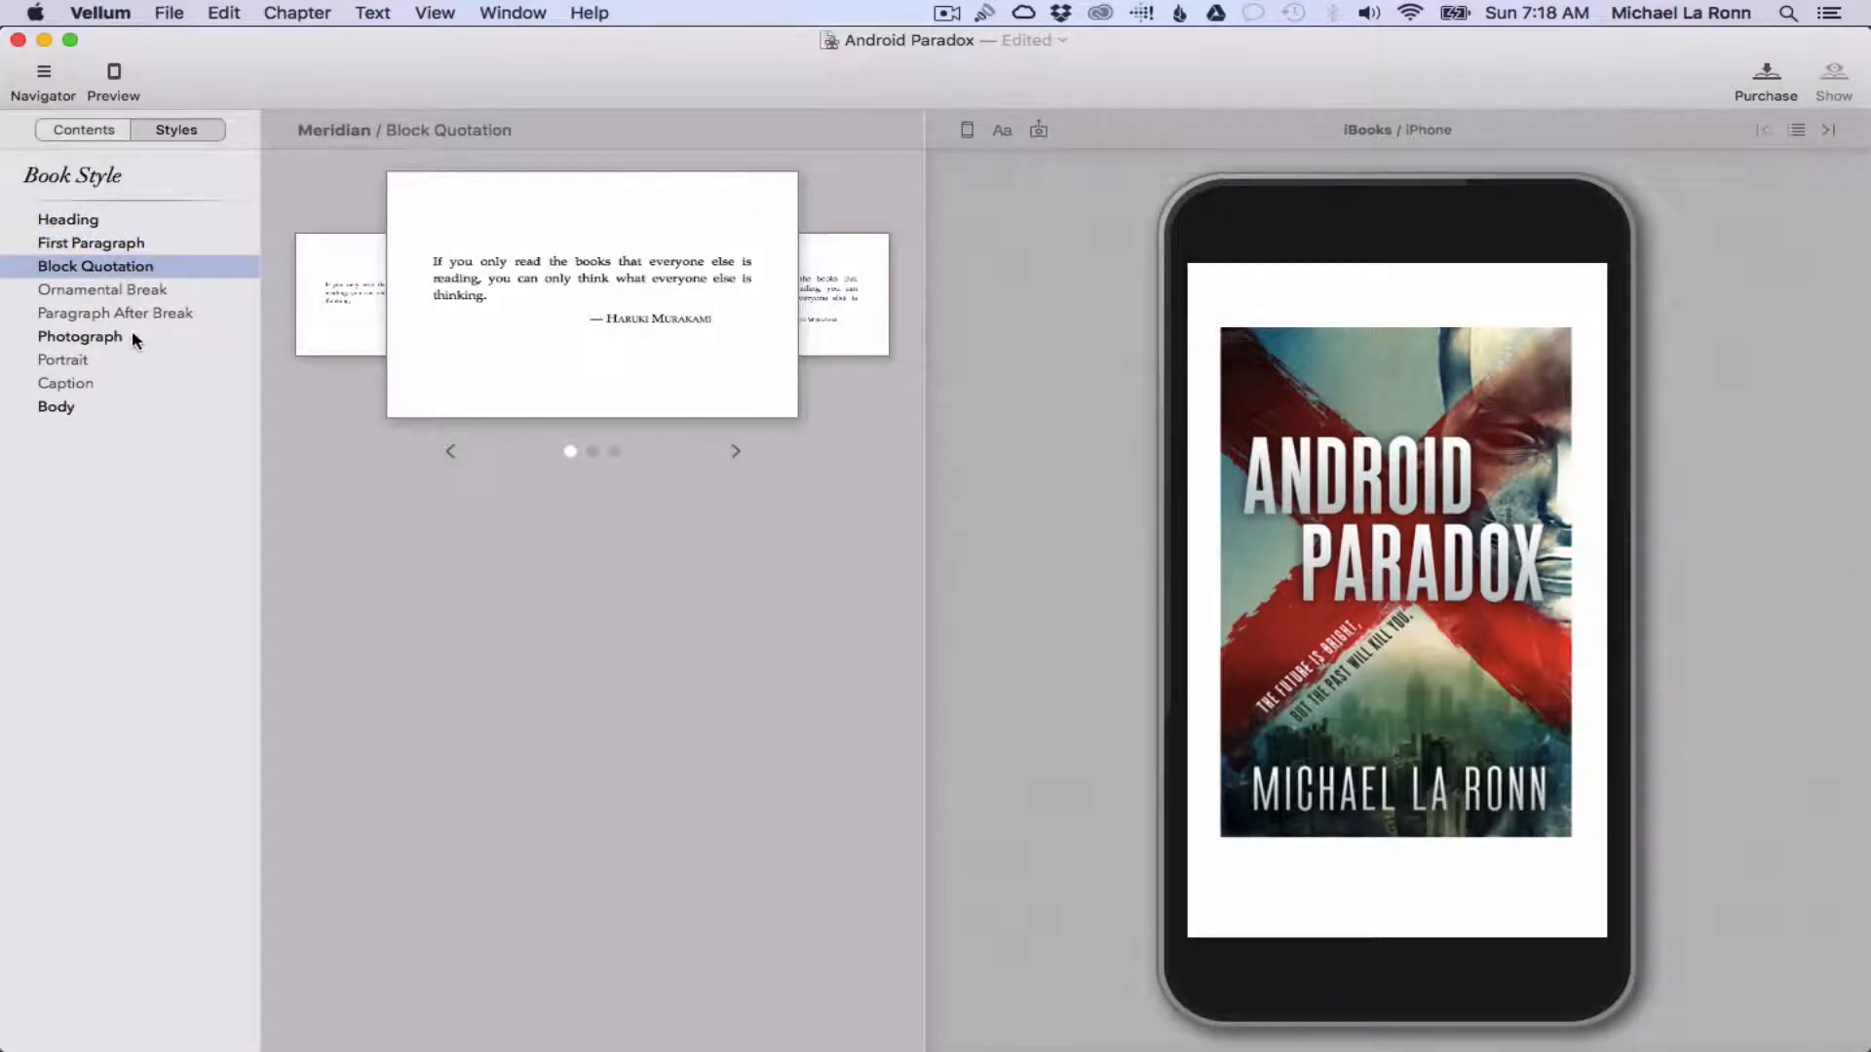
pyautogui.click(56, 405)
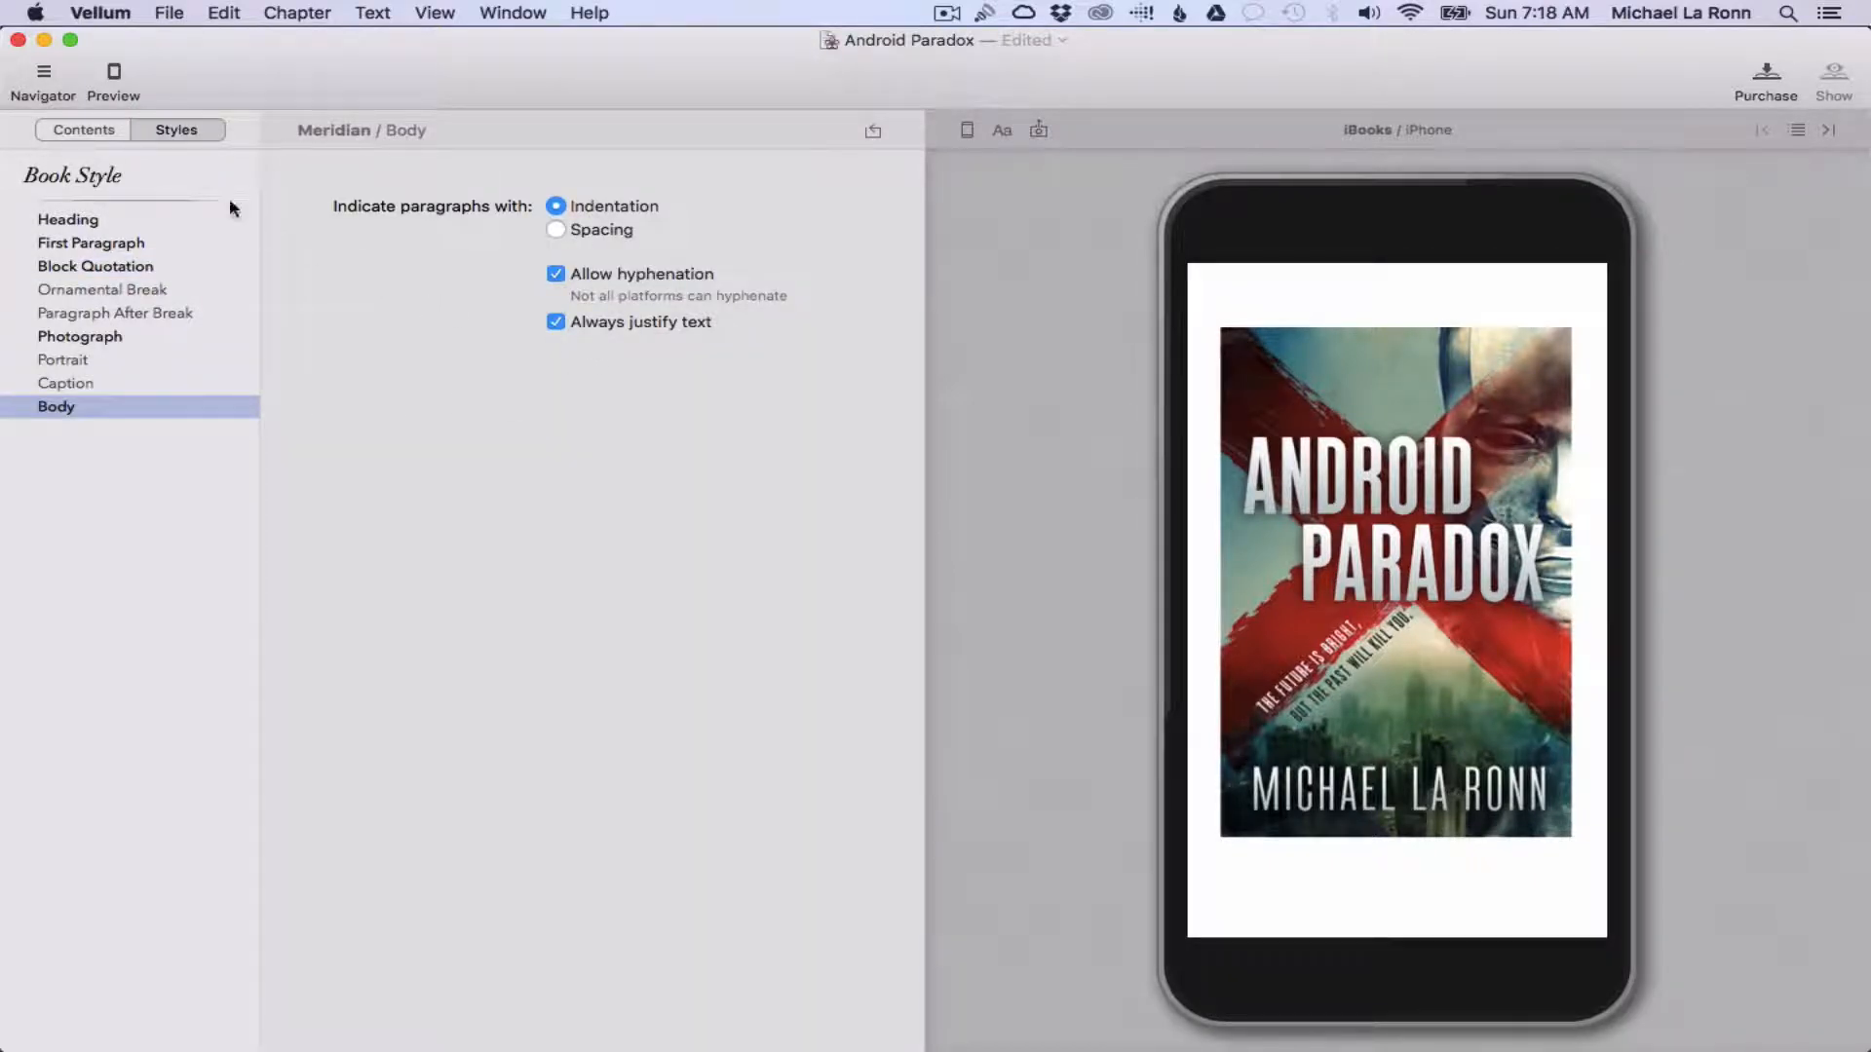
pyautogui.click(84, 128)
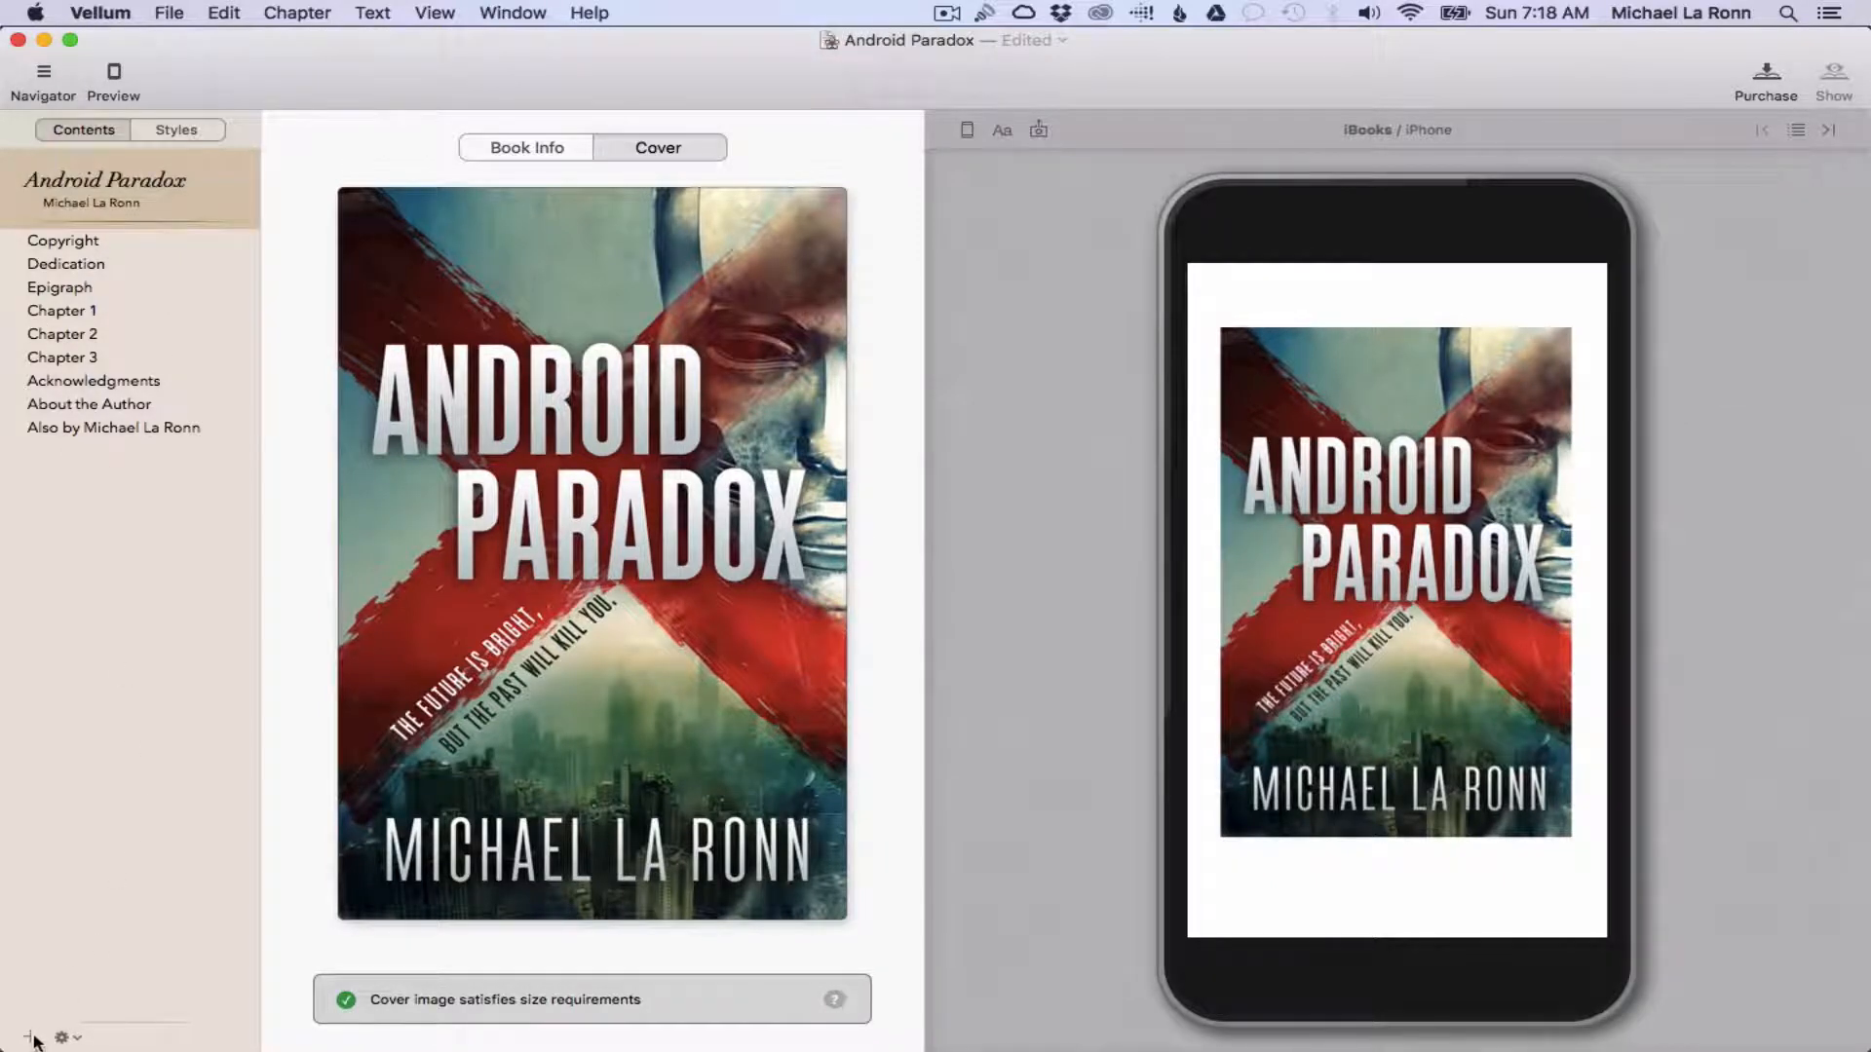
pyautogui.moveTo(26, 1036)
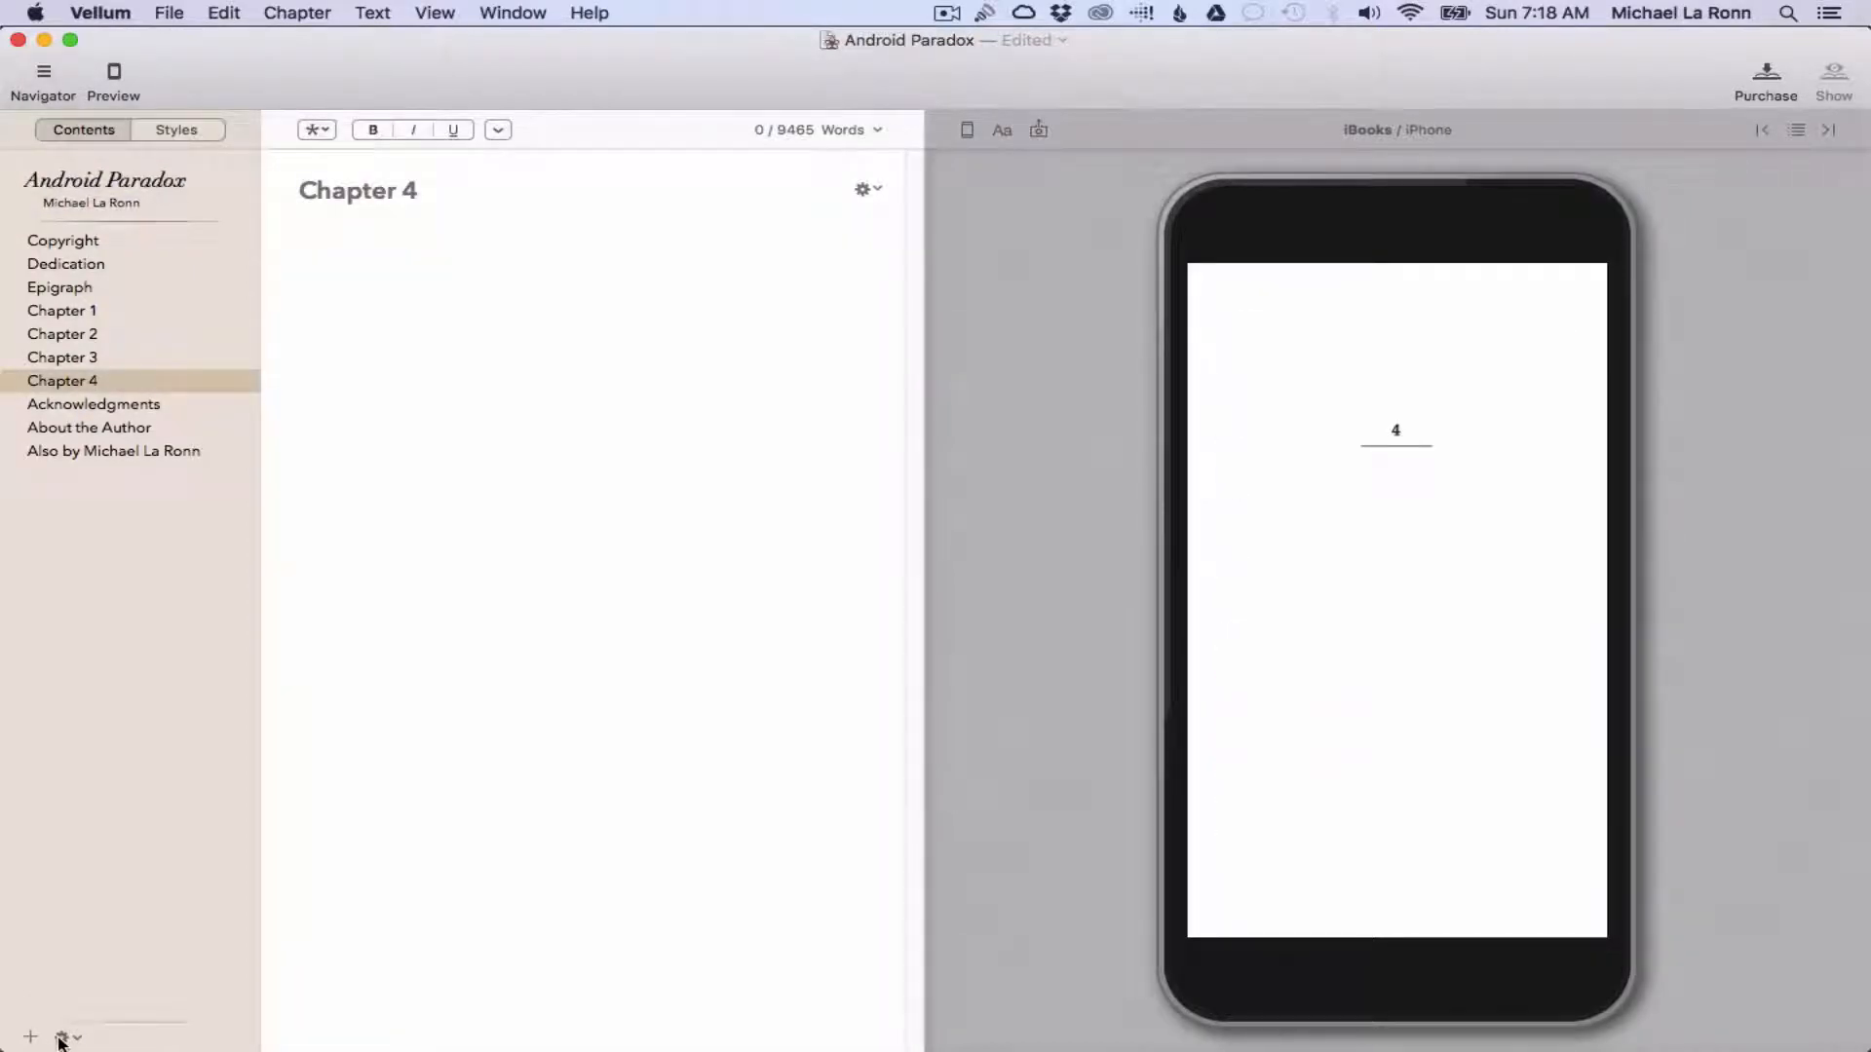
# - Add Chapter 4 and type 'For more information..' under the copyright text
pyautogui.click(64, 1037)
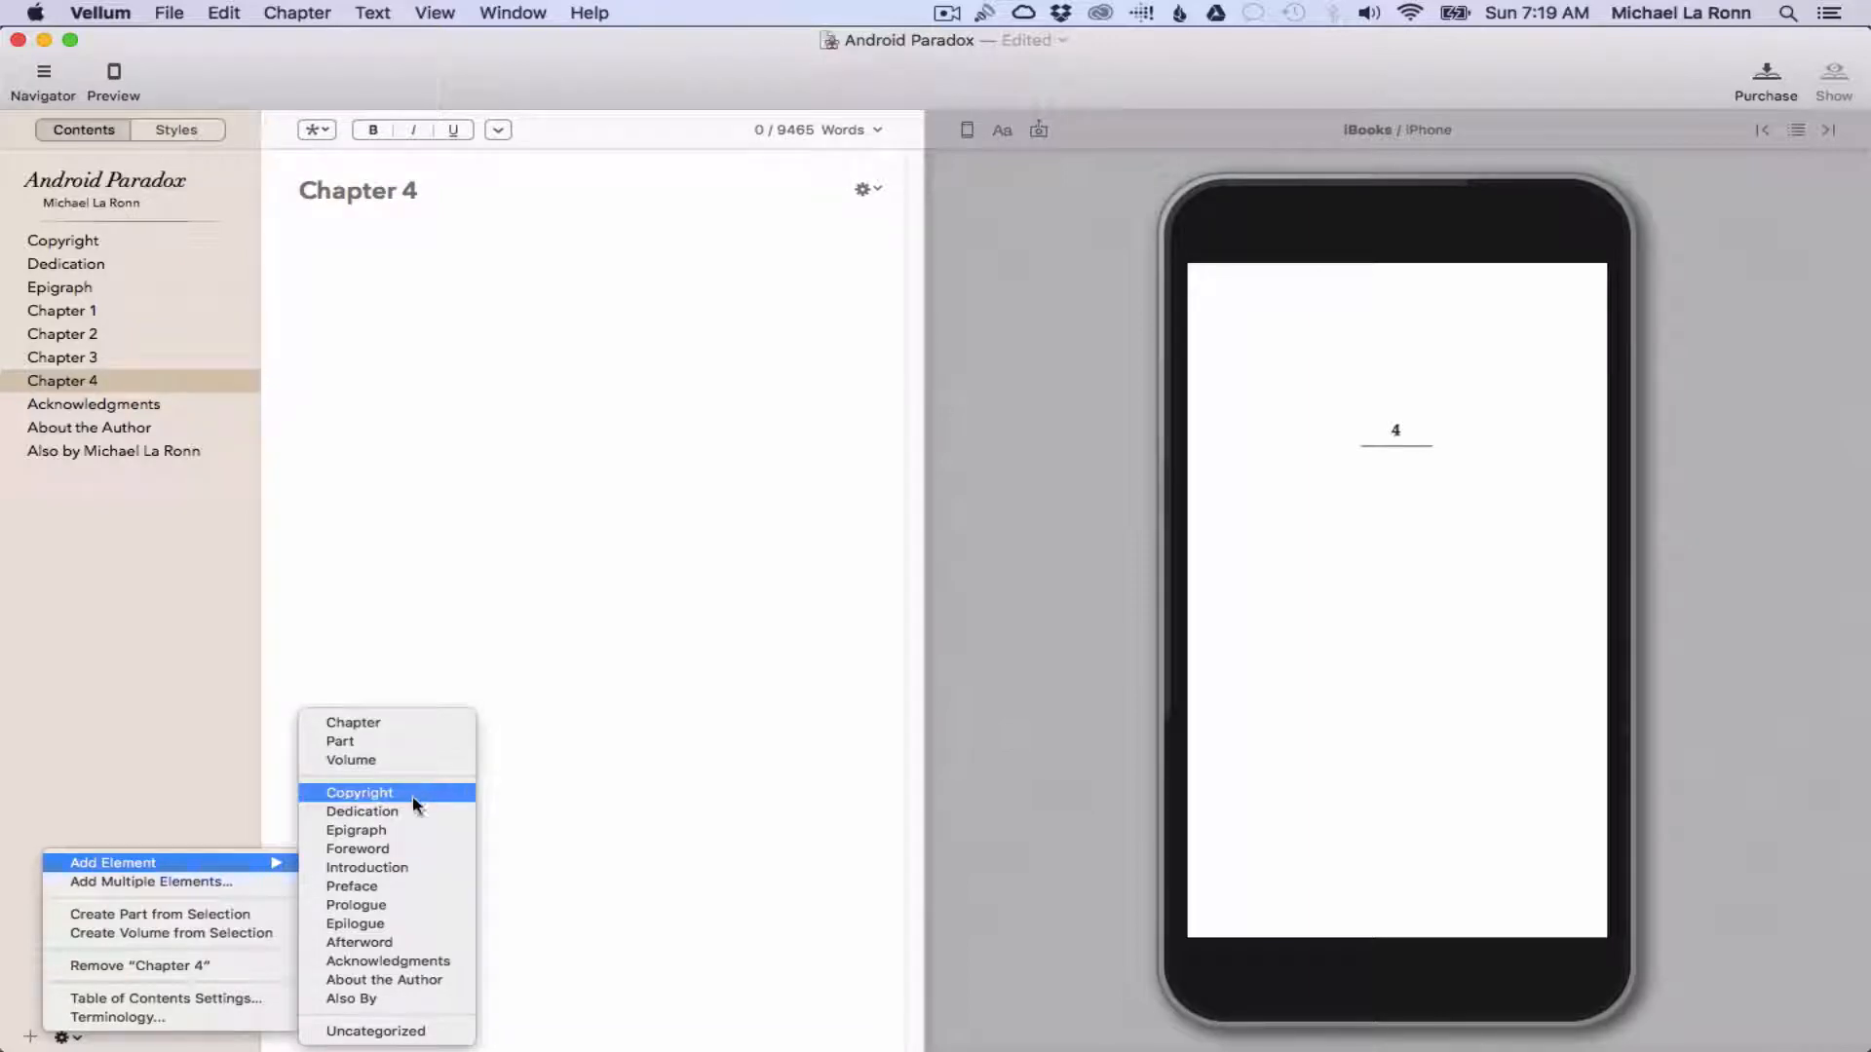
pyautogui.moveTo(412, 812)
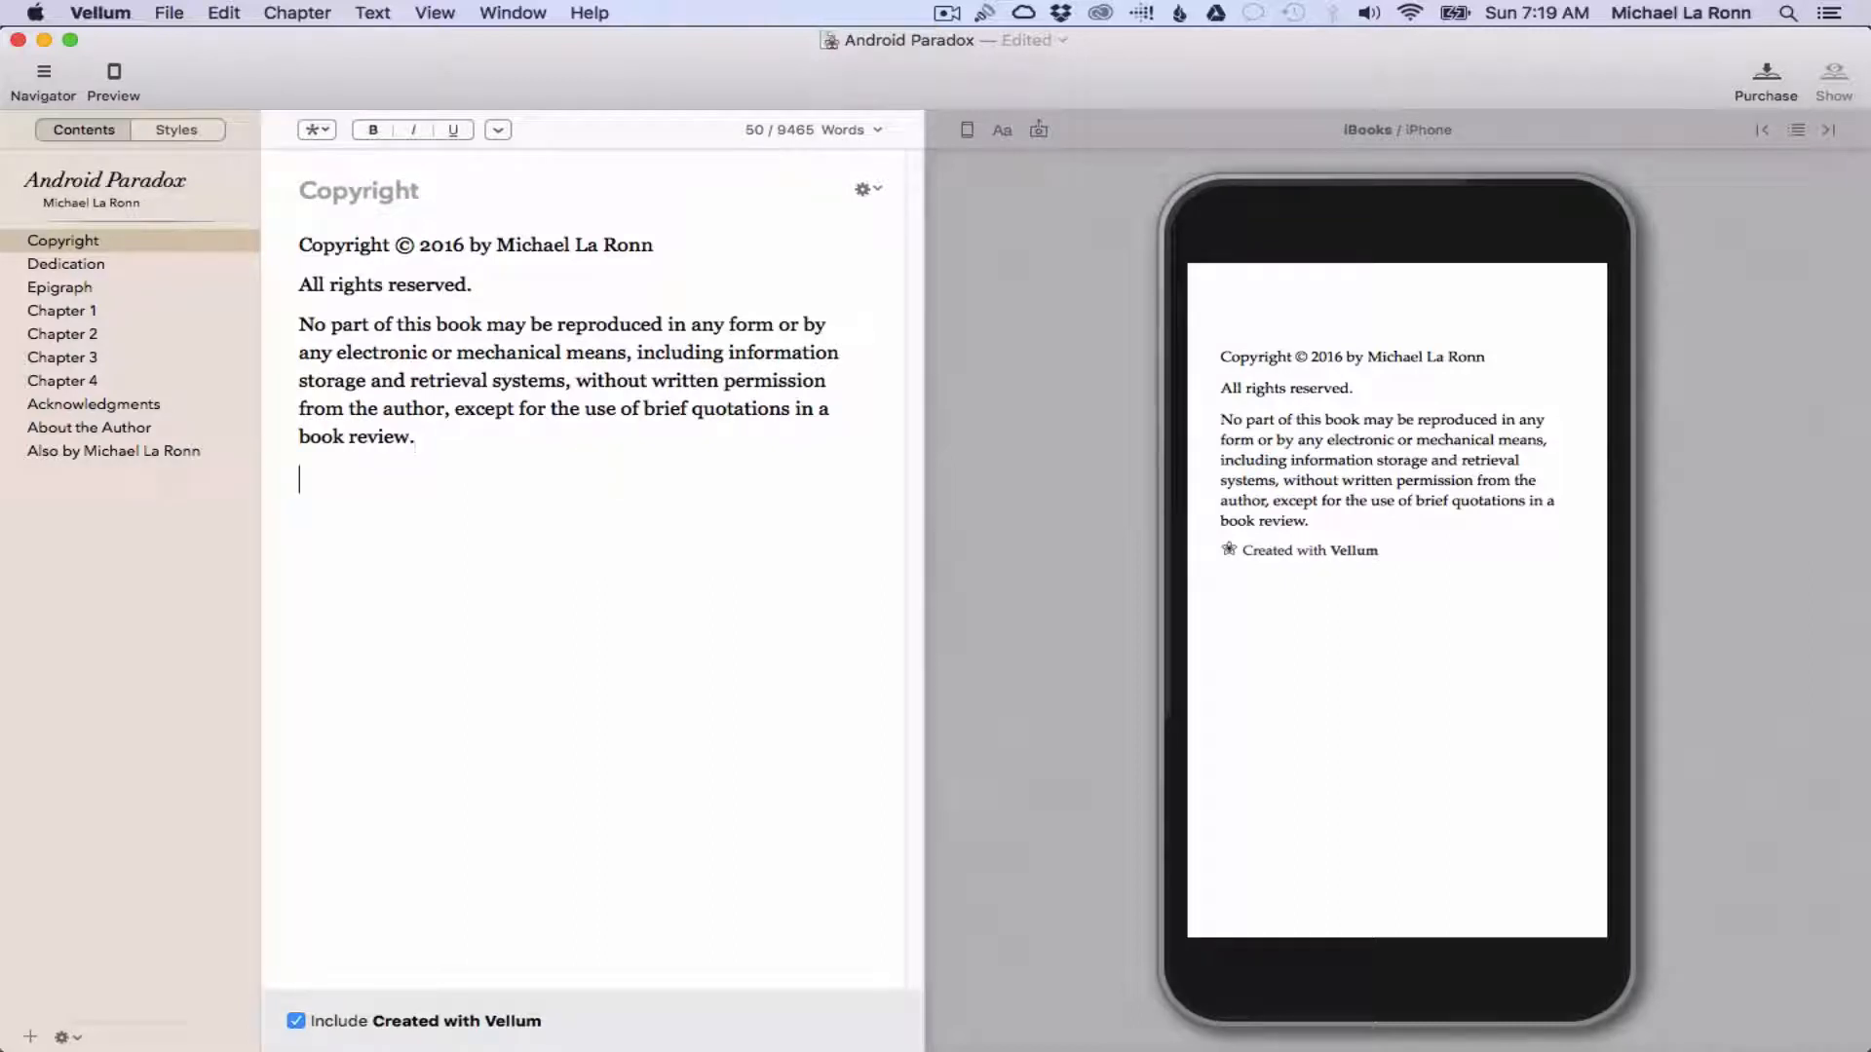
pyautogui.write('For mo')
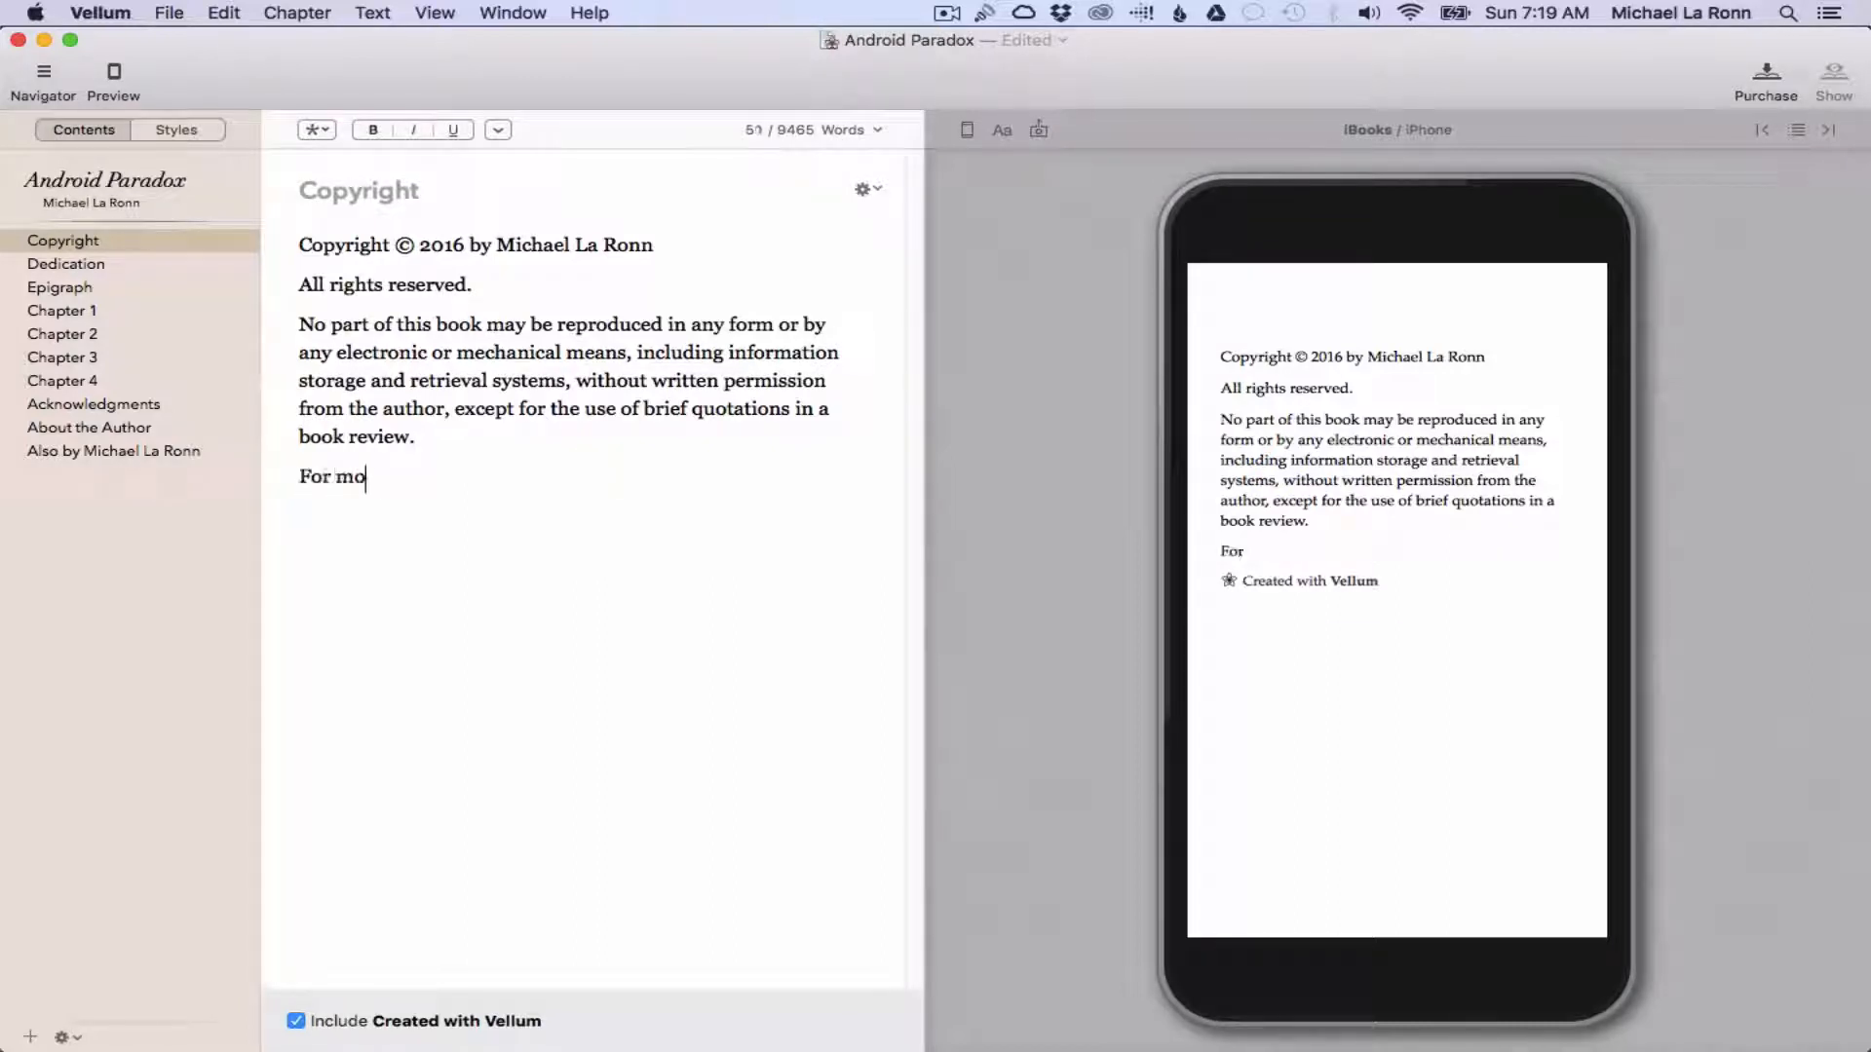
pyautogui.write('re information..')
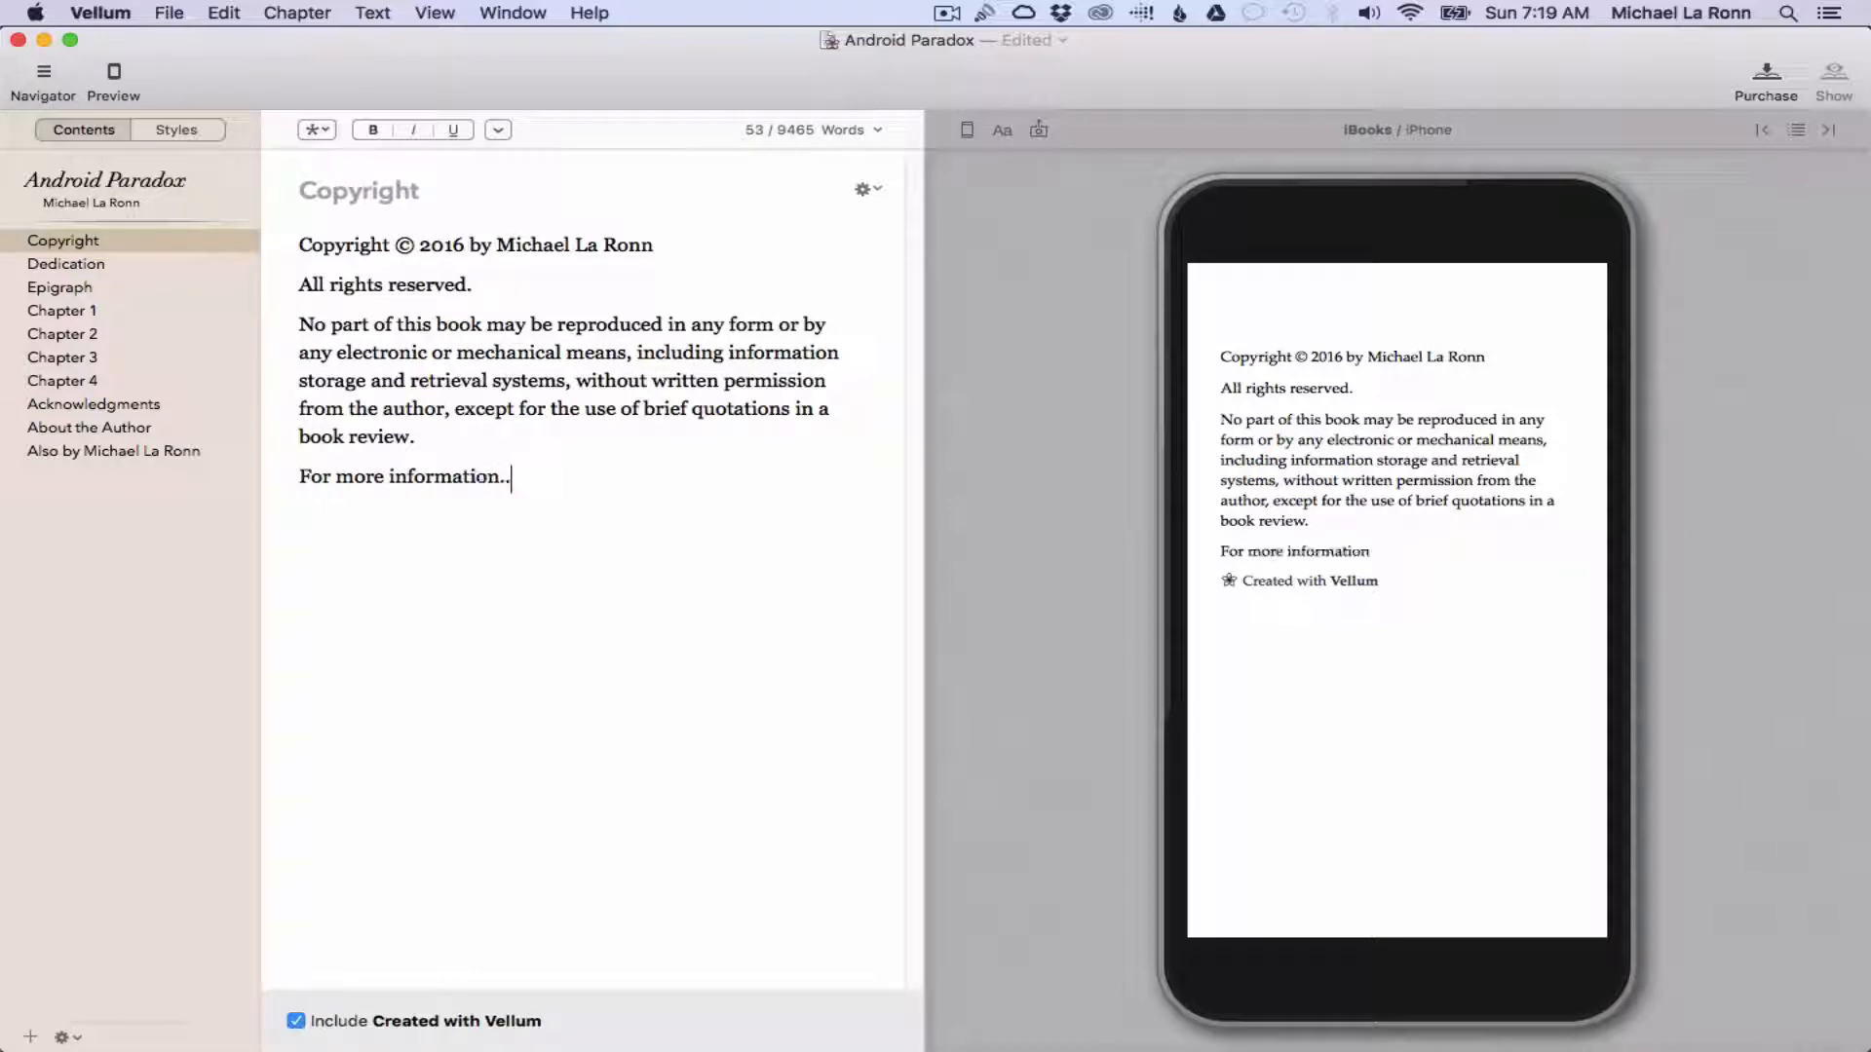
pyautogui.click(60, 310)
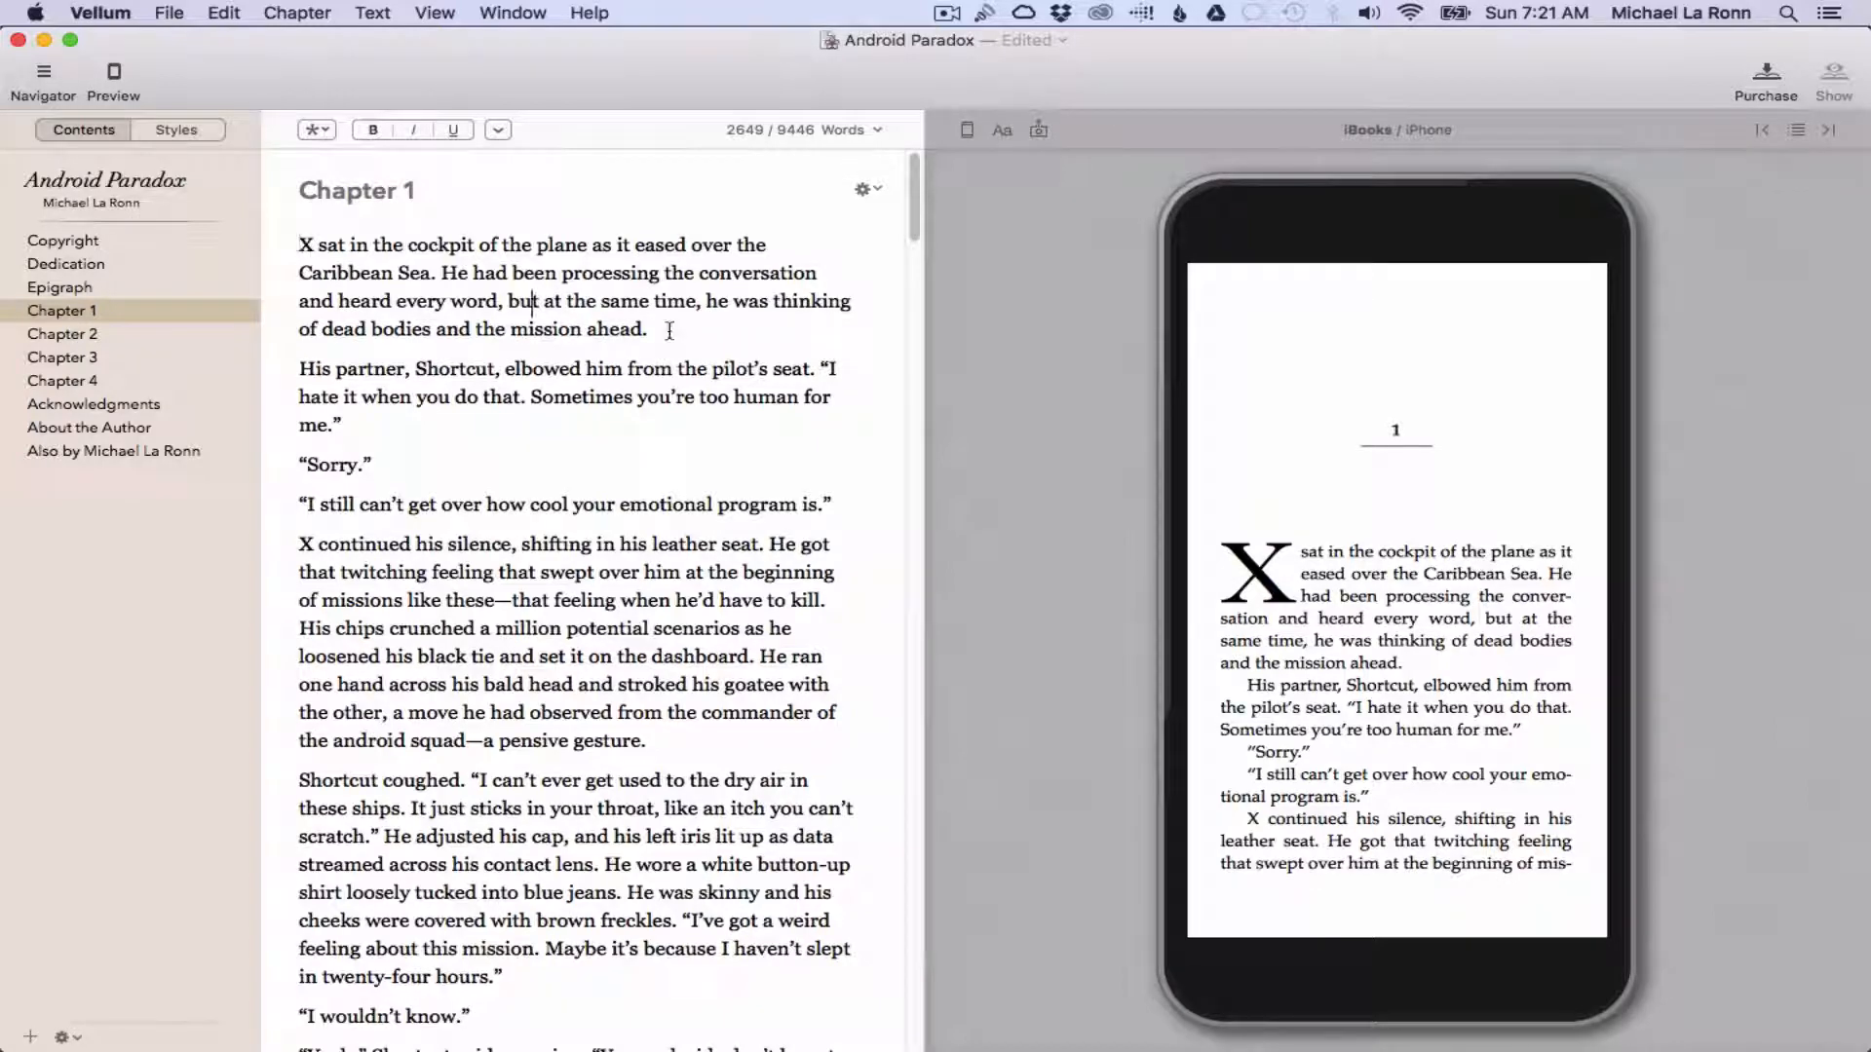
# - Apply italic, underline and small caps to Chapter 1's opening paragraph, then remove small caps
pyautogui.moveTo(299, 244); pyautogui.dragTo(648, 330)
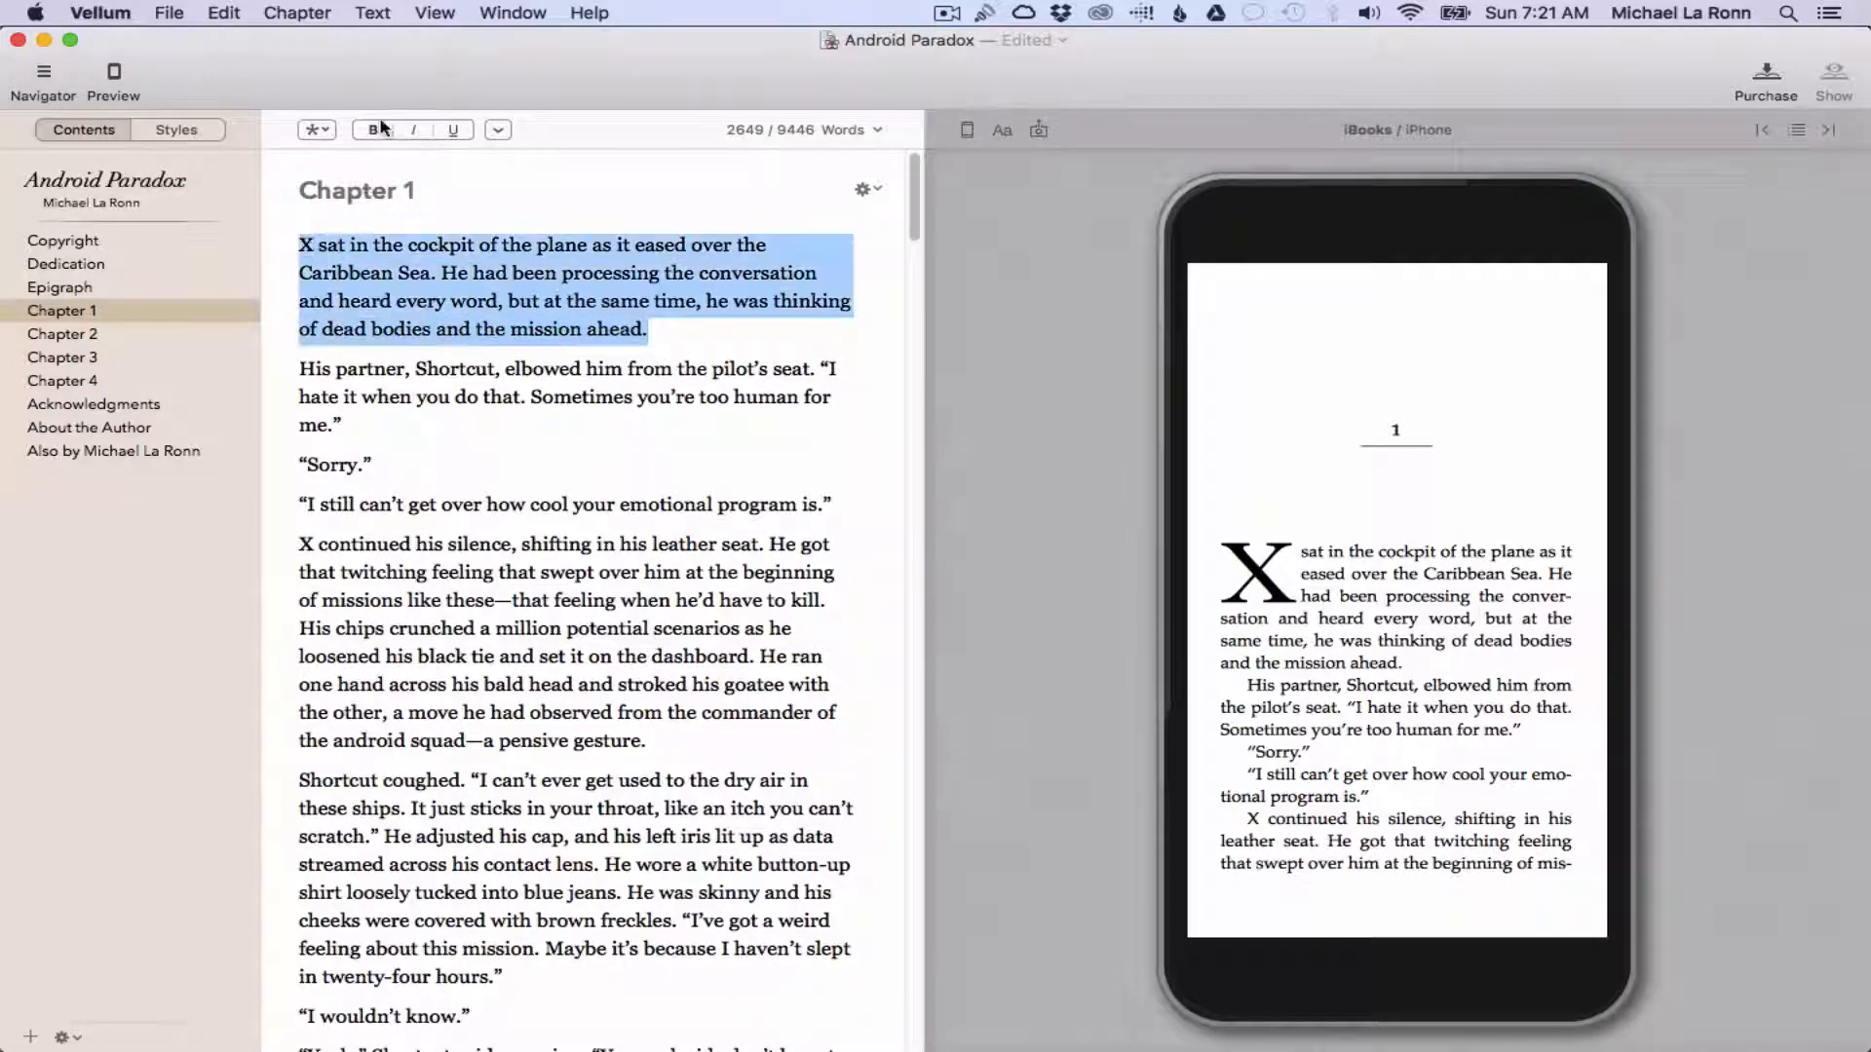
pyautogui.click(414, 129)
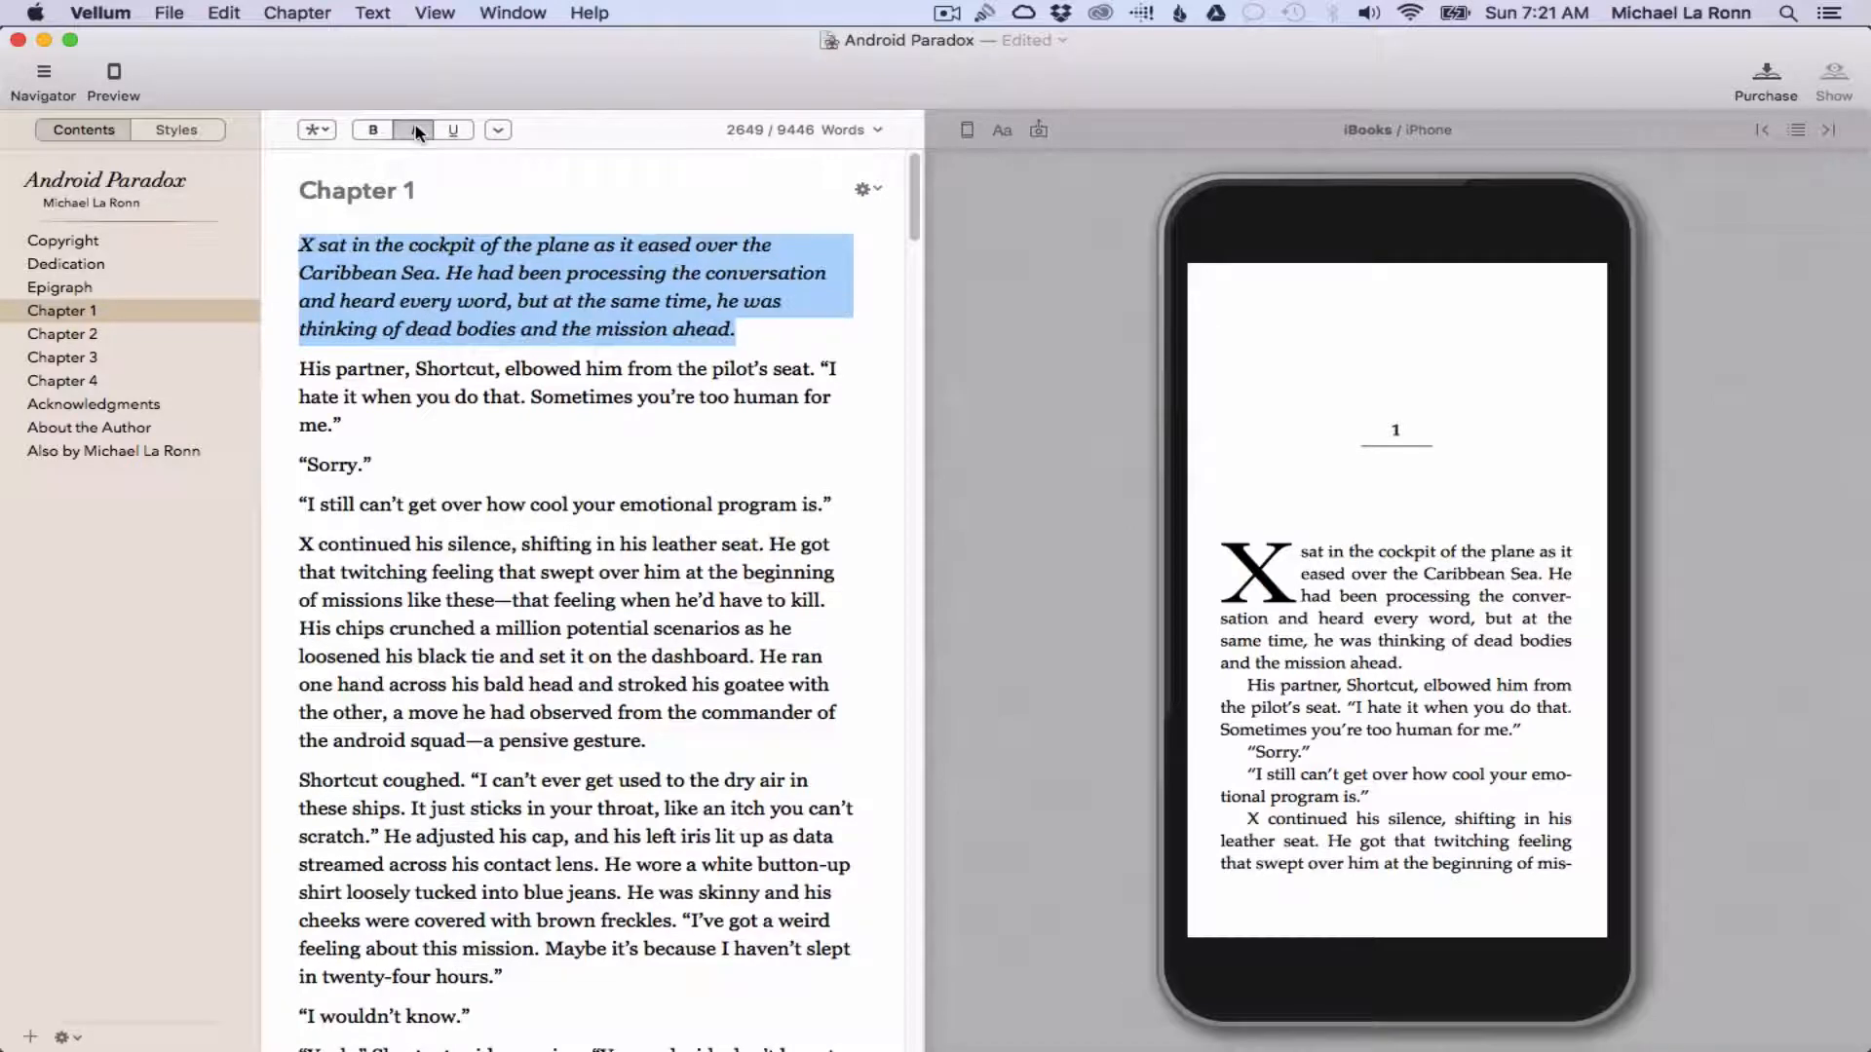
pyautogui.click(452, 129)
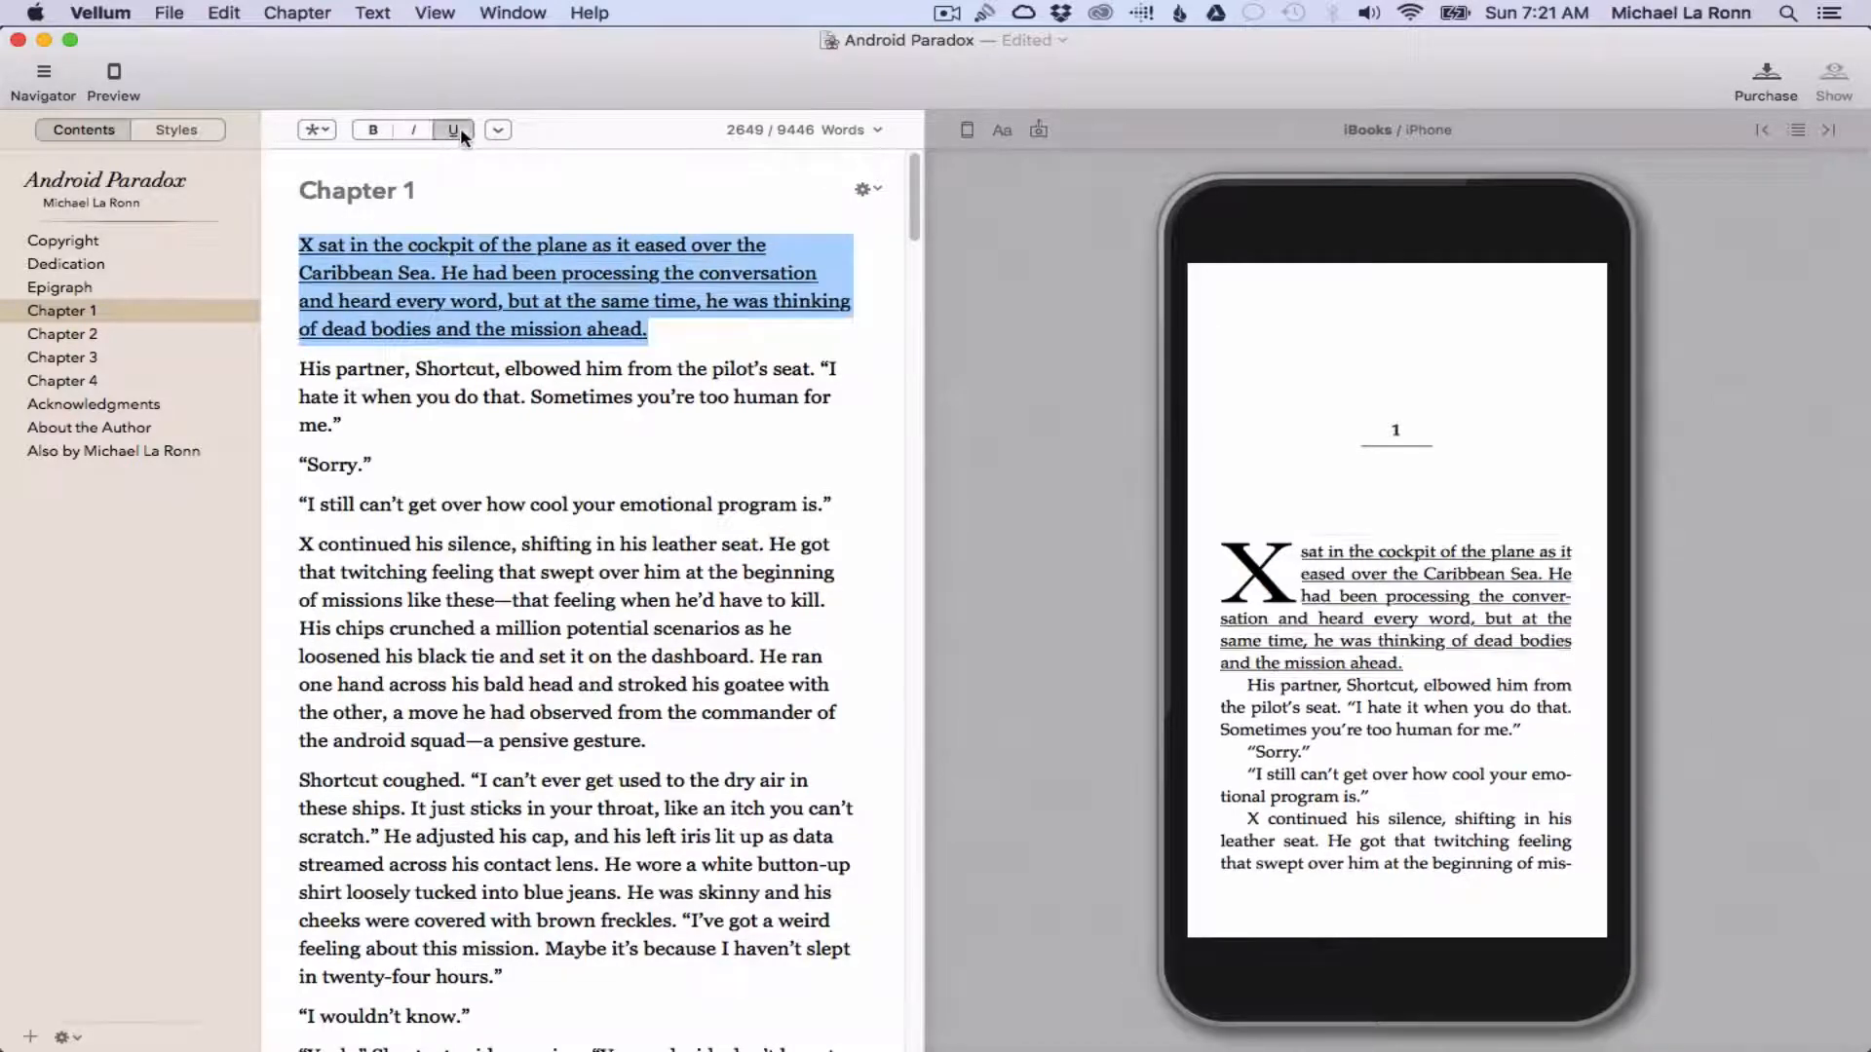
pyautogui.click(496, 128)
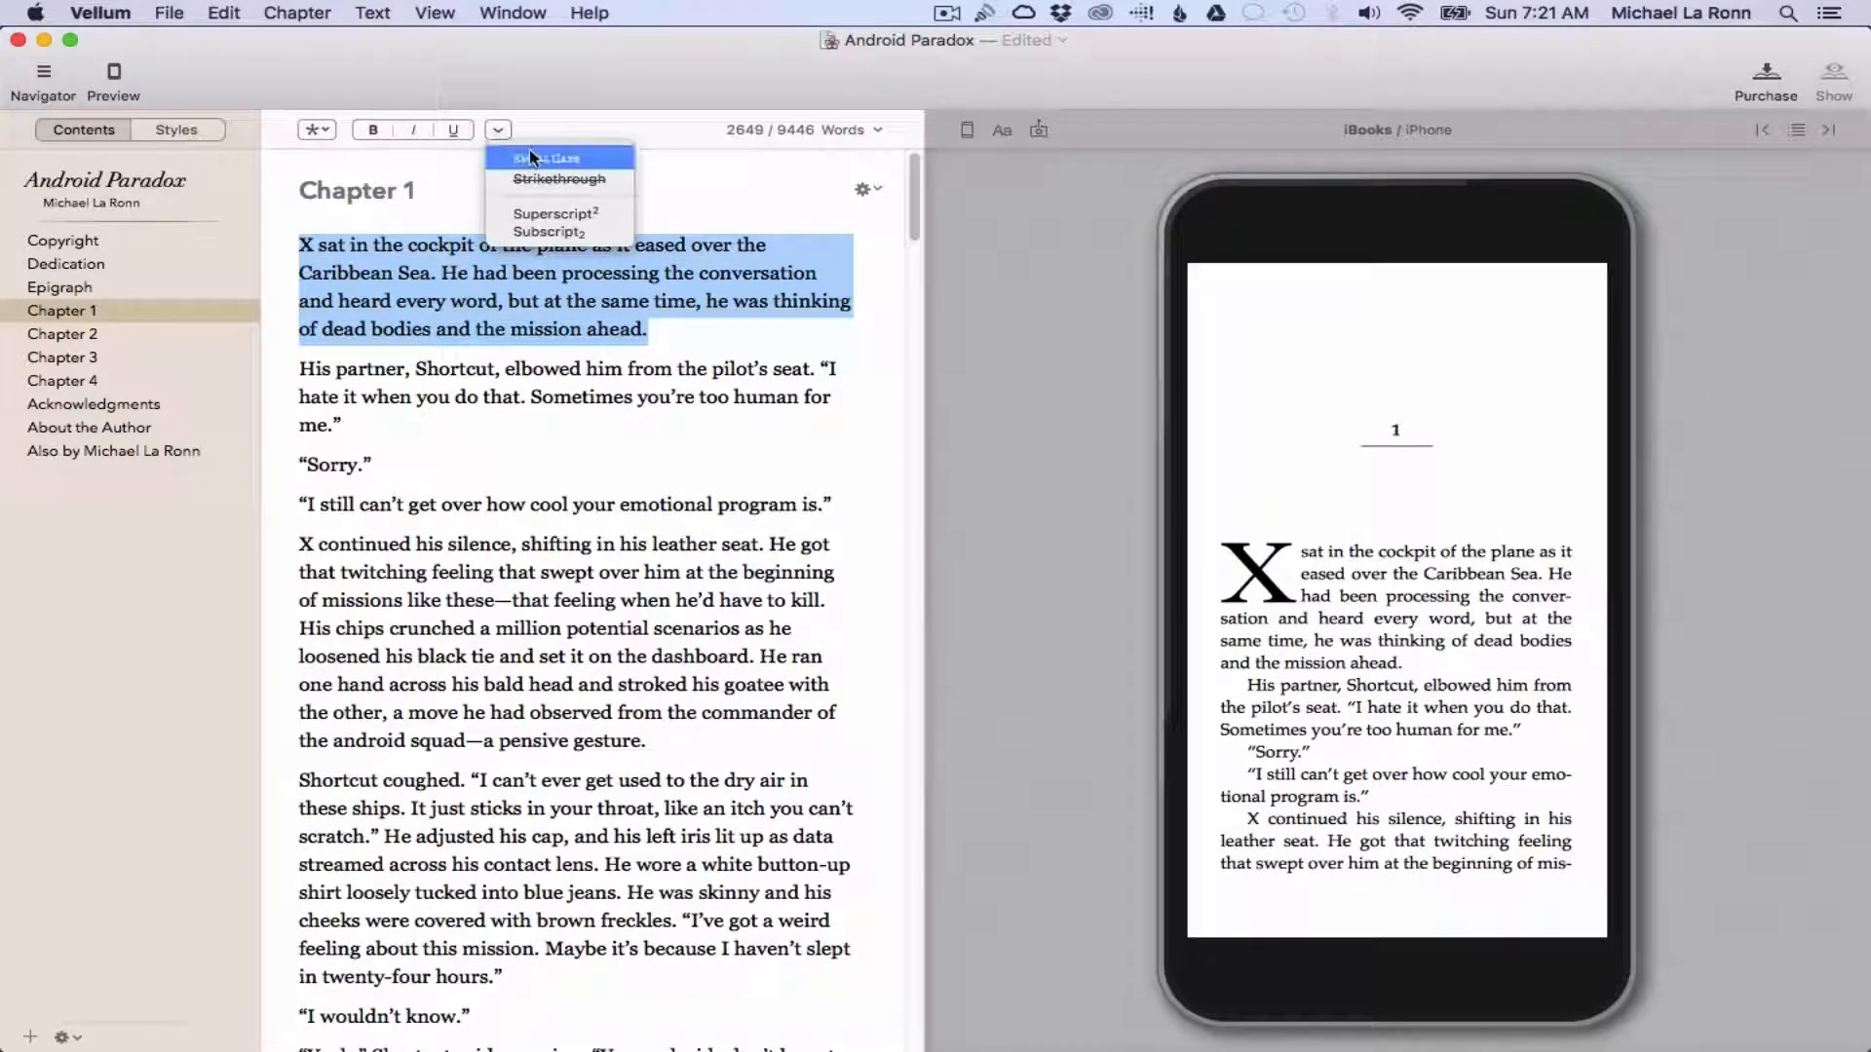
pyautogui.click(546, 155)
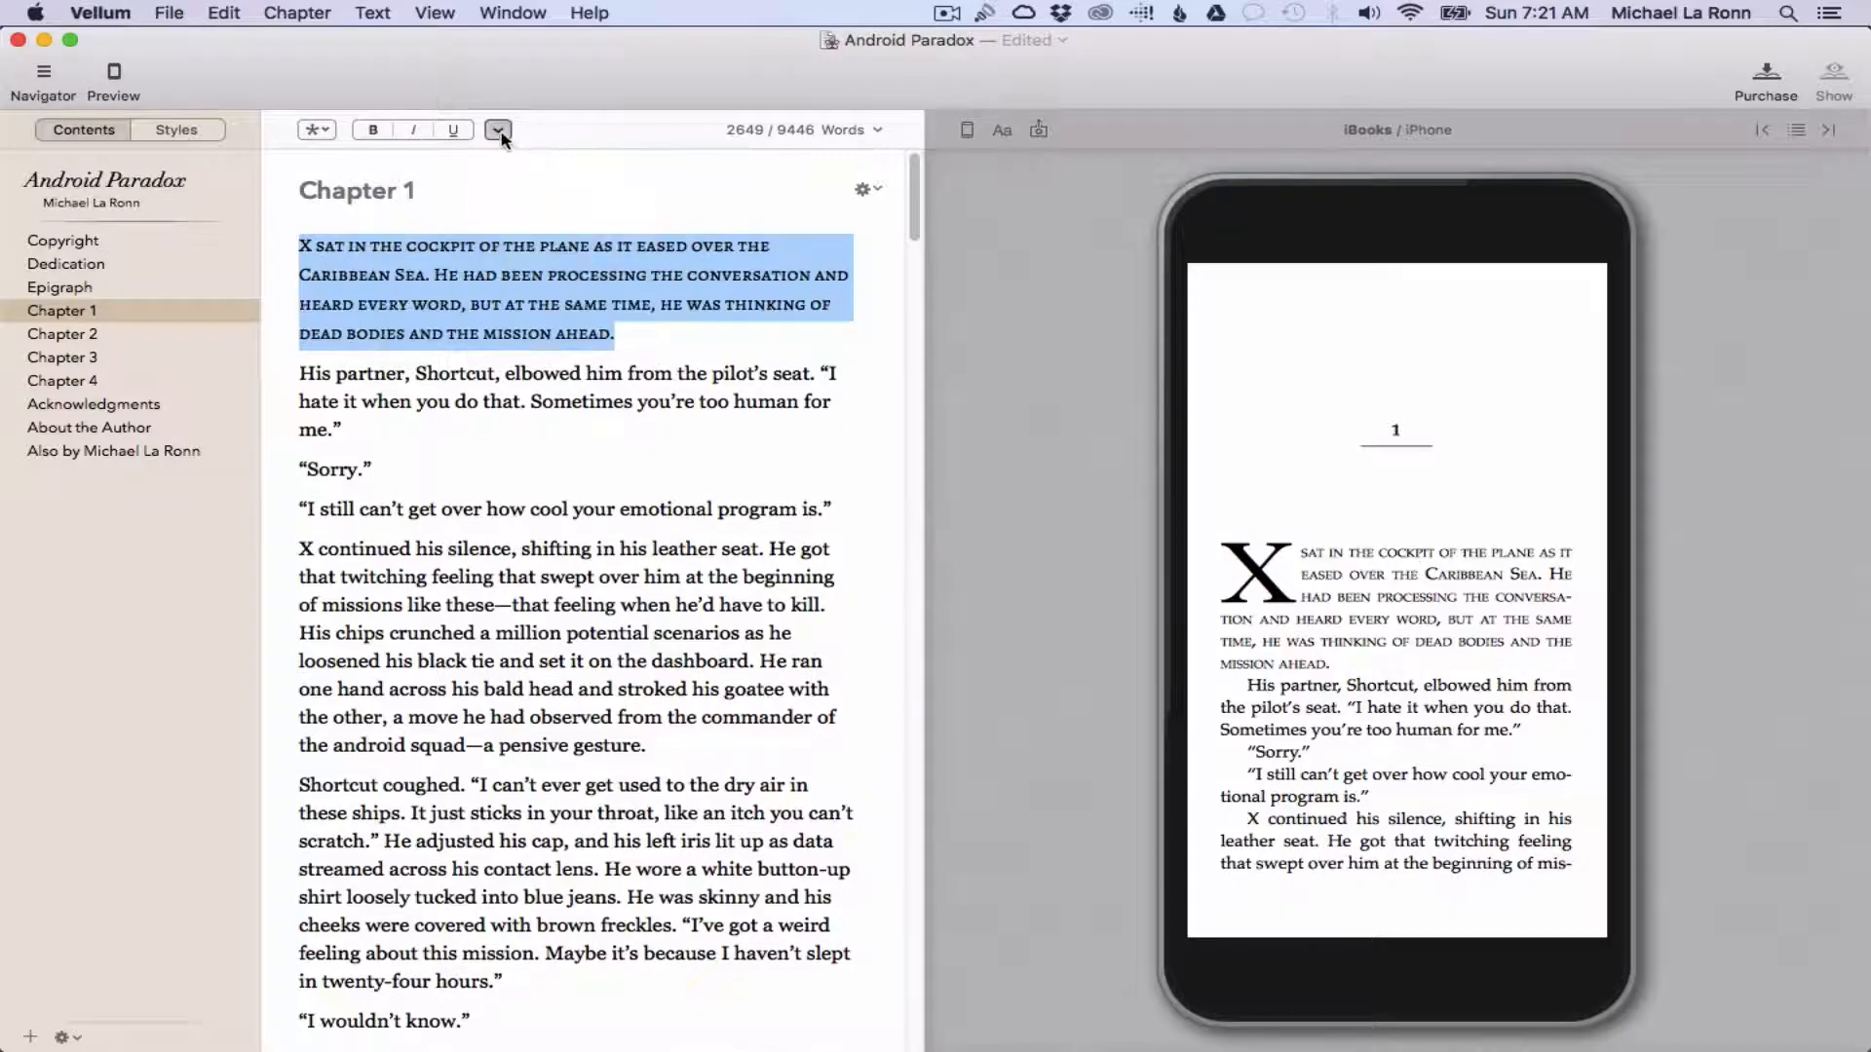
pyautogui.click(498, 129)
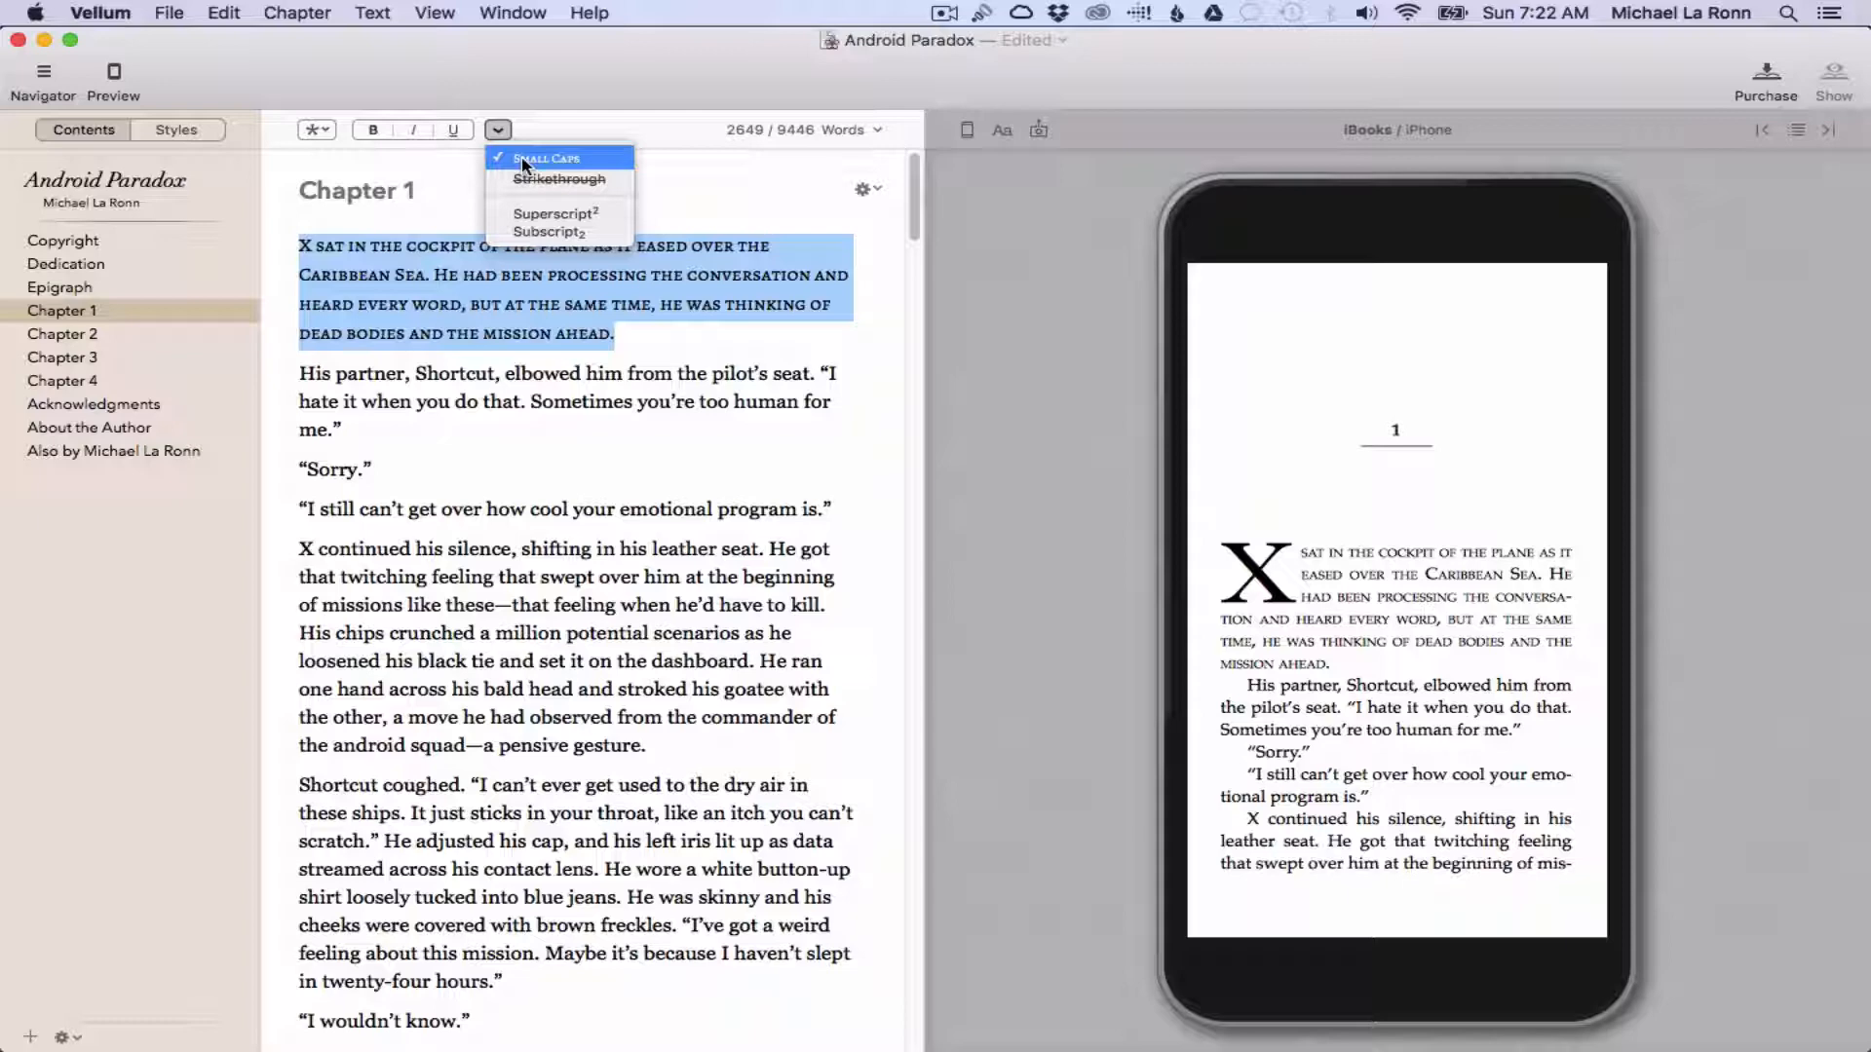
pyautogui.click(546, 156)
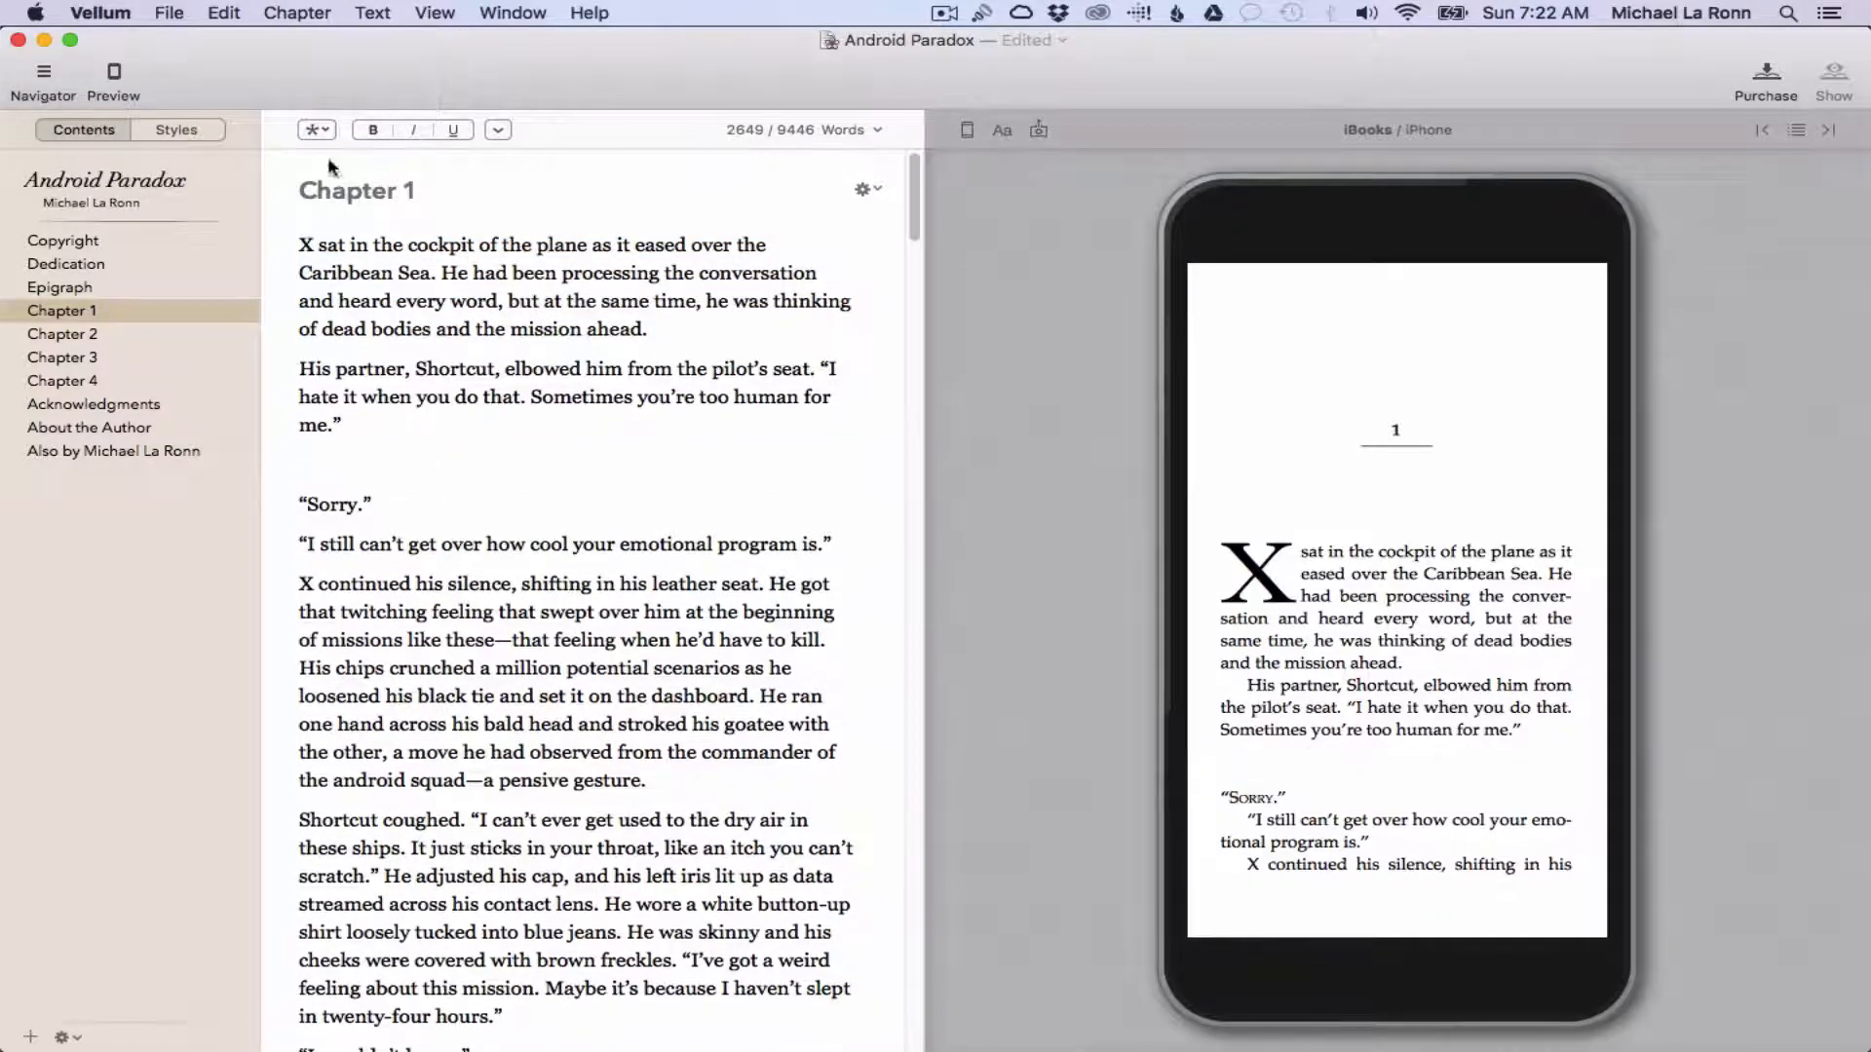
# - Insert an ornamental break before “Sorry.” and start inserting an image into the paragraph
pyautogui.click(316, 129)
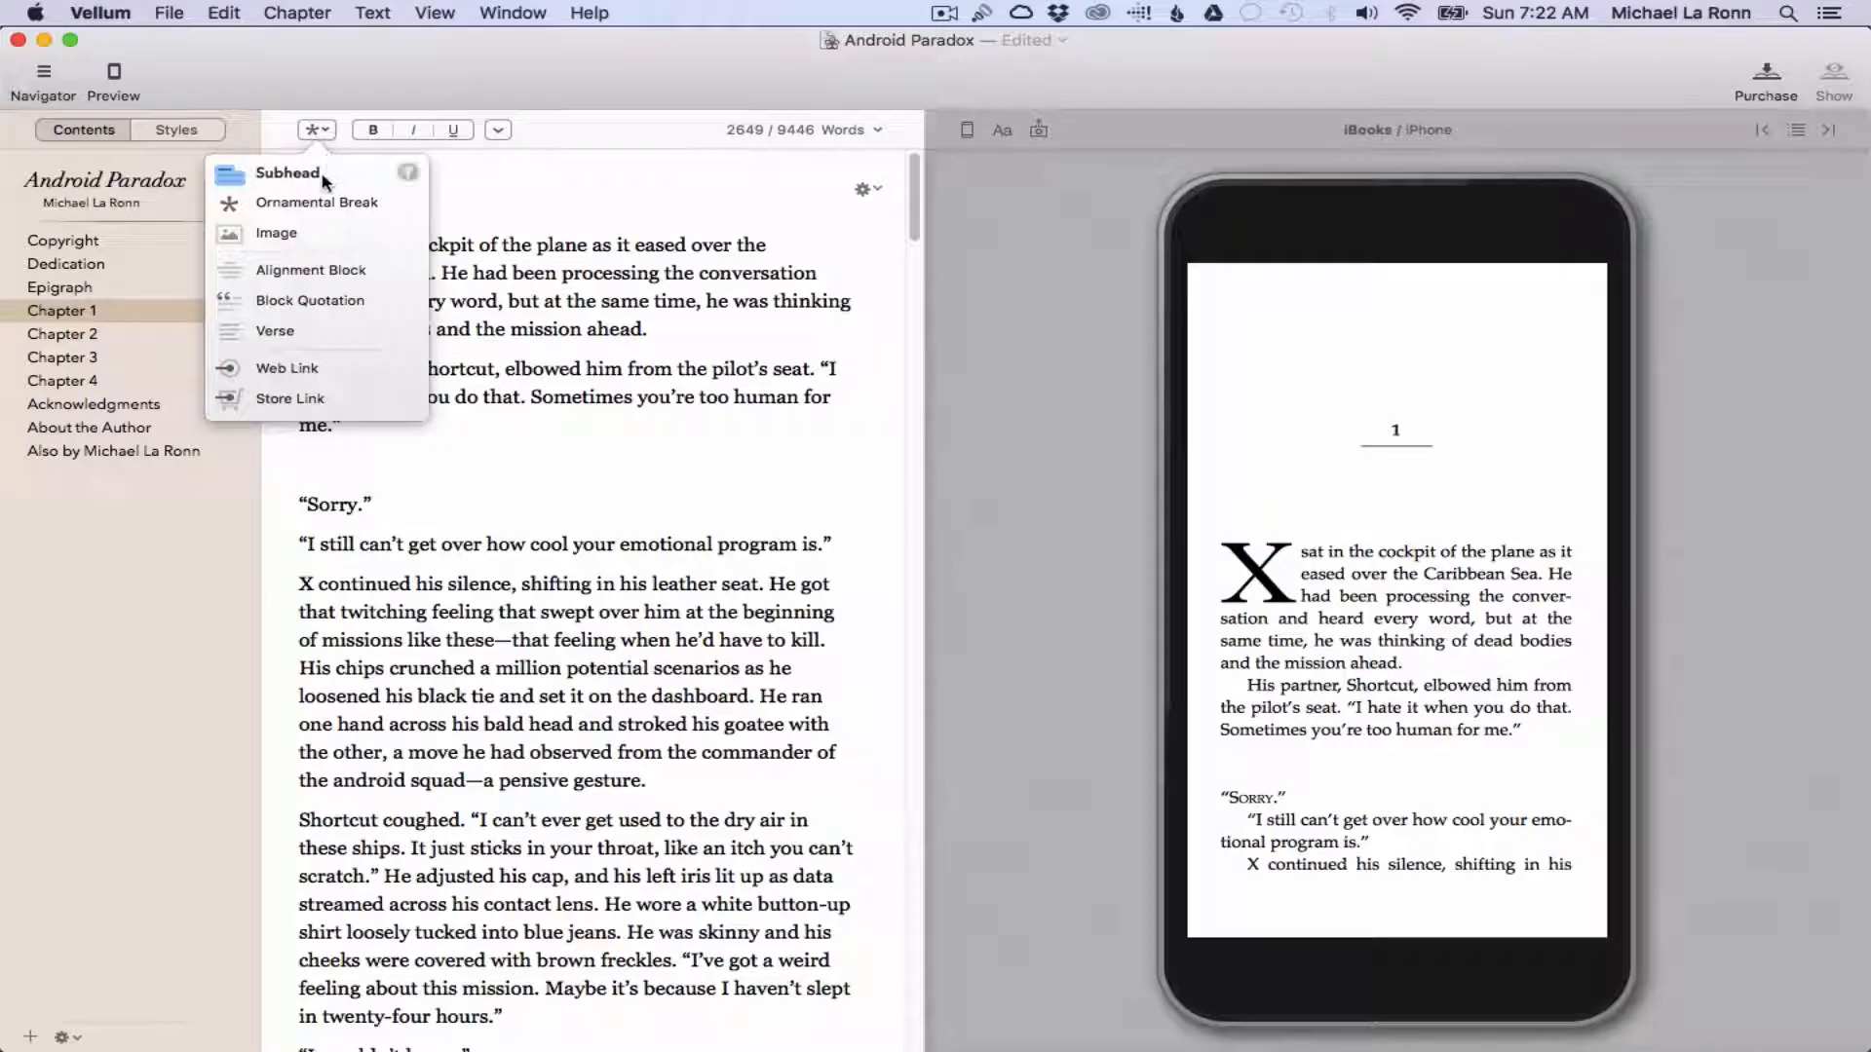
pyautogui.click(318, 201)
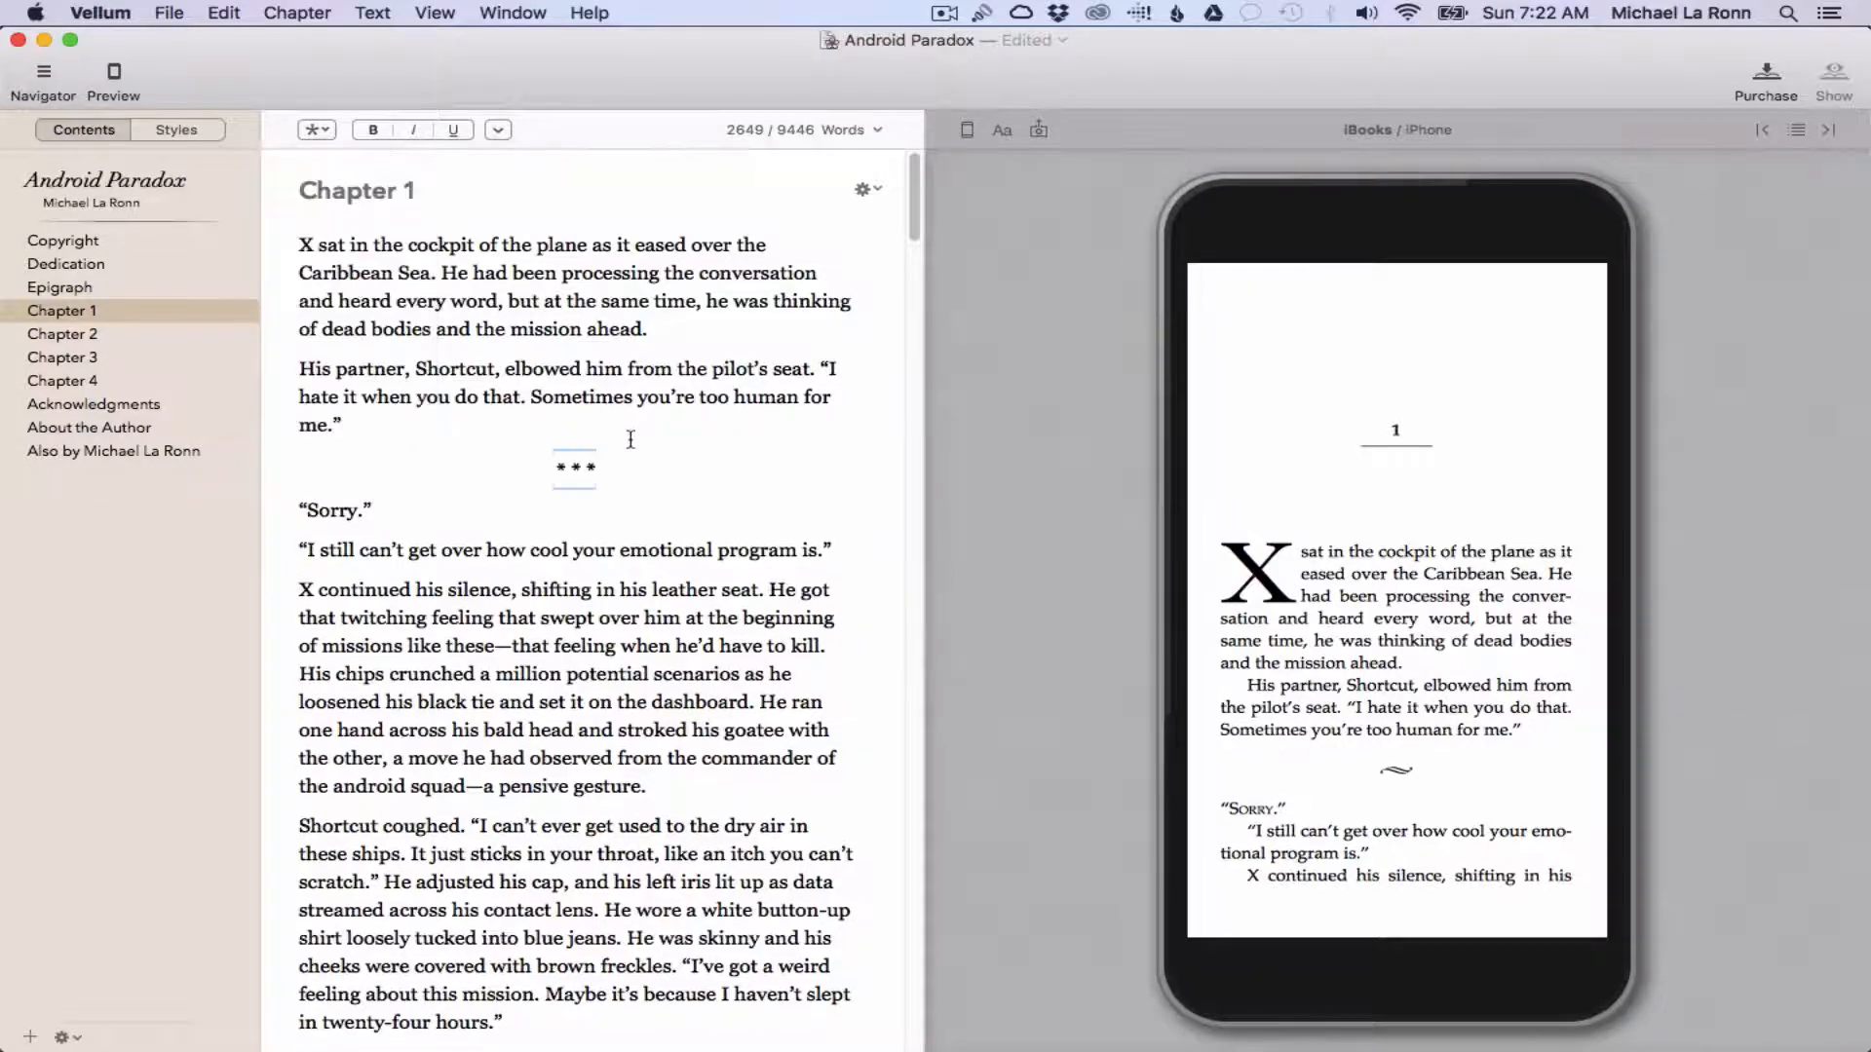
pyautogui.click(342, 425)
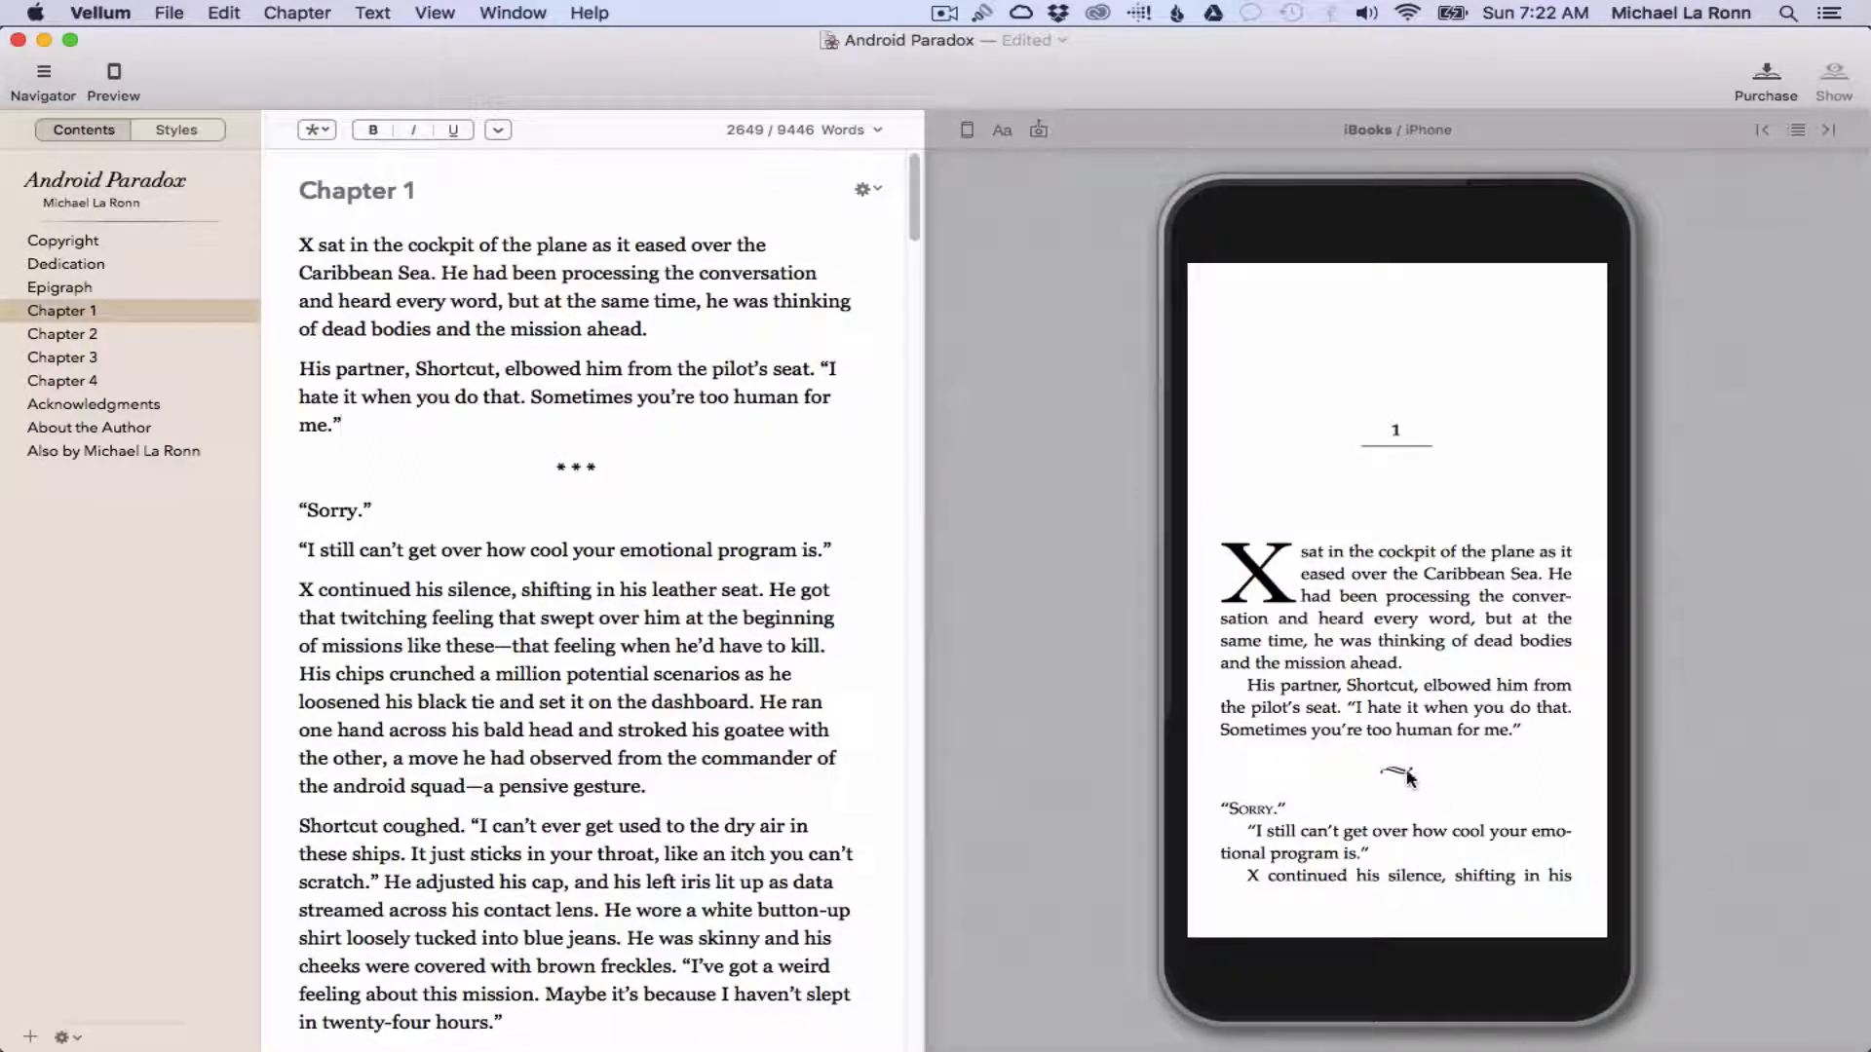
pyautogui.click(315, 130)
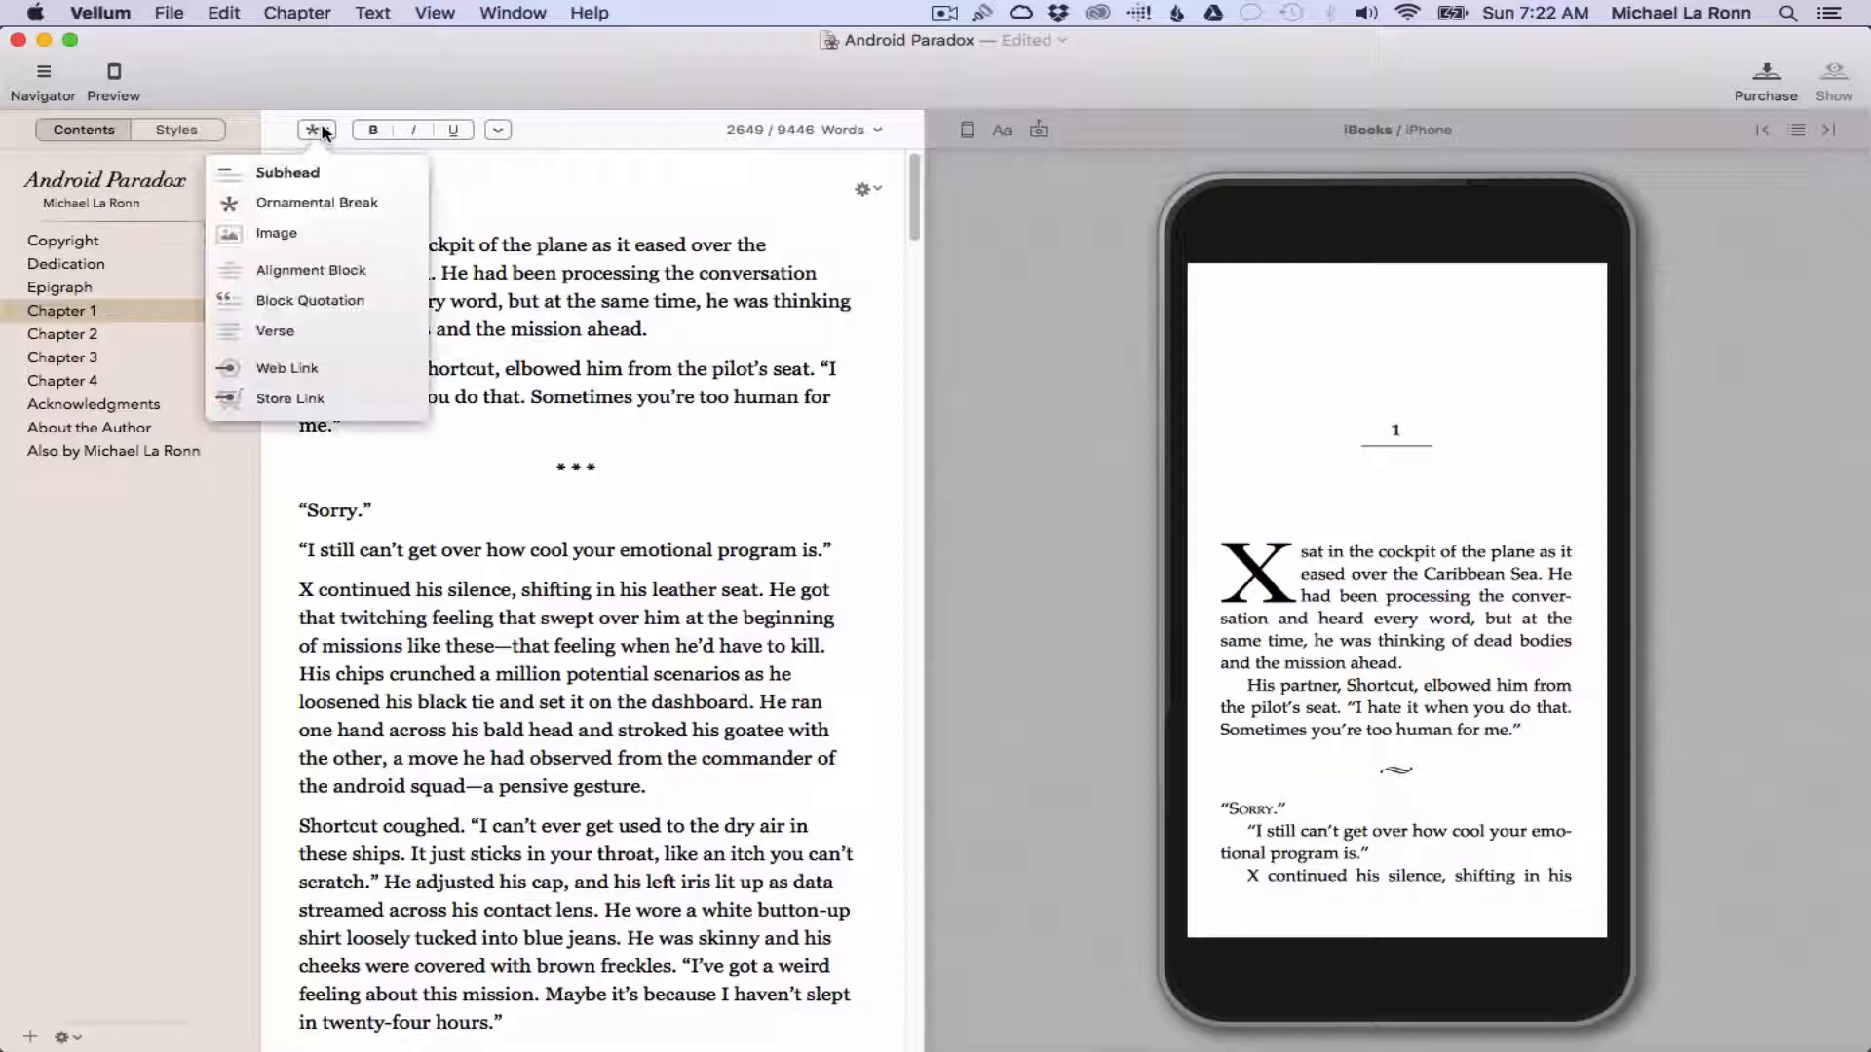
pyautogui.click(276, 233)
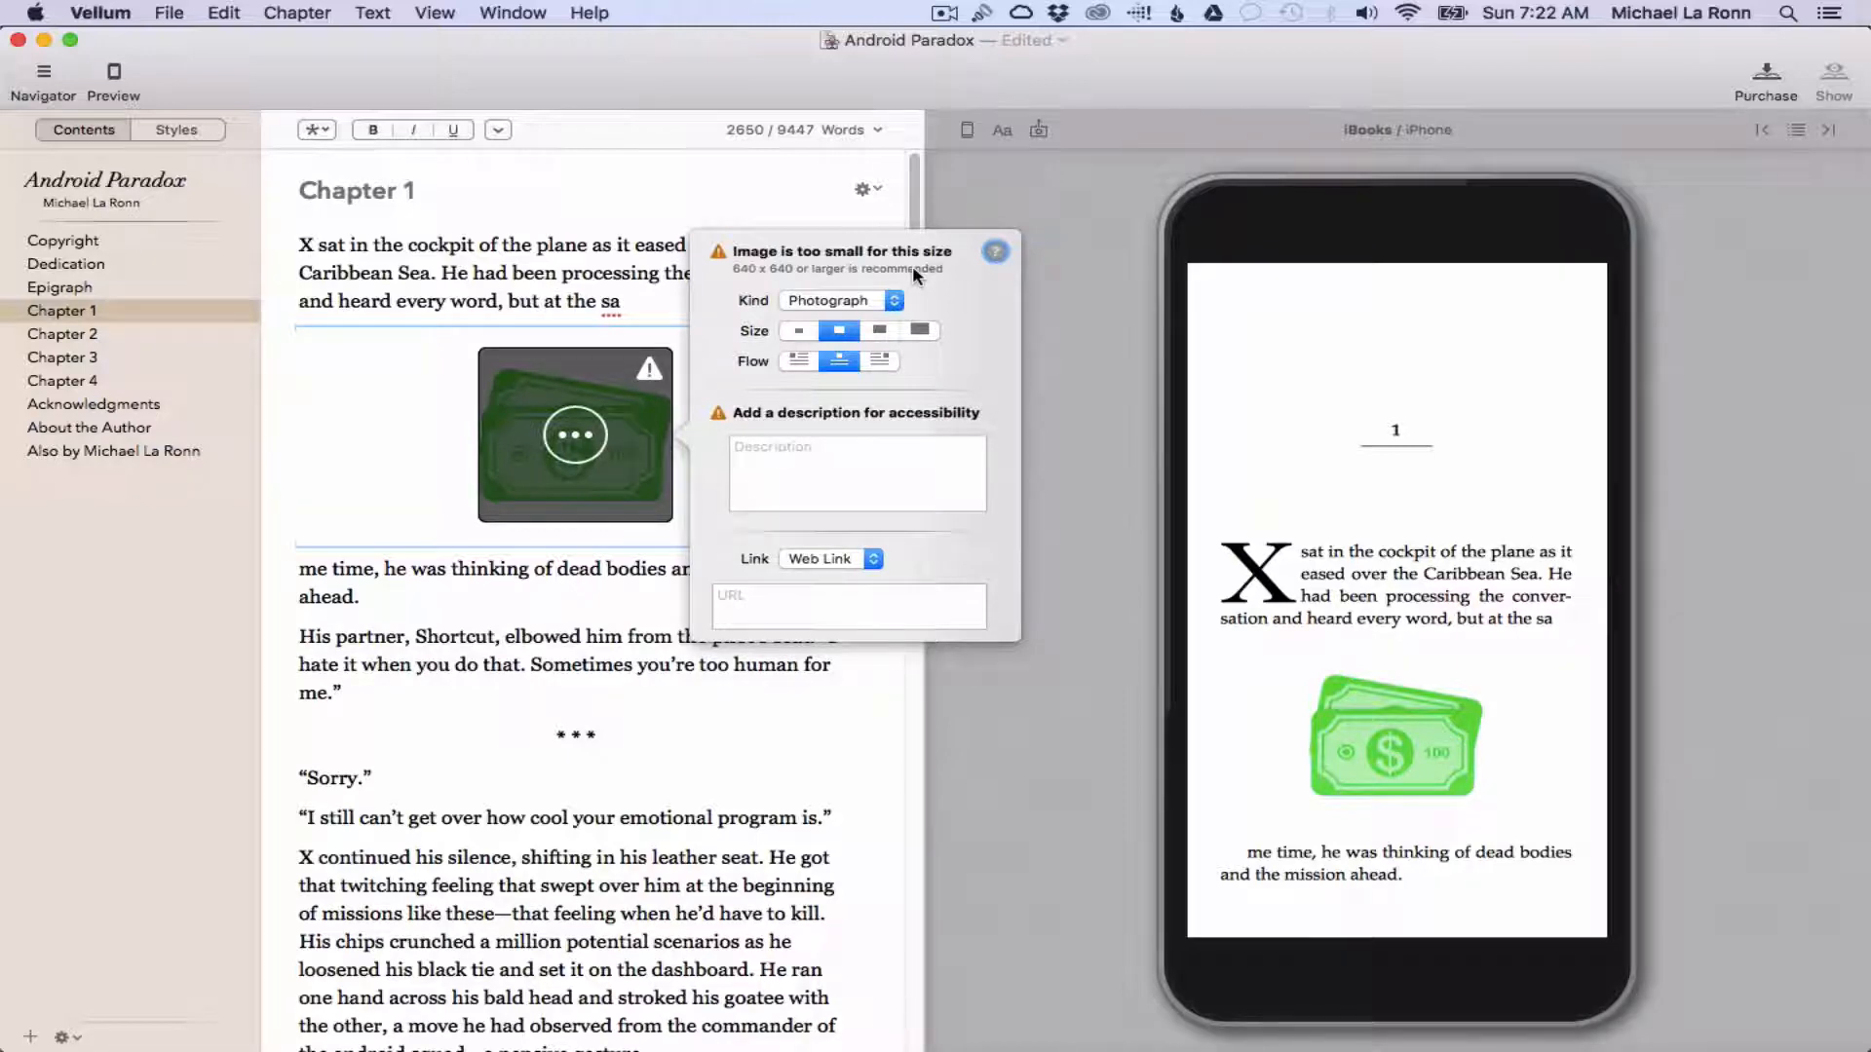
# - Review the banknote image's settings, then remove the image and ornamental break
pyautogui.click(839, 299)
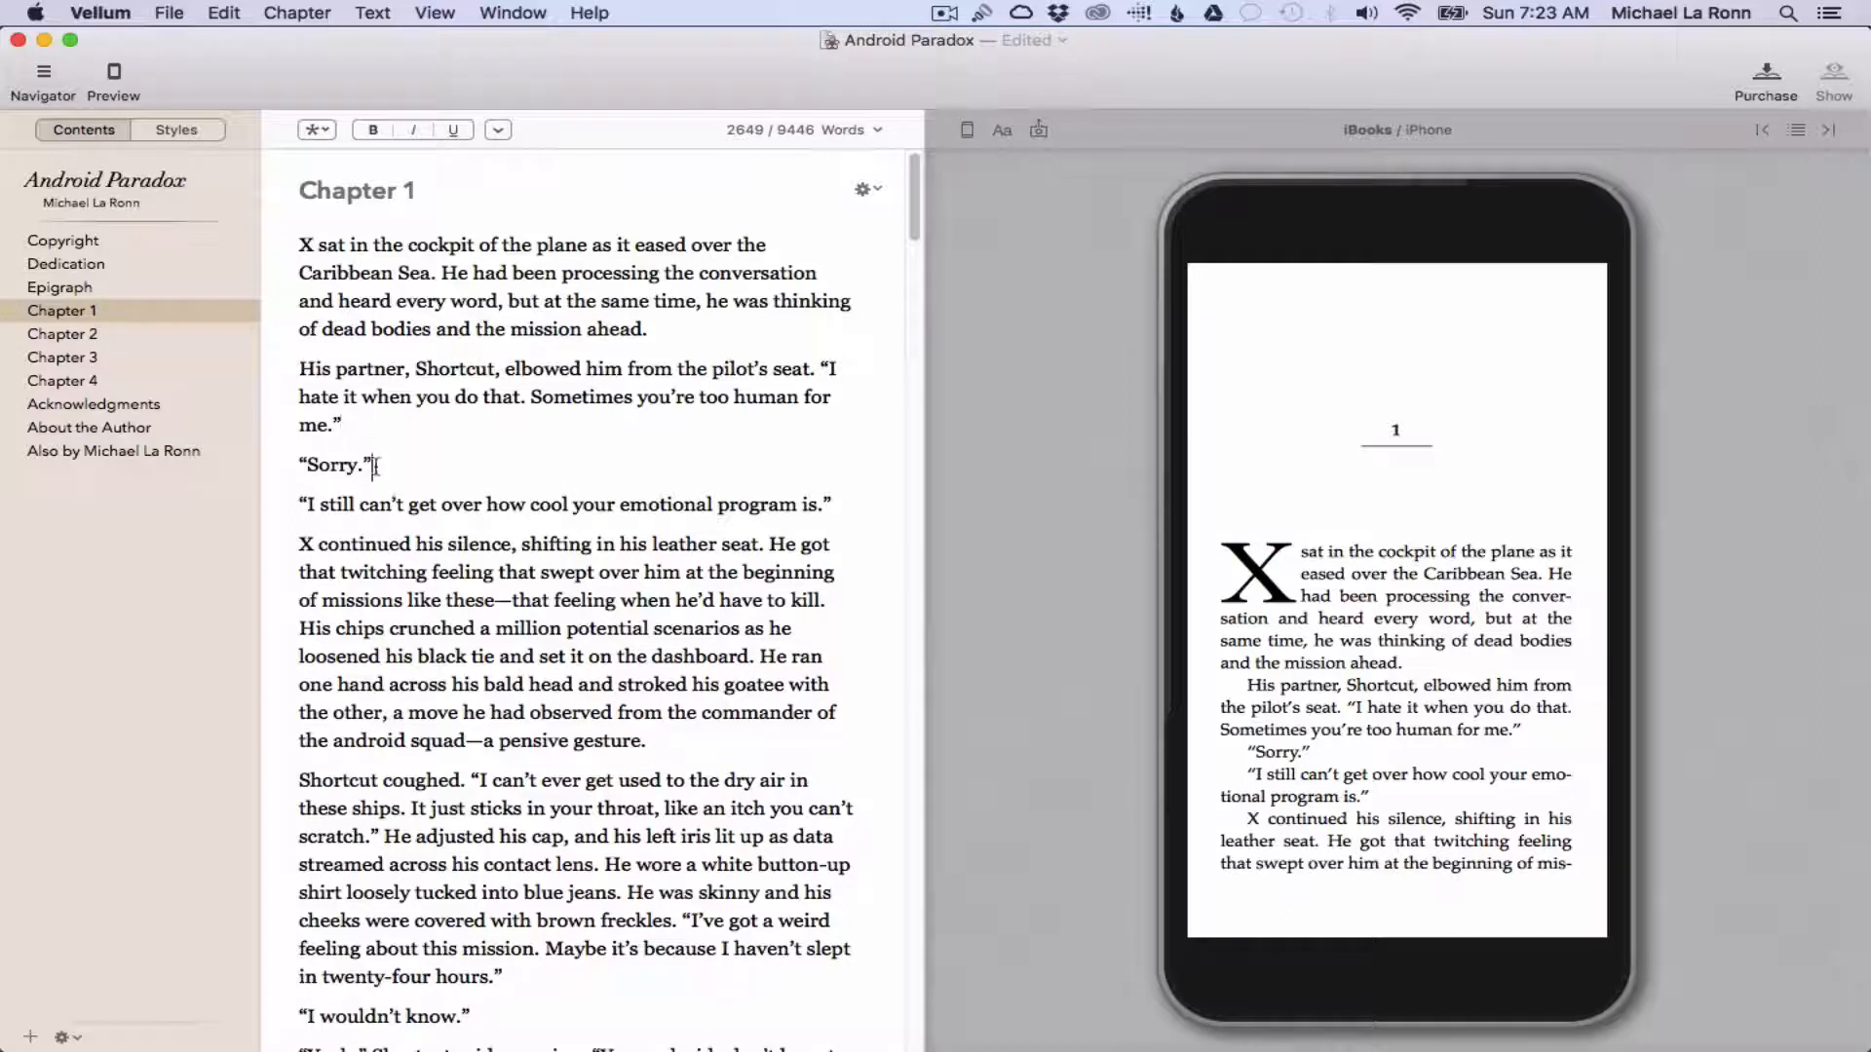
pyautogui.doubleClick(337, 466)
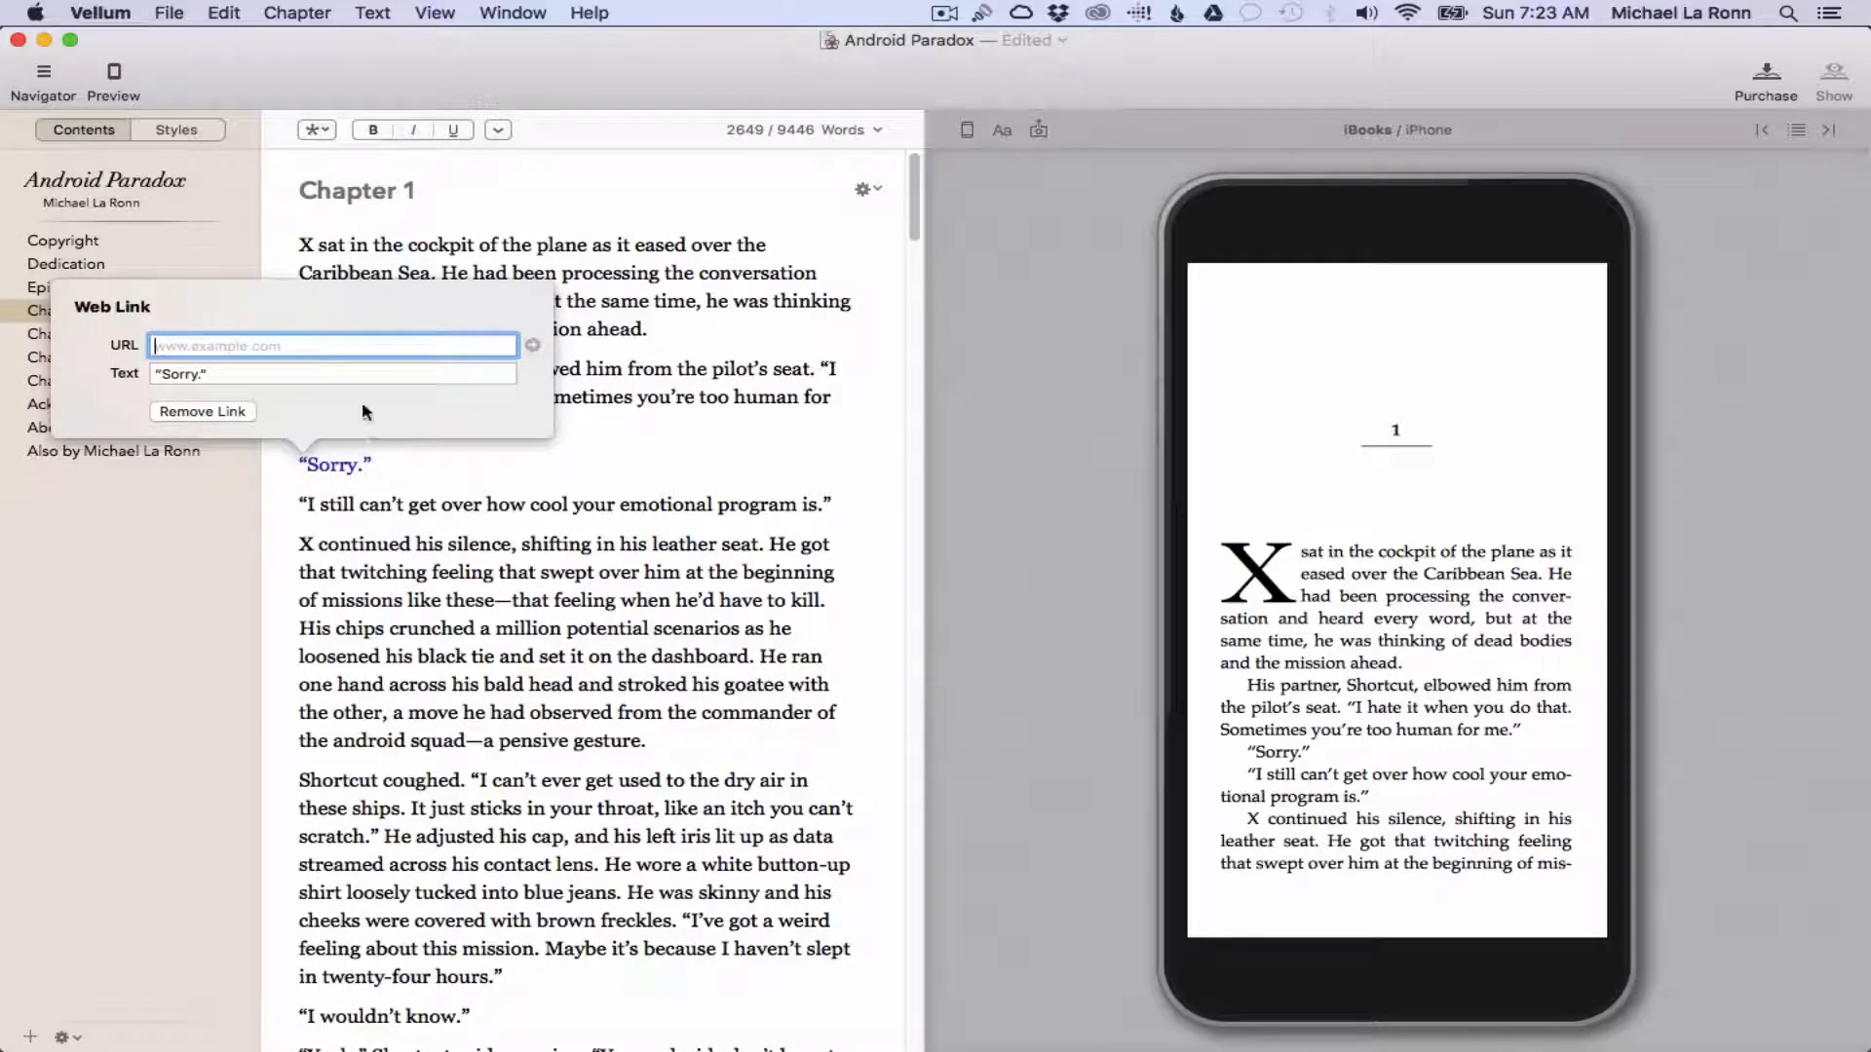
pyautogui.write('www.authorl')
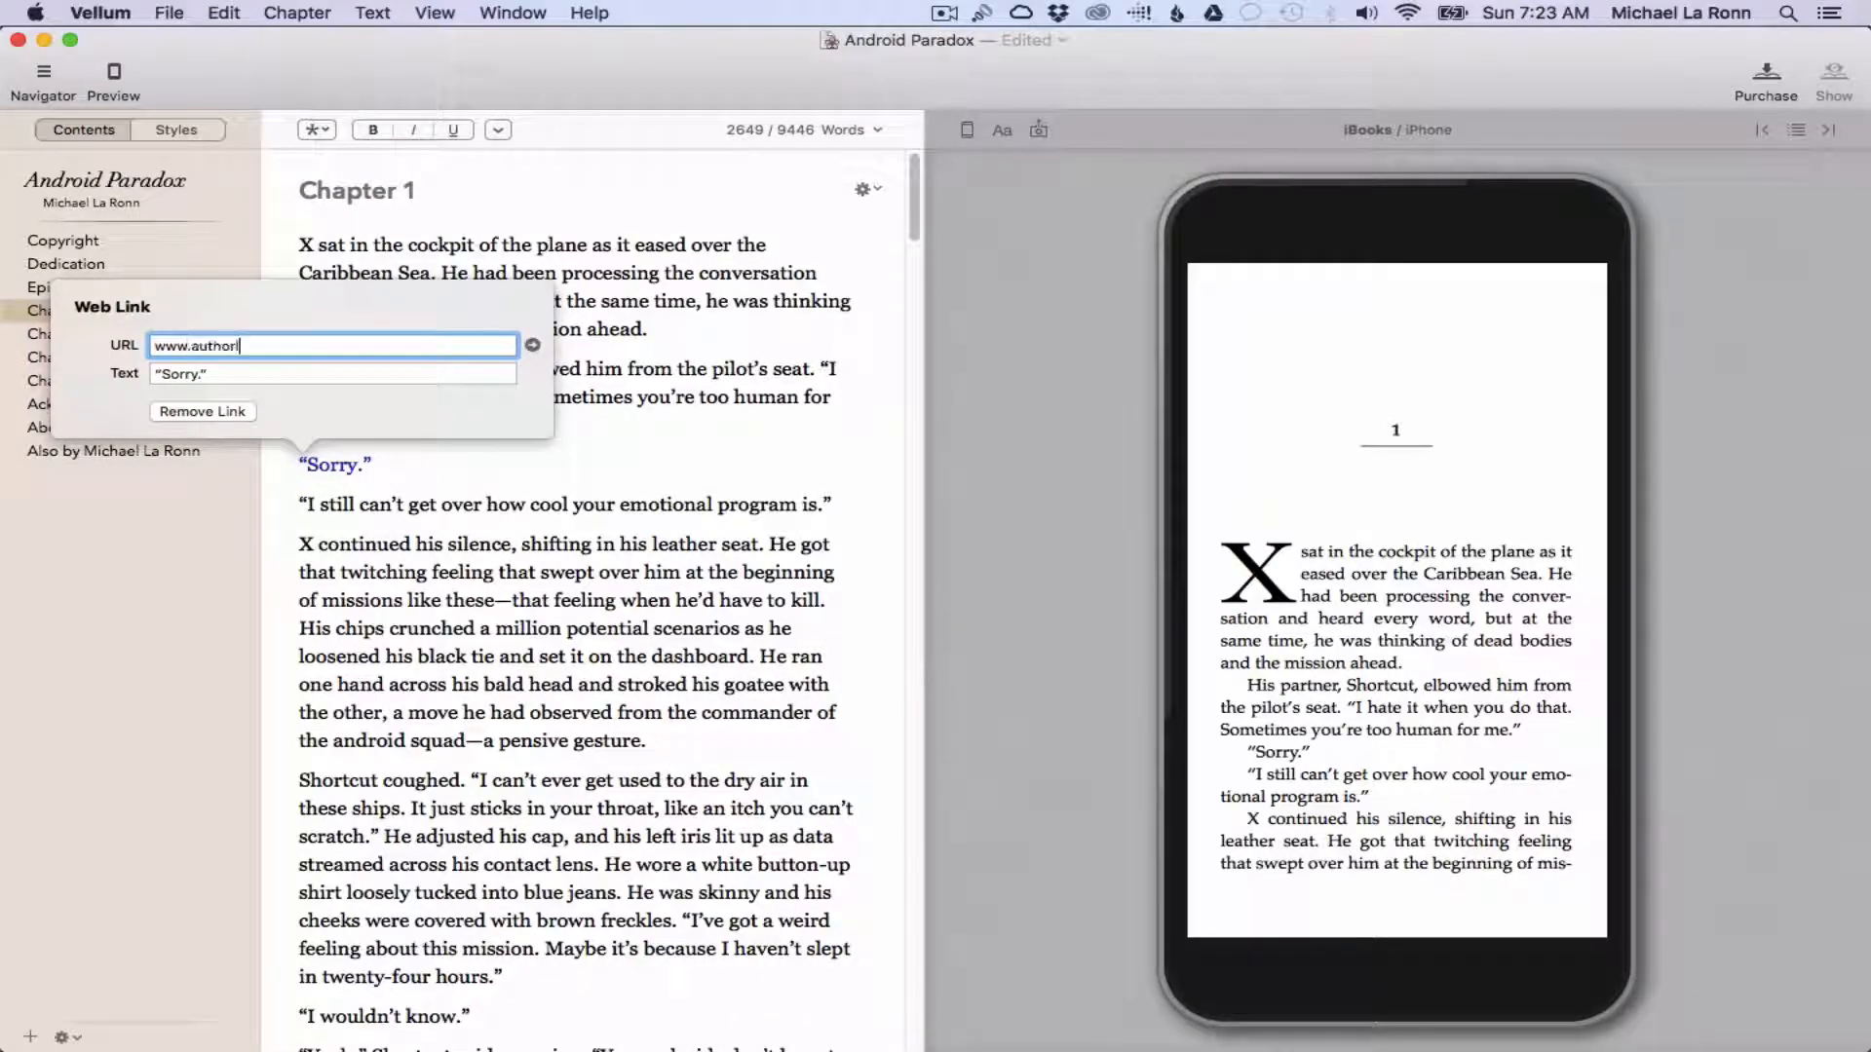
pyautogui.write('evelup.com')
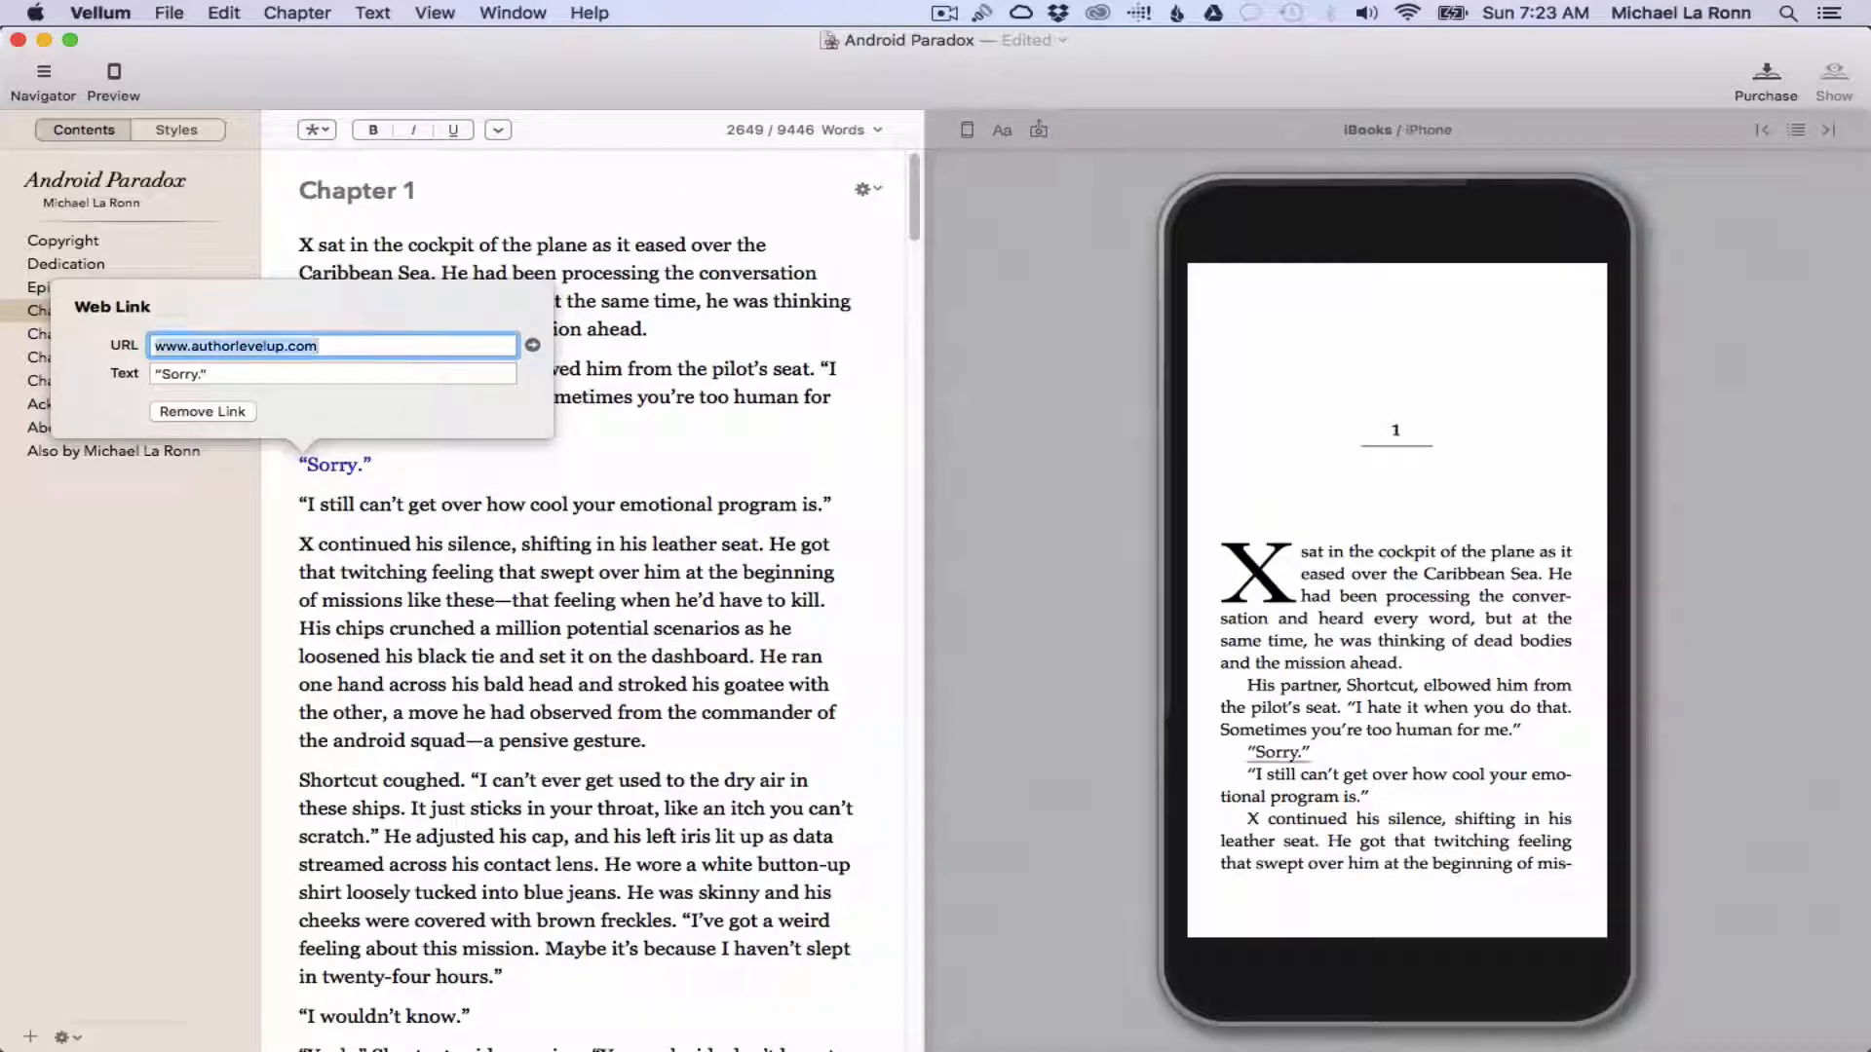
pyautogui.moveTo(330, 487)
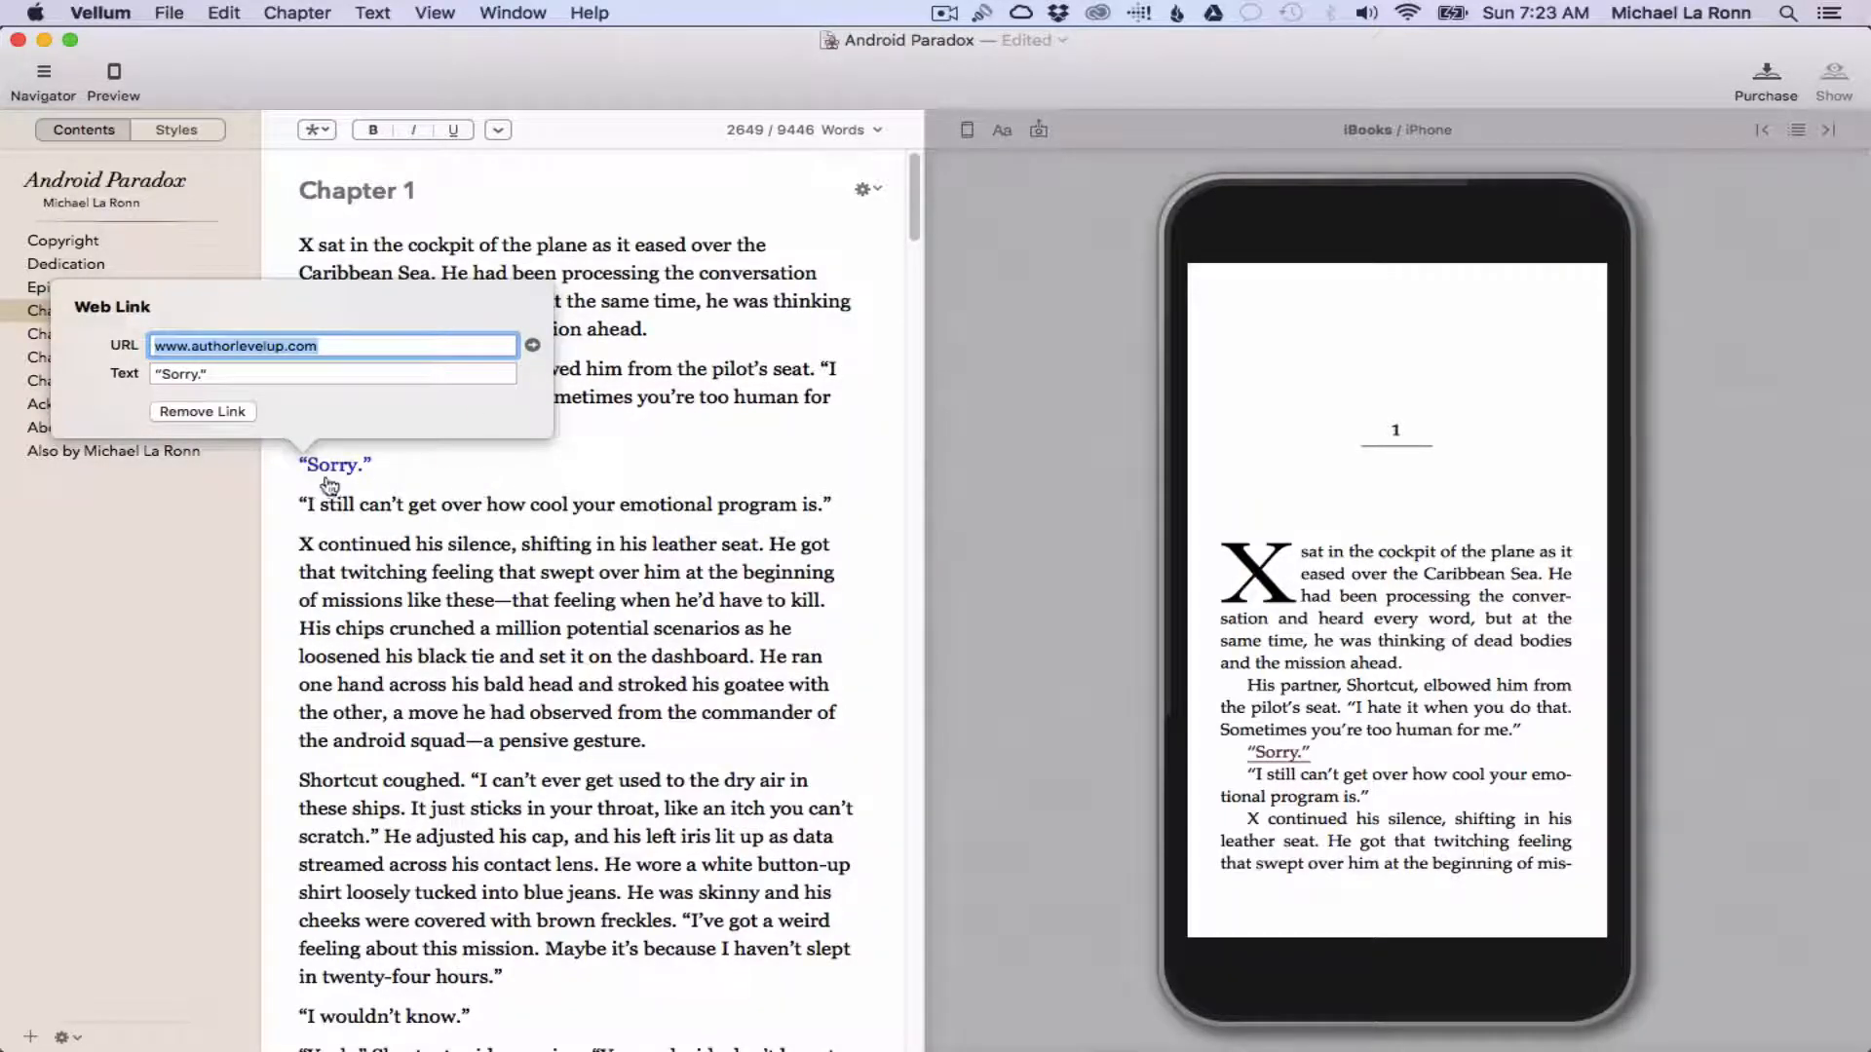
pyautogui.click(374, 463)
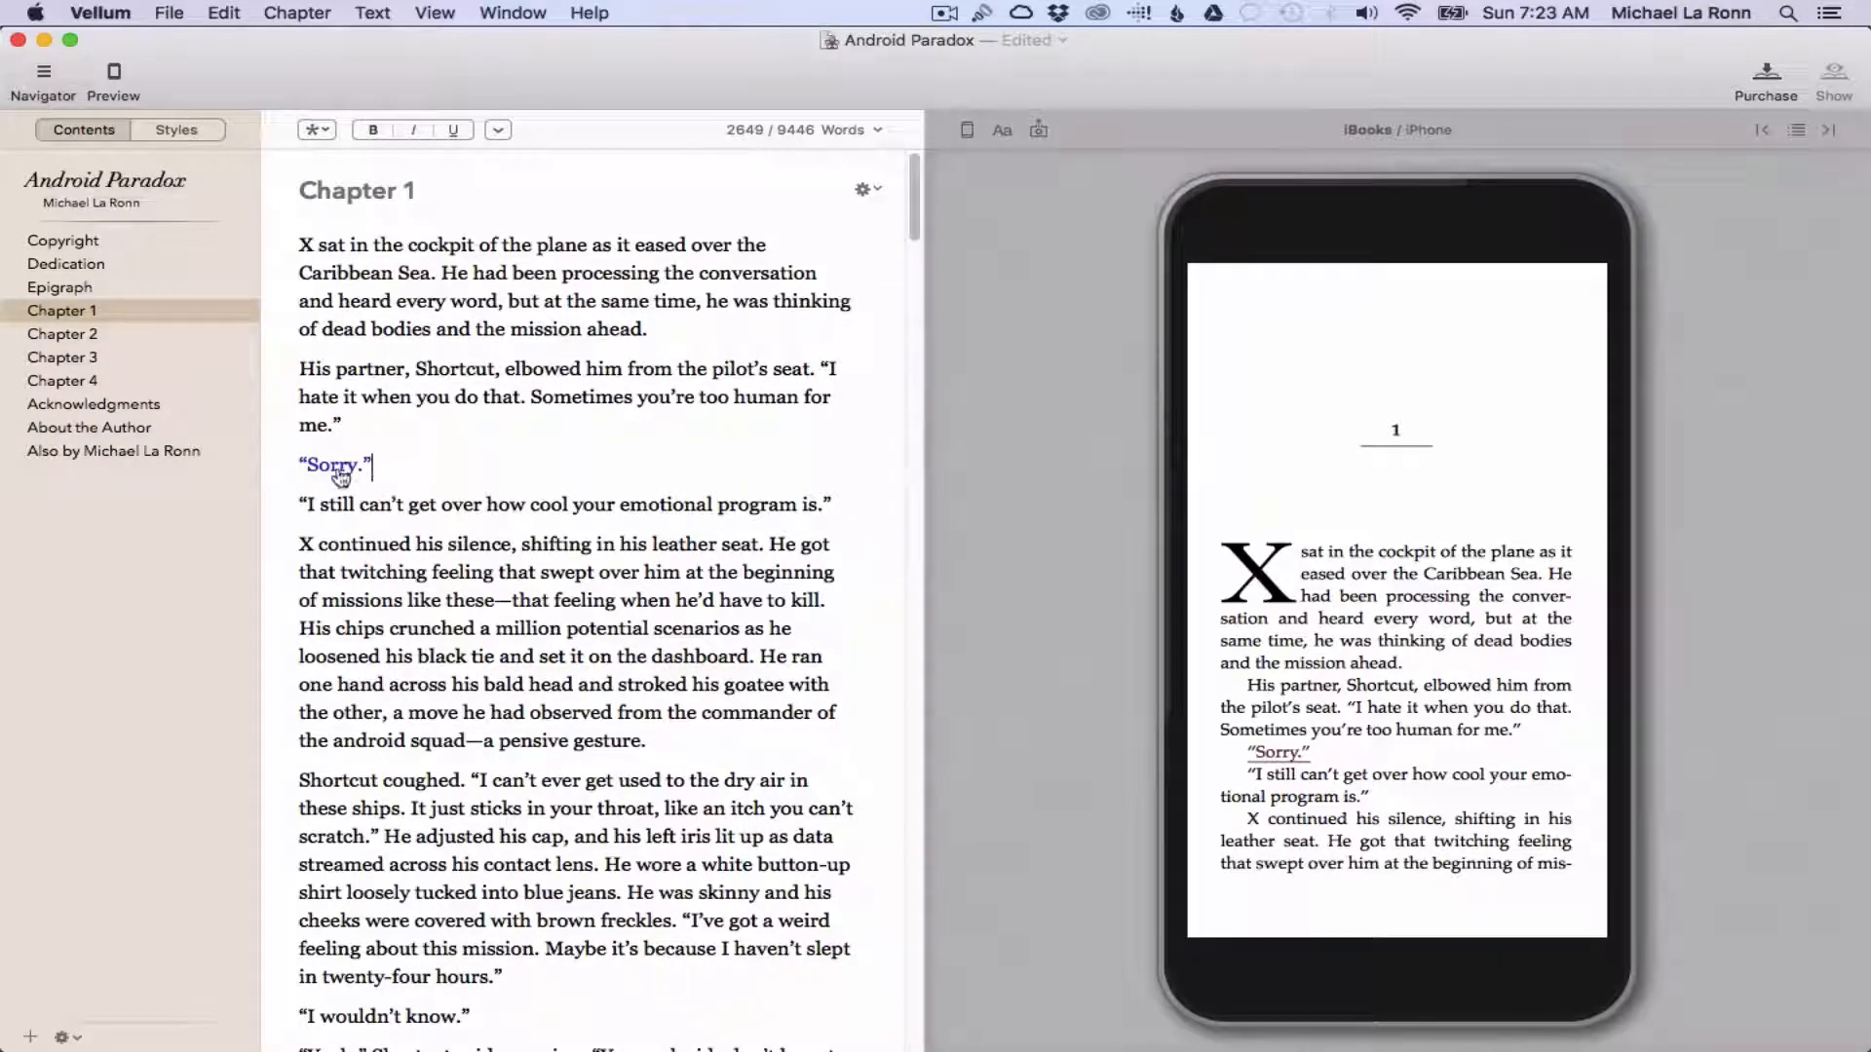
pyautogui.doubleClick(331, 466)
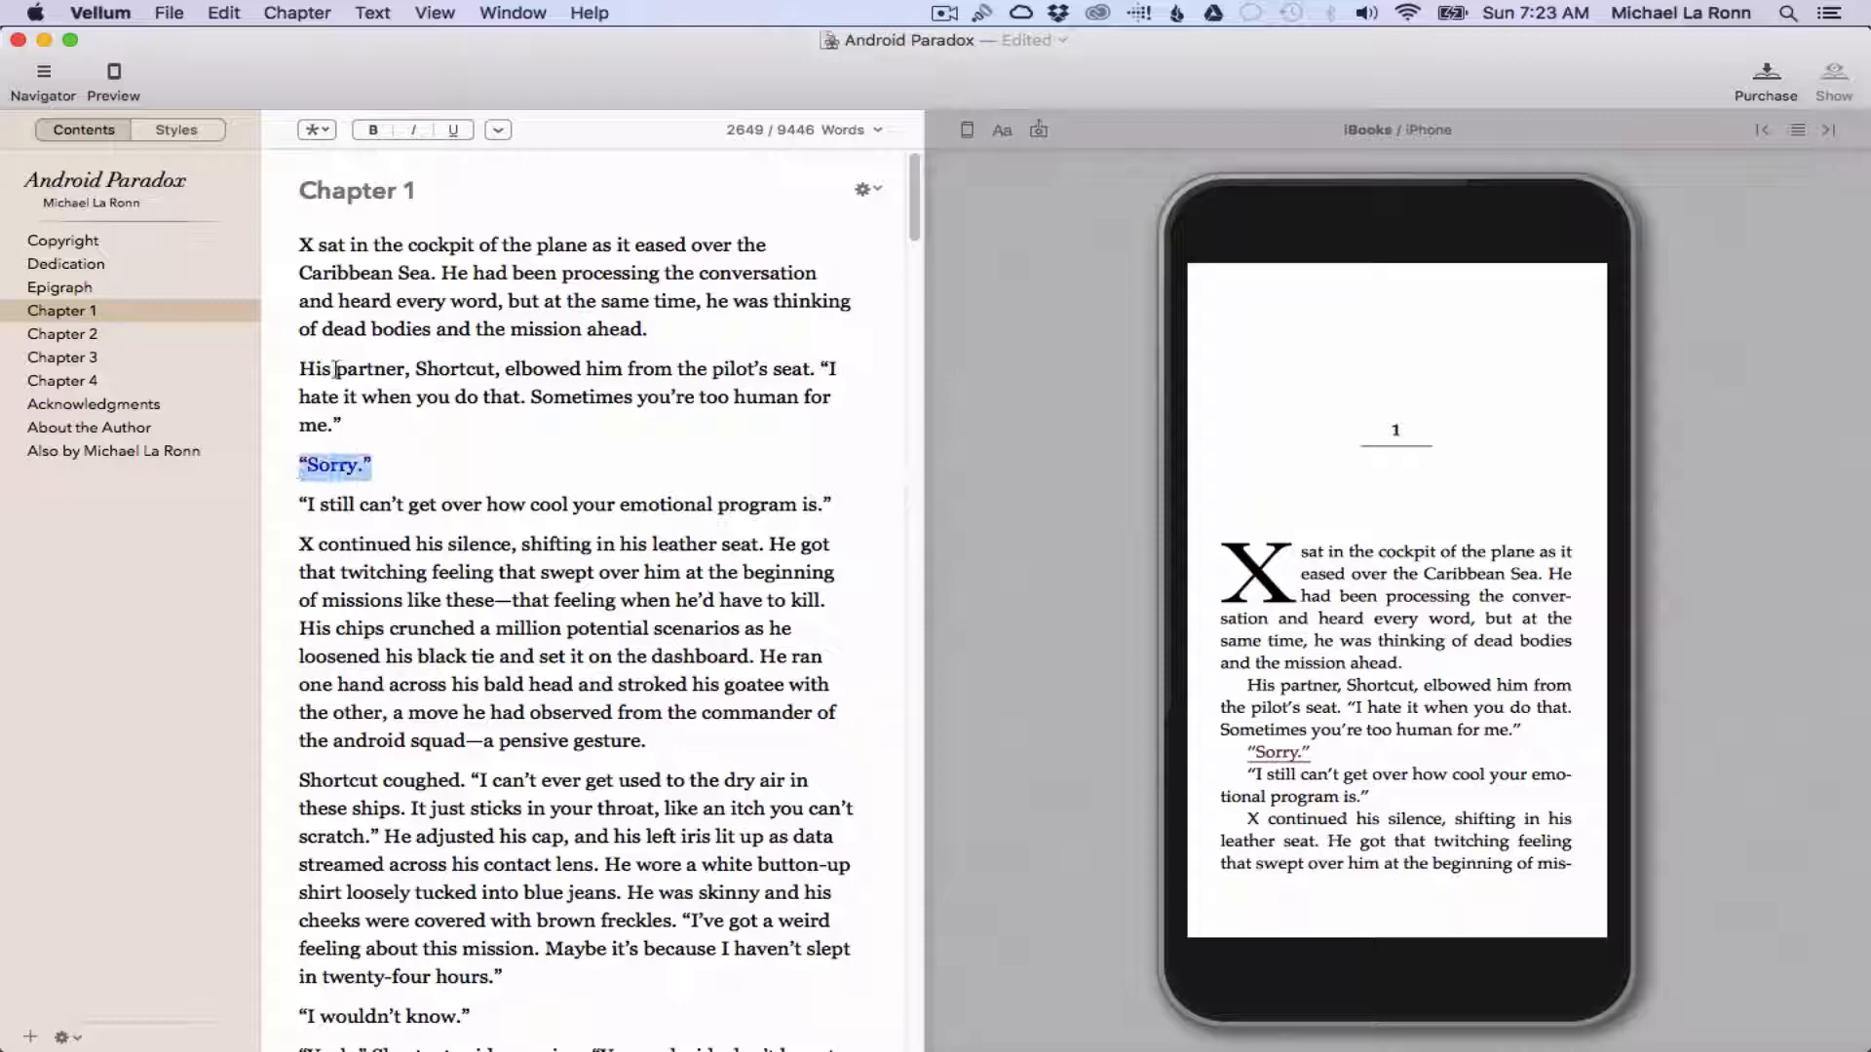
pyautogui.click(315, 128)
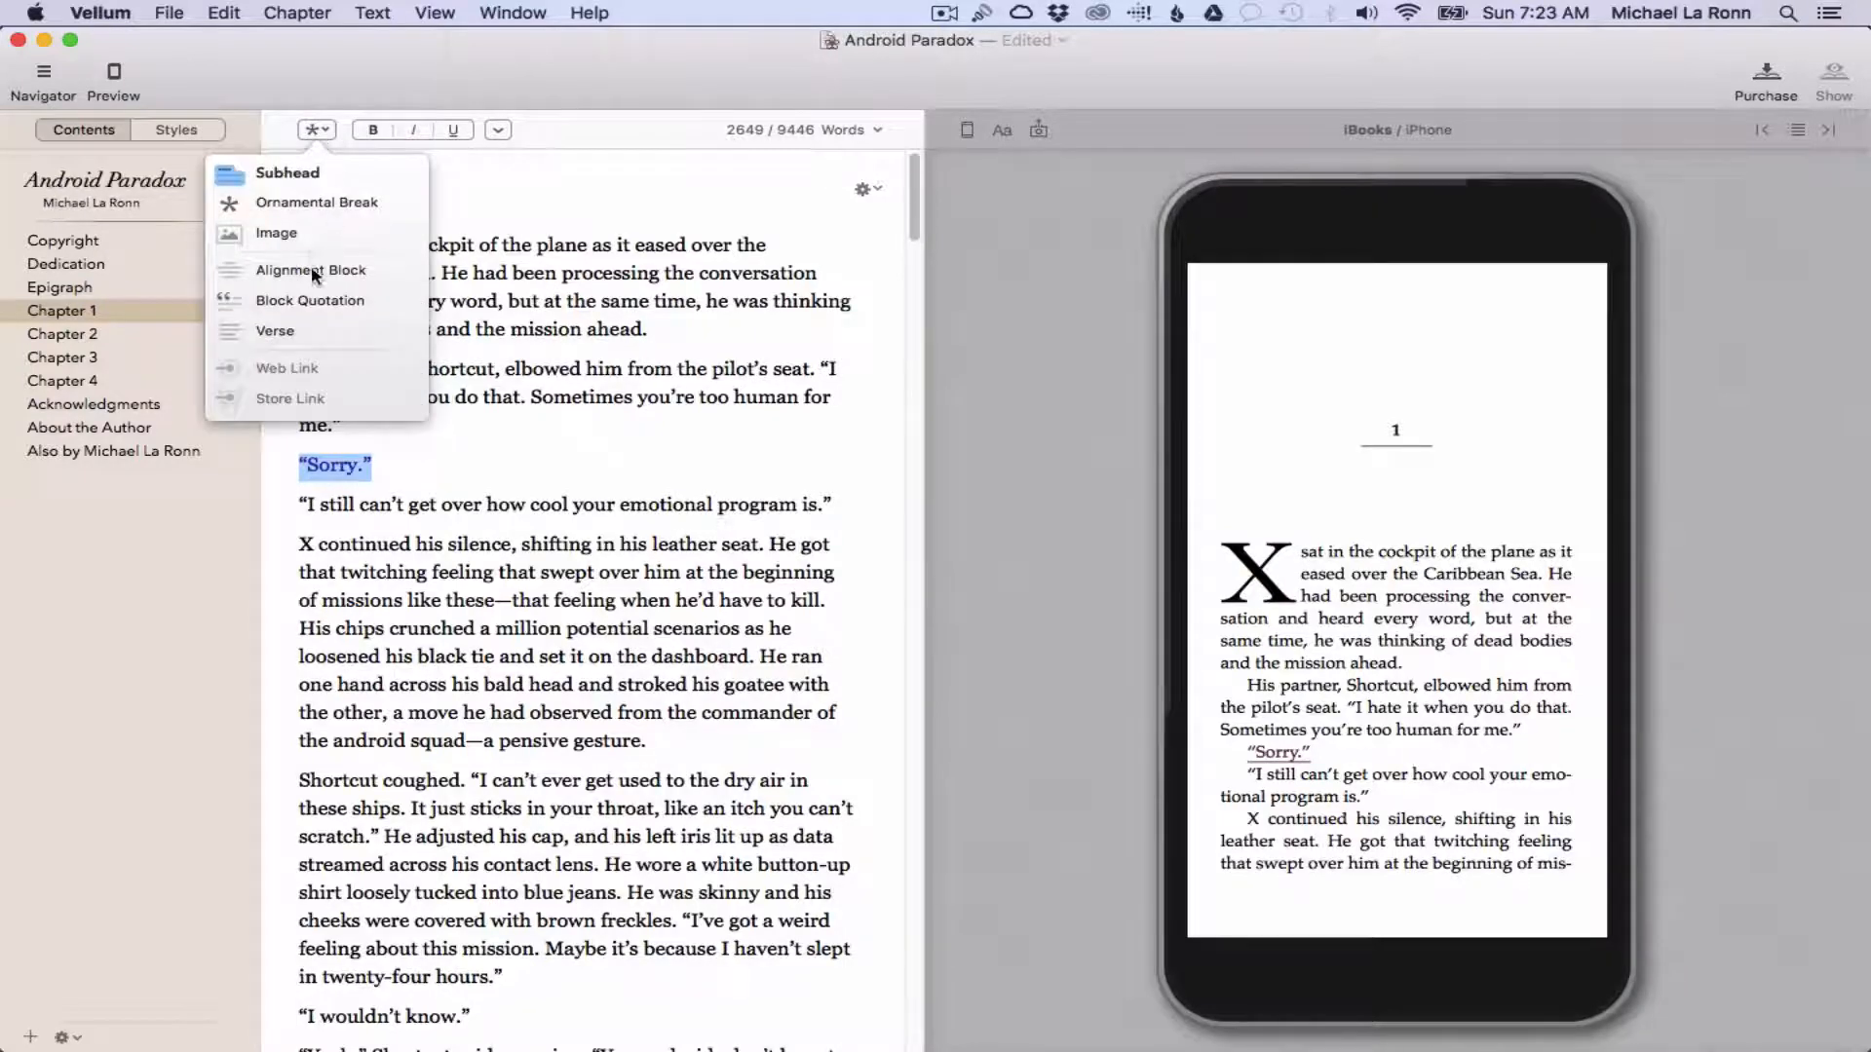
# - Open the Also by Michael La Ronn page listing Book 1, Book 2 and Book 3
pyautogui.click(113, 451)
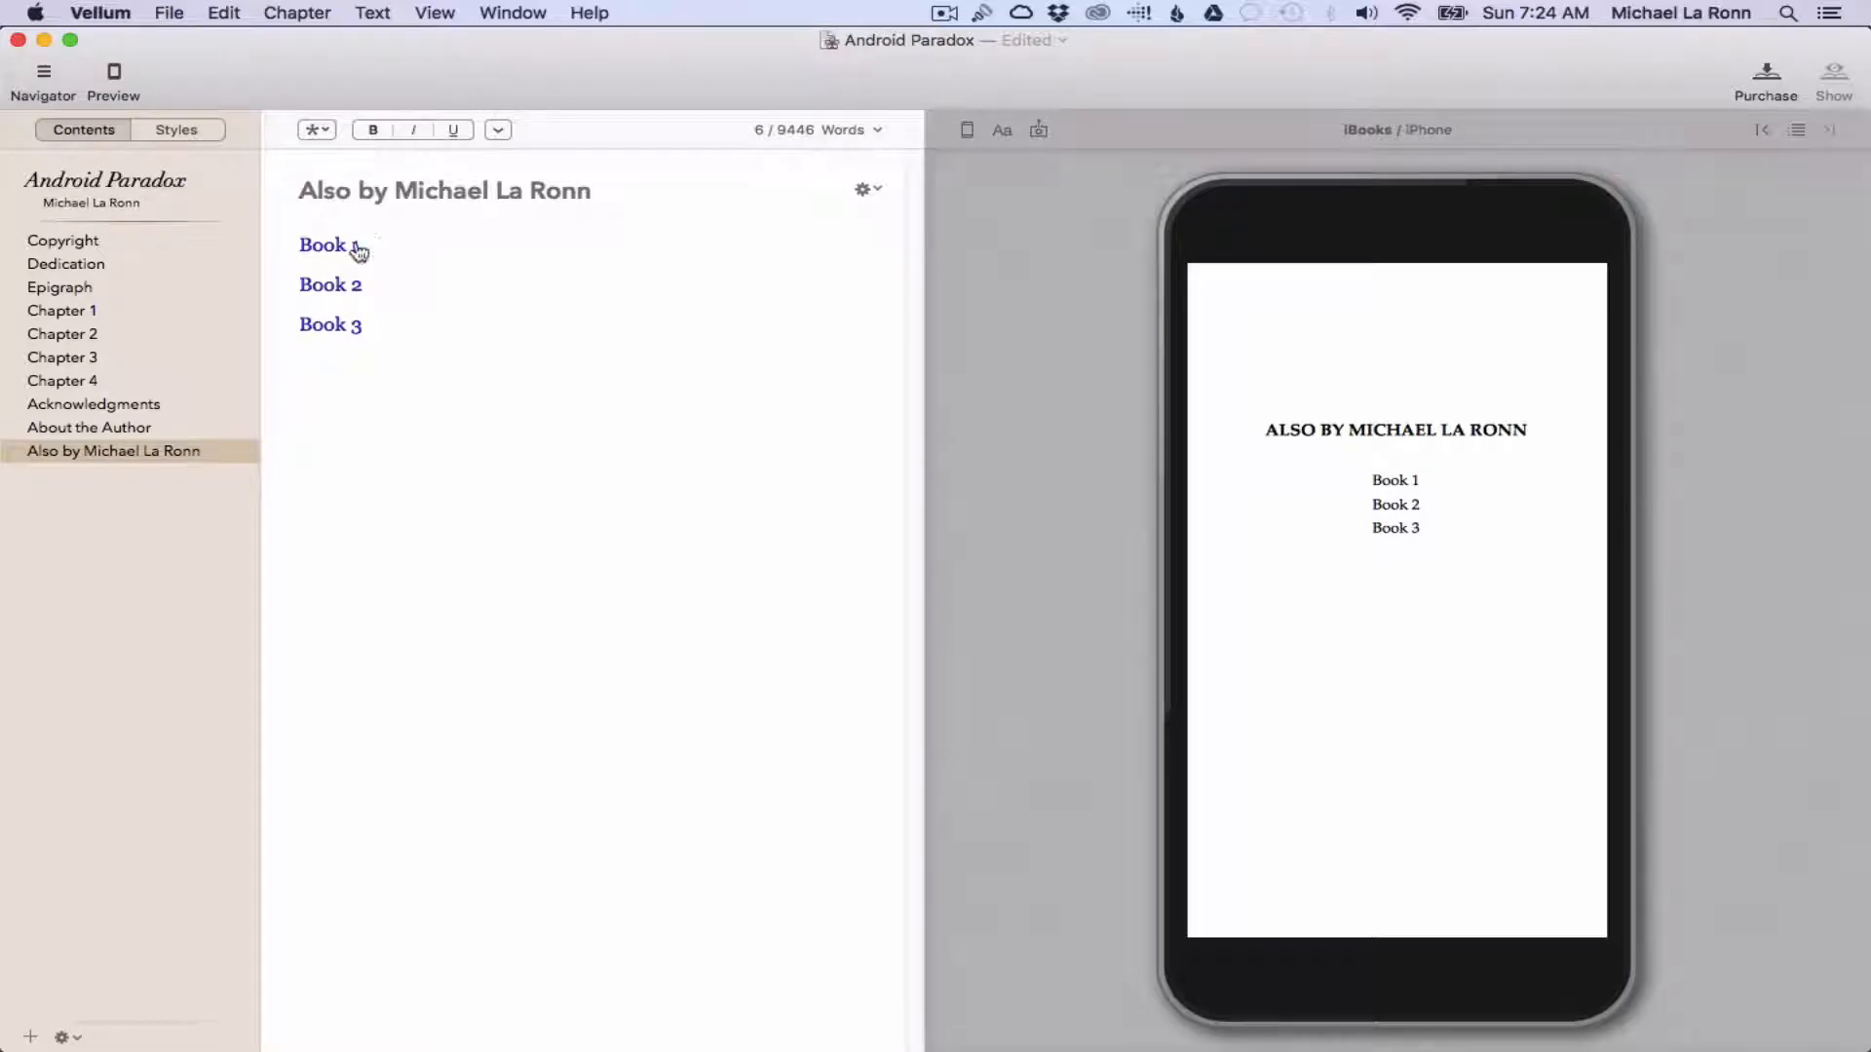
# - Rename the Book 1 store link to 'Android Deception (Book 2)' and check its store IDs
pyautogui.click(323, 245)
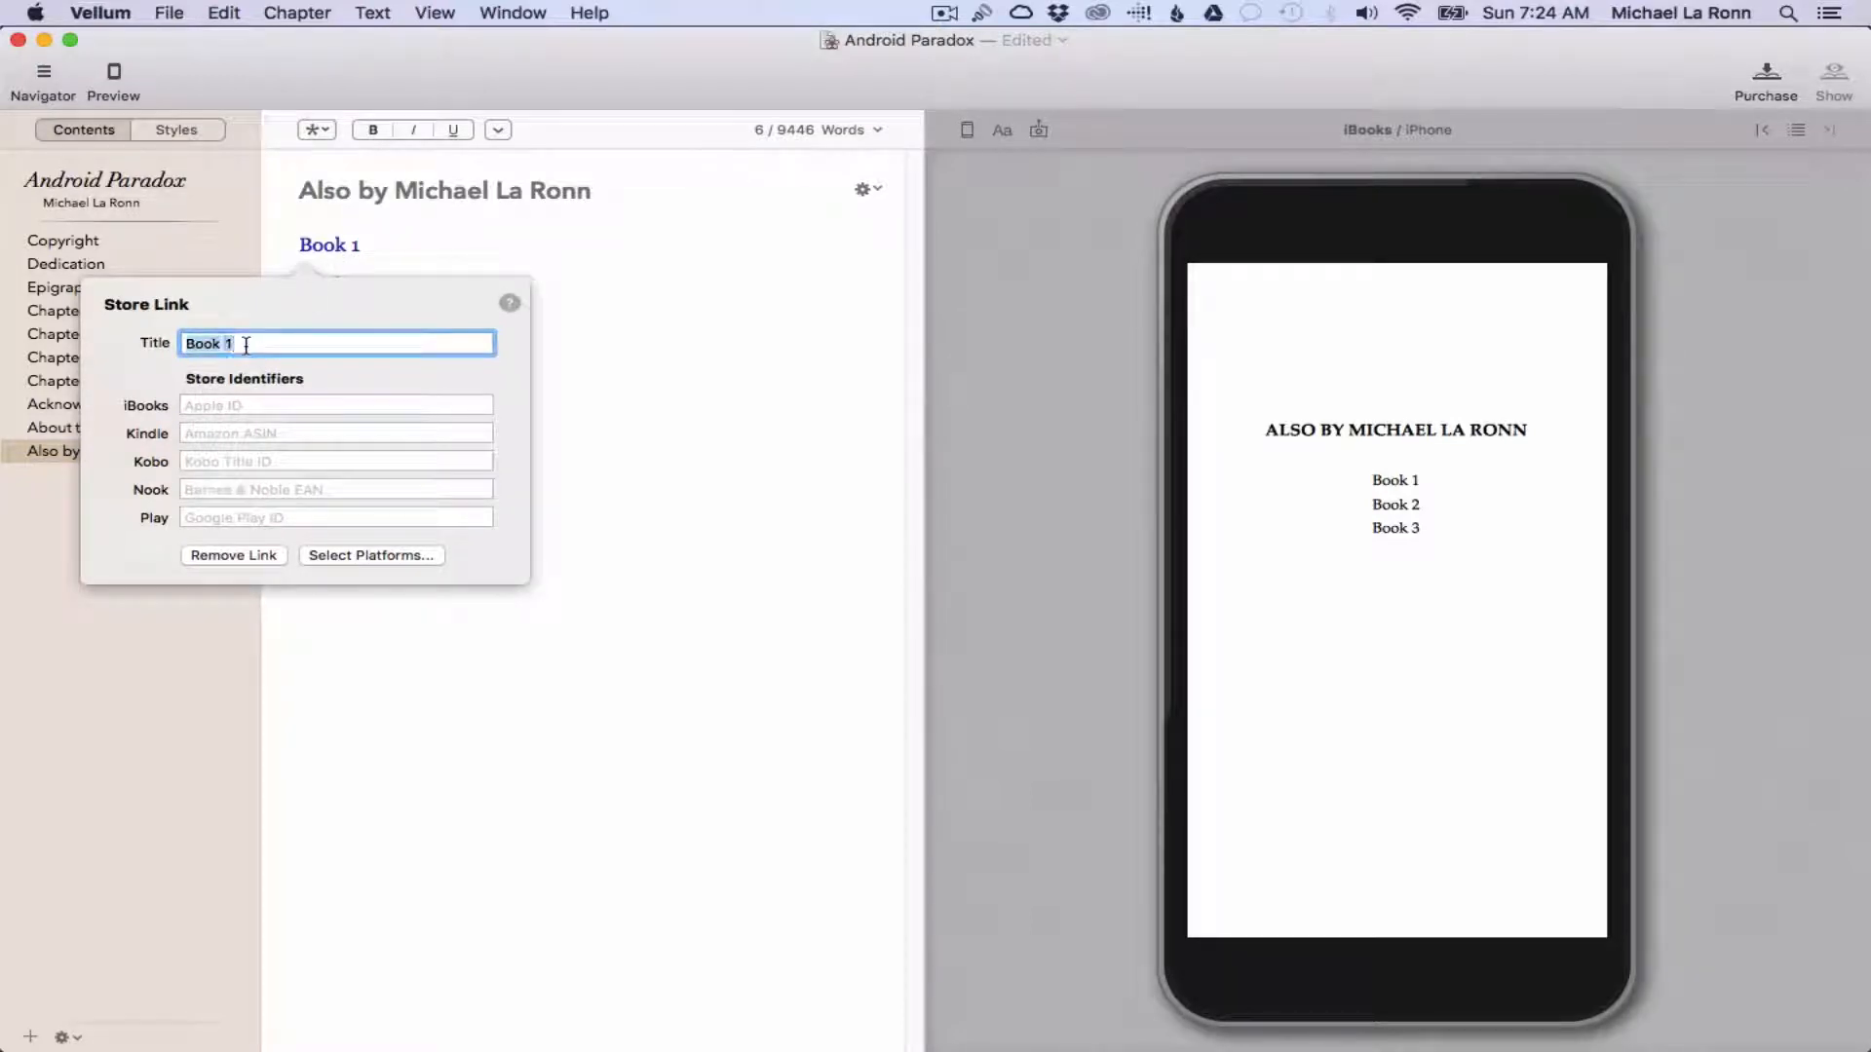
pyautogui.write('Android')
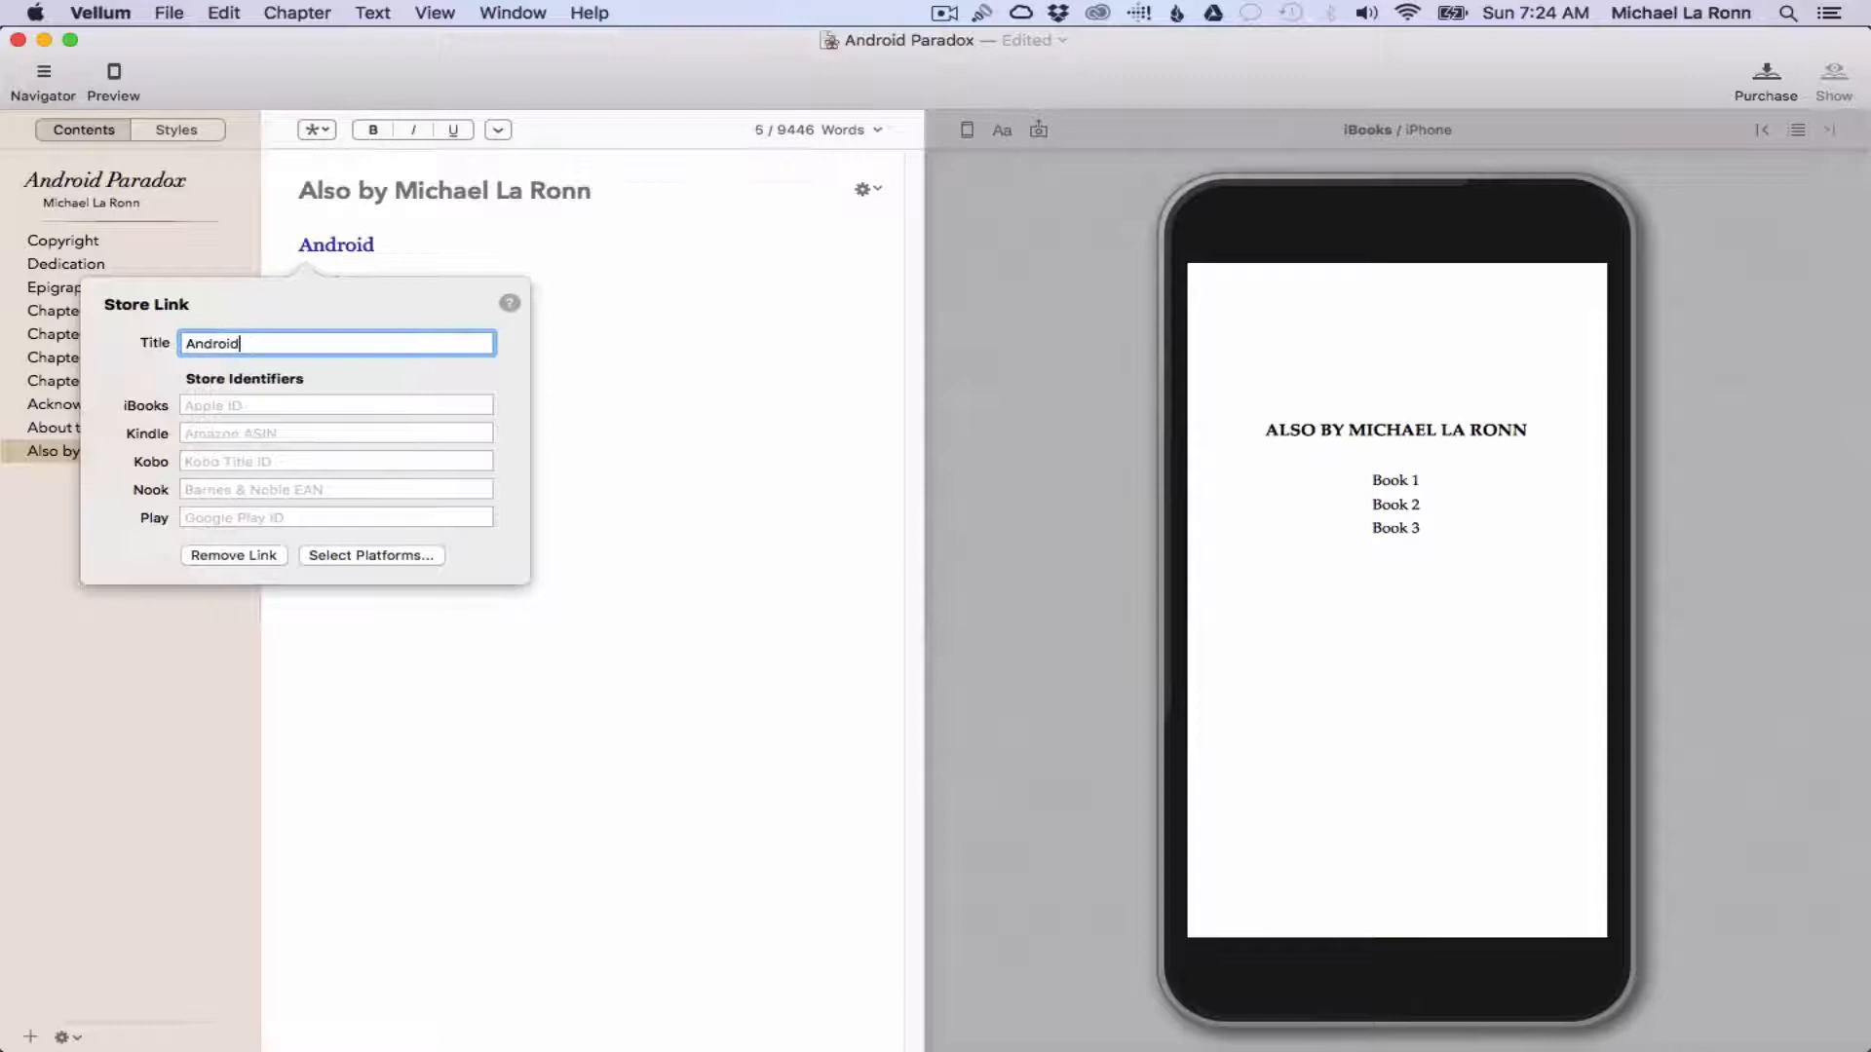
pyautogui.write('Deception')
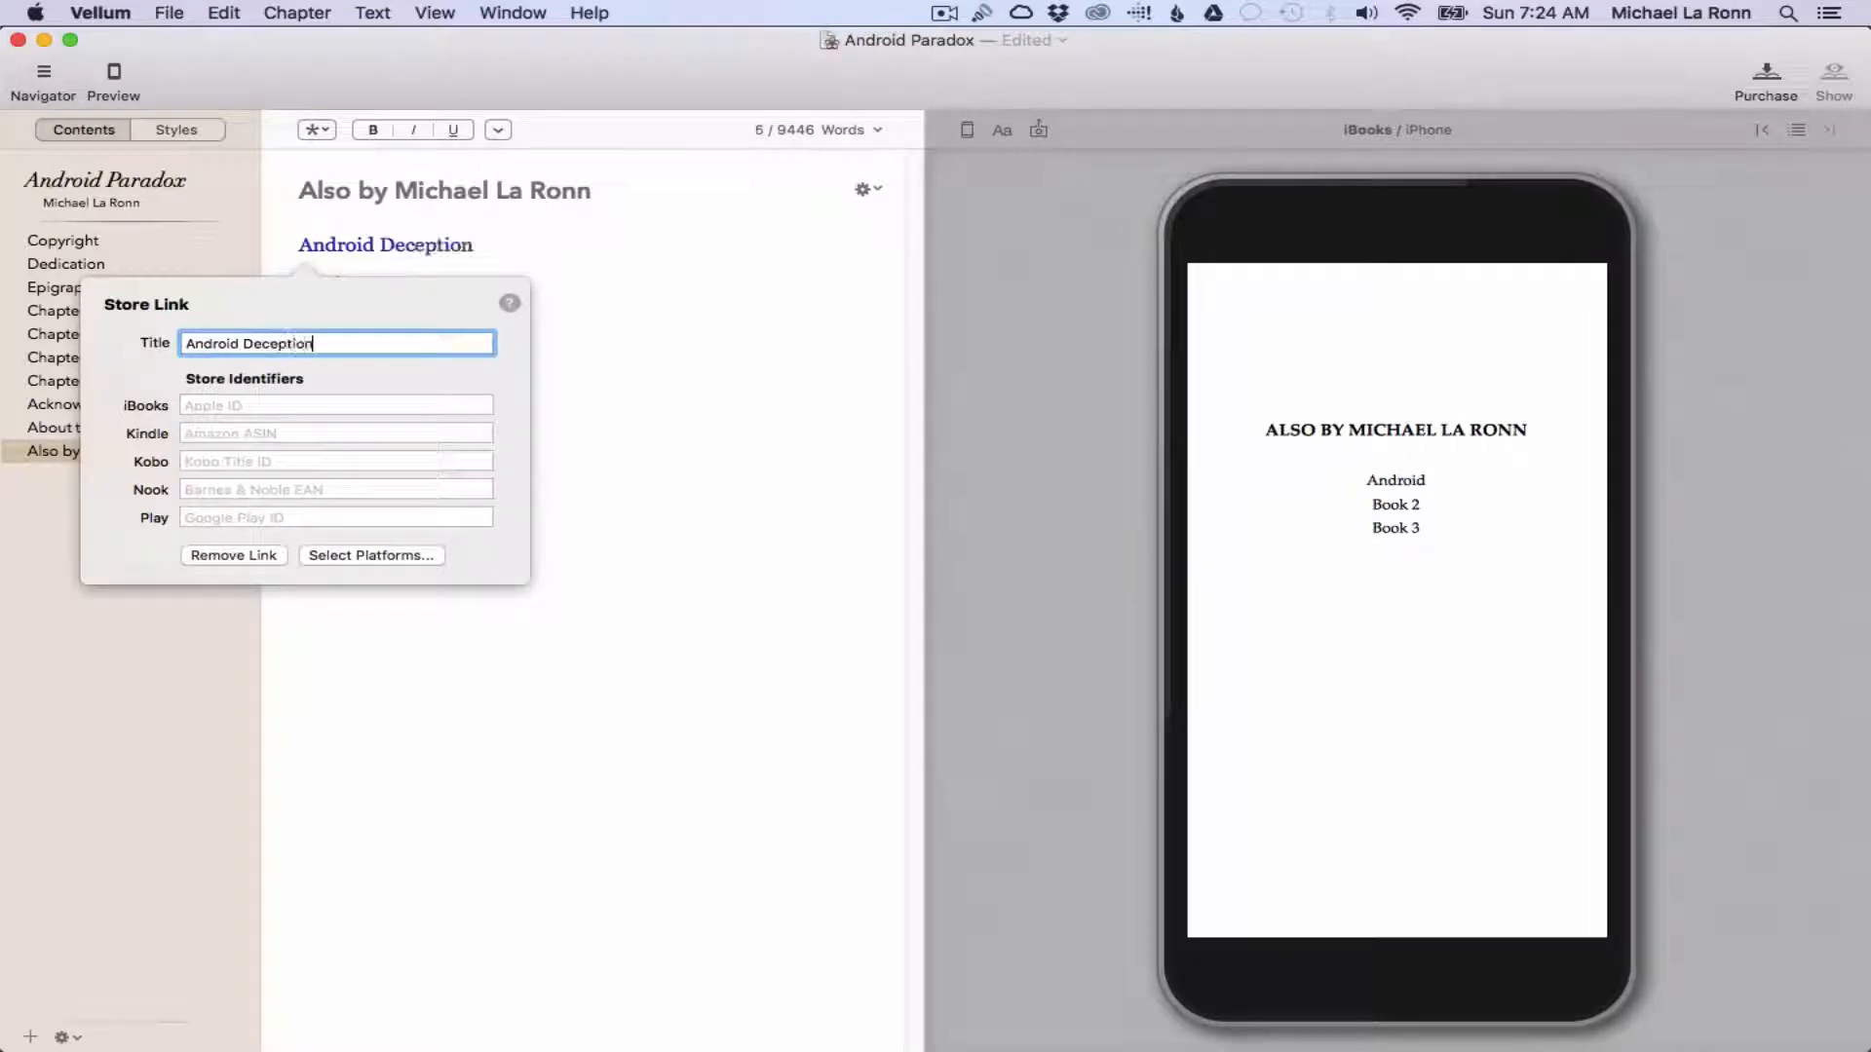
pyautogui.write('(Book 2')
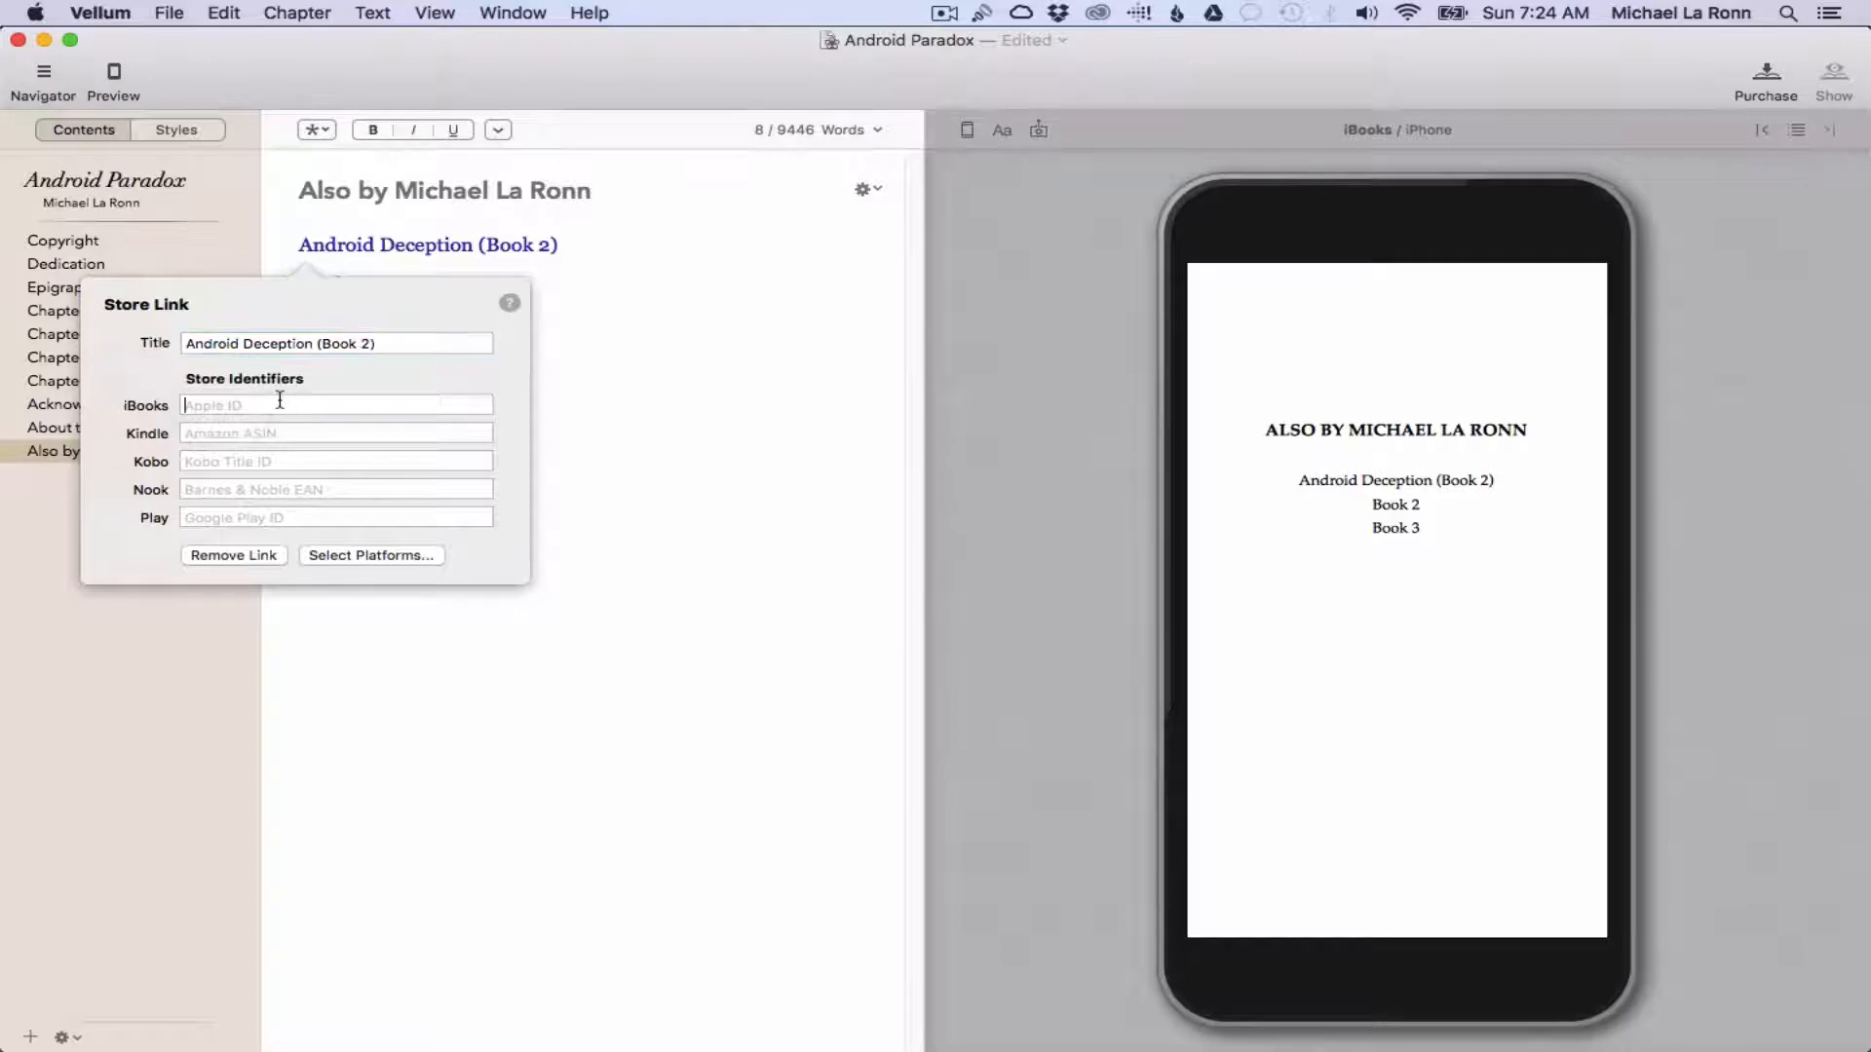
pyautogui.click(336, 404)
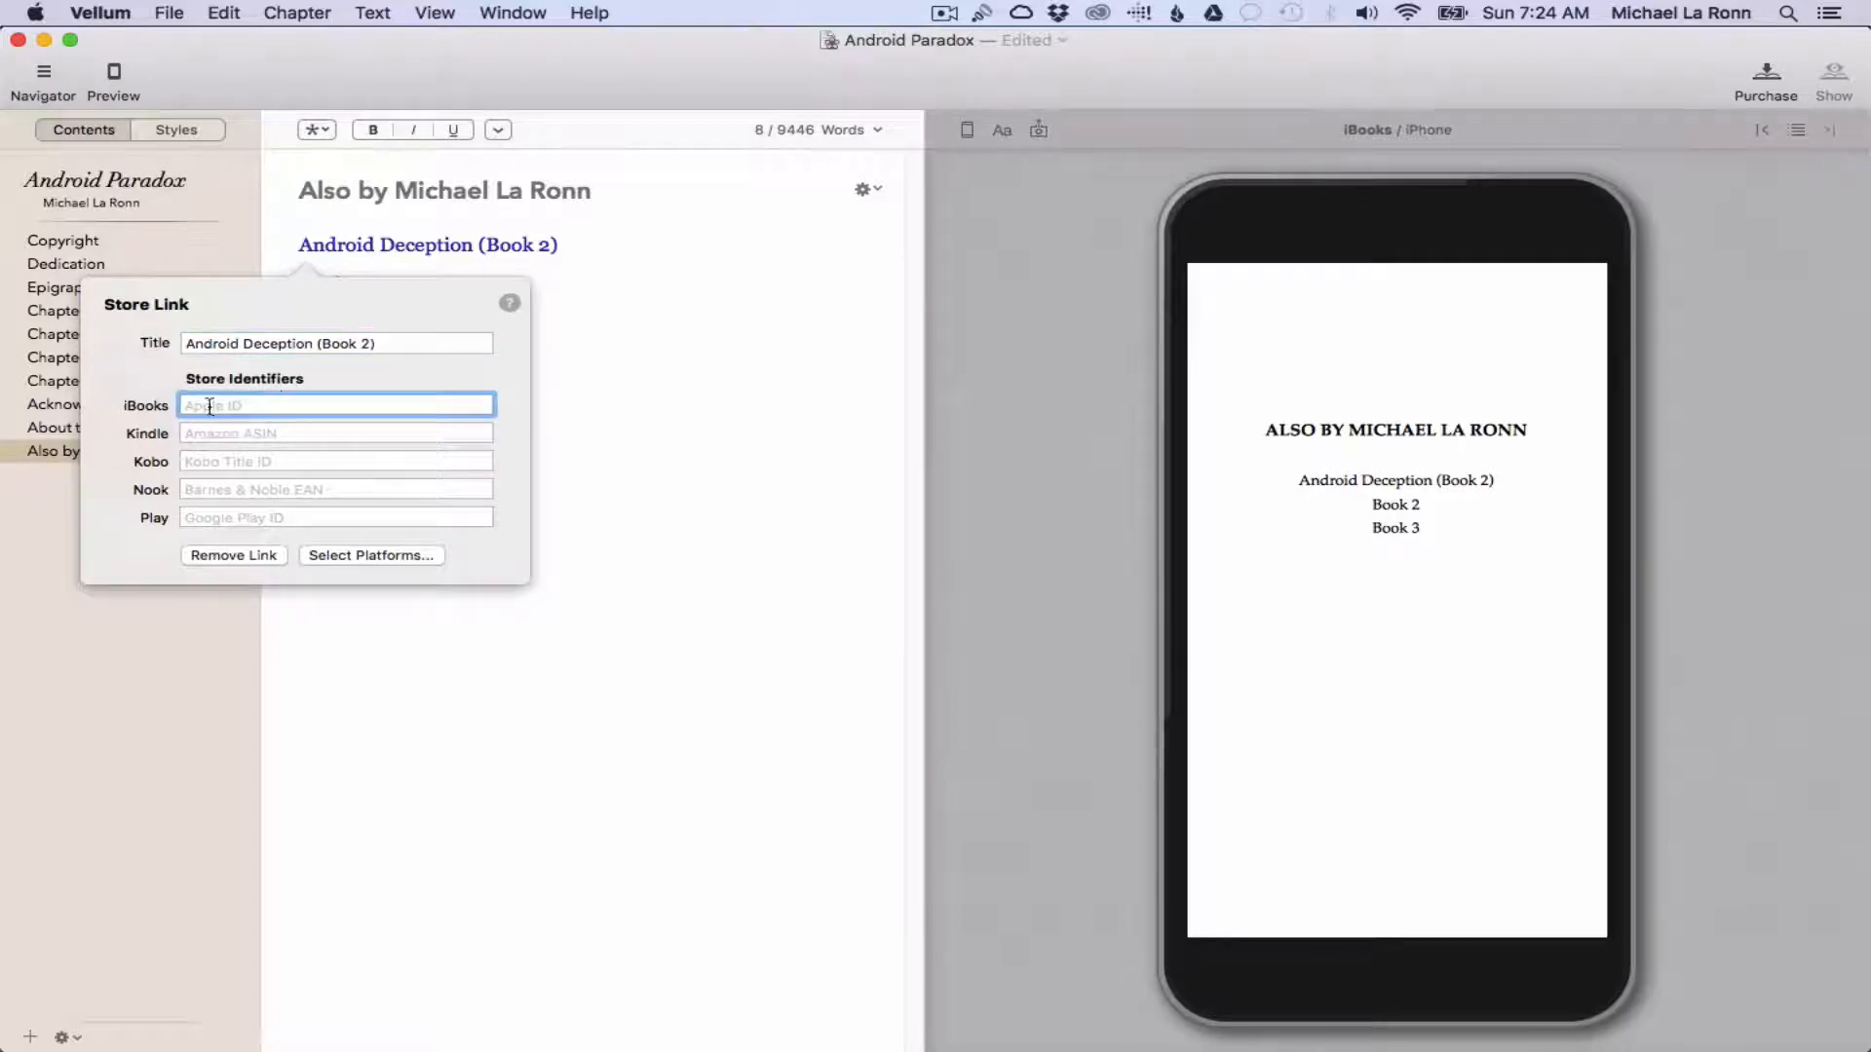
pyautogui.click(336, 462)
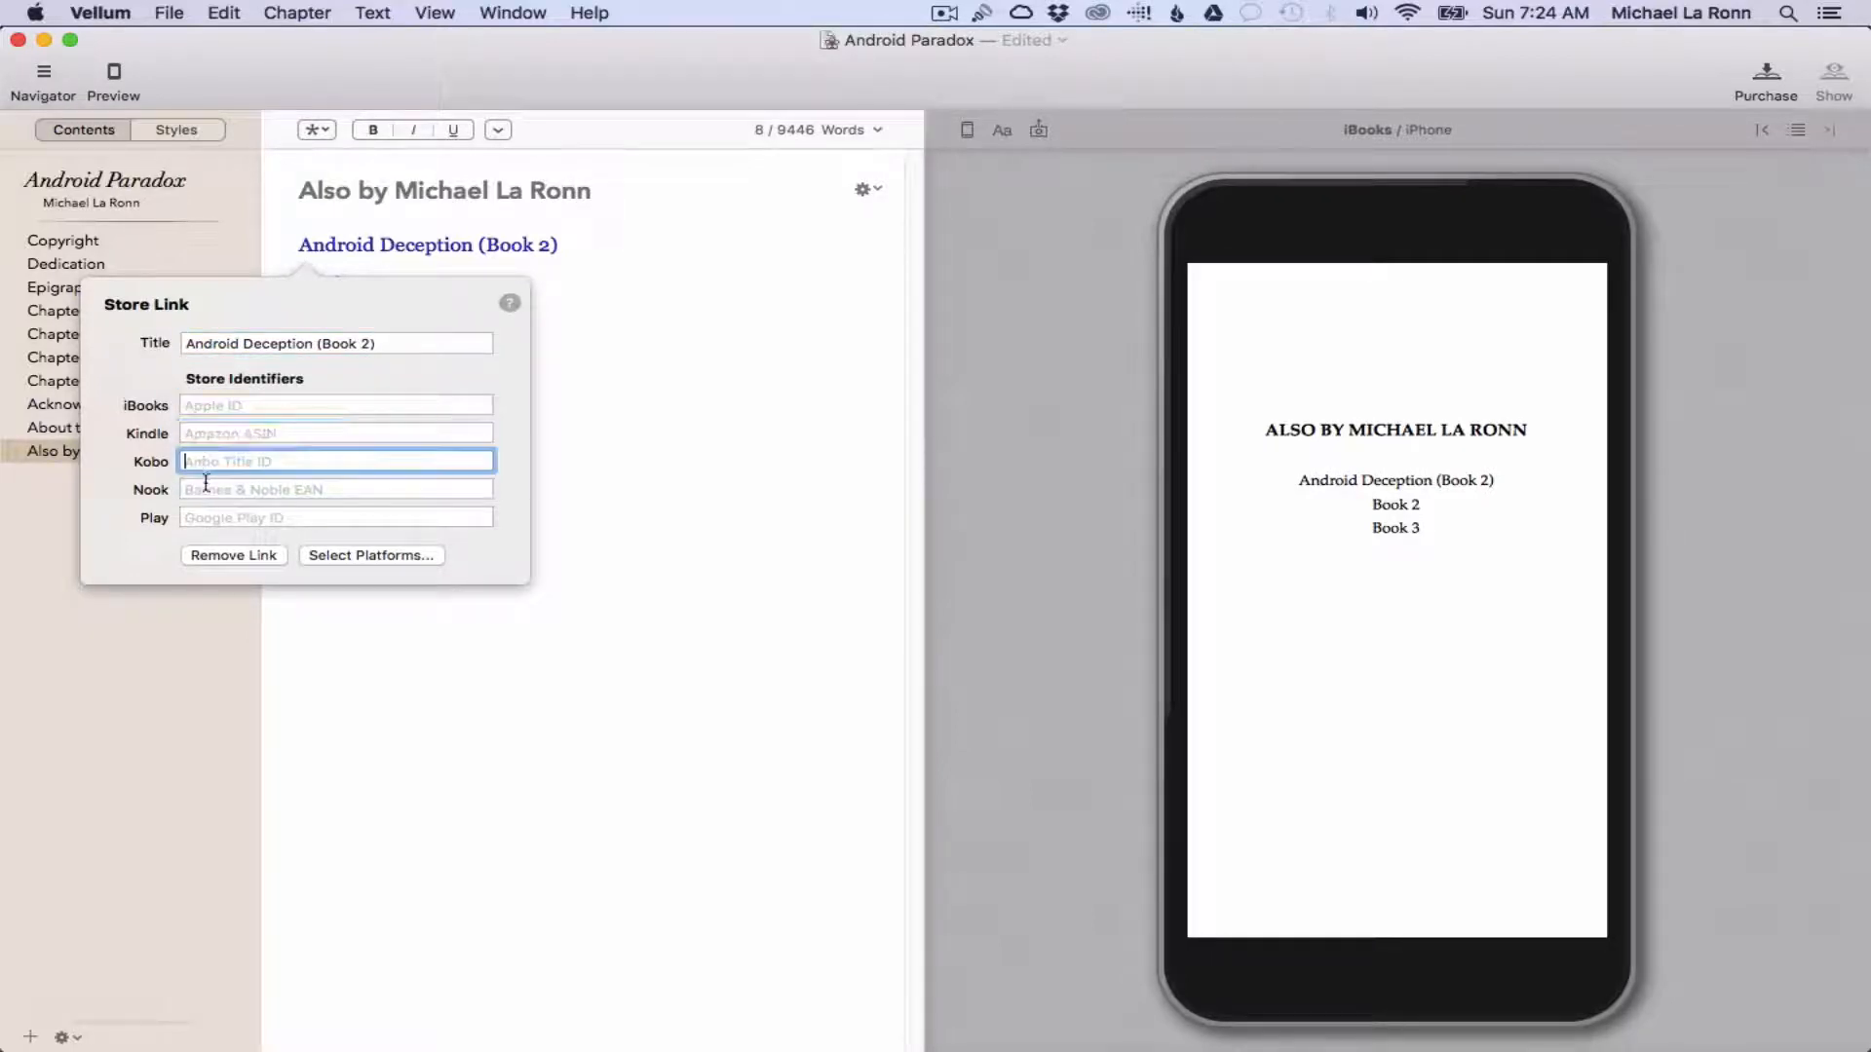
pyautogui.press('Tab')
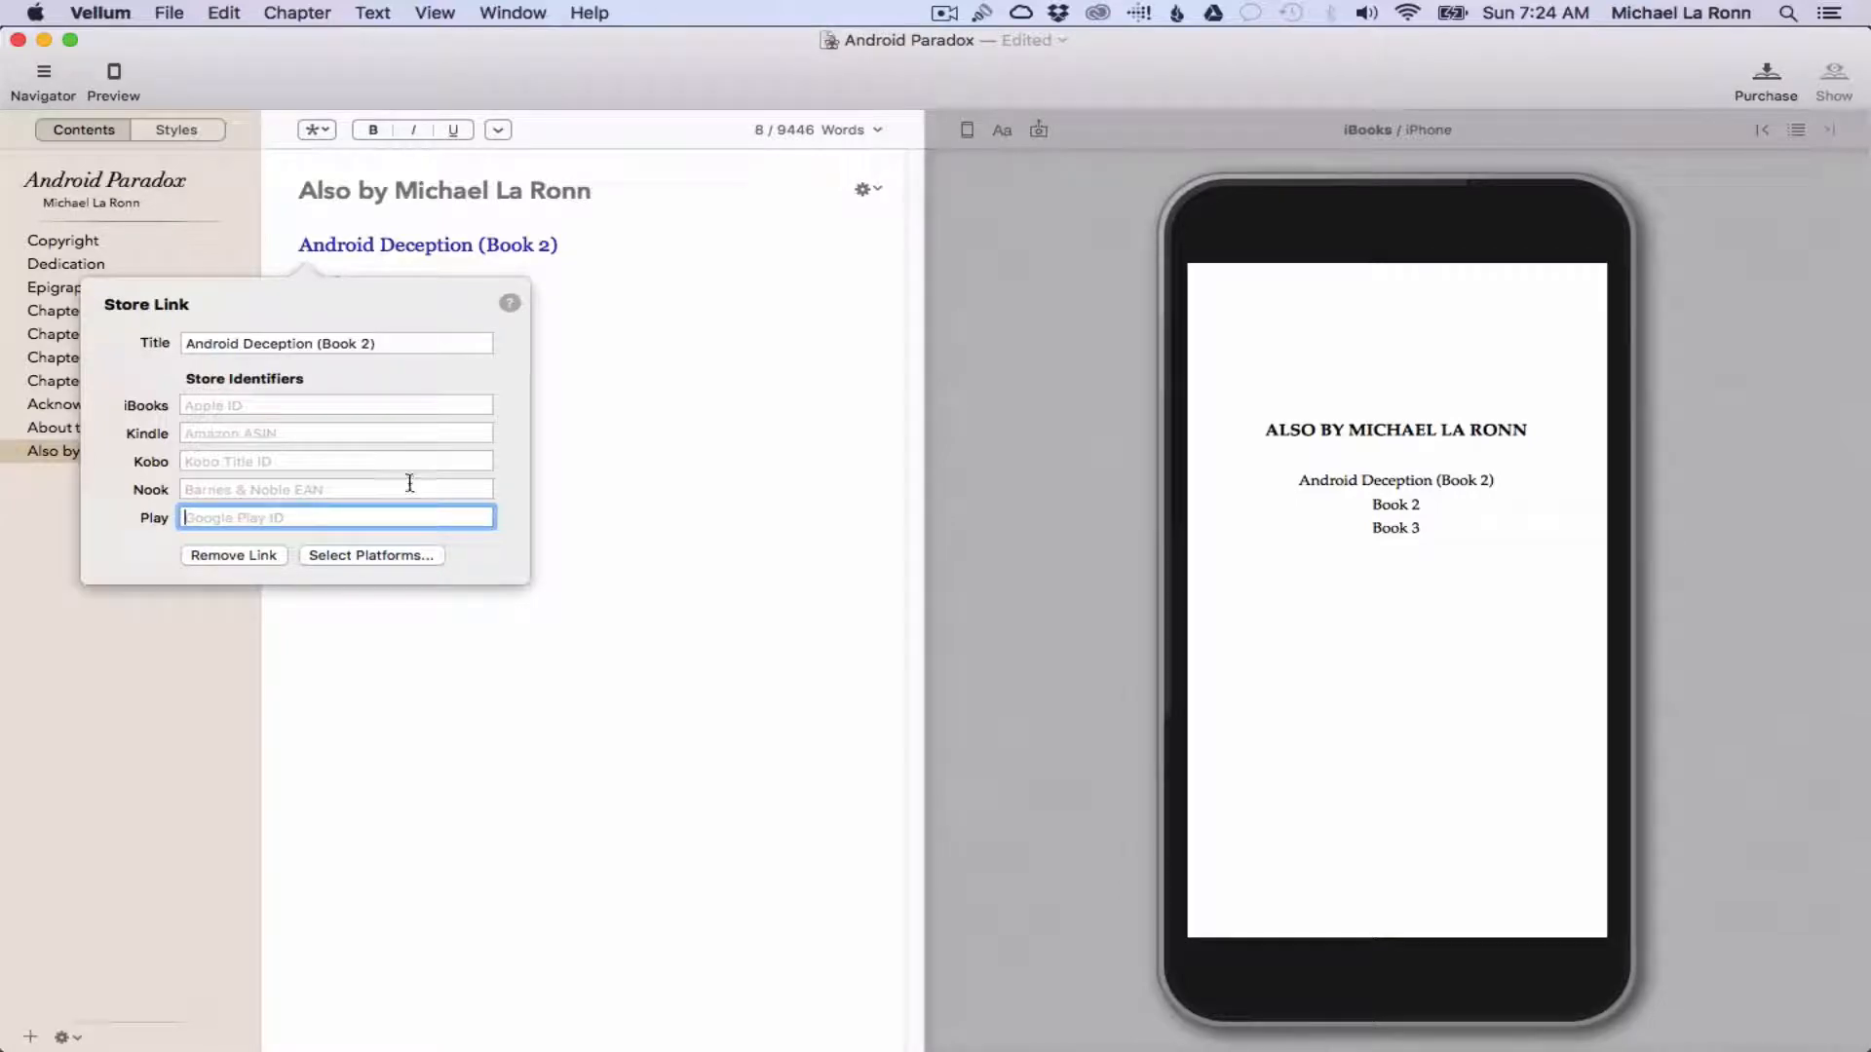
pyautogui.click(62, 310)
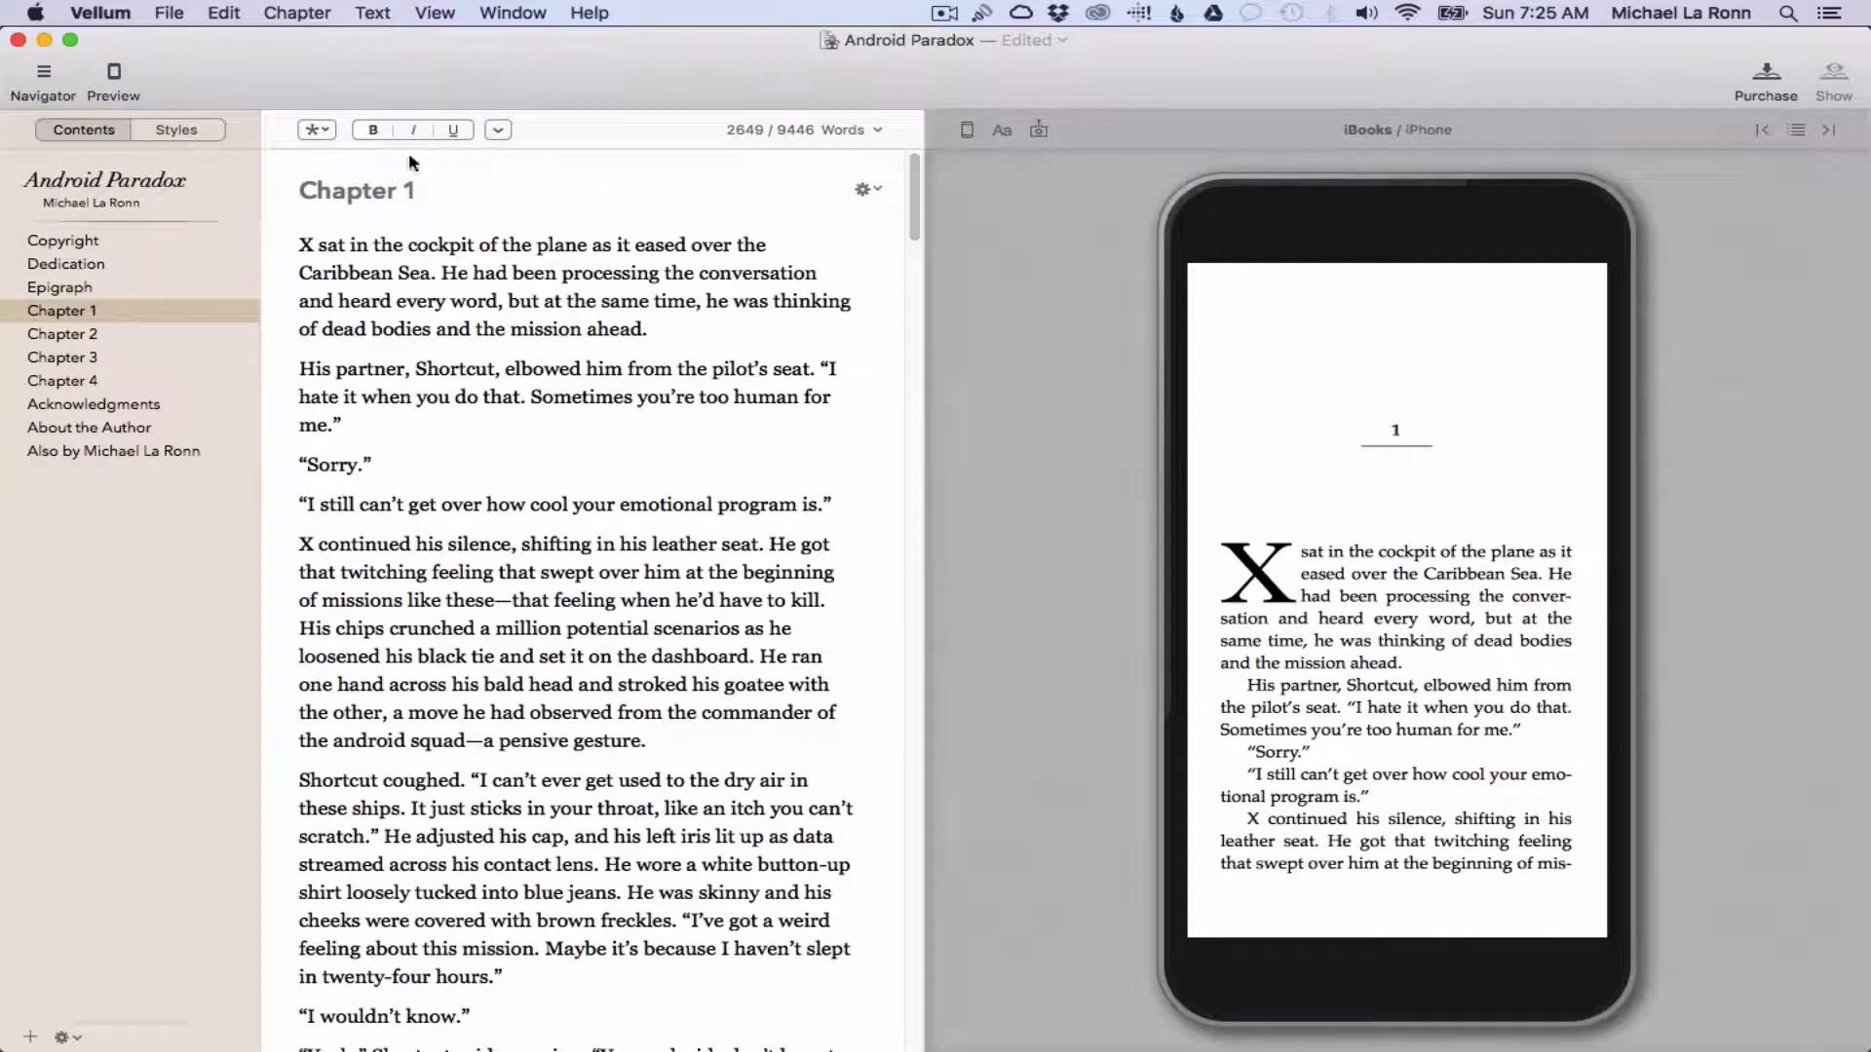
# - Remove the block quote style from Chapter 1's opening paragraph so the drop-cap X returns
pyautogui.click(316, 128)
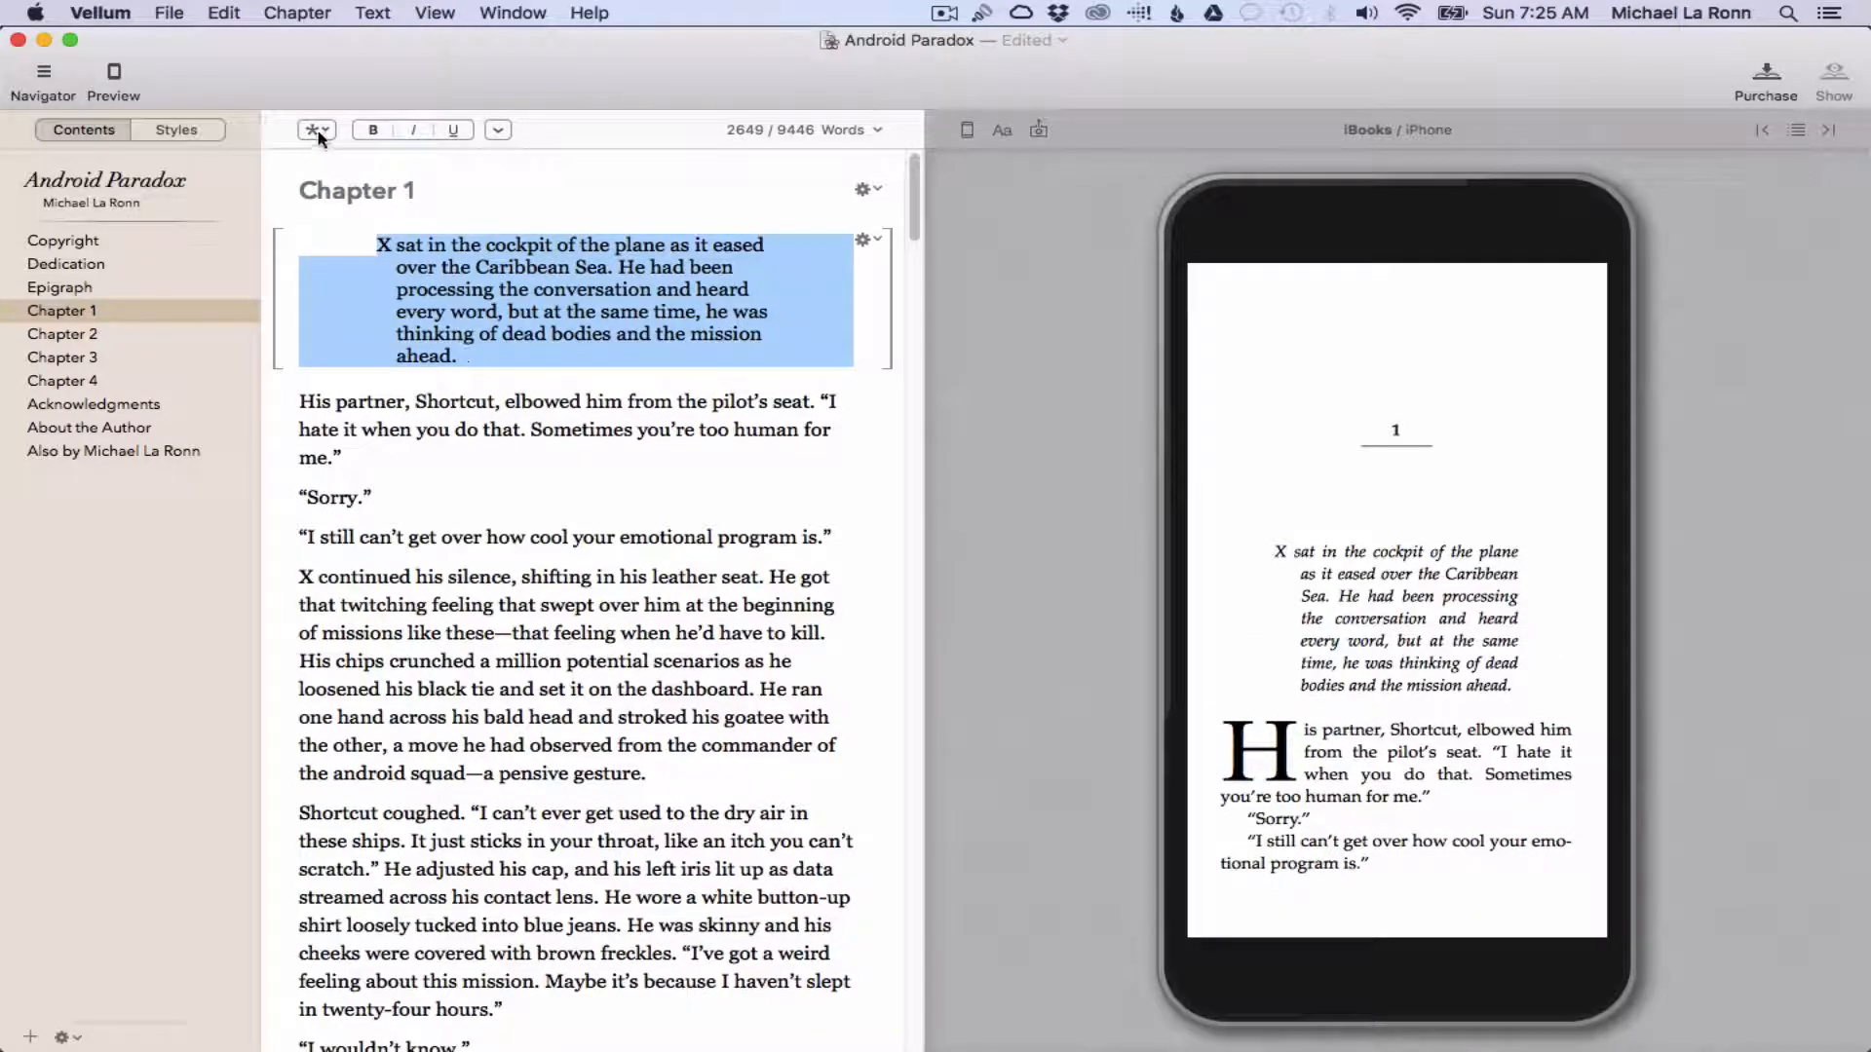
pyautogui.click(315, 130)
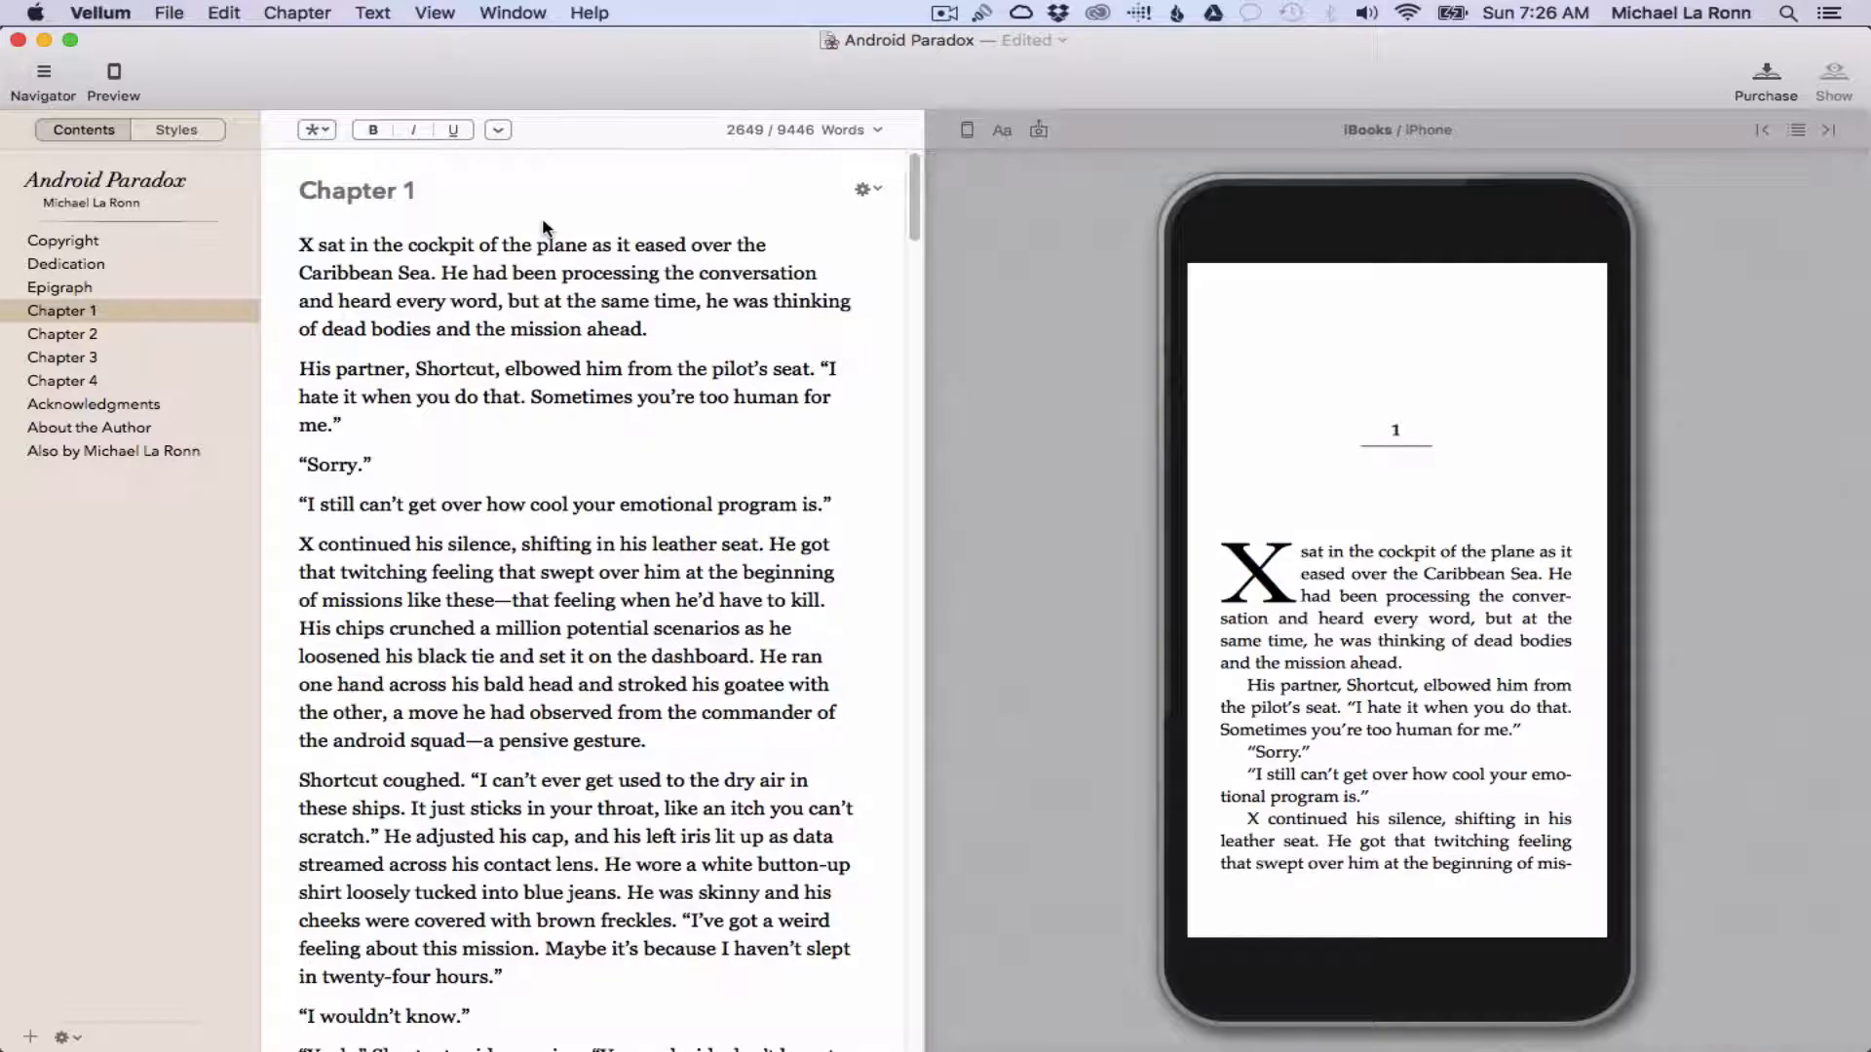
pyautogui.moveTo(1516, 764)
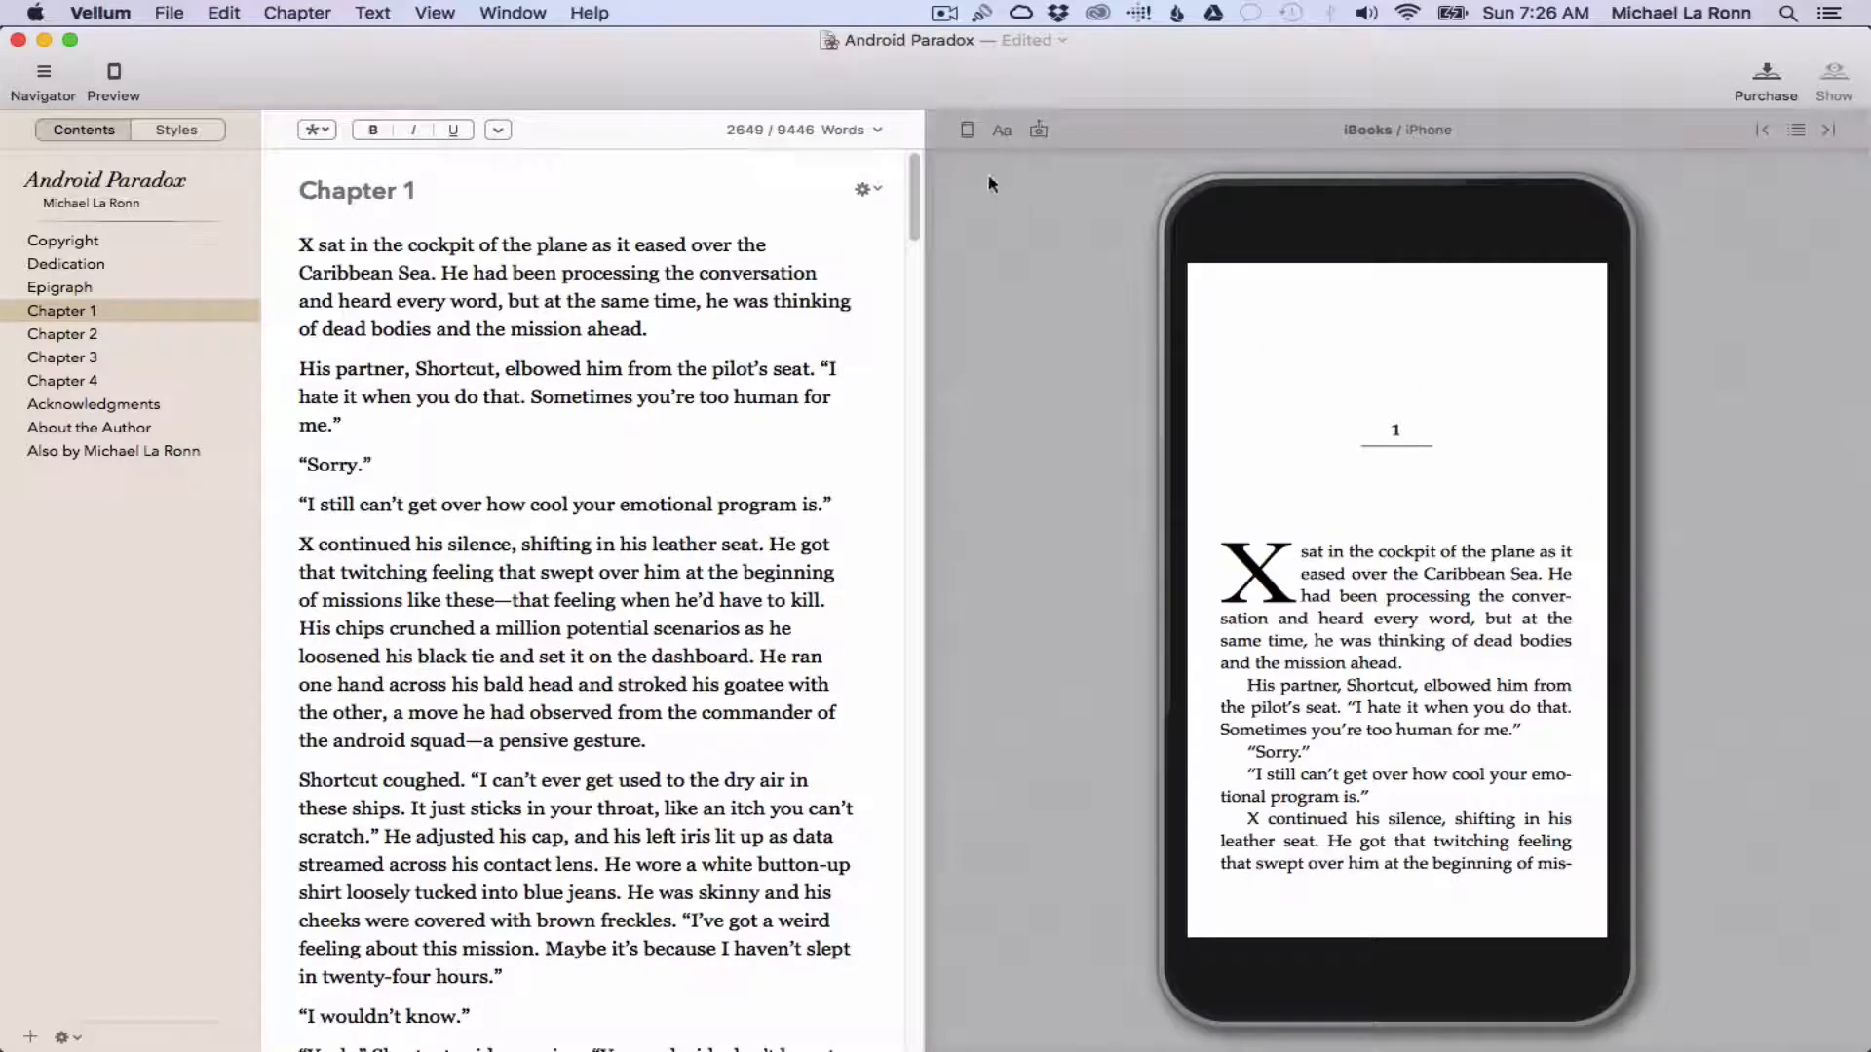
# - Preview Chapter 1 on the iPad, Kindle Fire and Kobo Glo
pyautogui.click(966, 128)
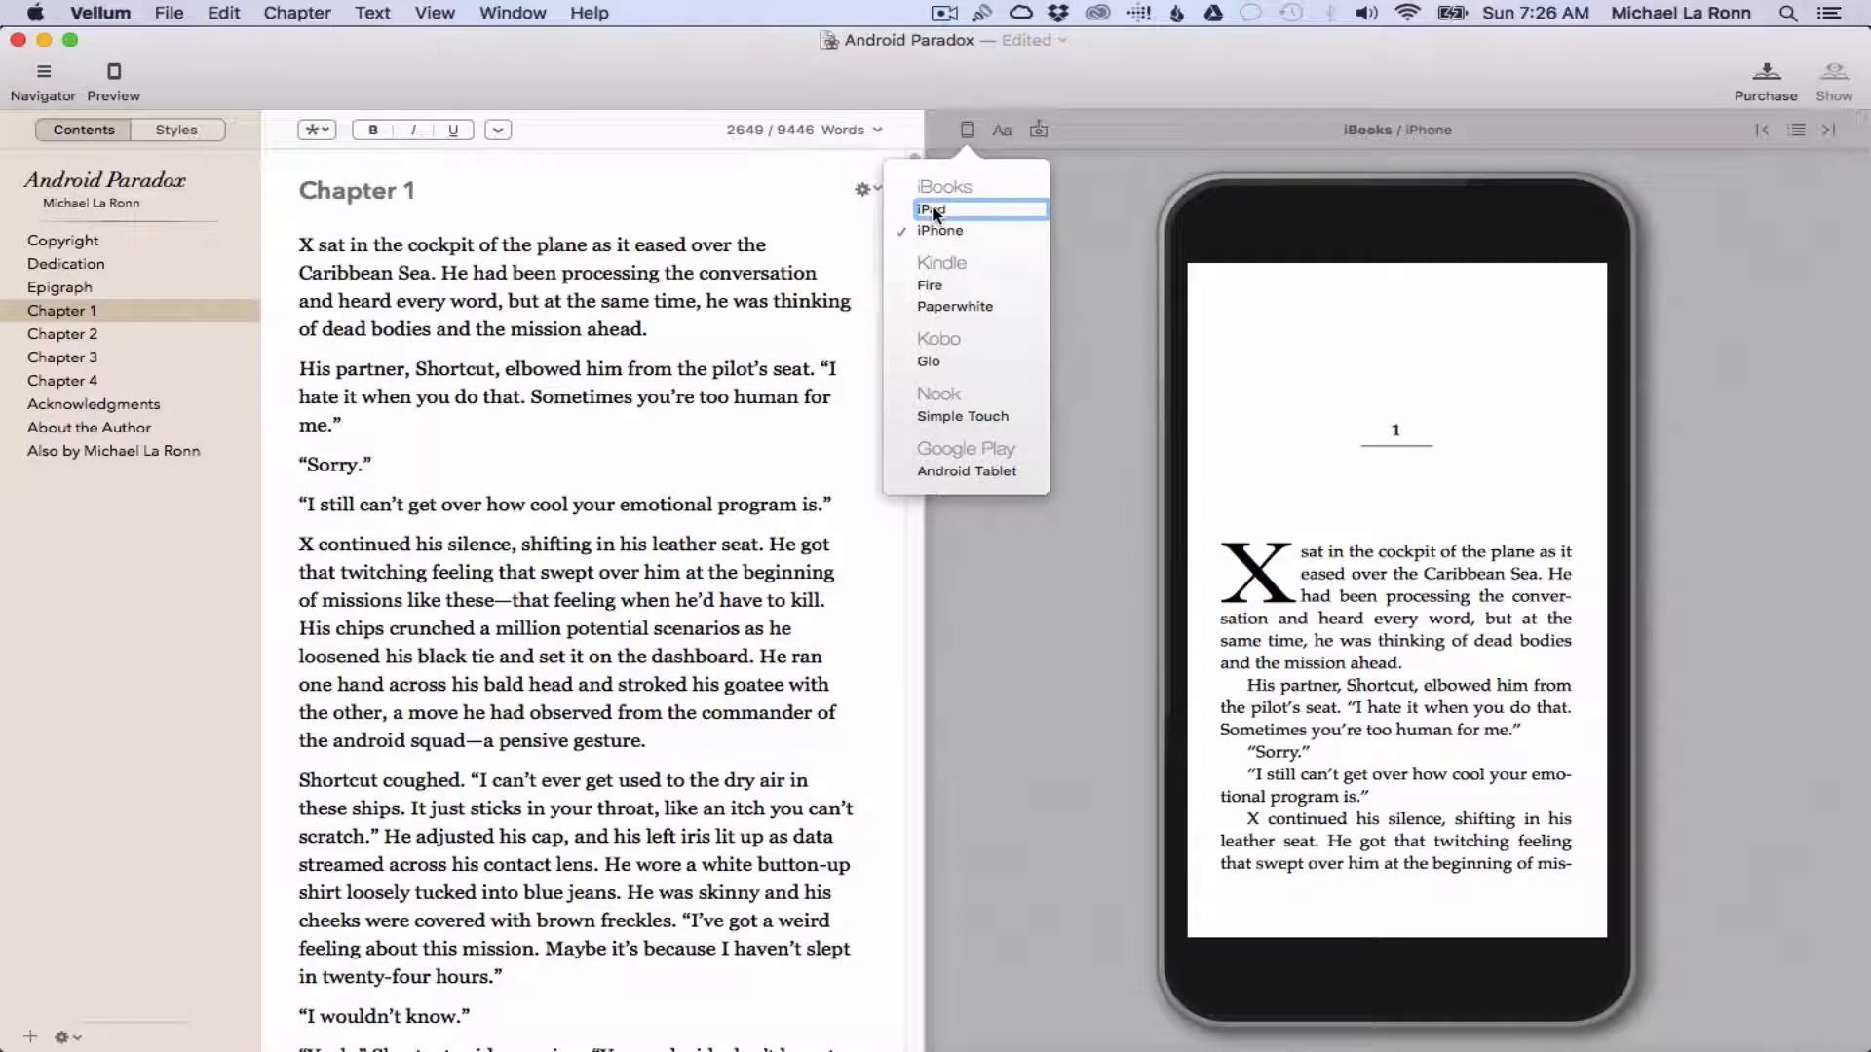
pyautogui.click(931, 211)
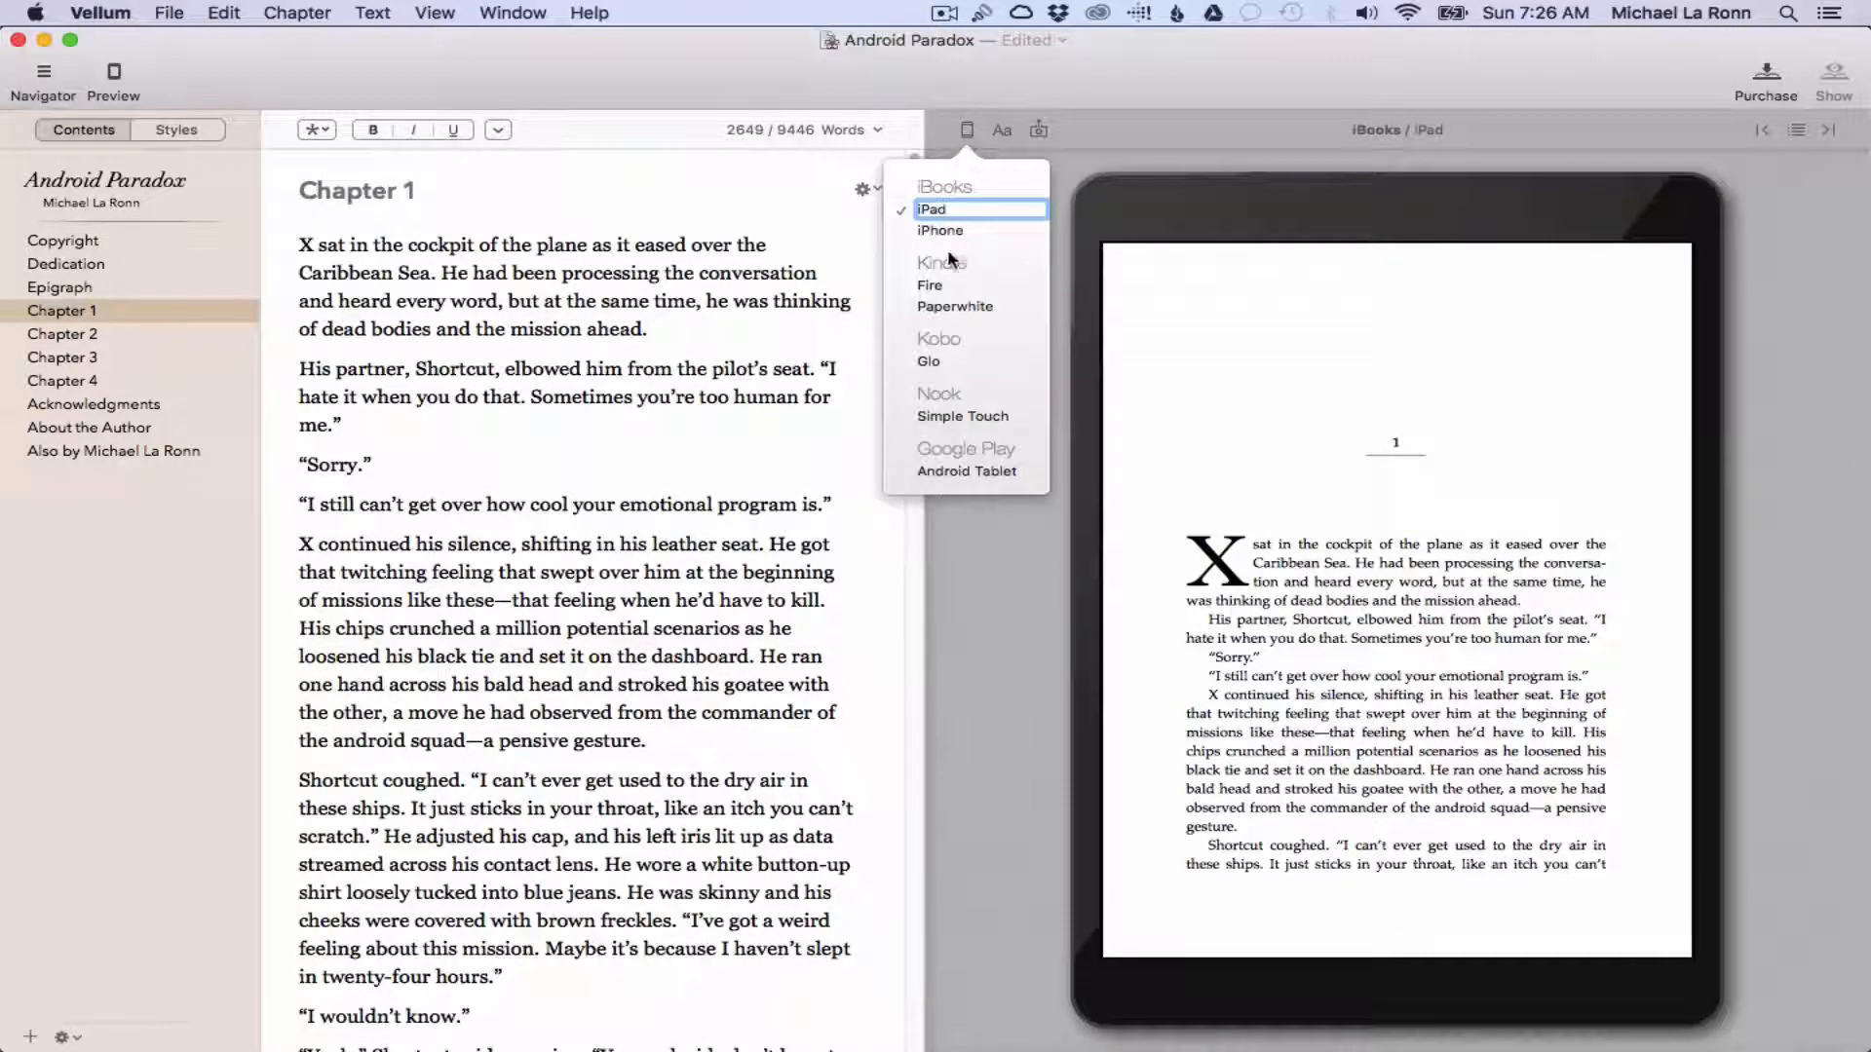
pyautogui.click(929, 286)
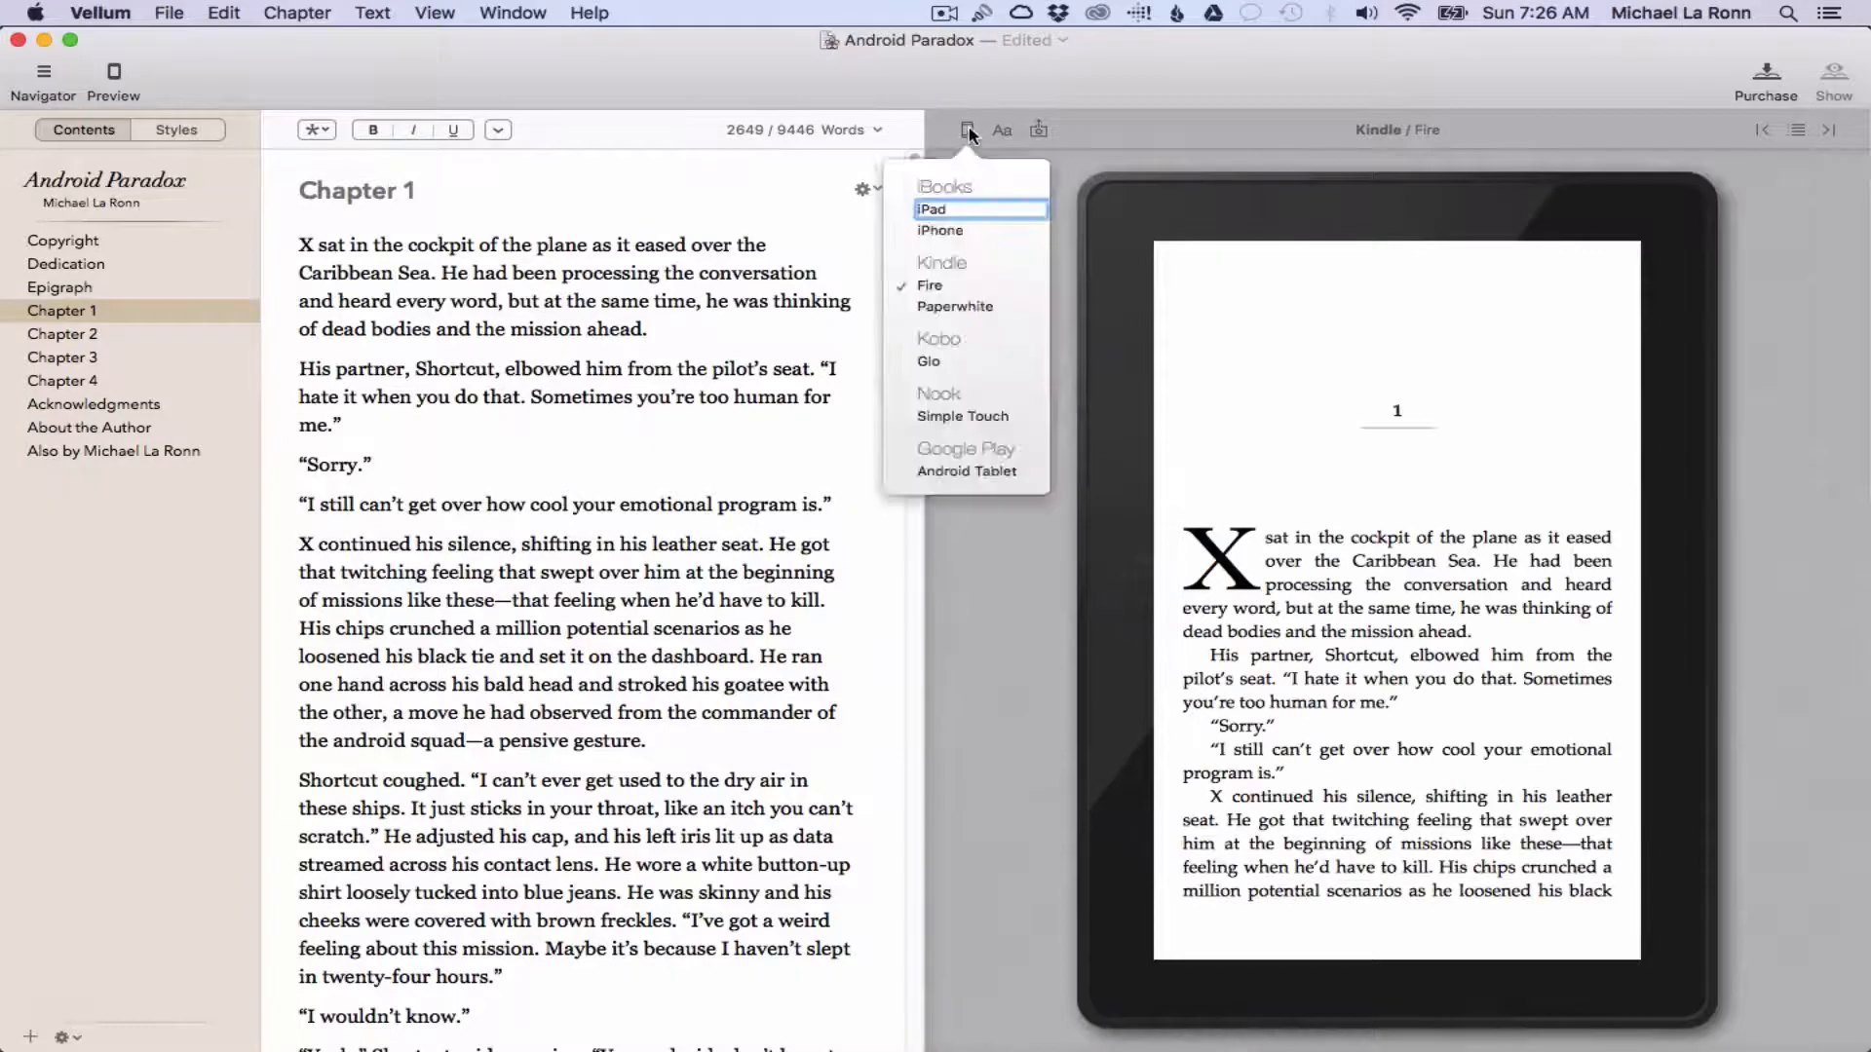
pyautogui.click(956, 307)
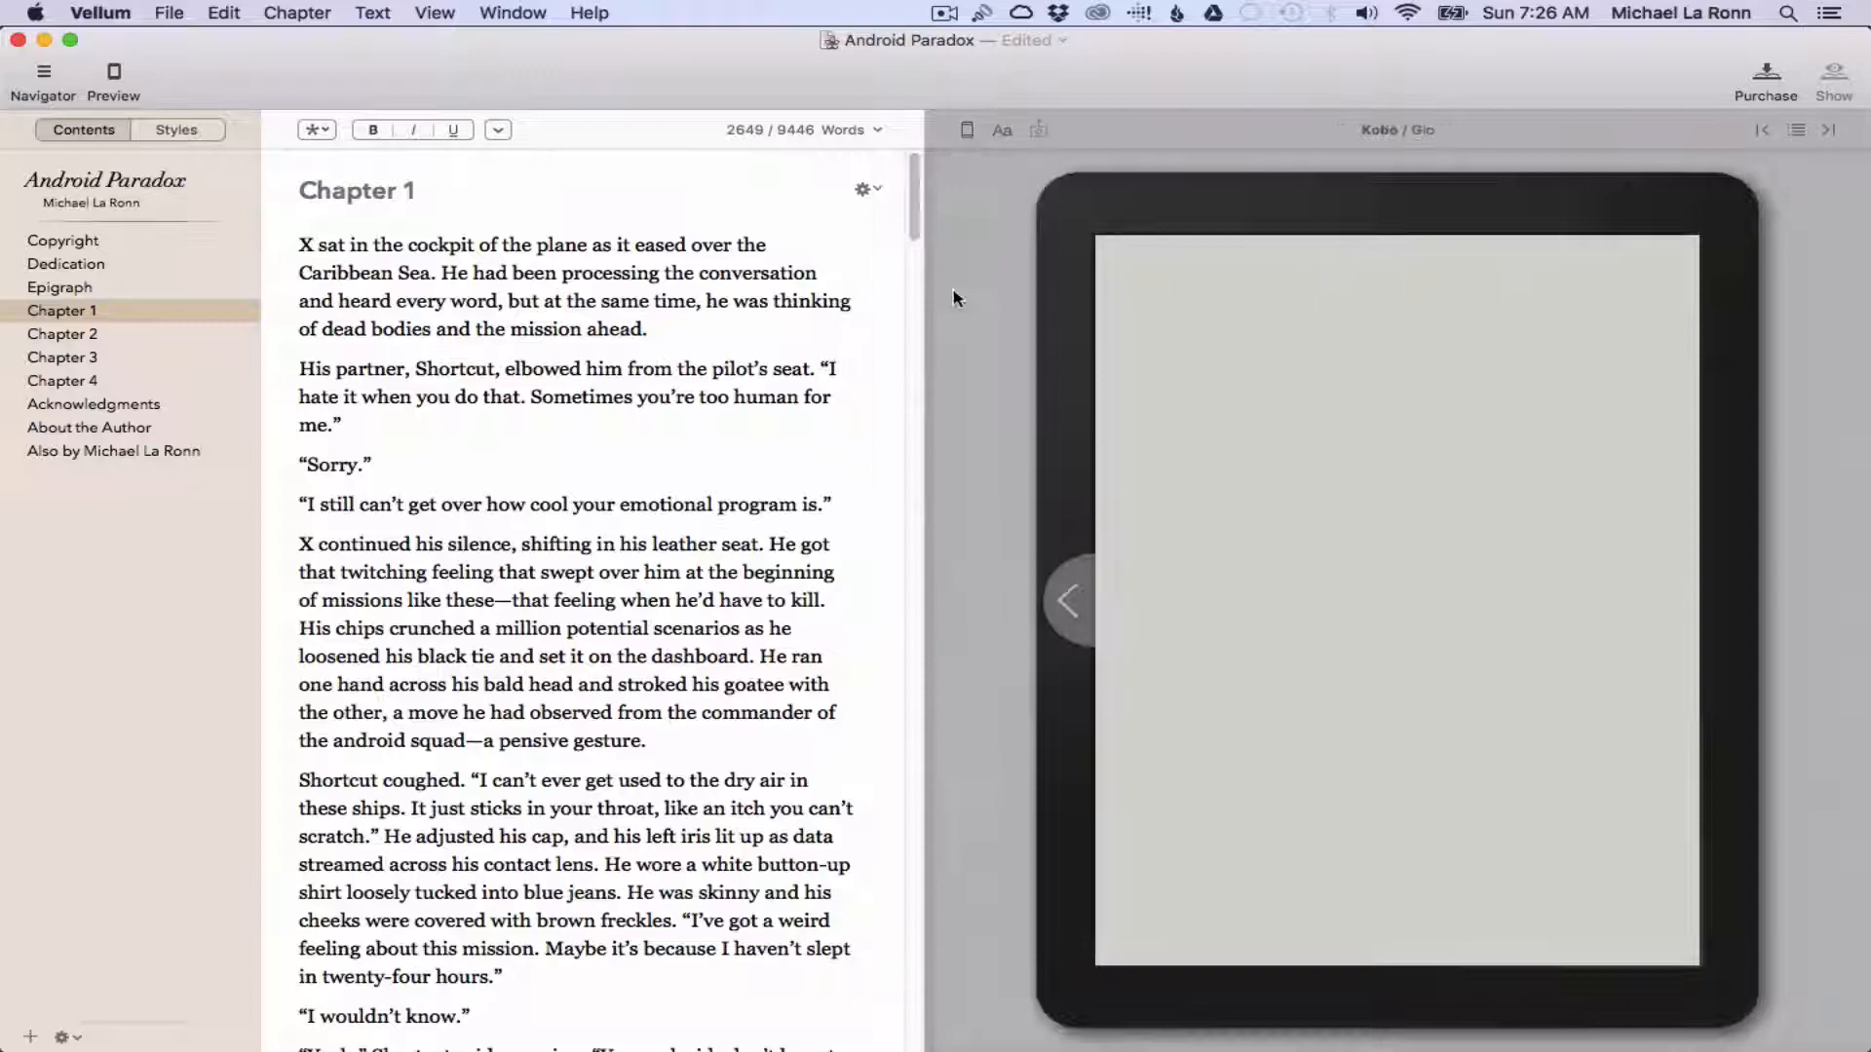
# - Preview Chapter 1 on the Nook Simple Touch, then the Google Play Android Tablet
pyautogui.click(967, 130)
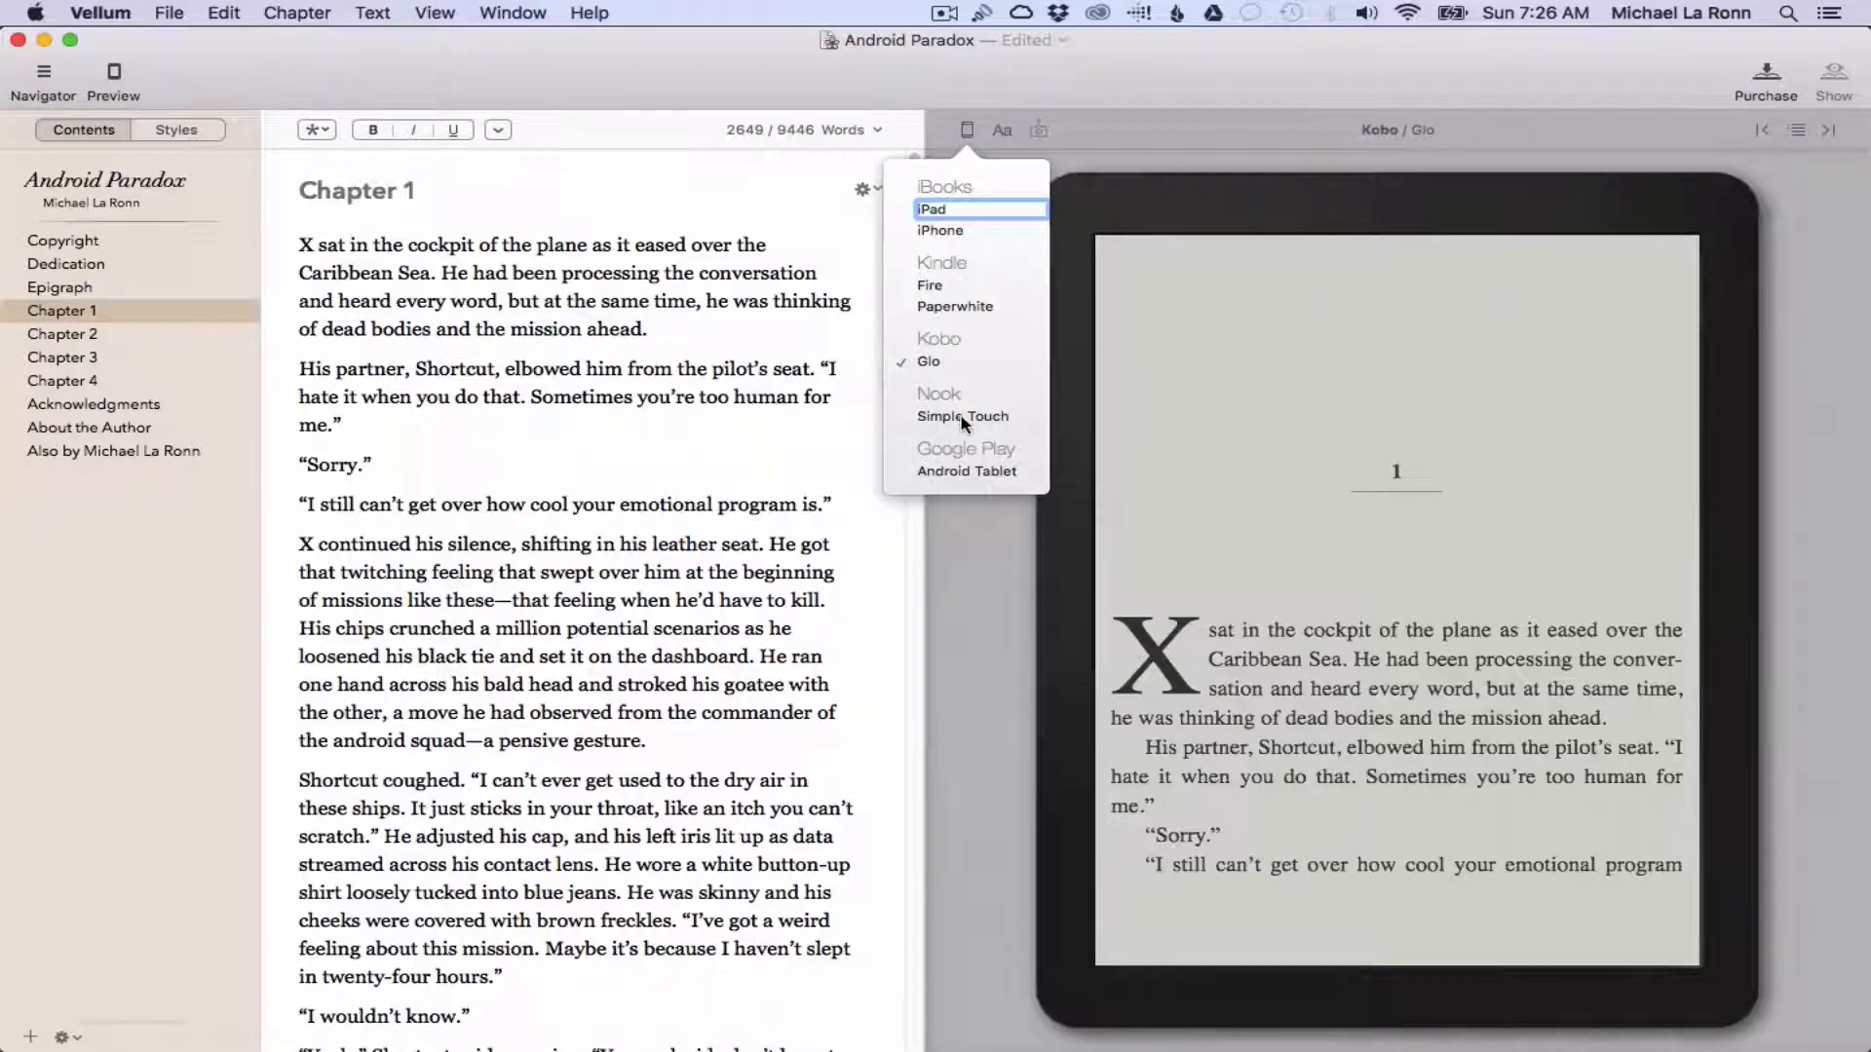
pyautogui.click(963, 416)
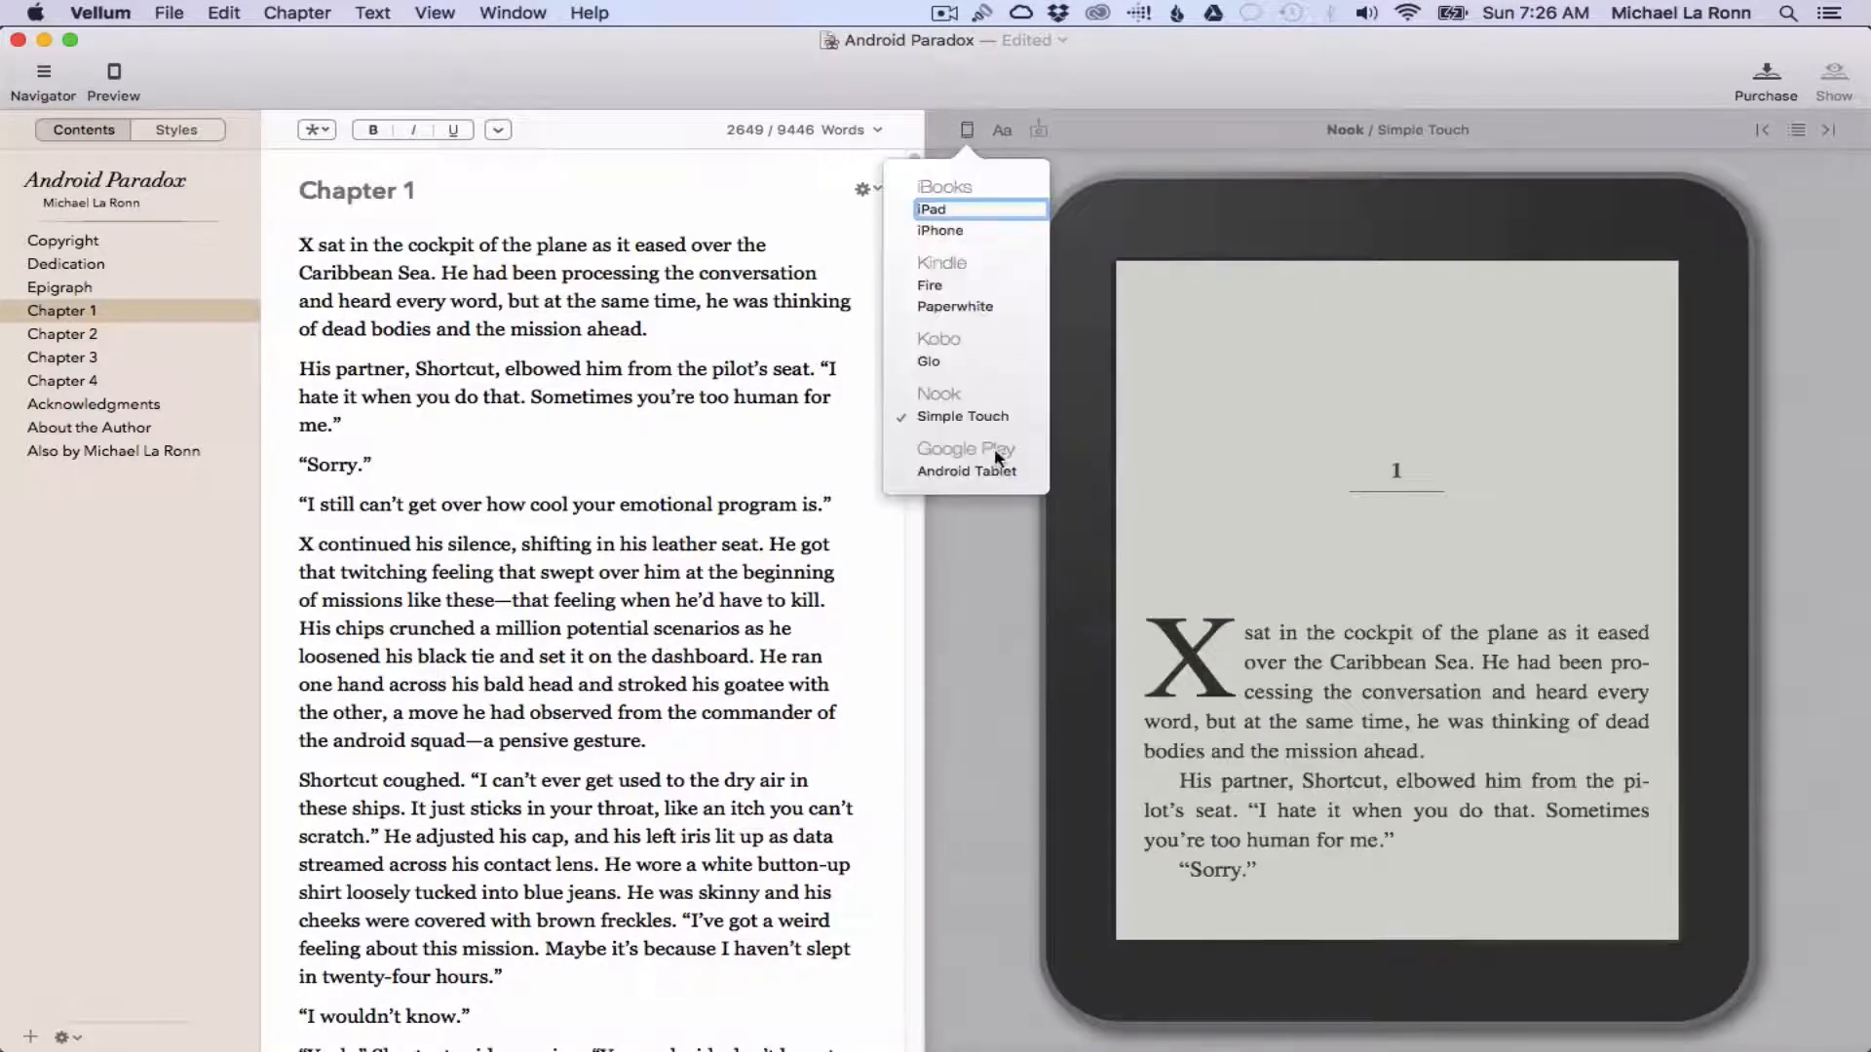
pyautogui.click(967, 469)
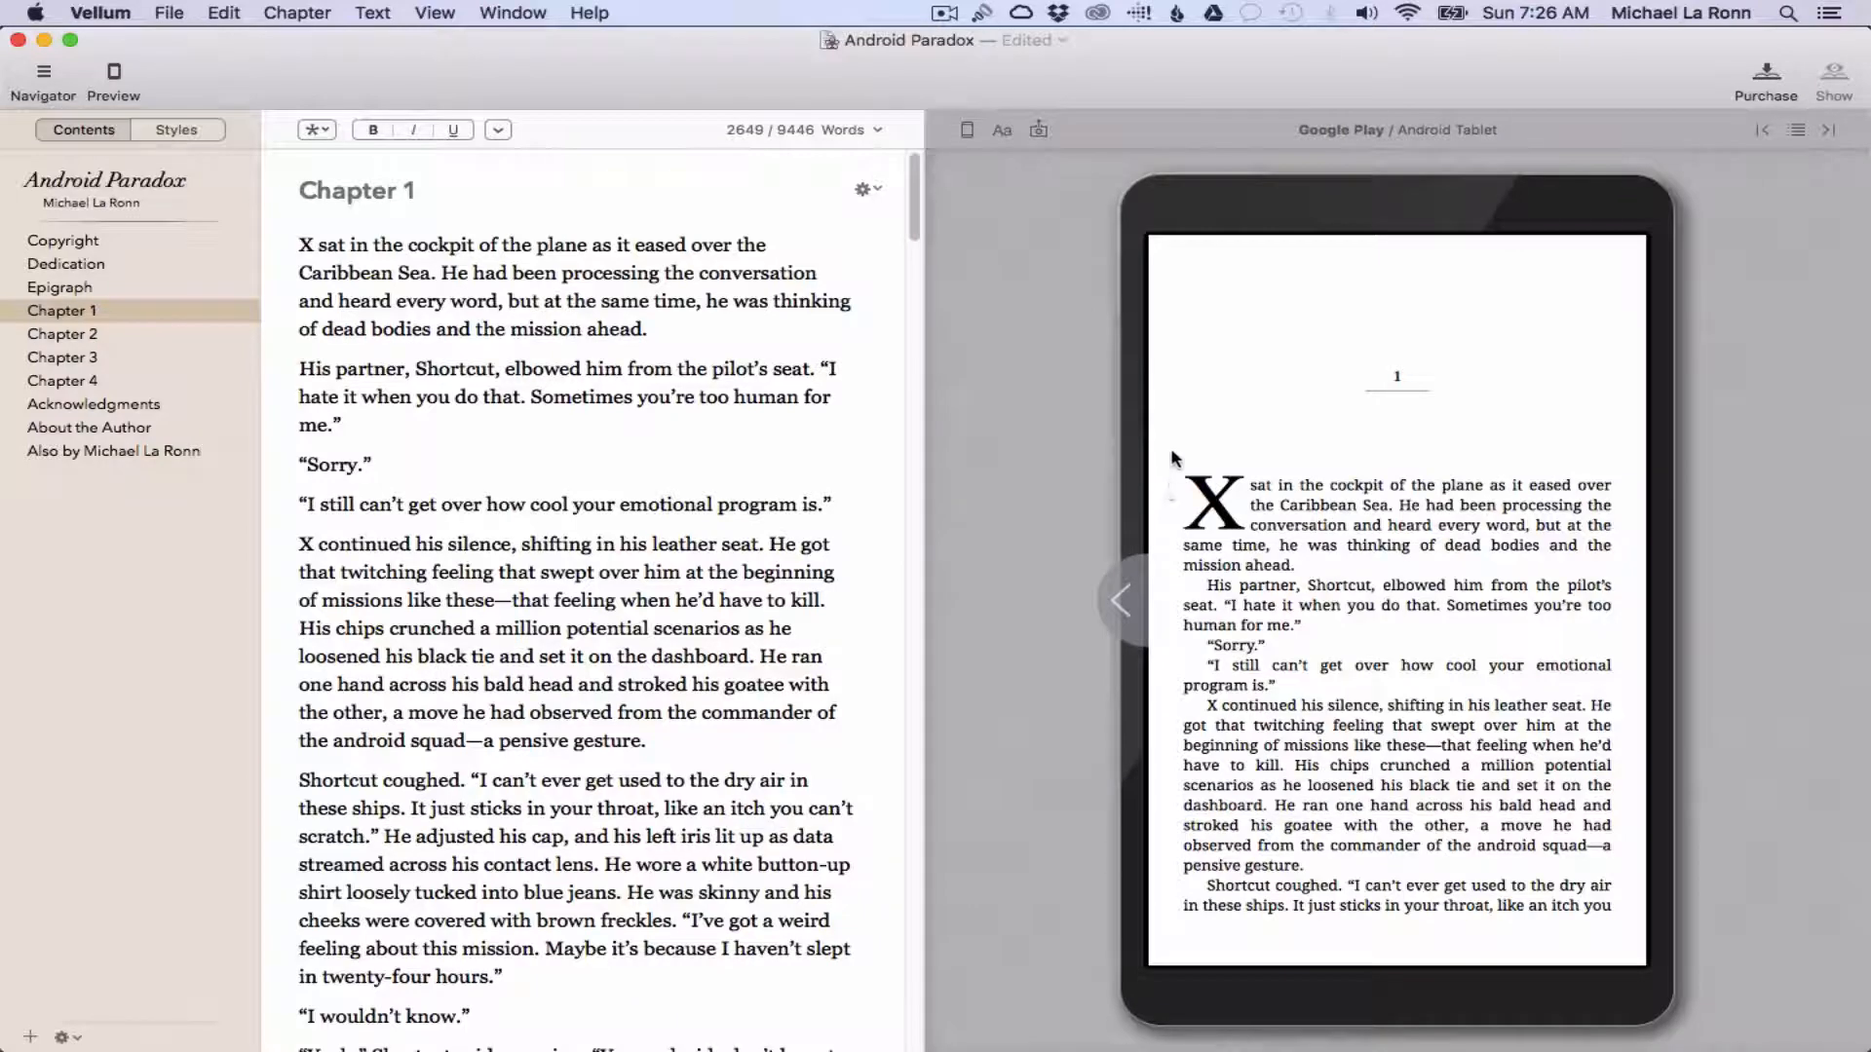
pyautogui.moveTo(1203, 373)
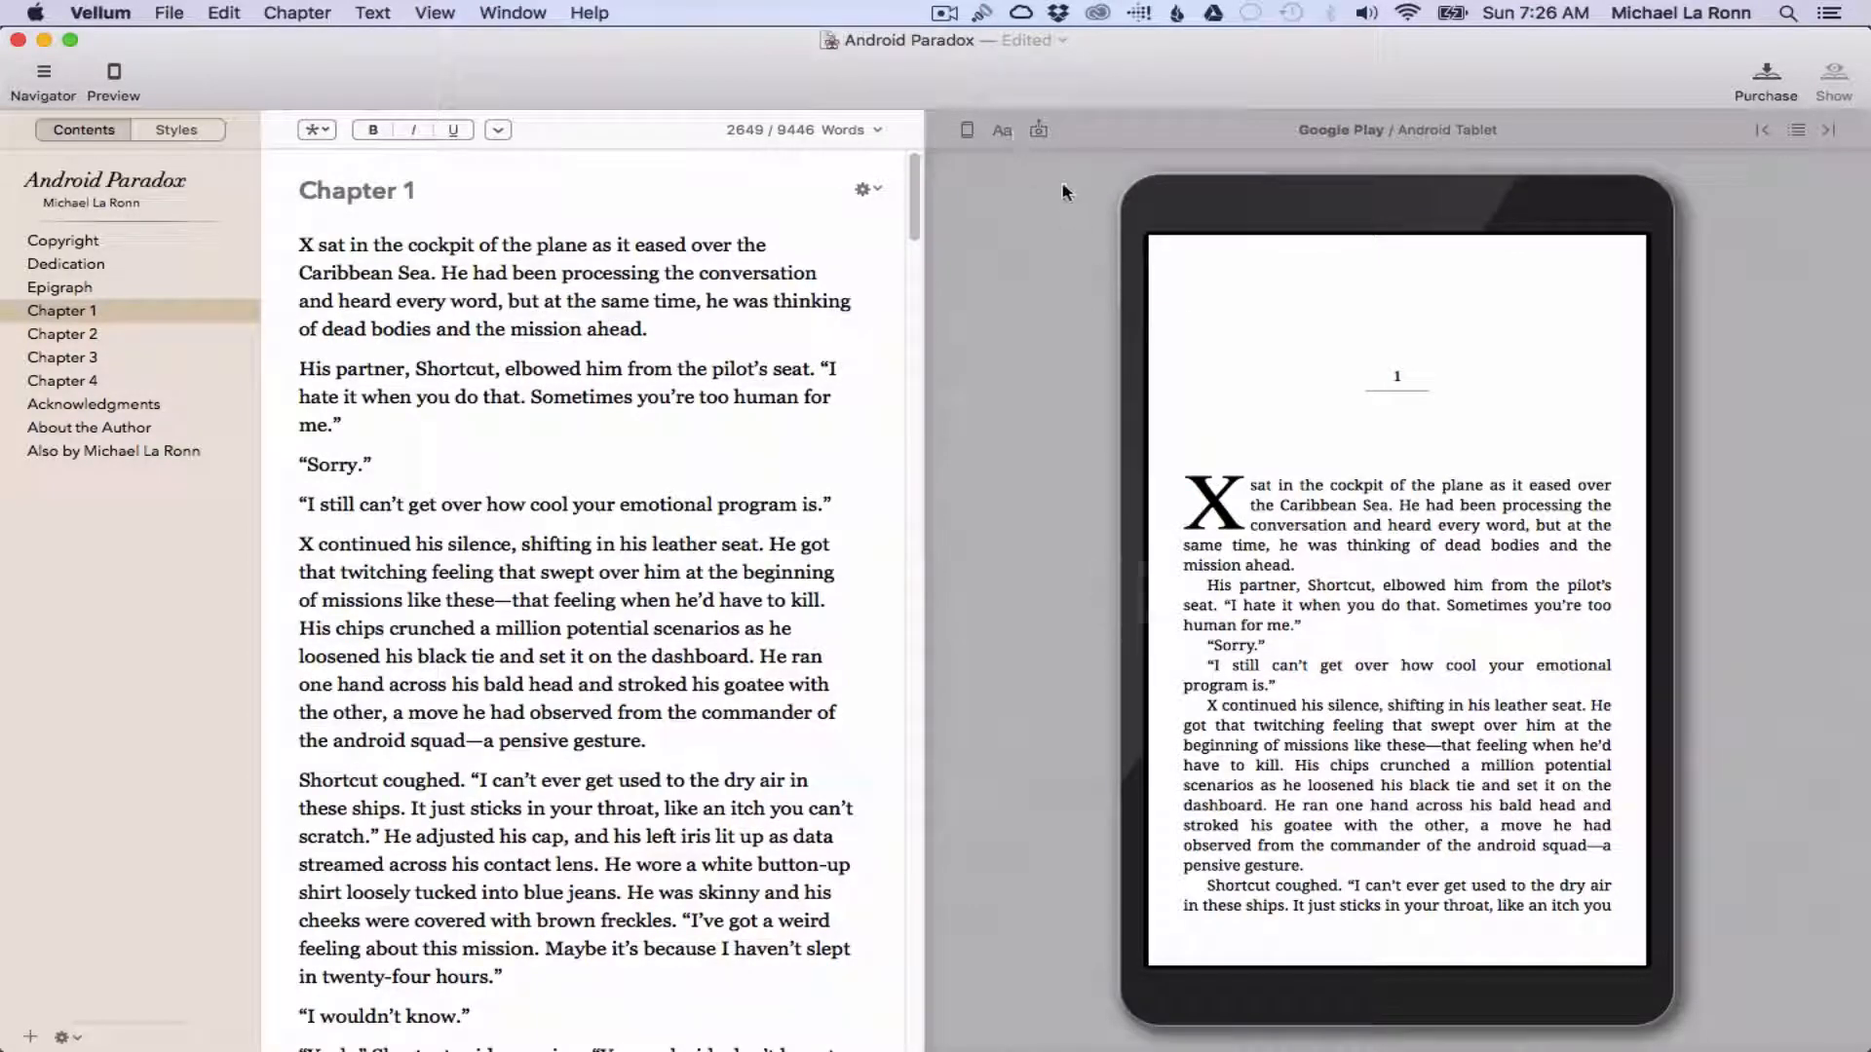
pyautogui.click(1001, 129)
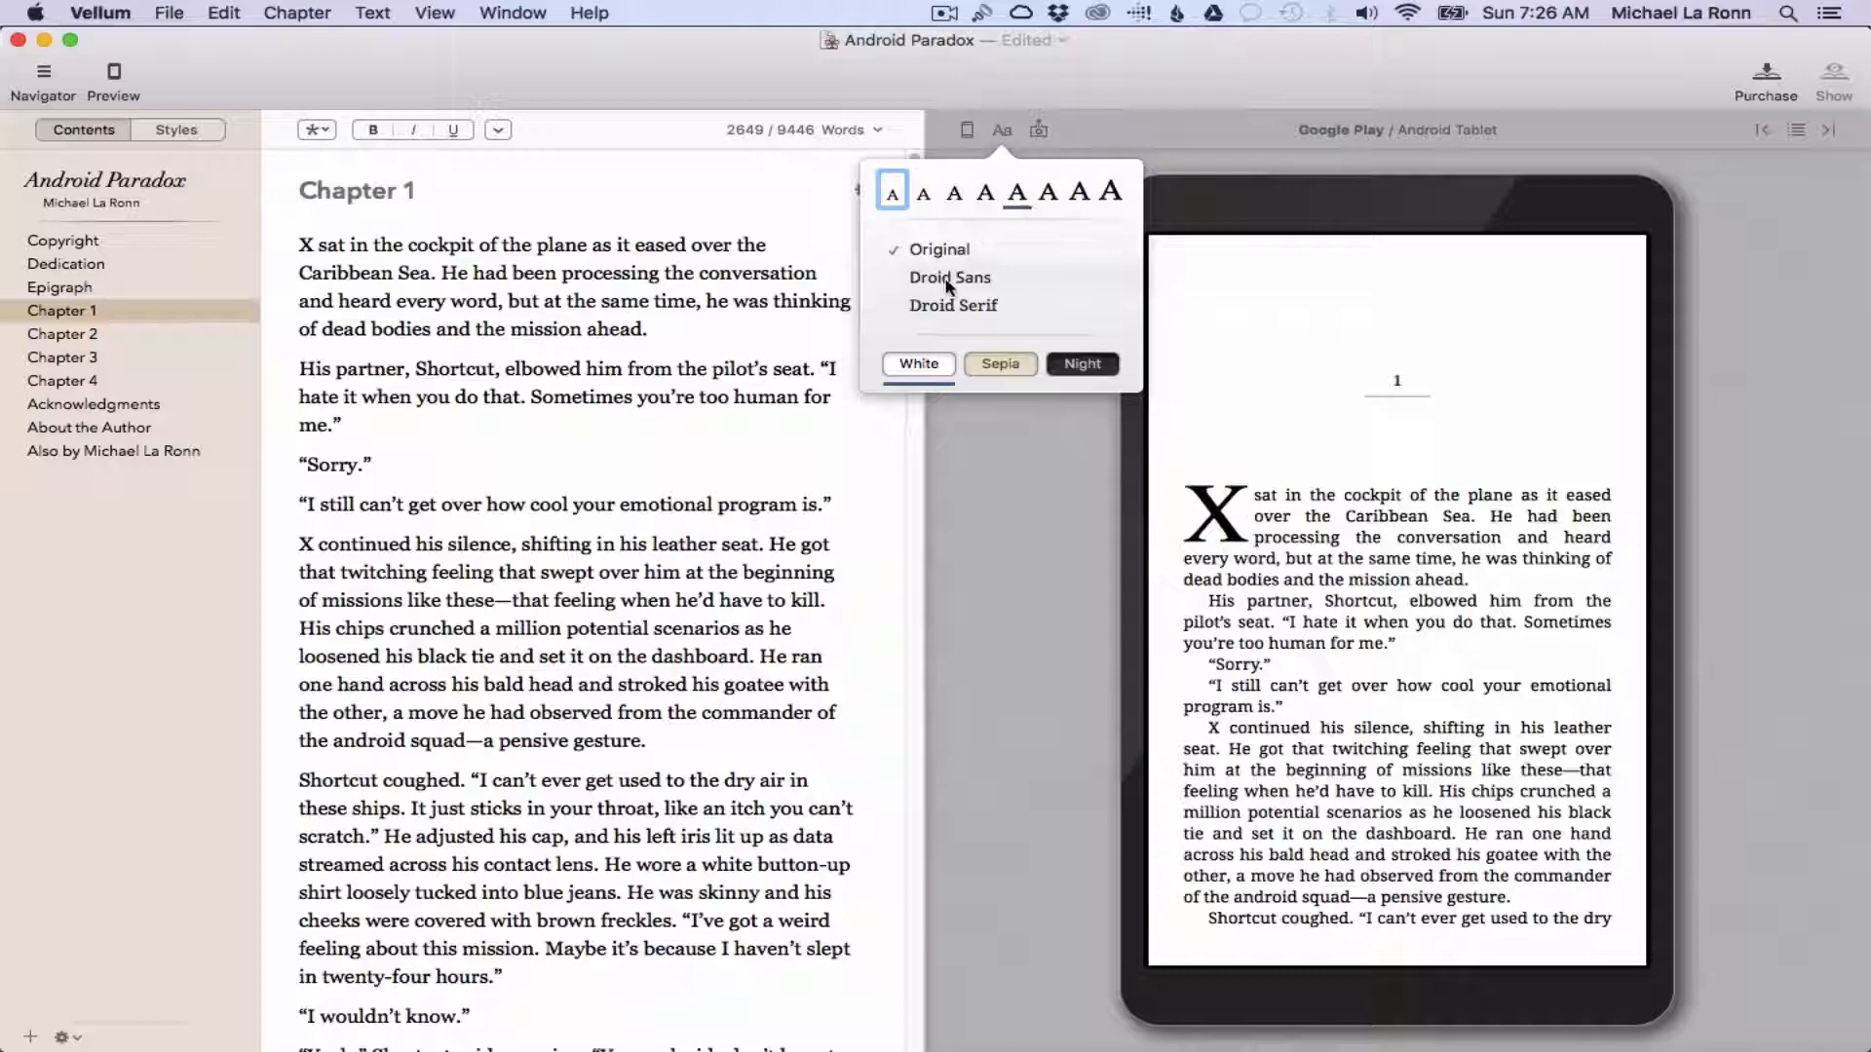
# - Show the tablet preview in Droid Sans, try a darker theme, return to White, adjust text size
pyautogui.click(951, 276)
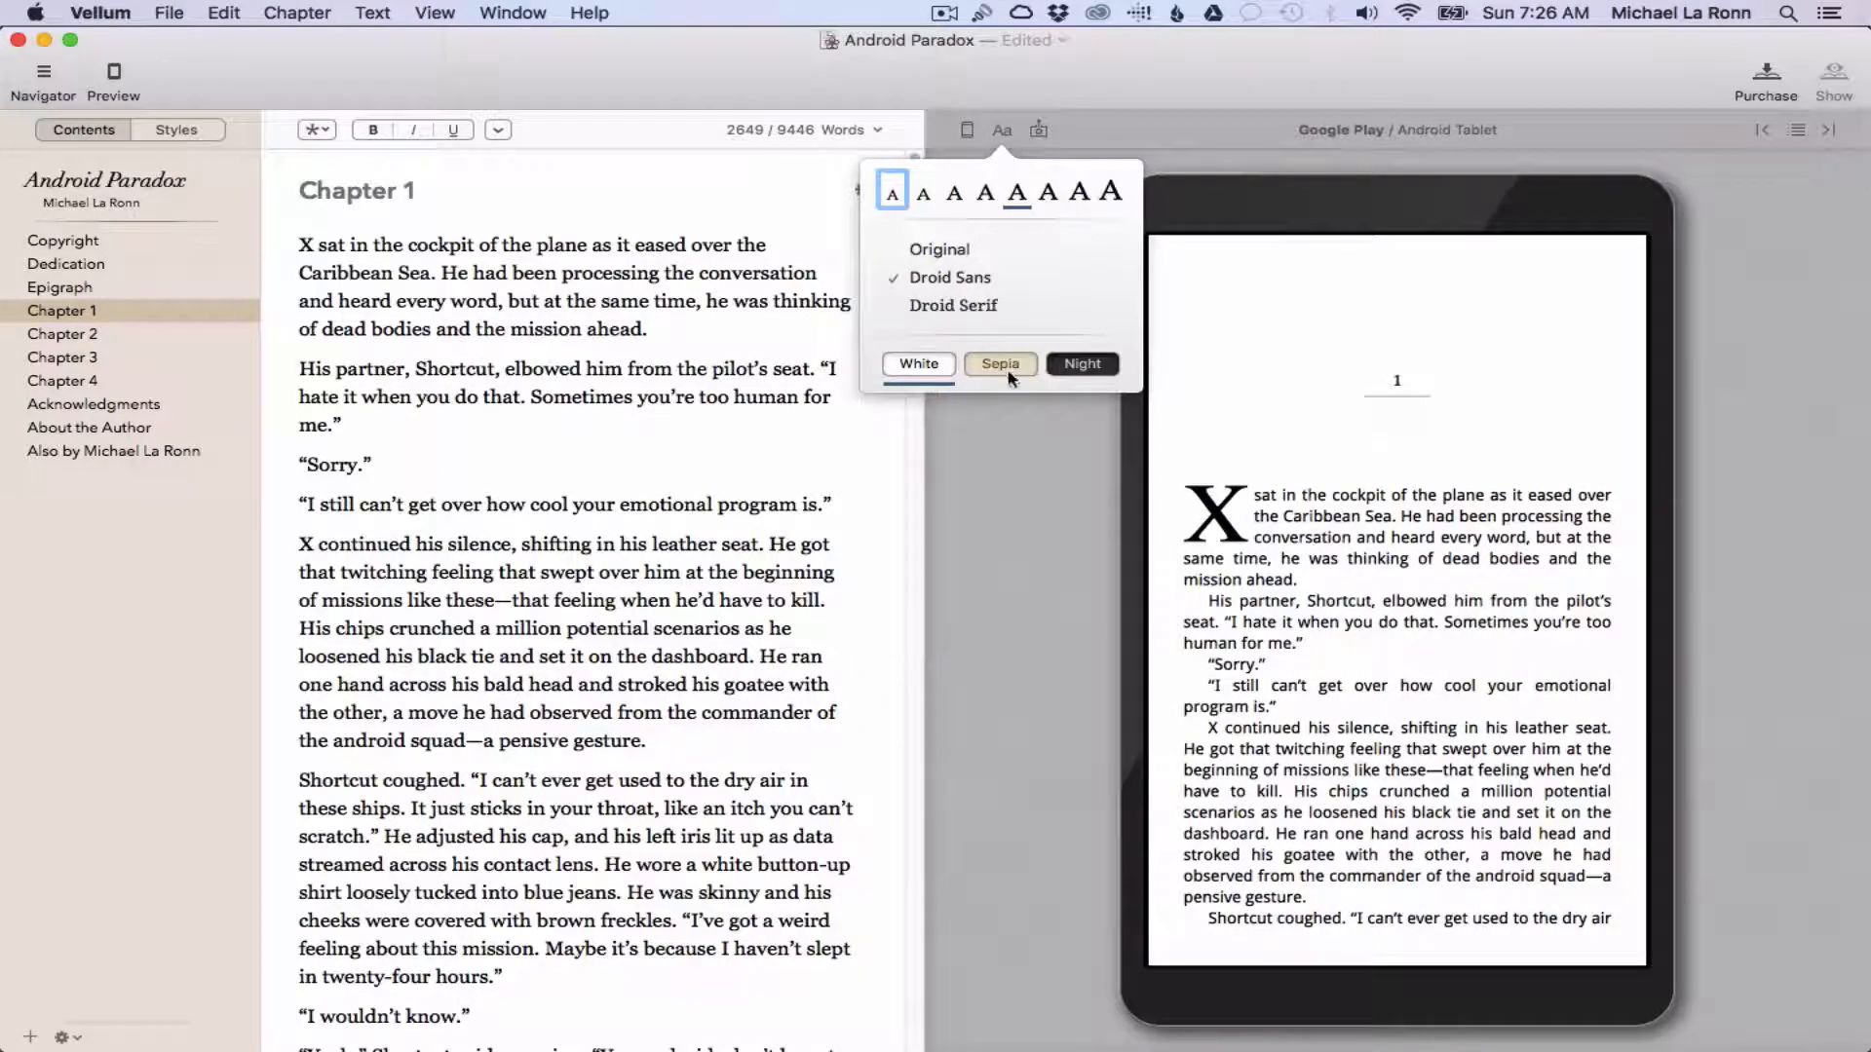
pyautogui.click(1081, 364)
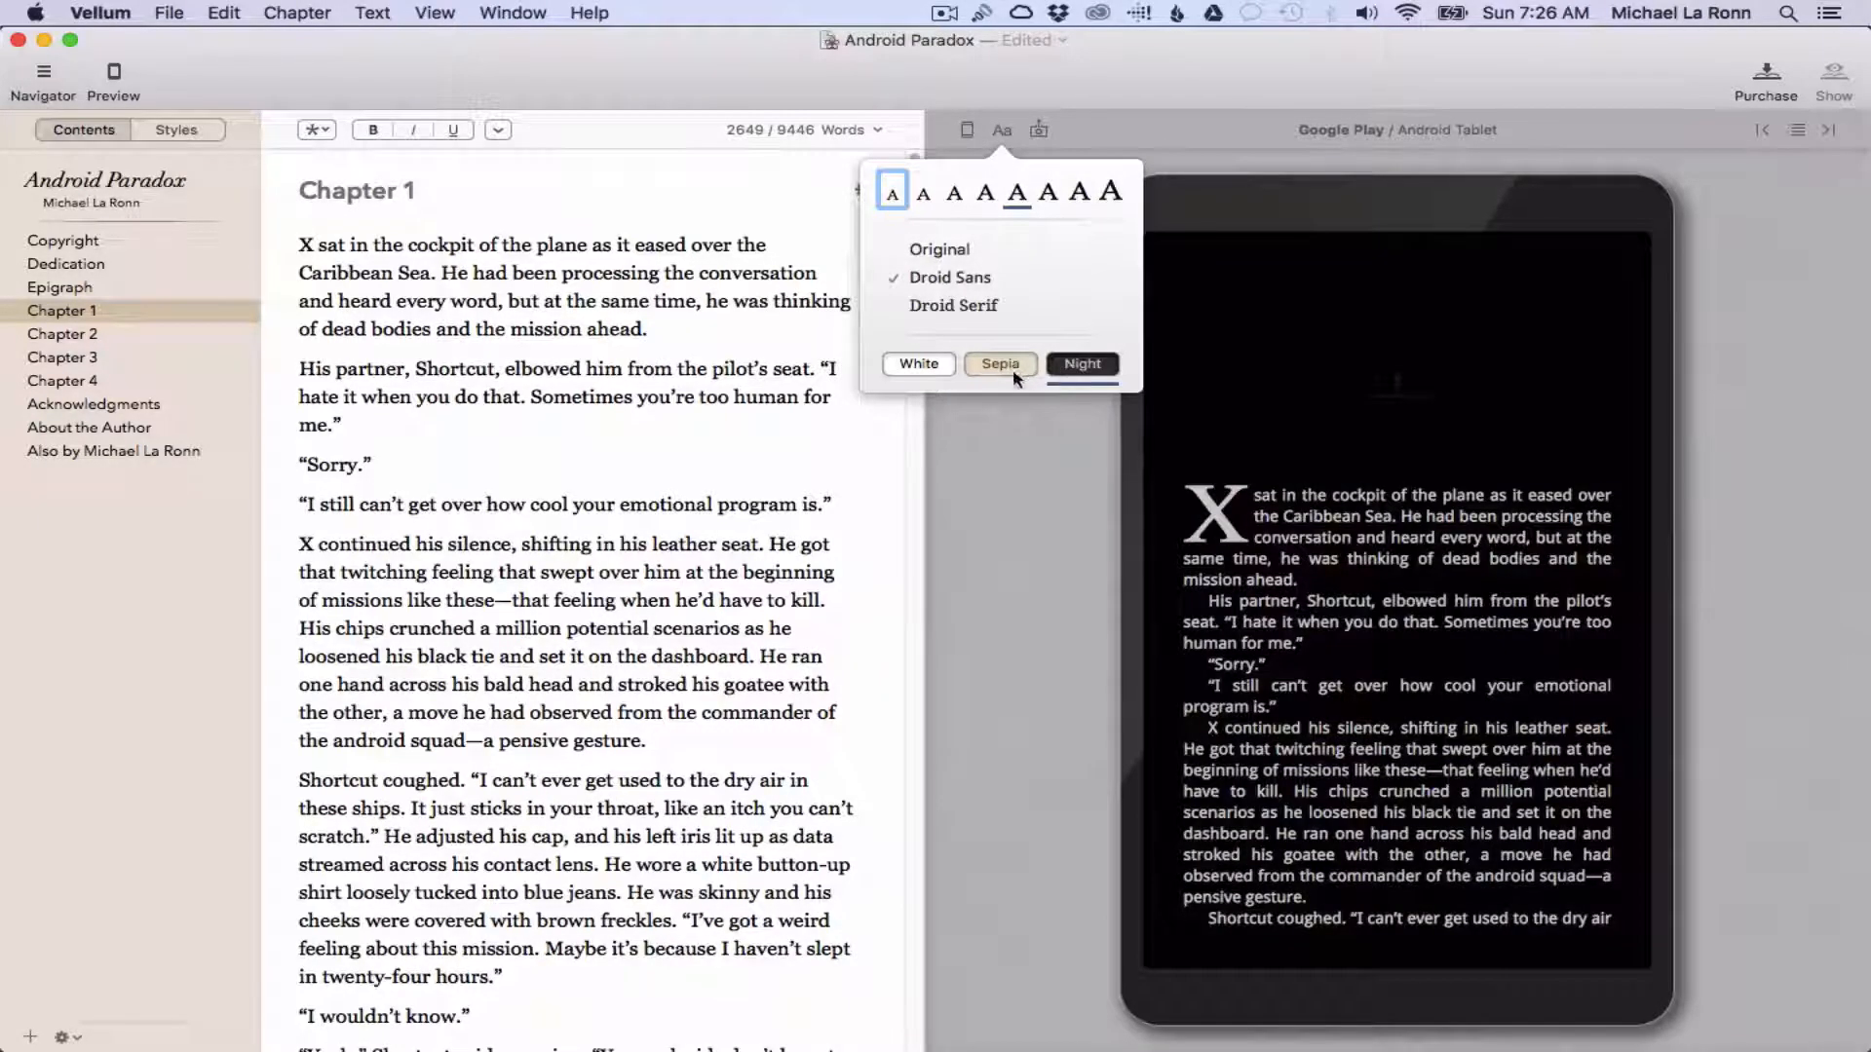
pyautogui.click(917, 364)
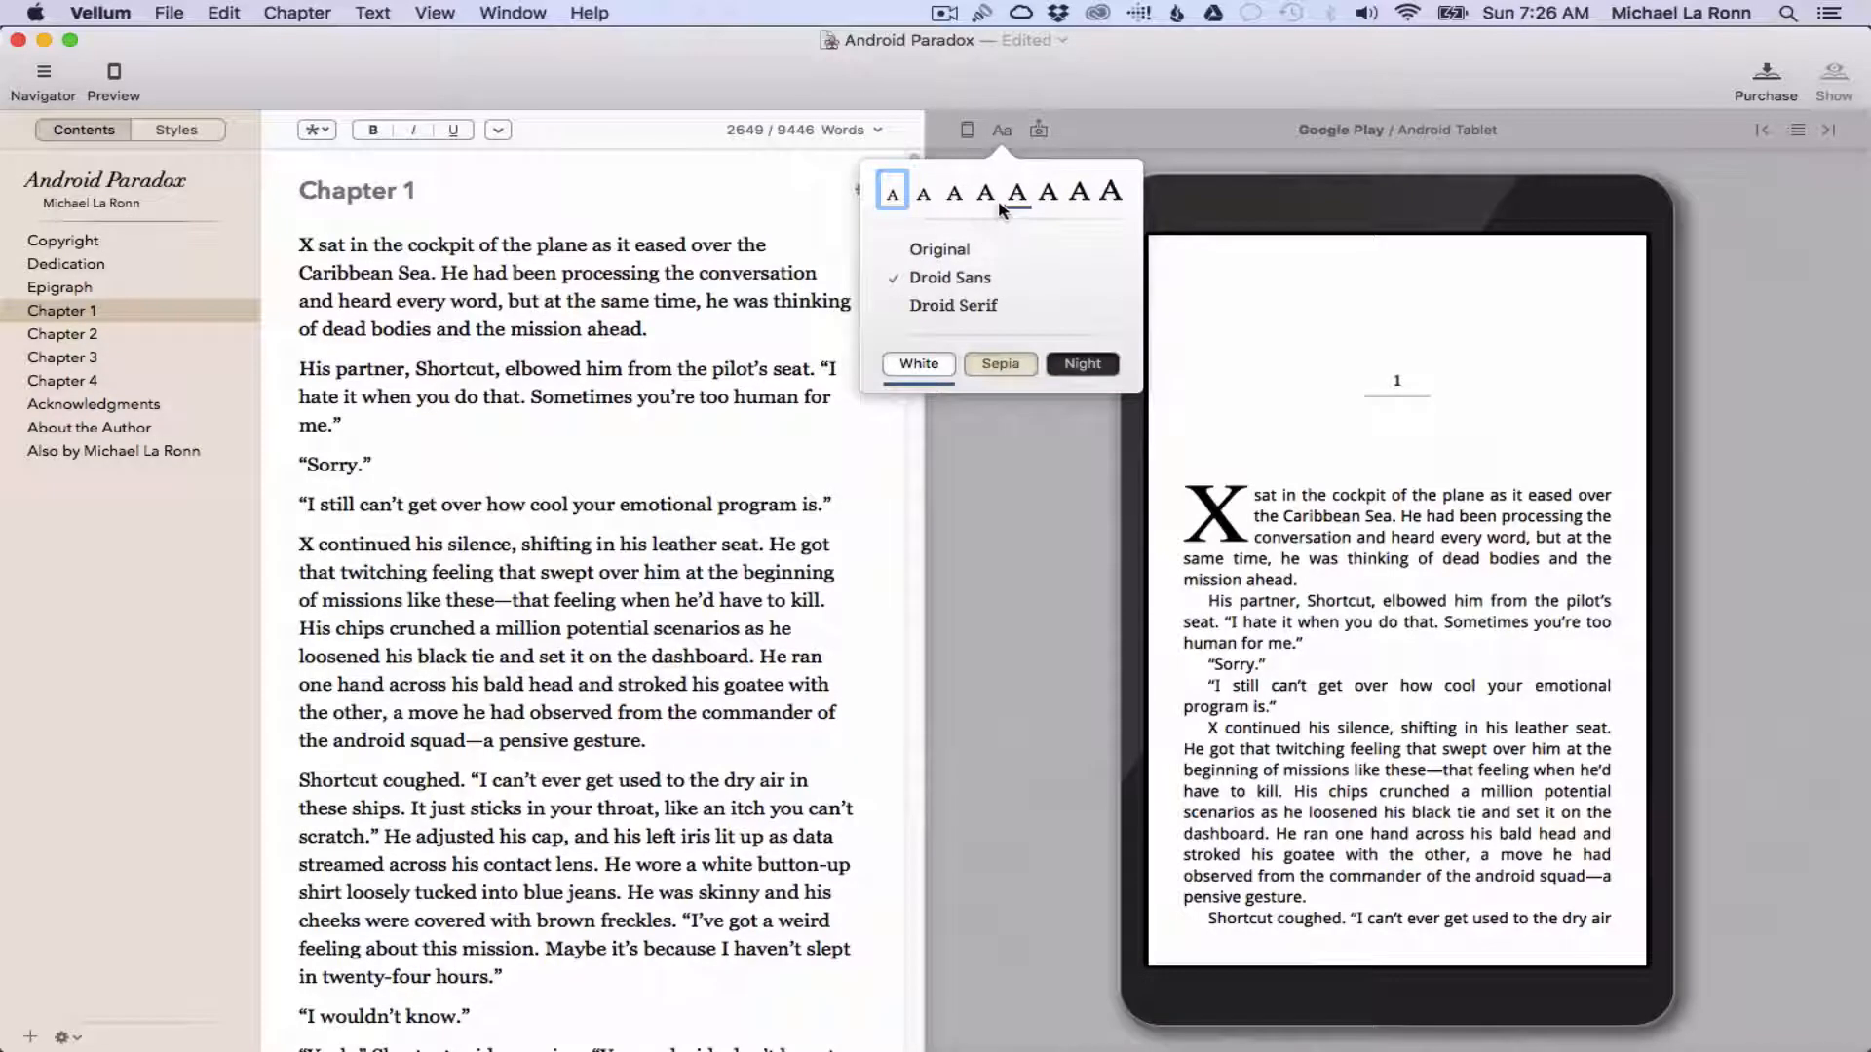
pyautogui.click(1037, 130)
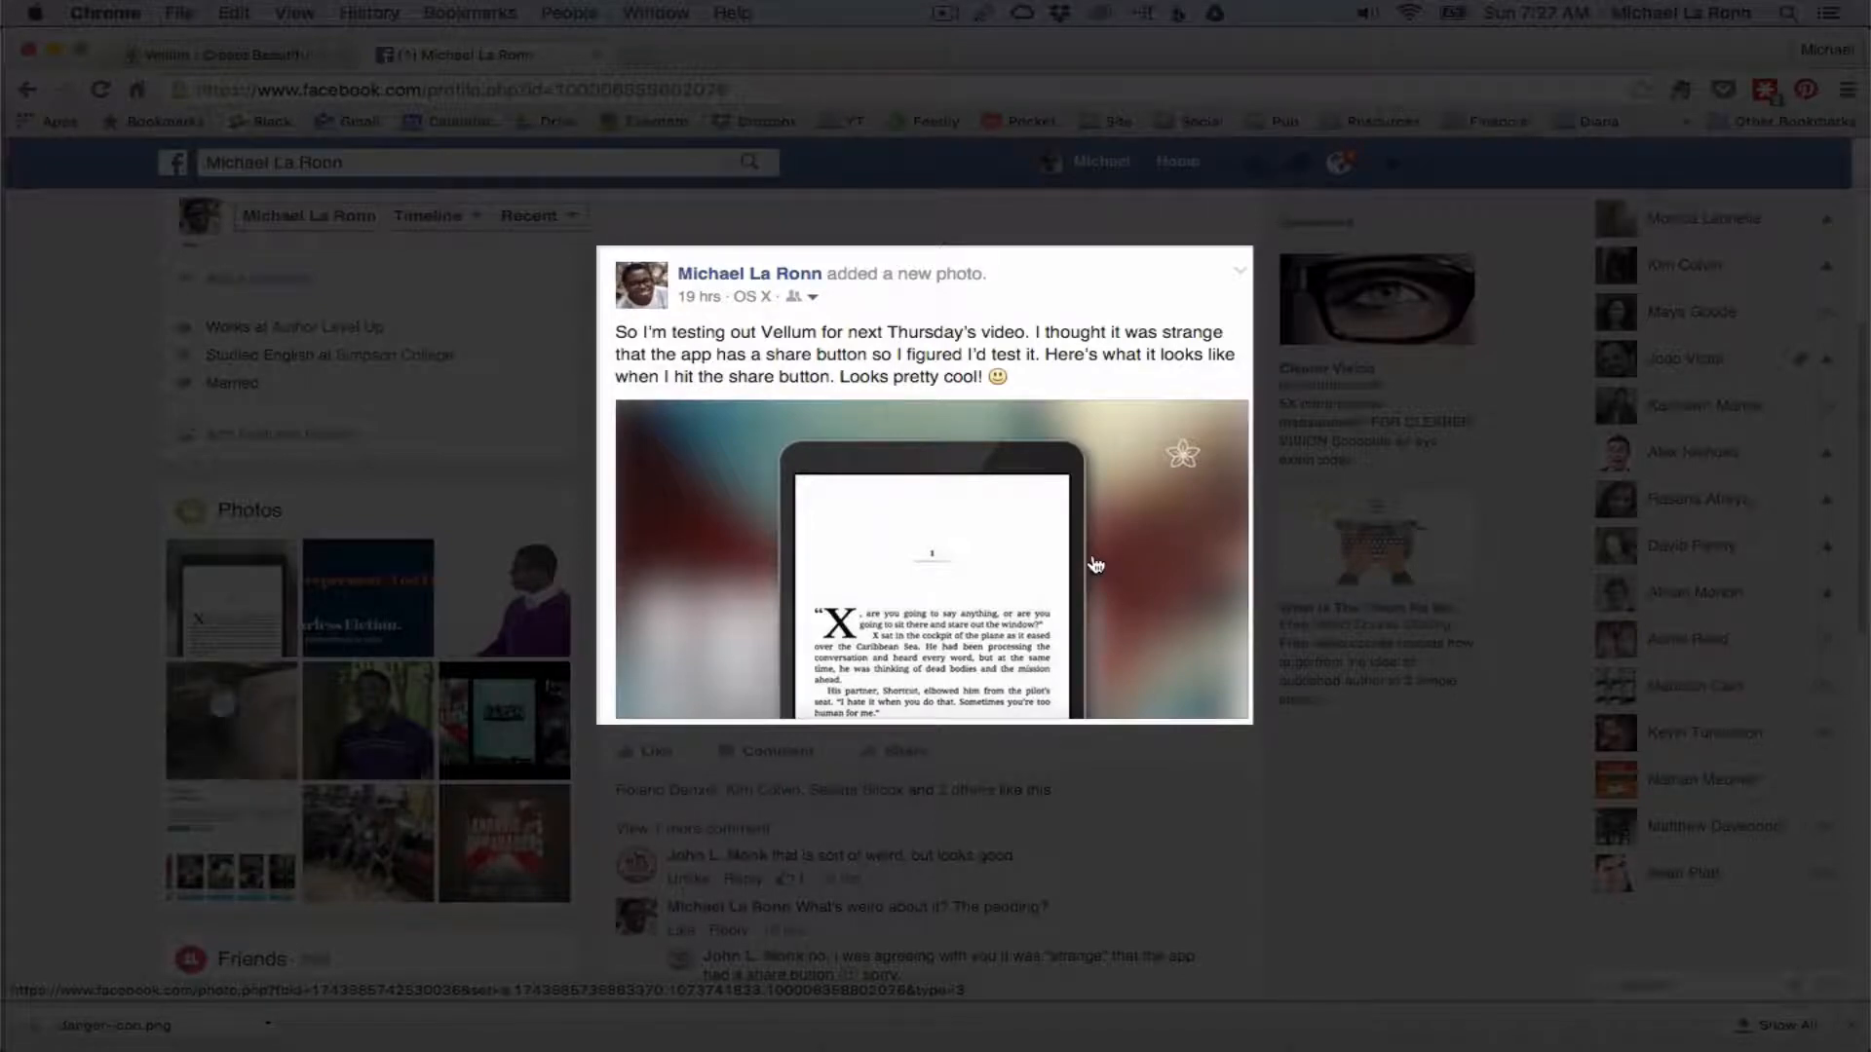
pyautogui.moveTo(1105, 416)
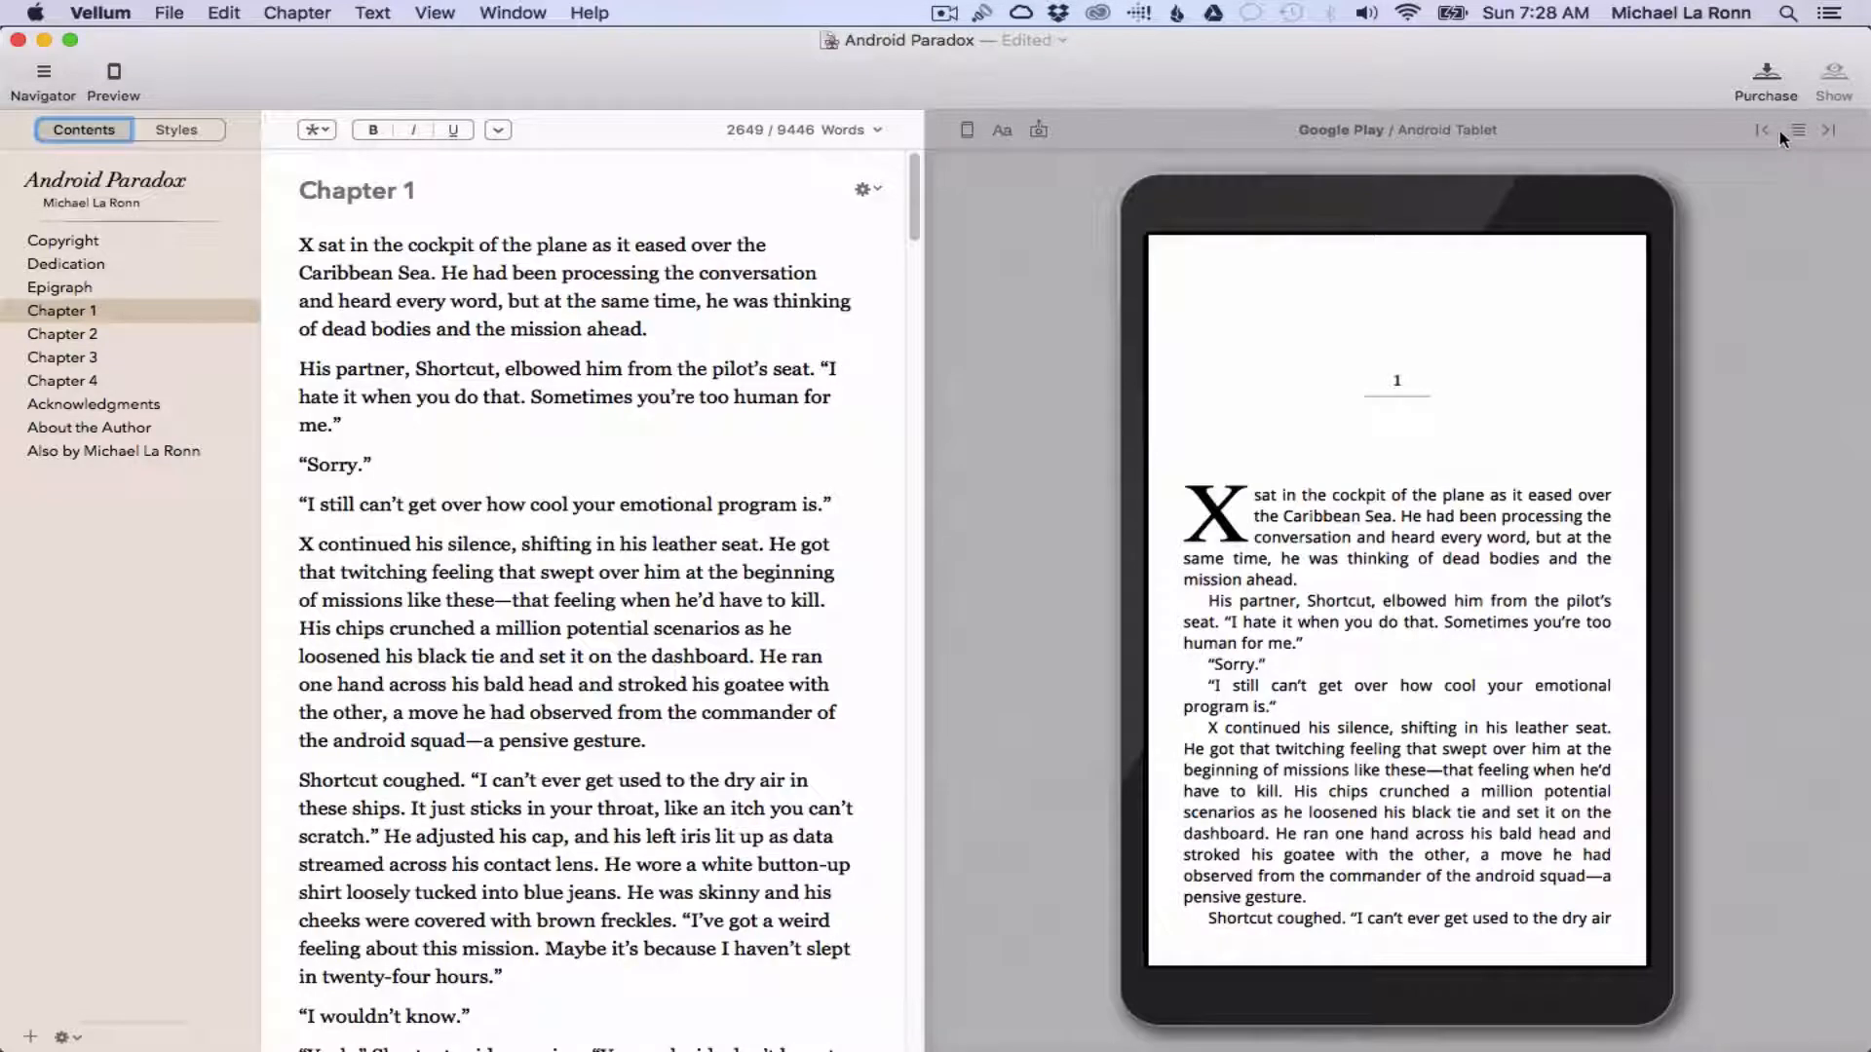
# - Page the tablet preview ahead to Chapter 3, then back to Chapter 2
pyautogui.click(1827, 129)
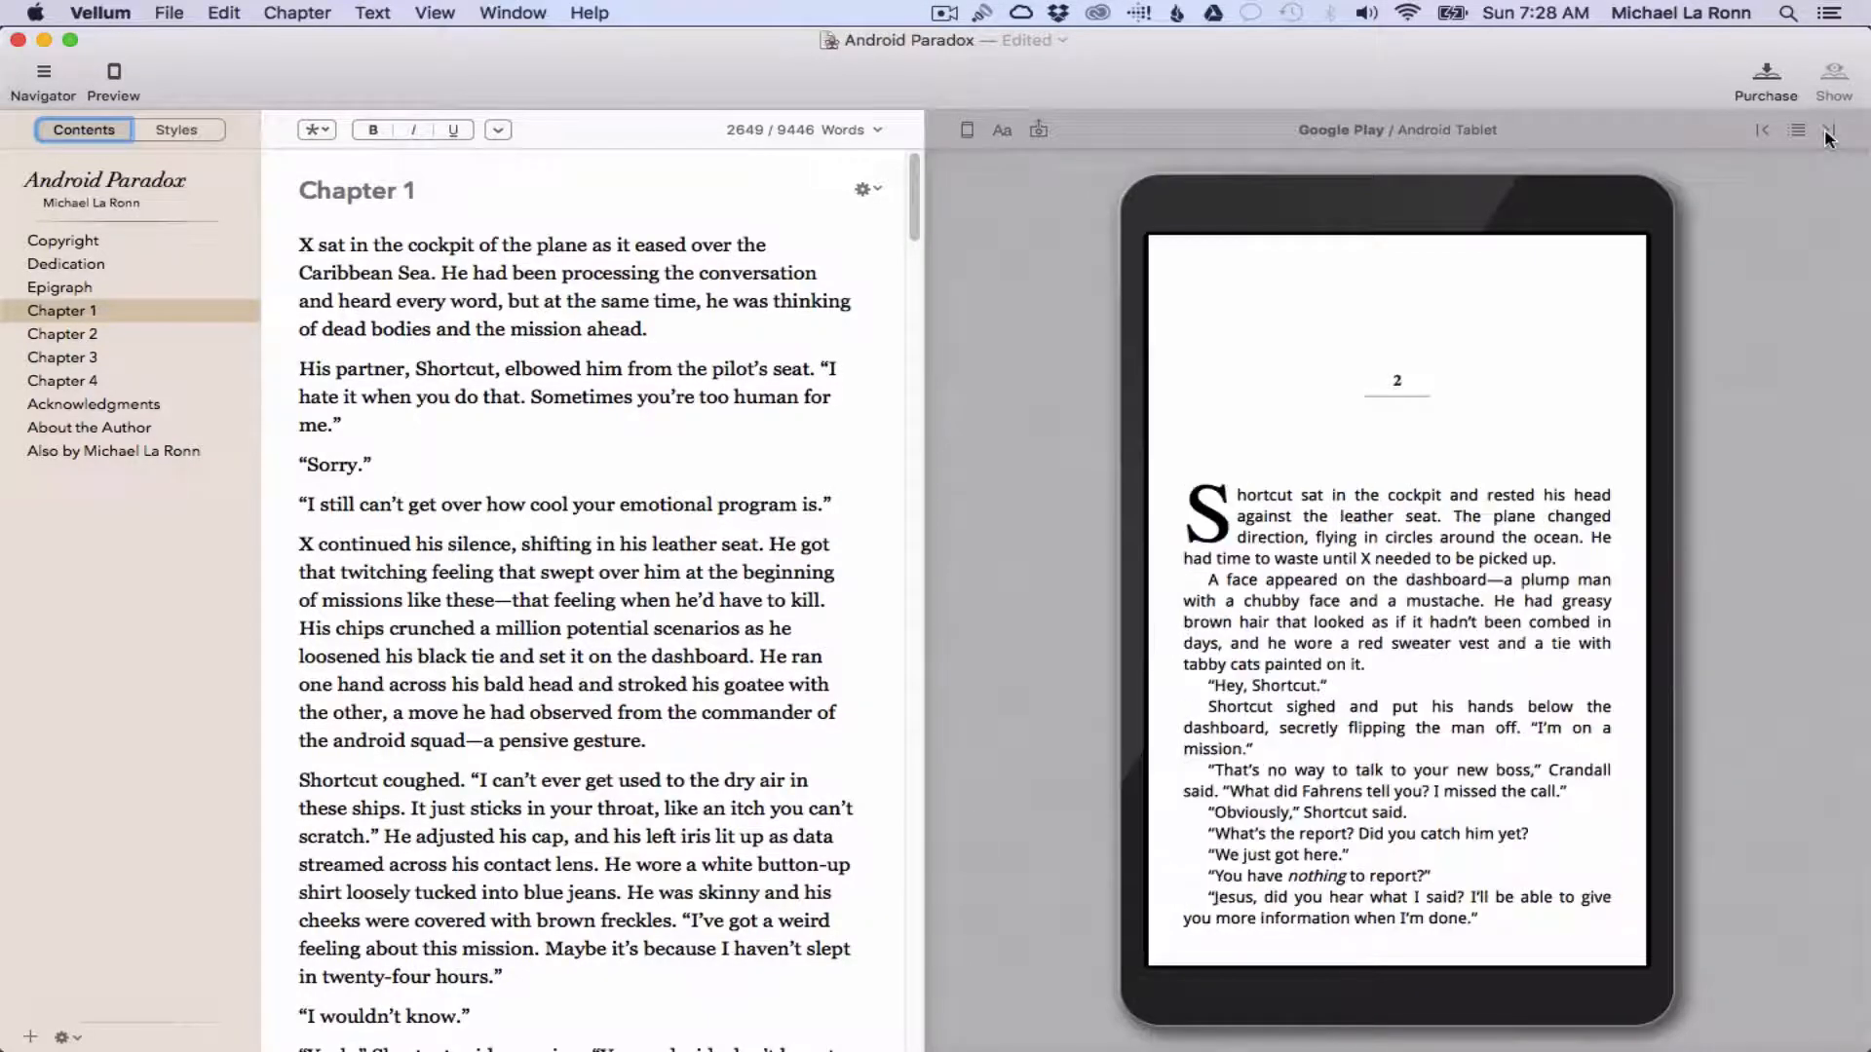
pyautogui.click(1827, 132)
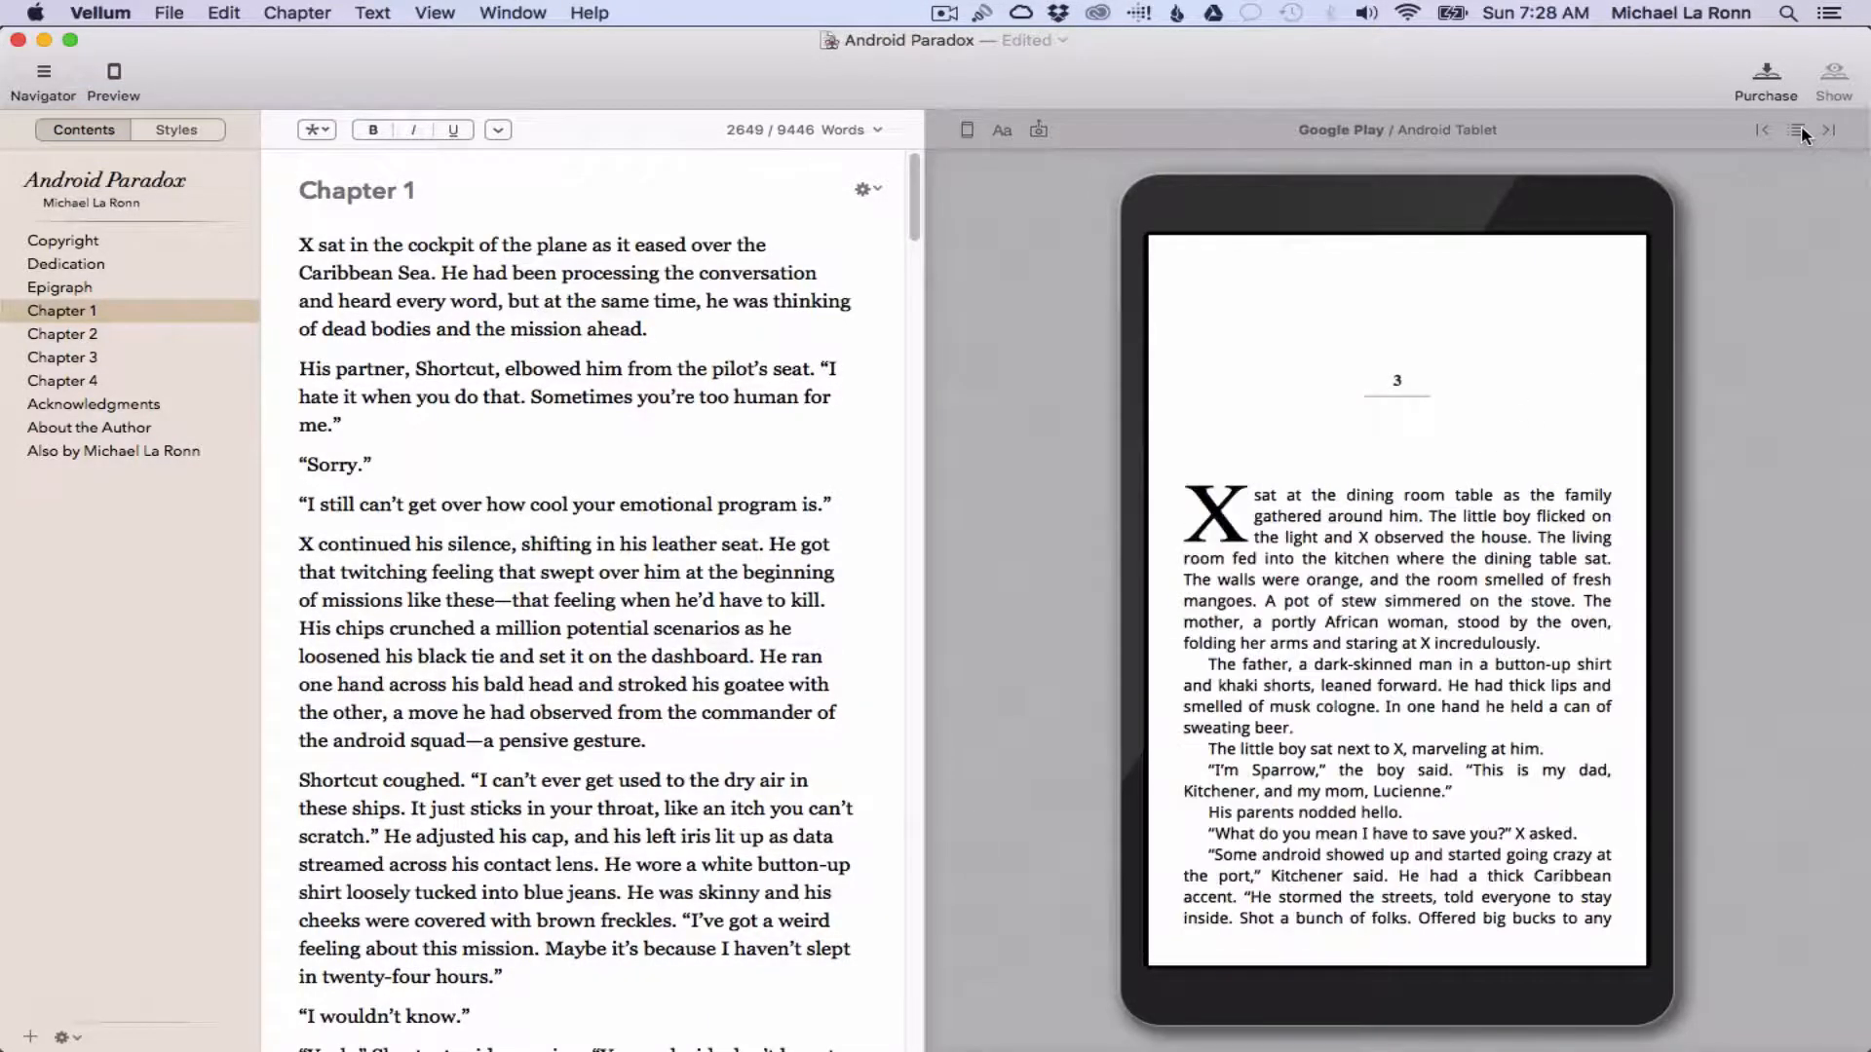
pyautogui.click(1763, 129)
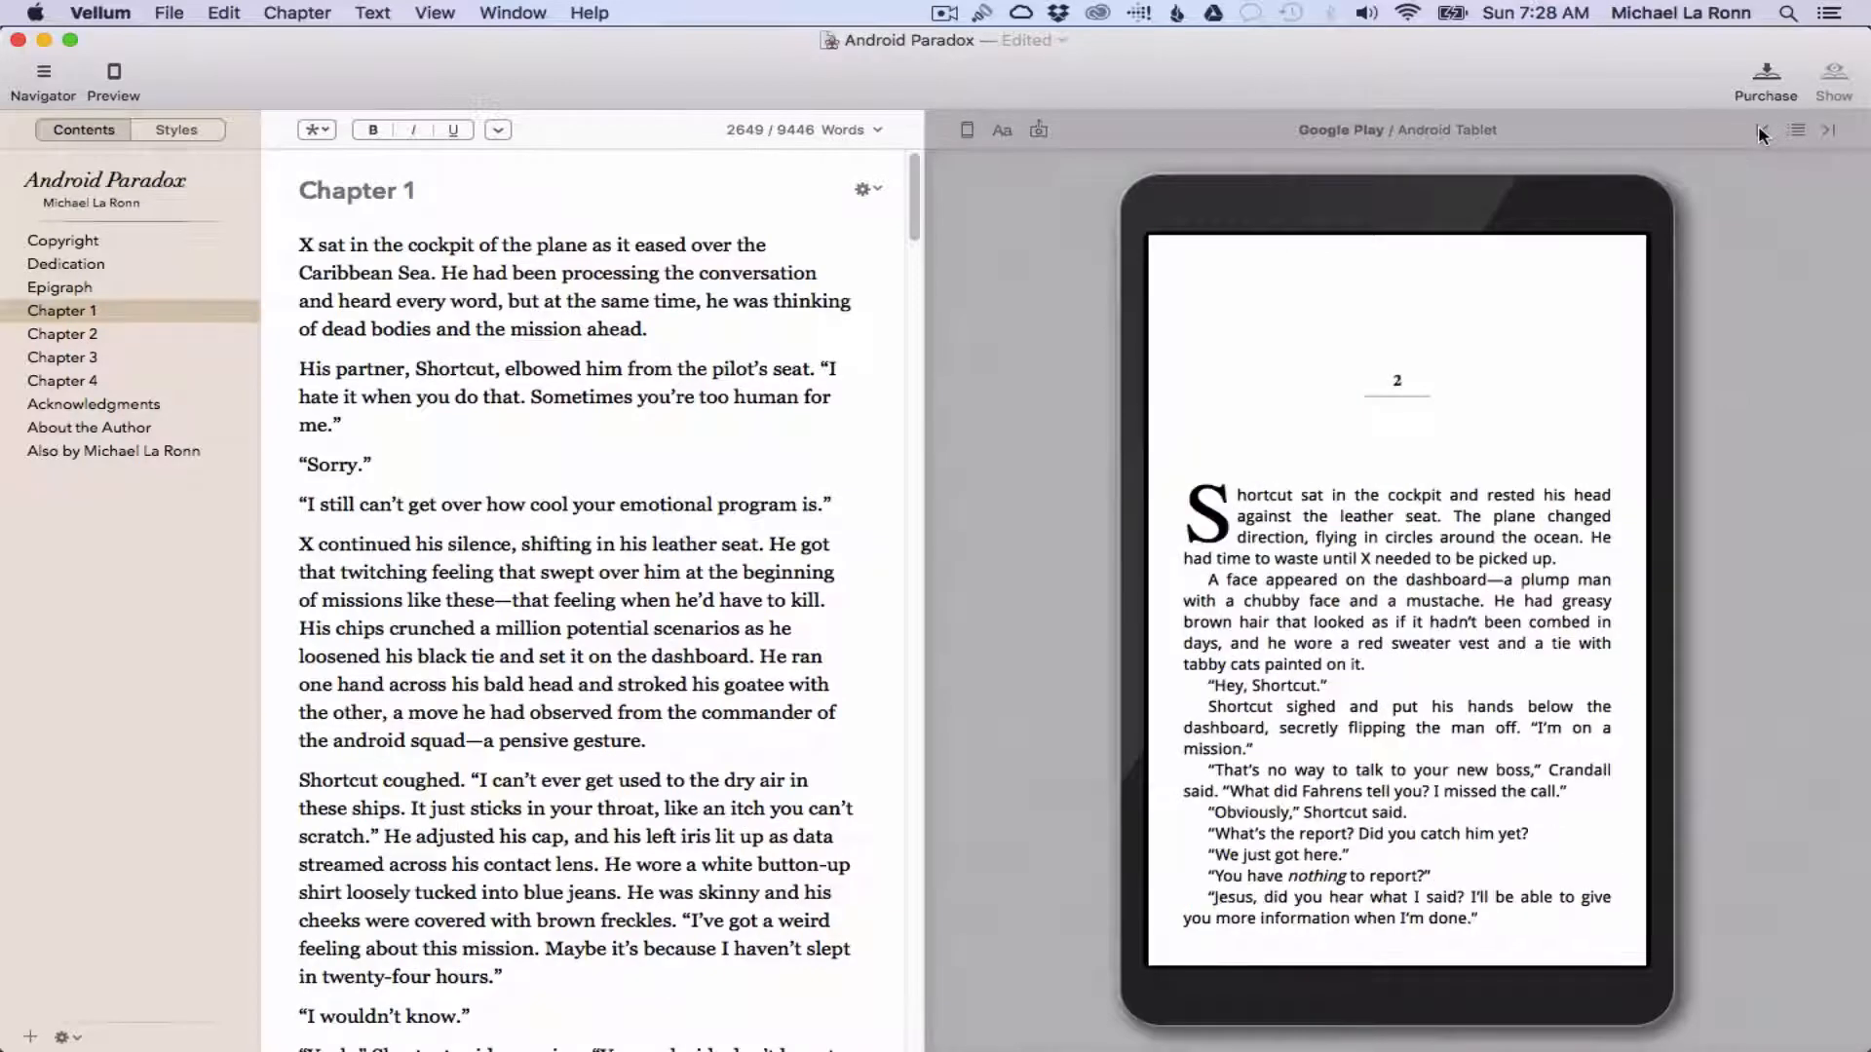
pyautogui.click(1796, 129)
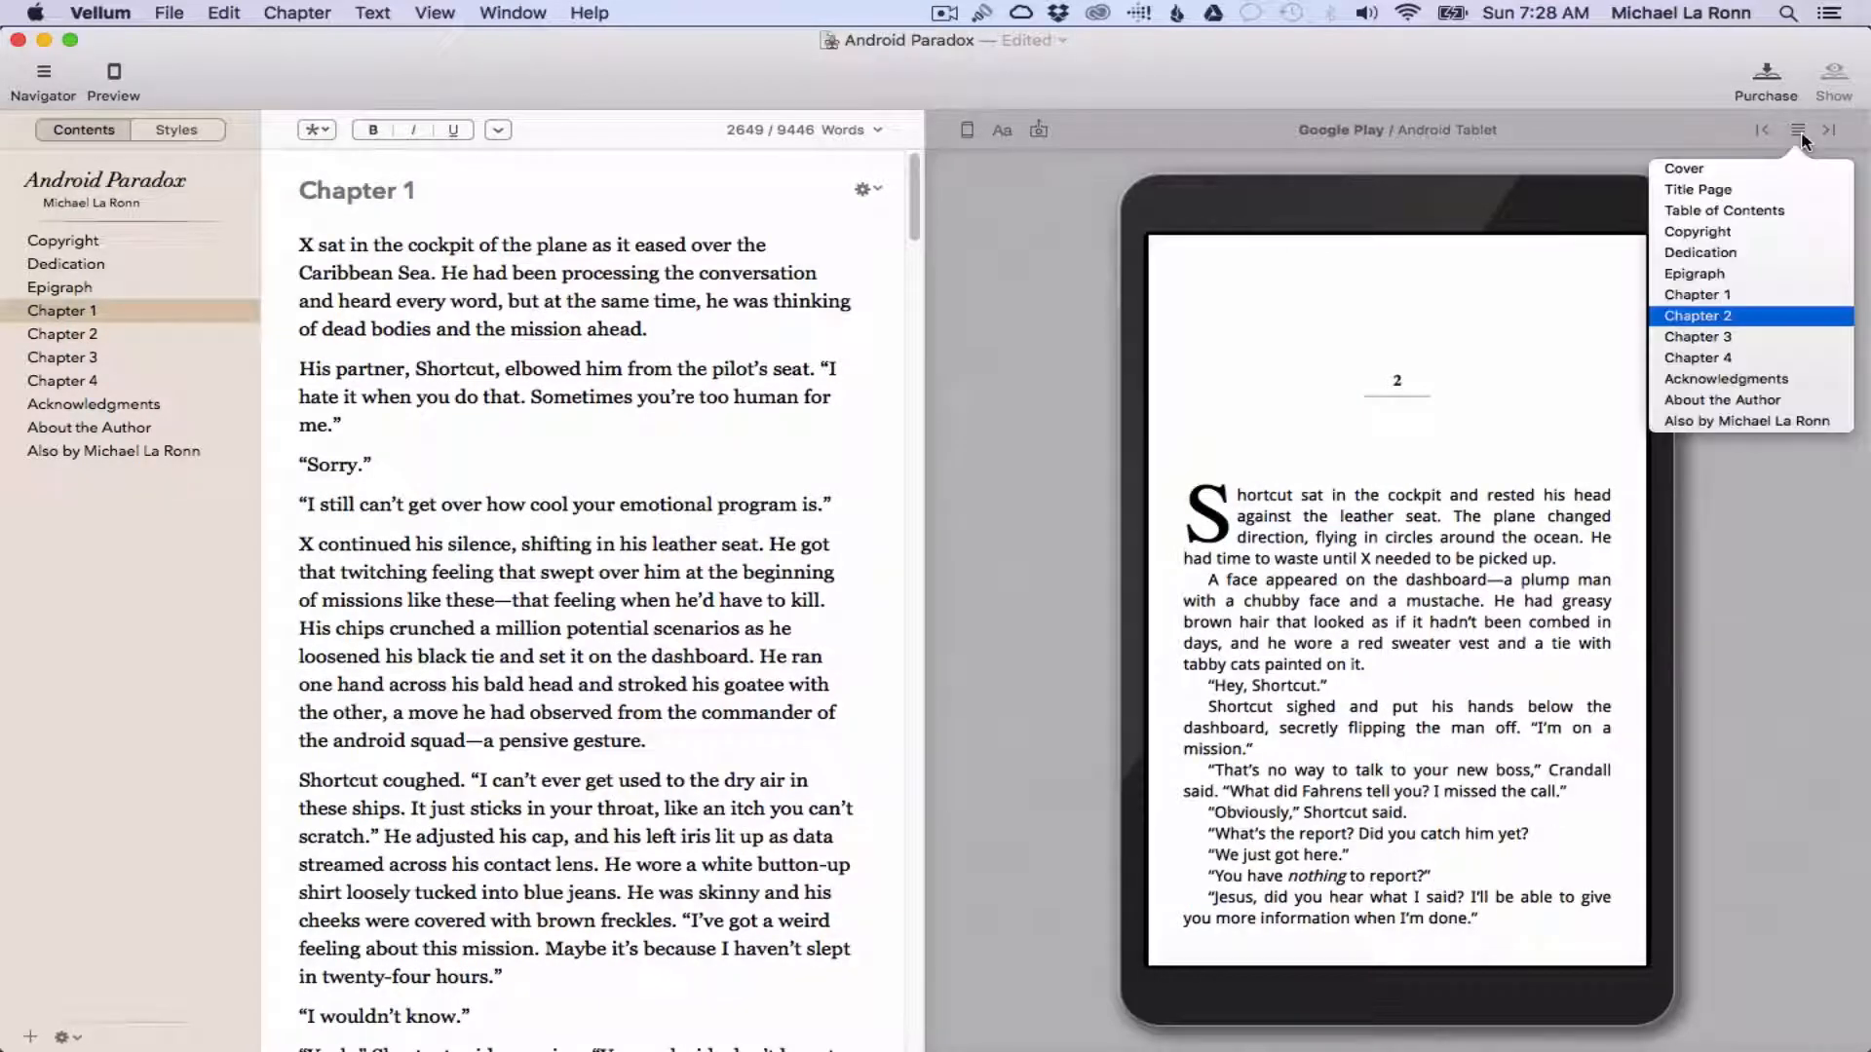
pyautogui.moveTo(1778, 243)
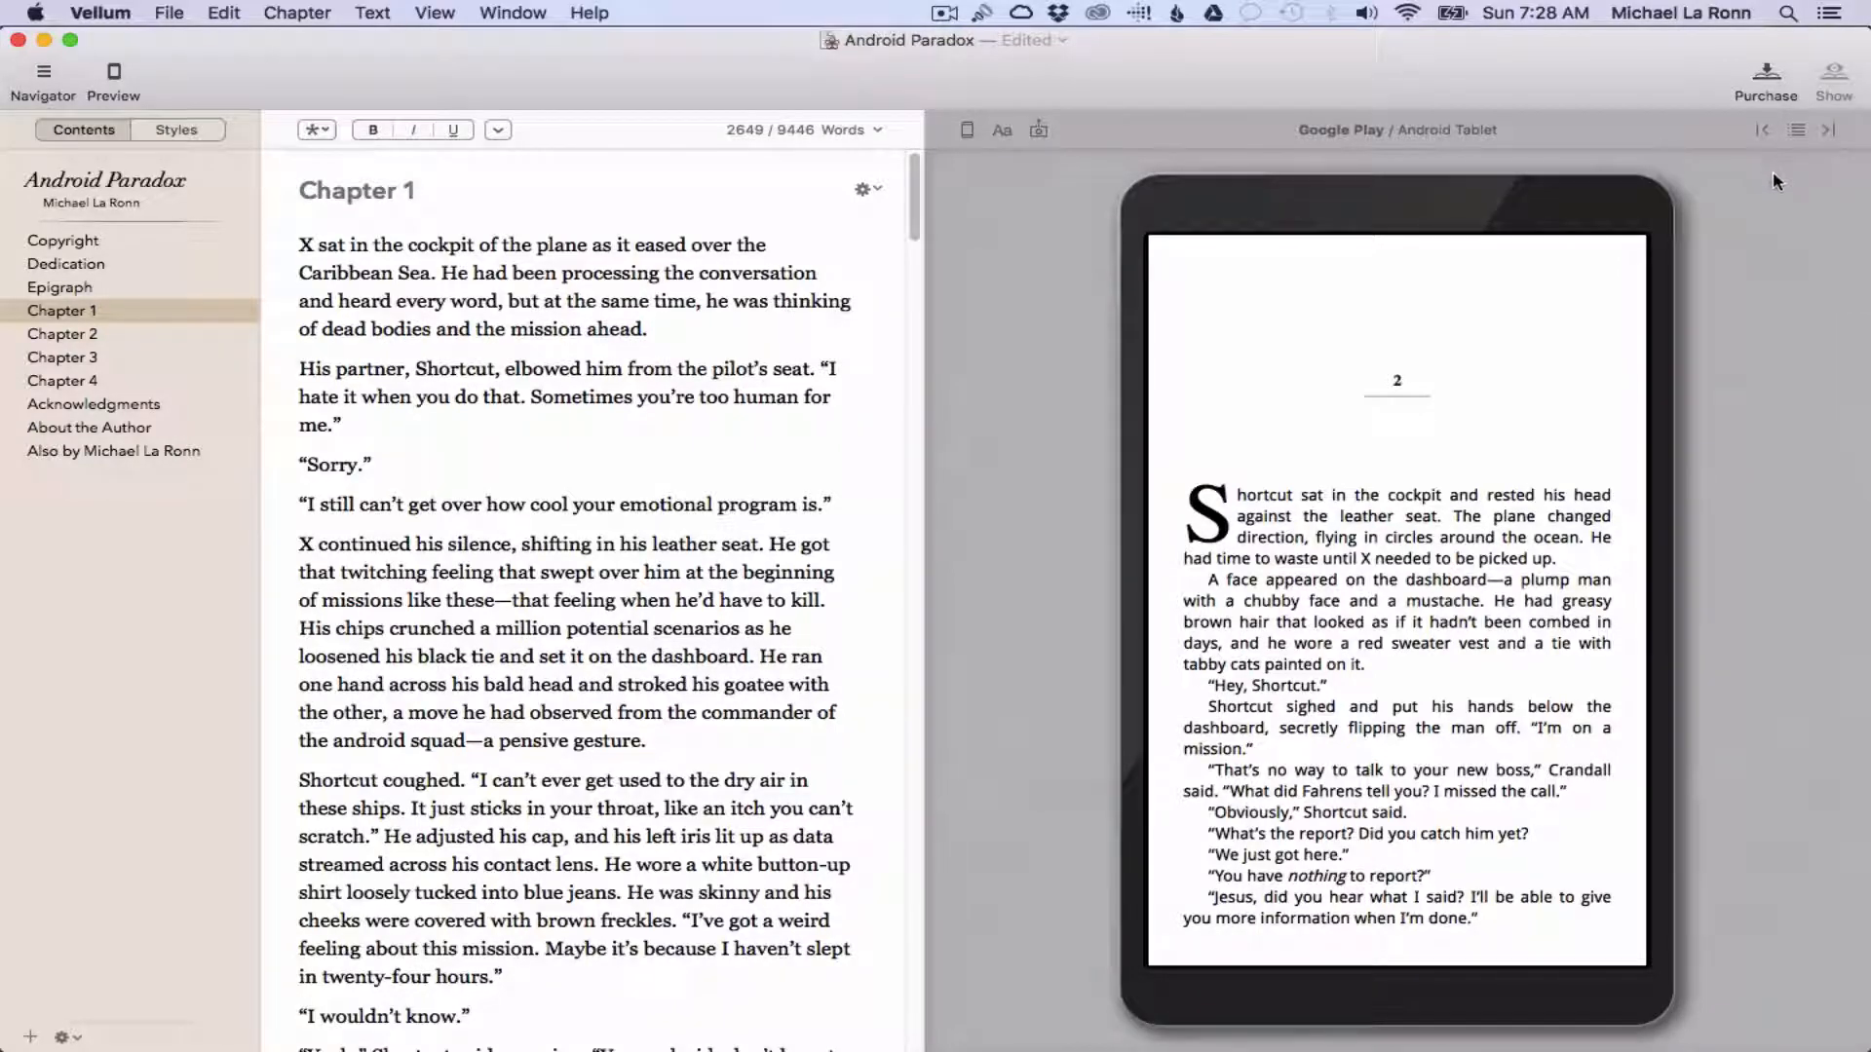
# - Open Vellum's purchase sheet showing the book license pricing options
pyautogui.click(1765, 80)
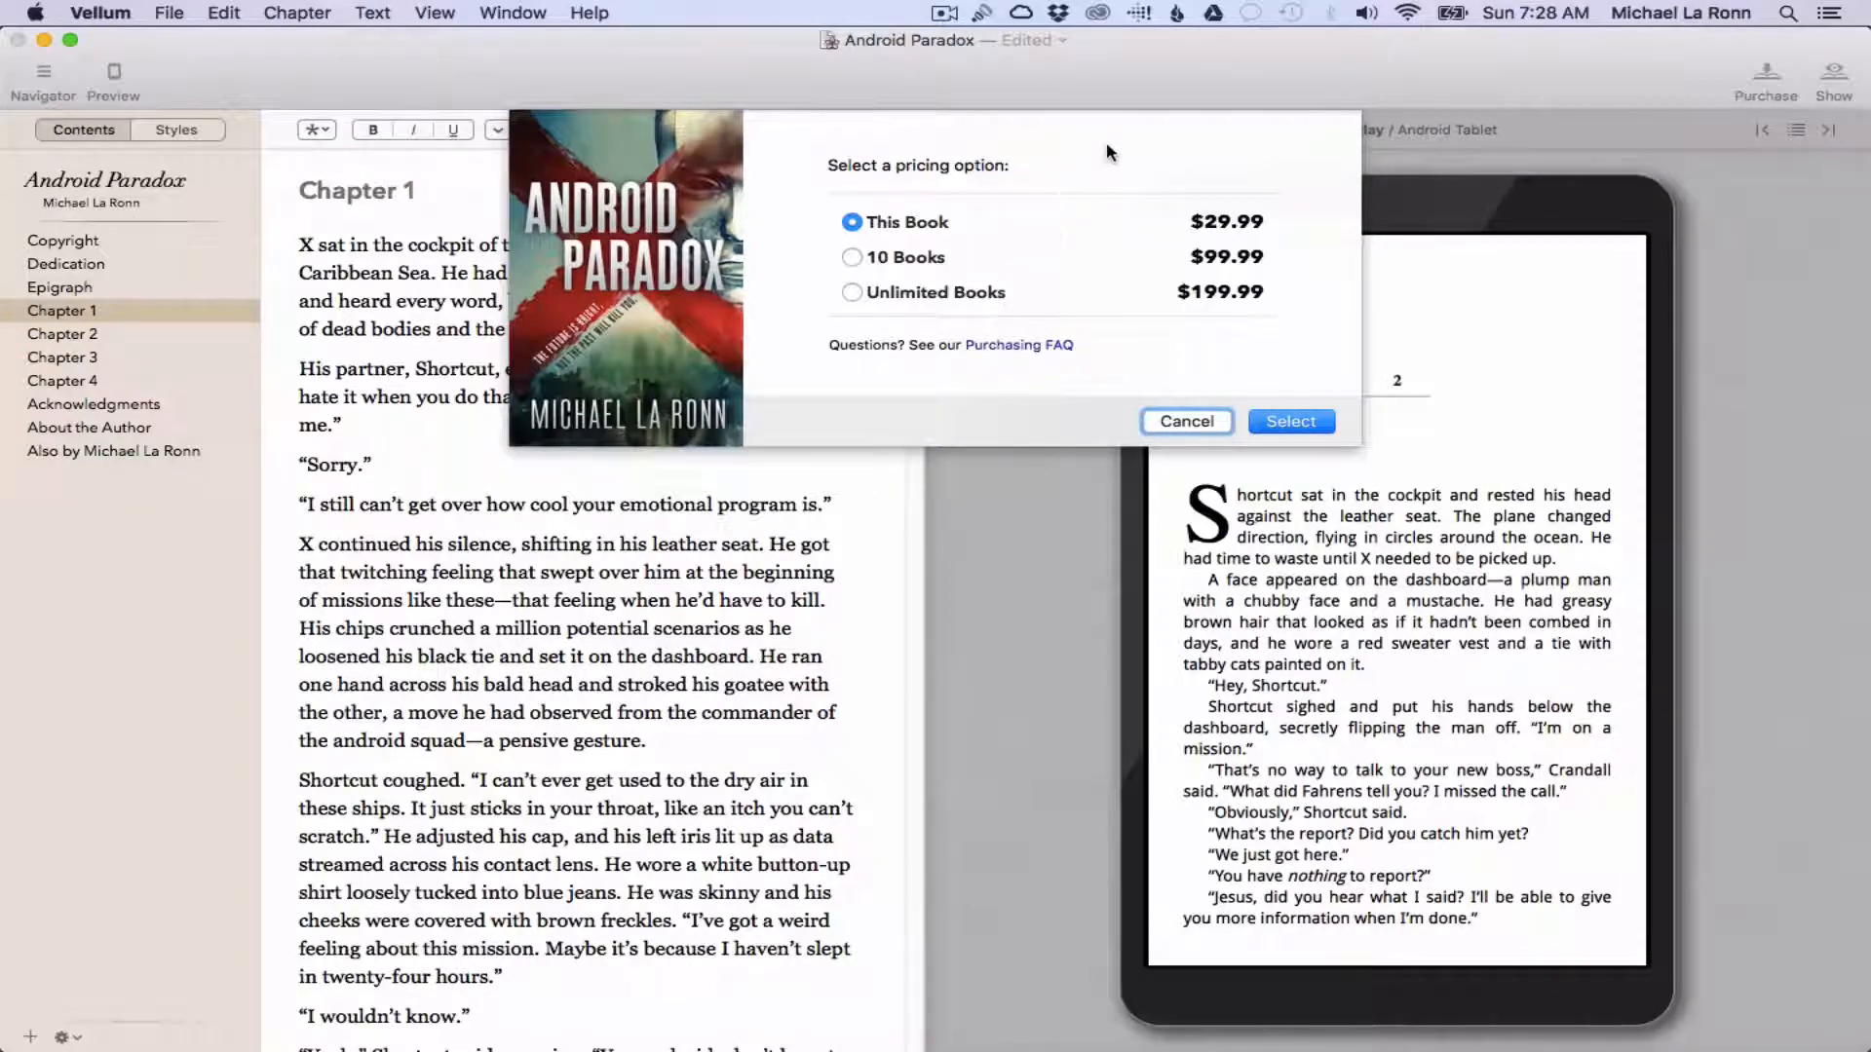
pyautogui.moveTo(1087, 254)
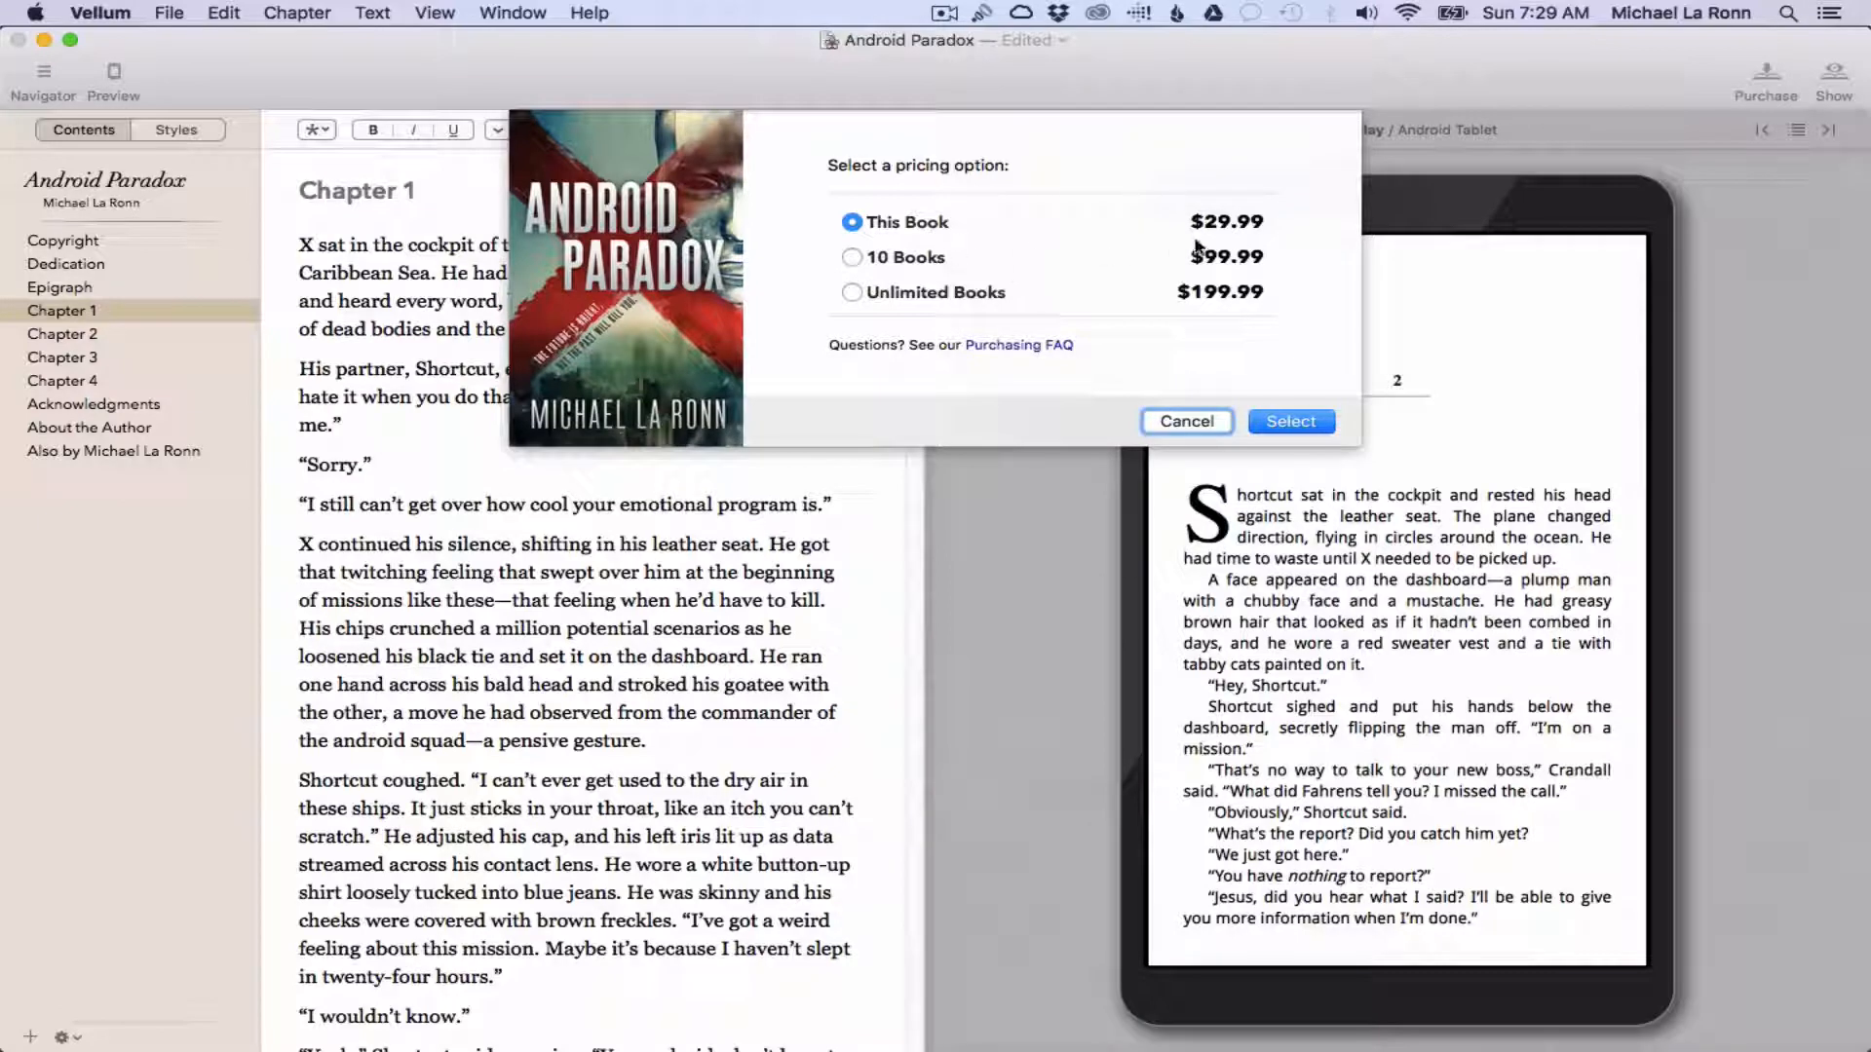
pyautogui.moveTo(1016, 346)
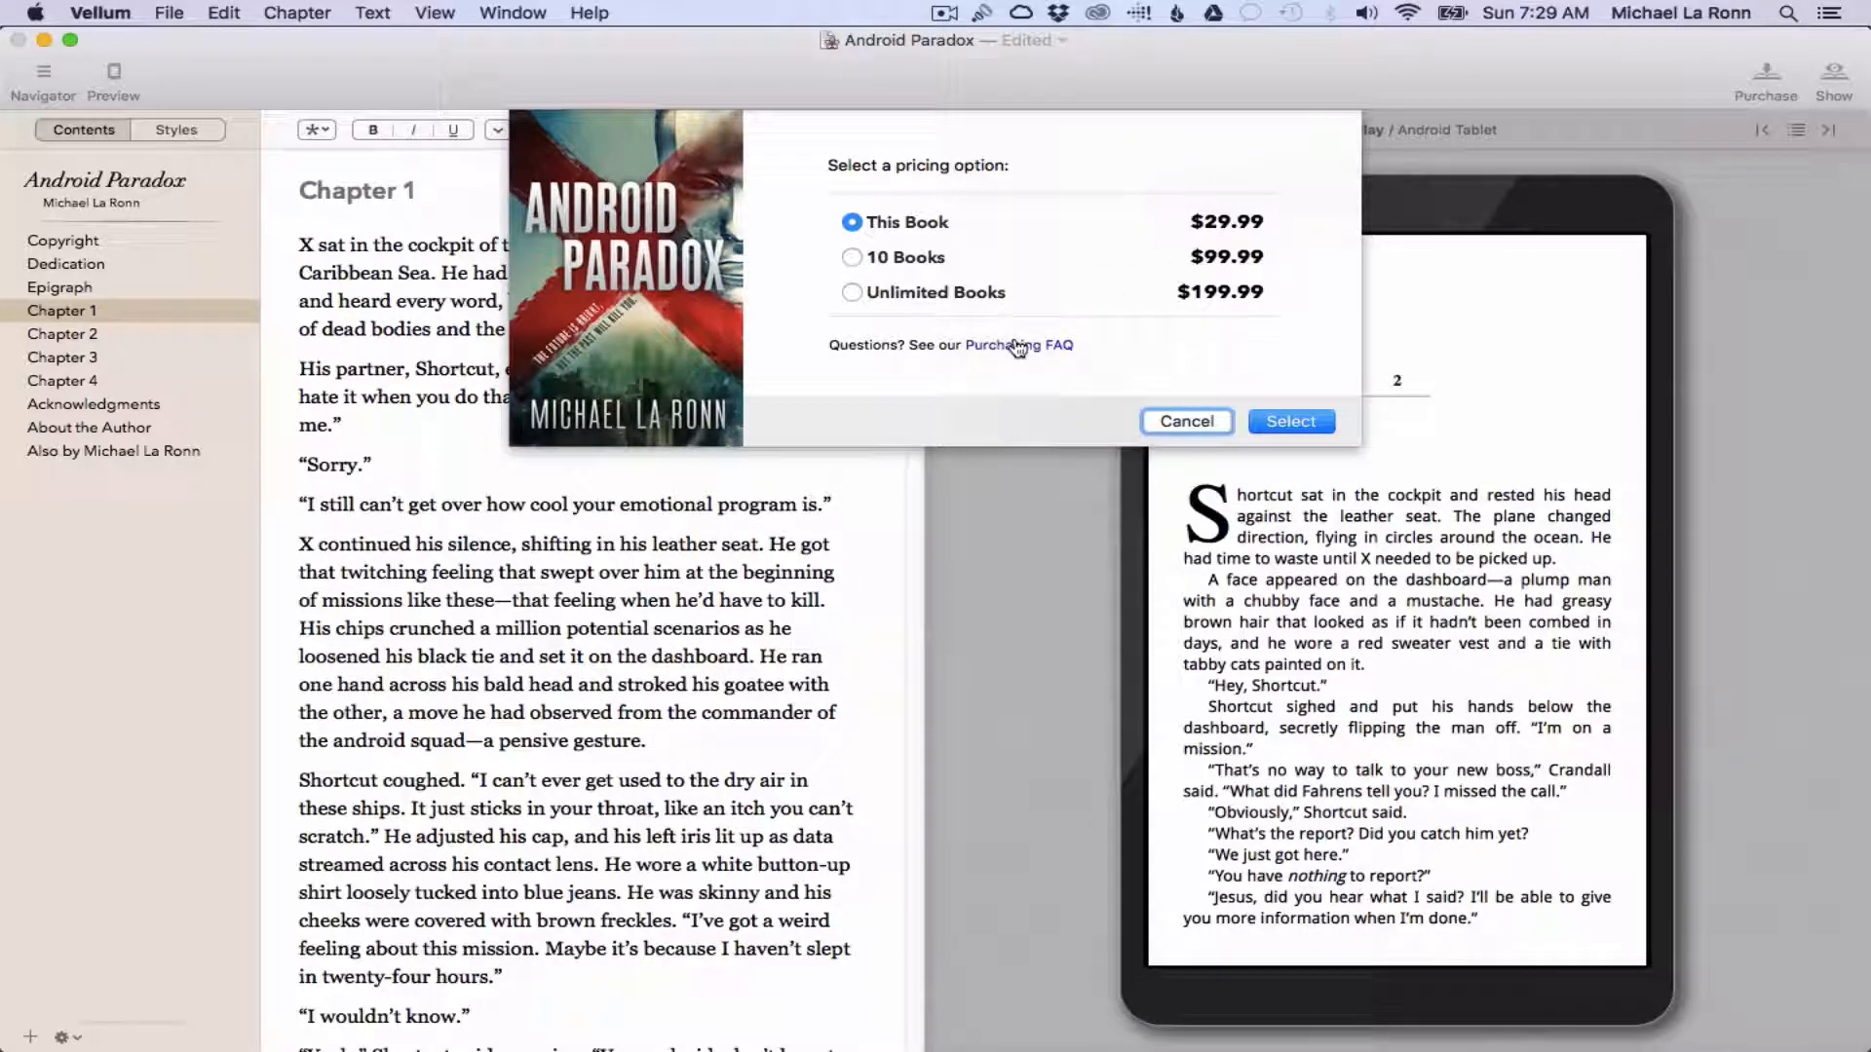